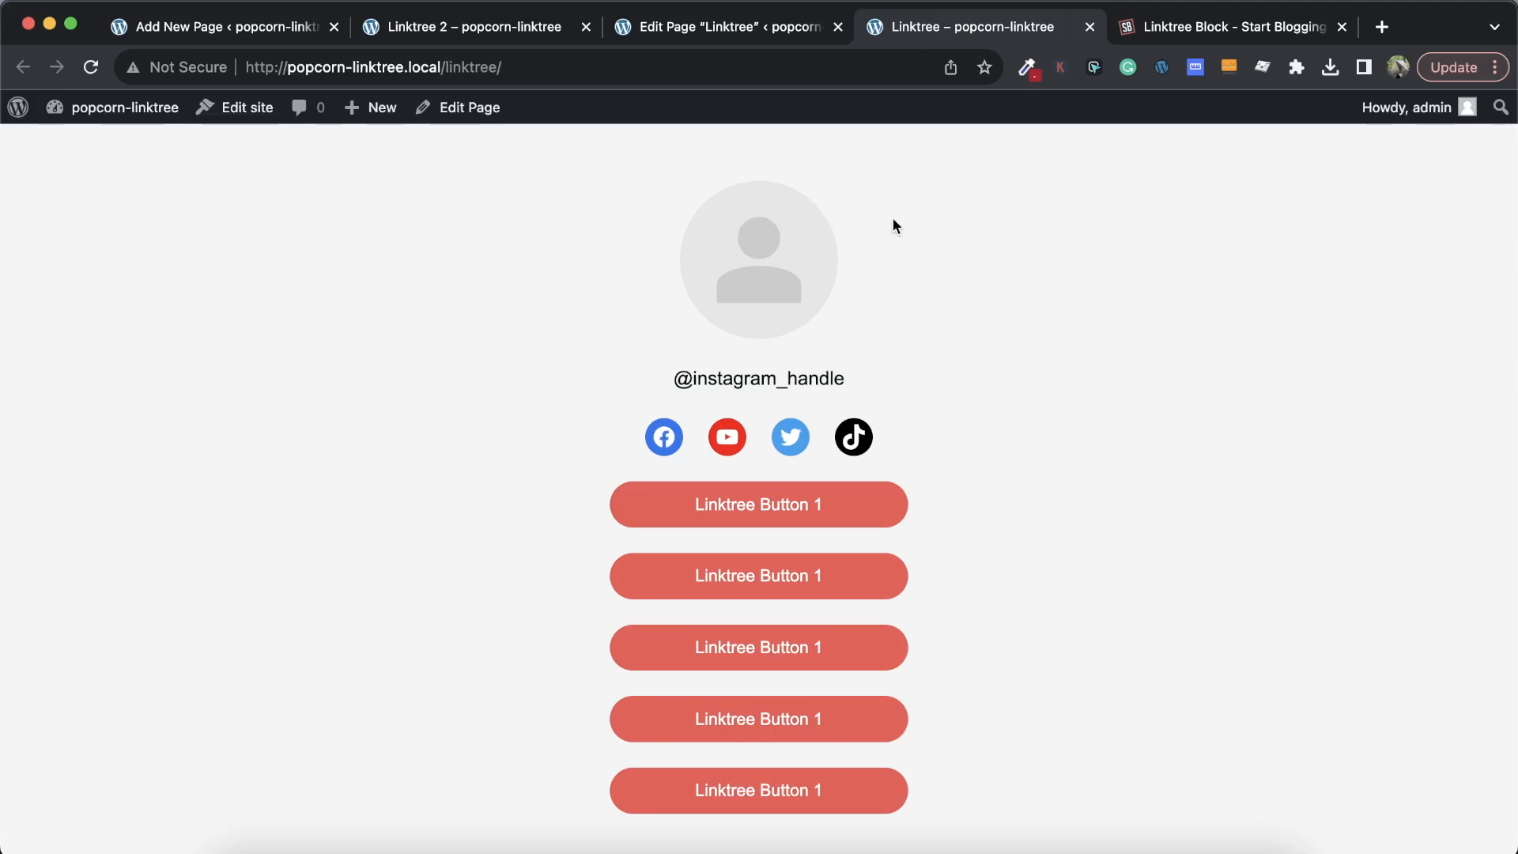
mouse_move(861, 253)
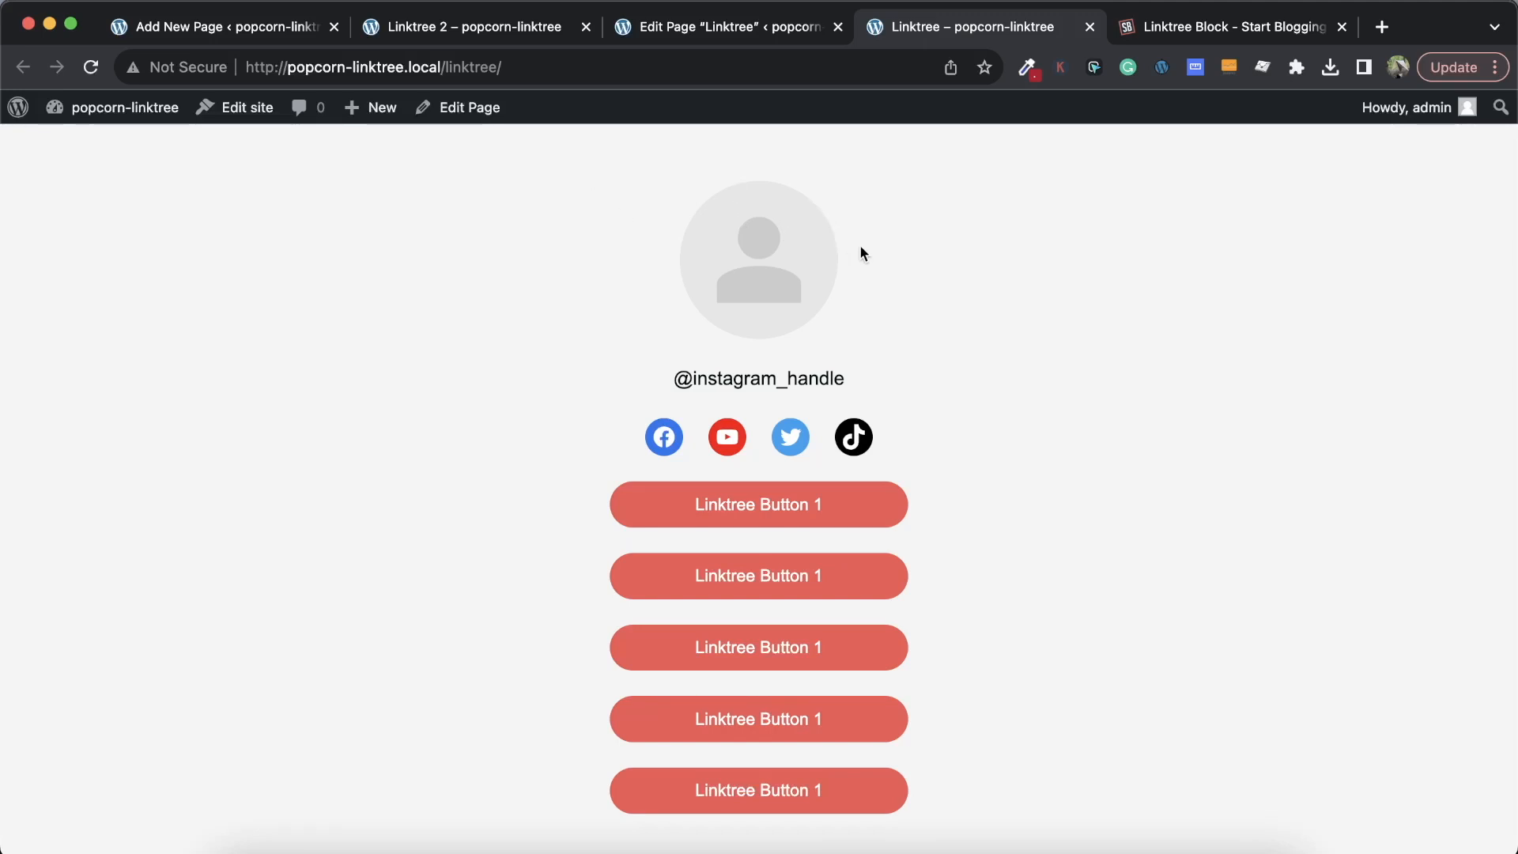
mouse_move(456, 290)
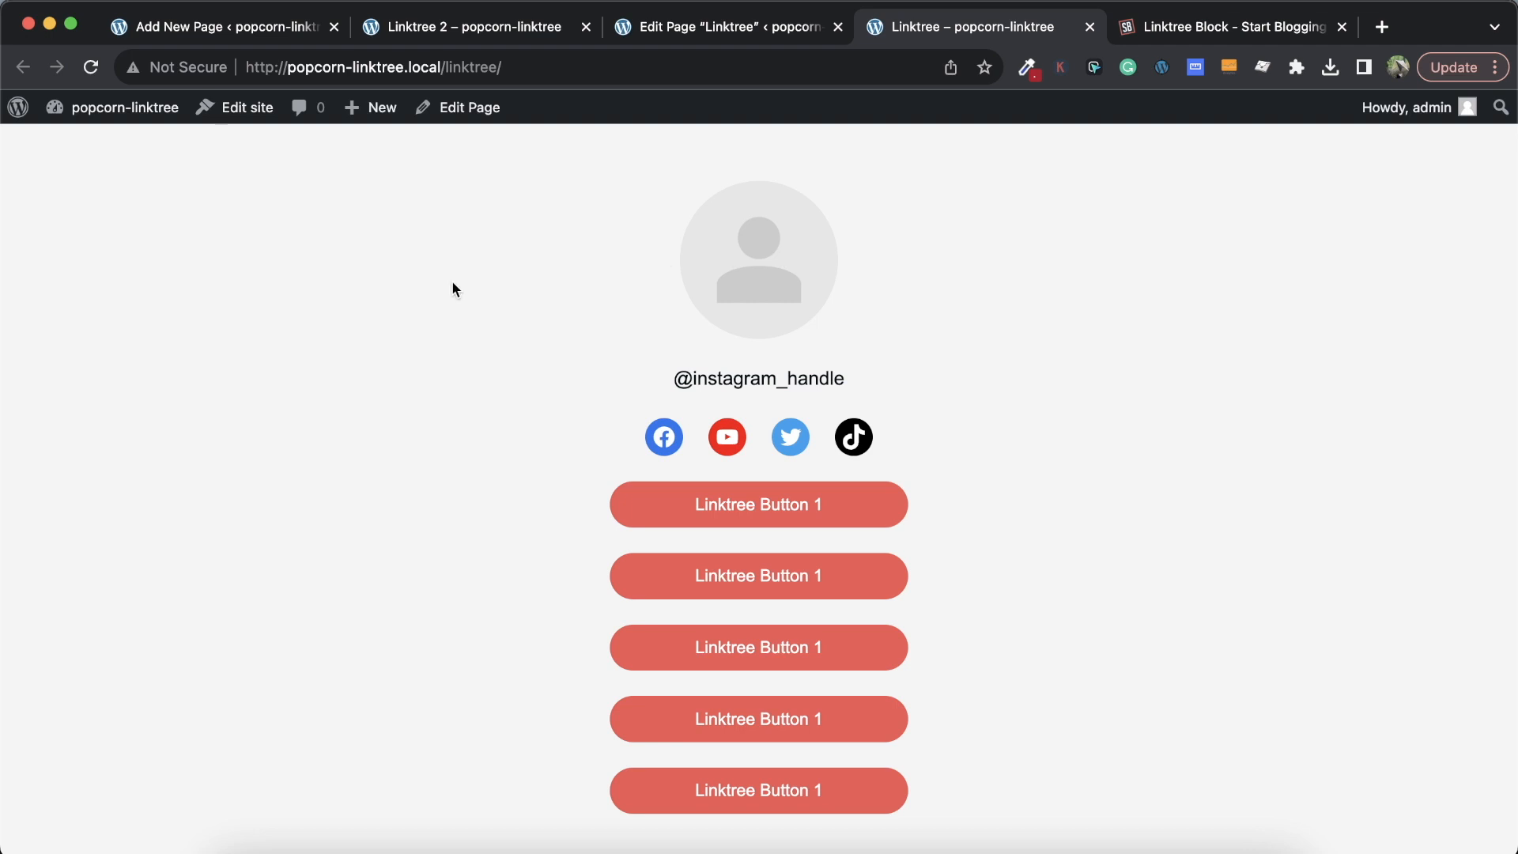
Step: Look over the open reference page, then return to the site's WordPress admin area
left_click(1235, 27)
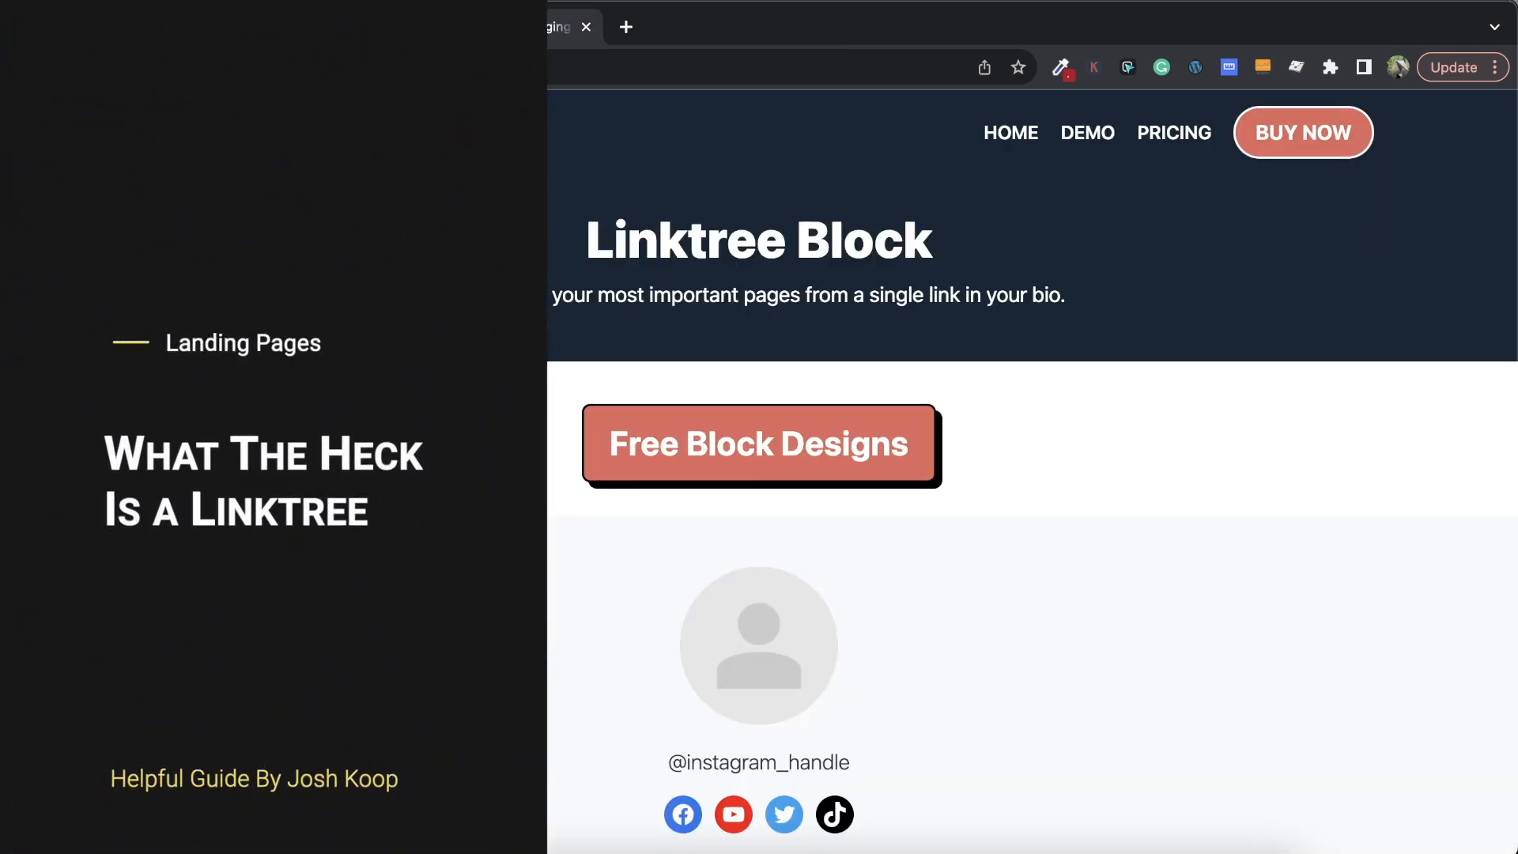
mouse_move(204, 27)
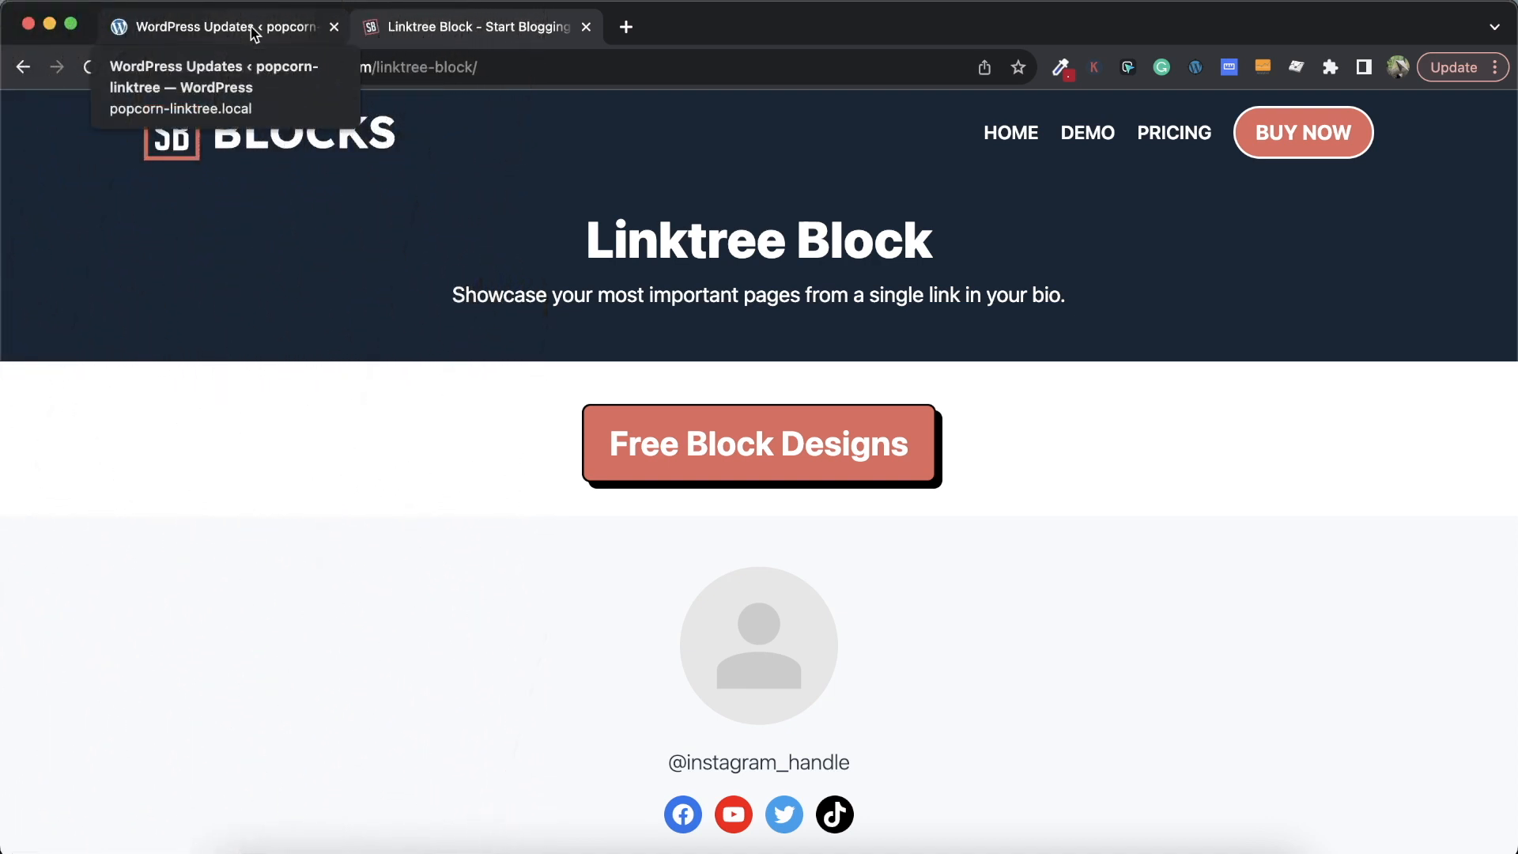
mouse_move(319, 361)
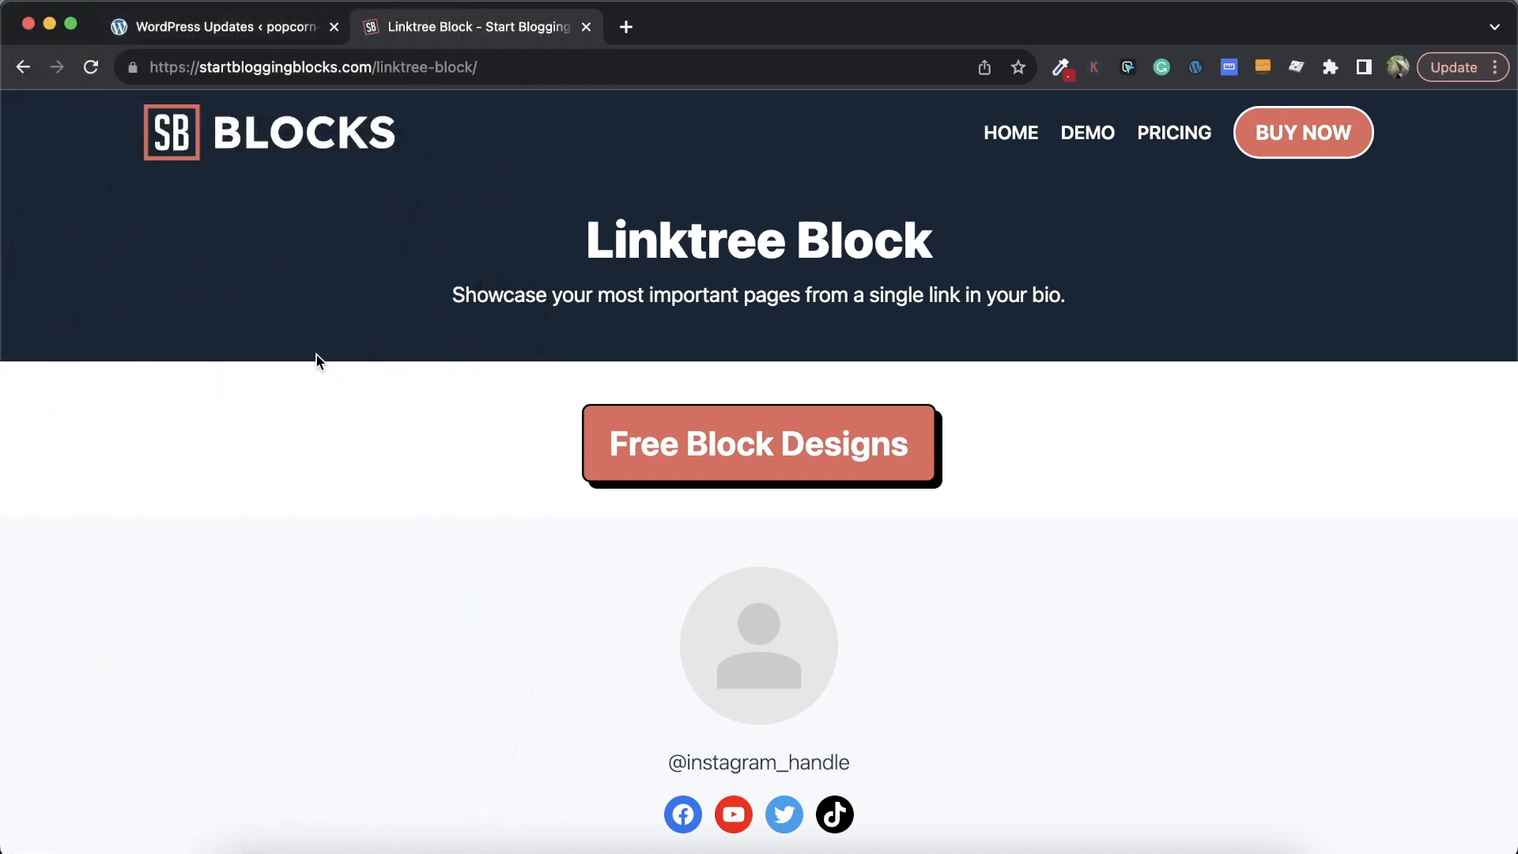
scroll("down", 3)
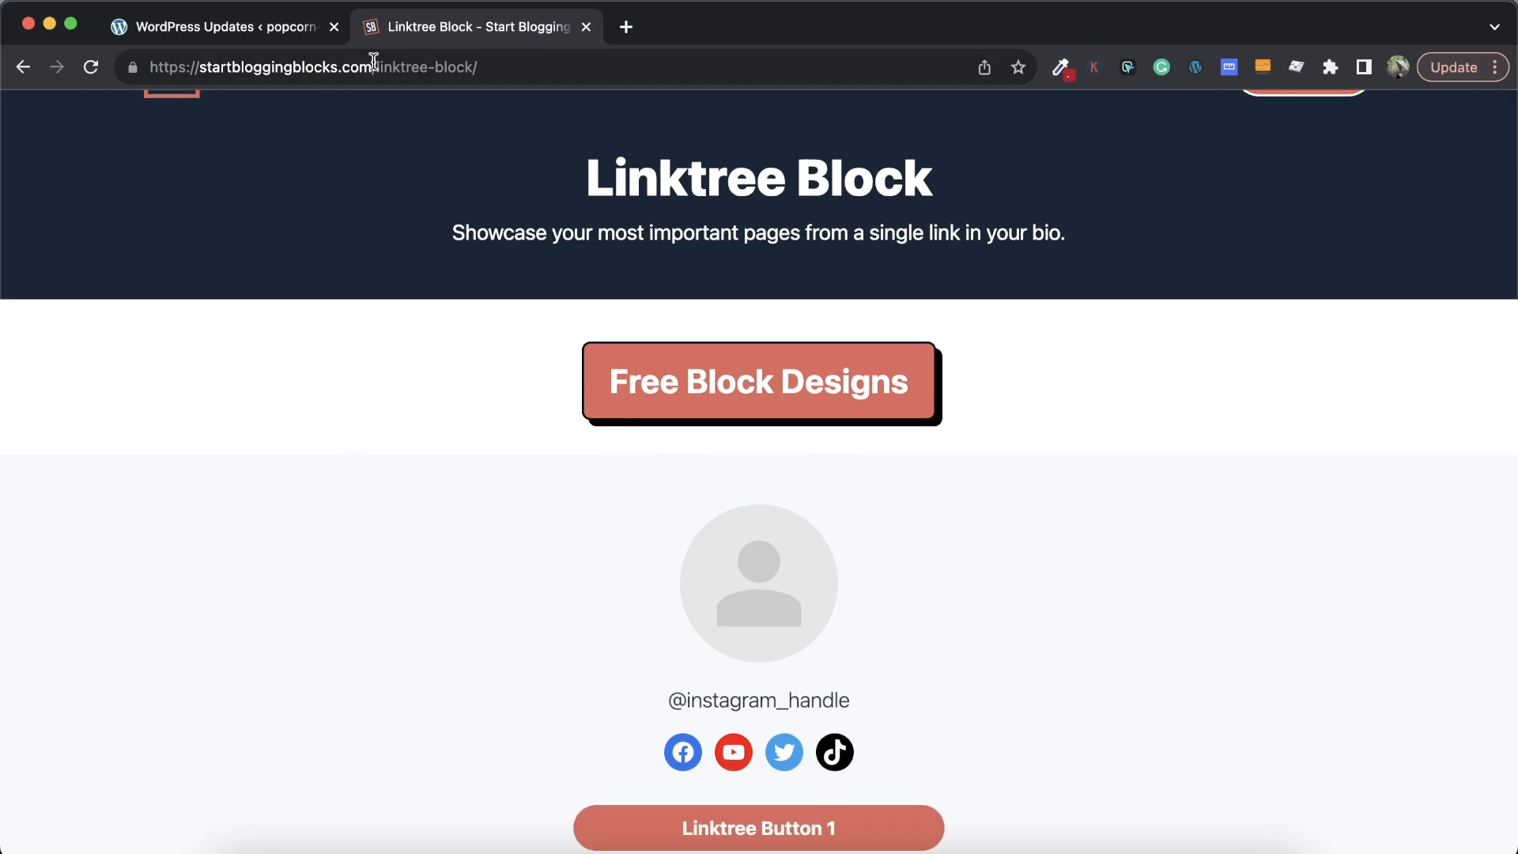
scroll("up", 3)
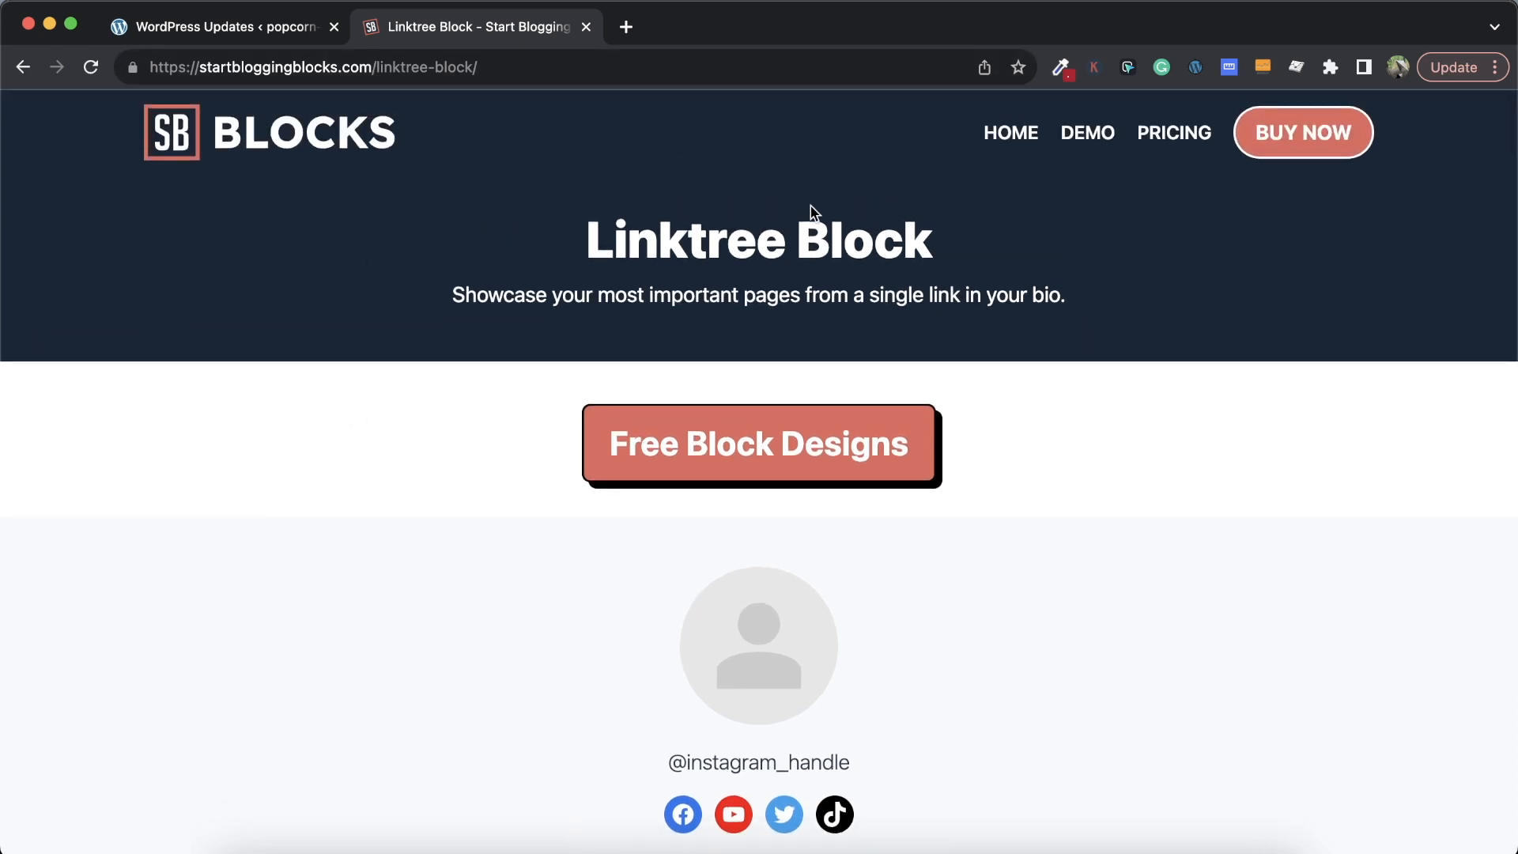
scroll("down", 3)
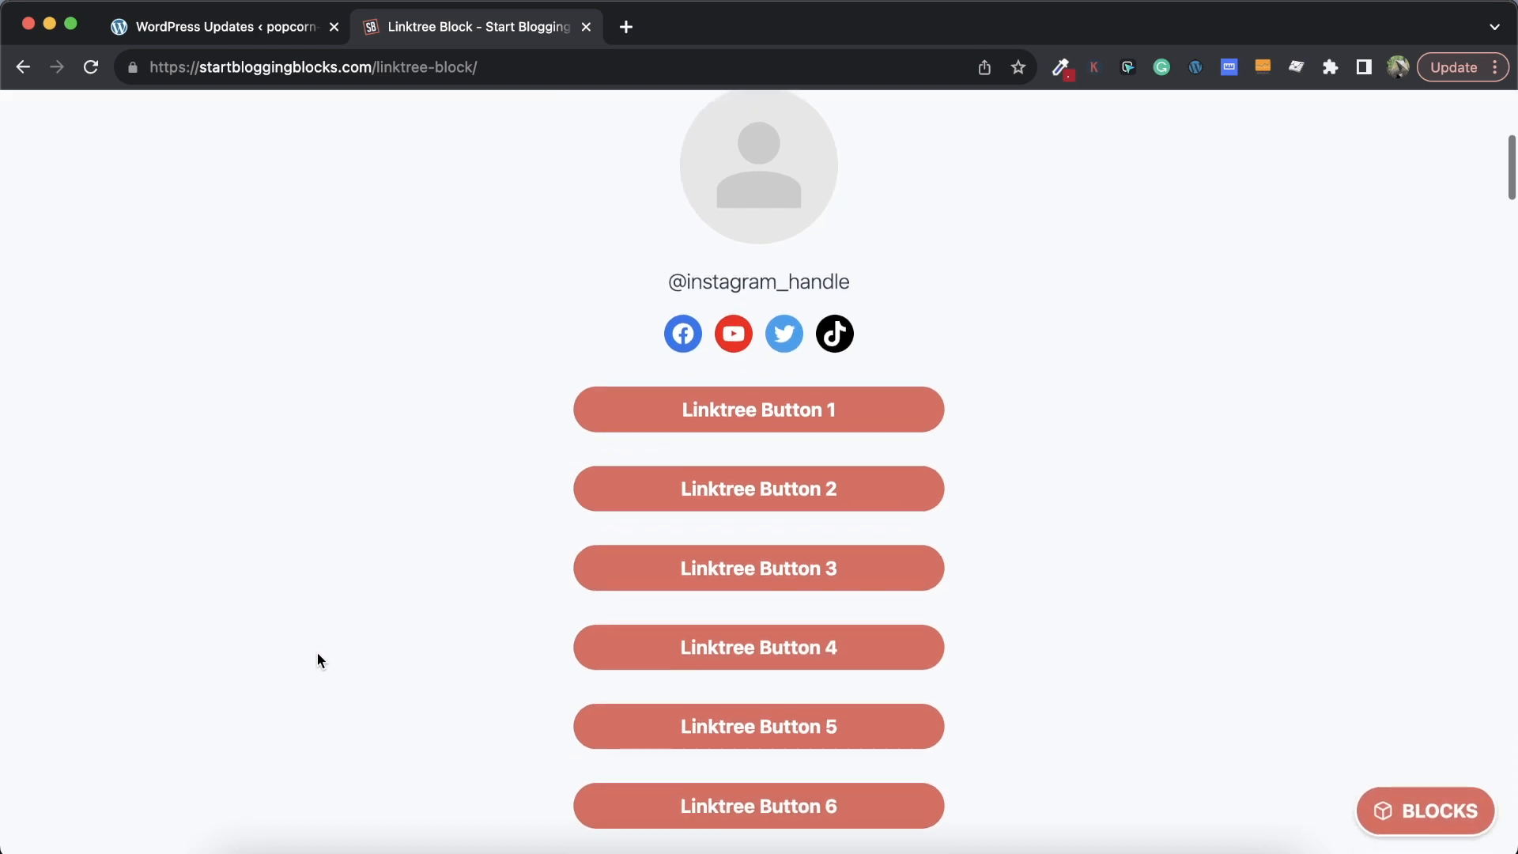
scroll("down", 3)
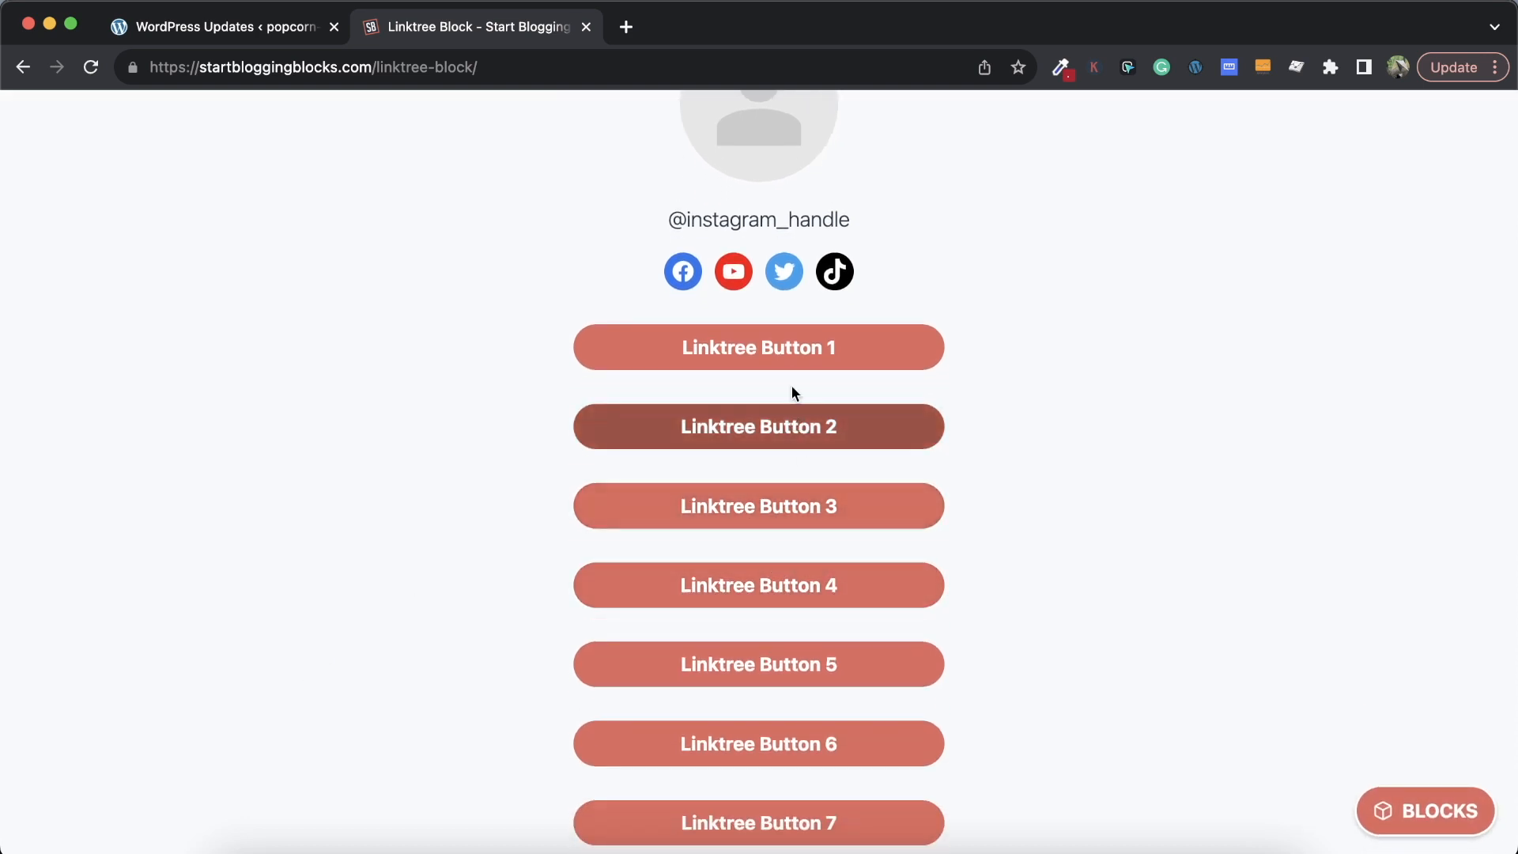
scroll("up", 3)
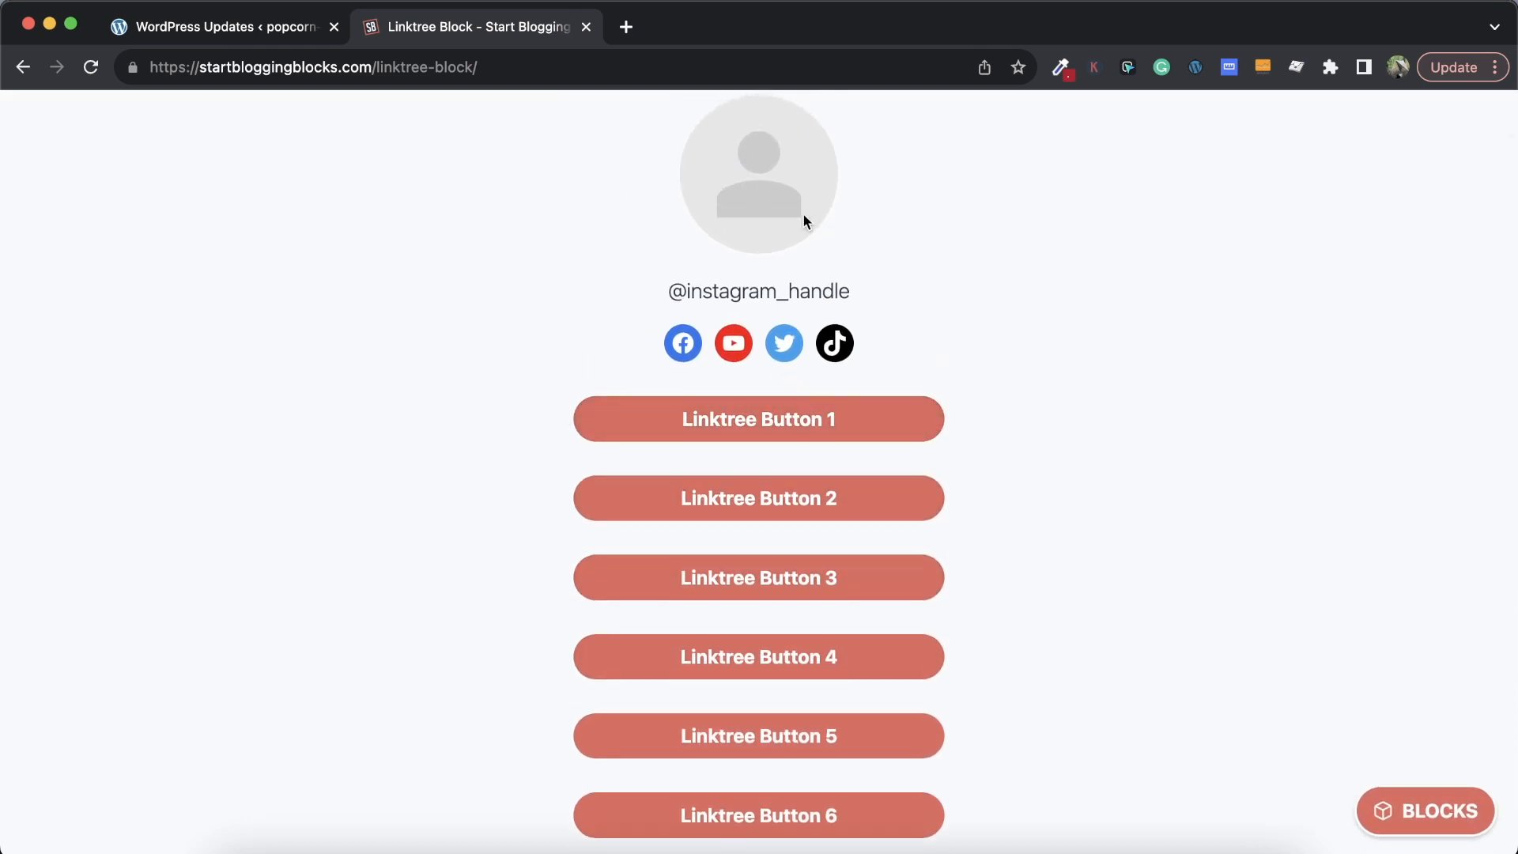
scroll("down", 3)
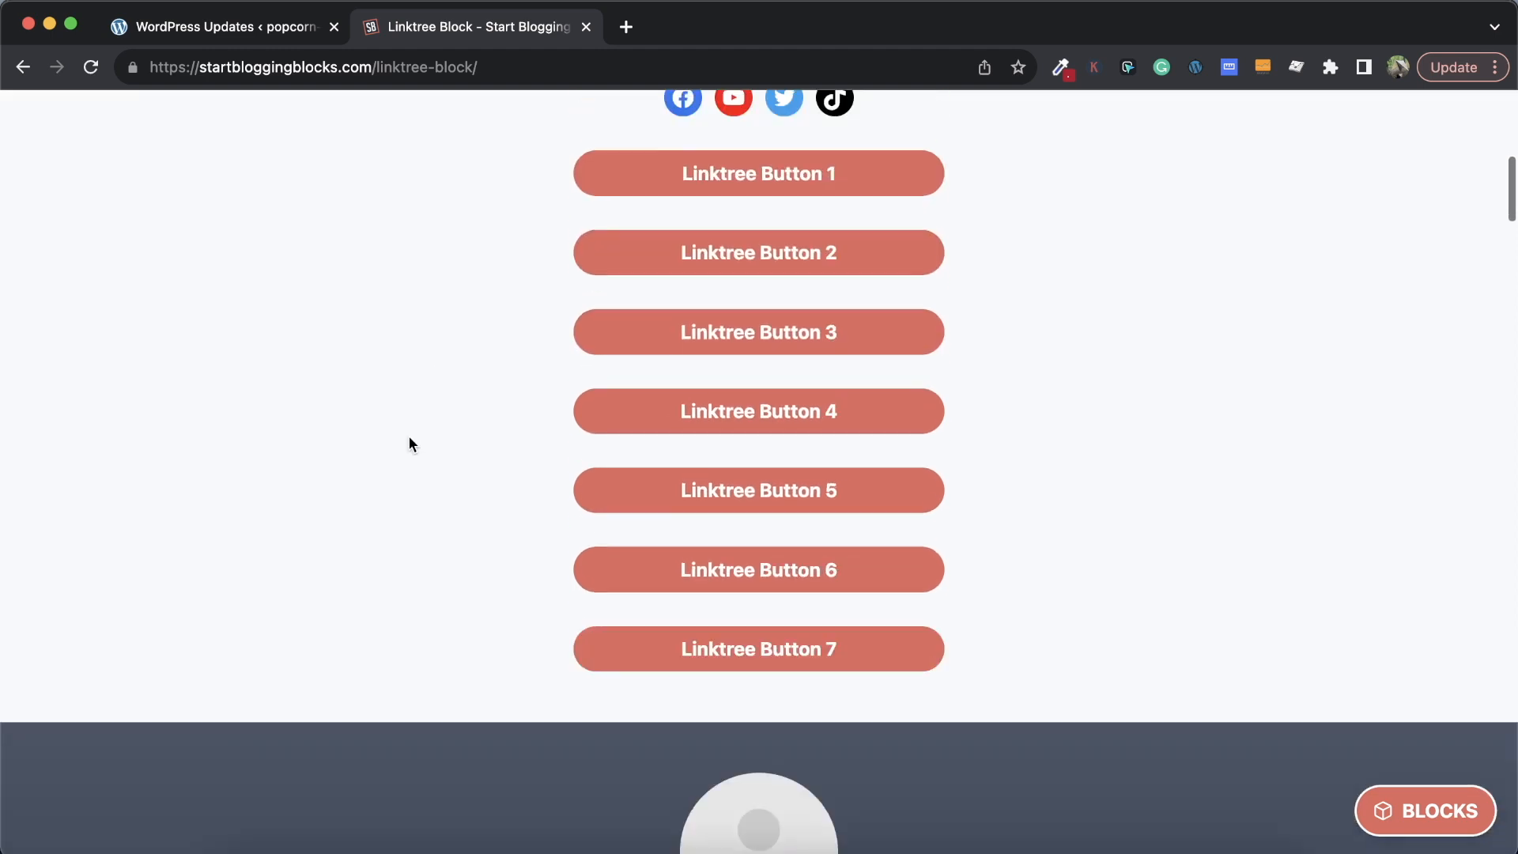
scroll("up", 3)
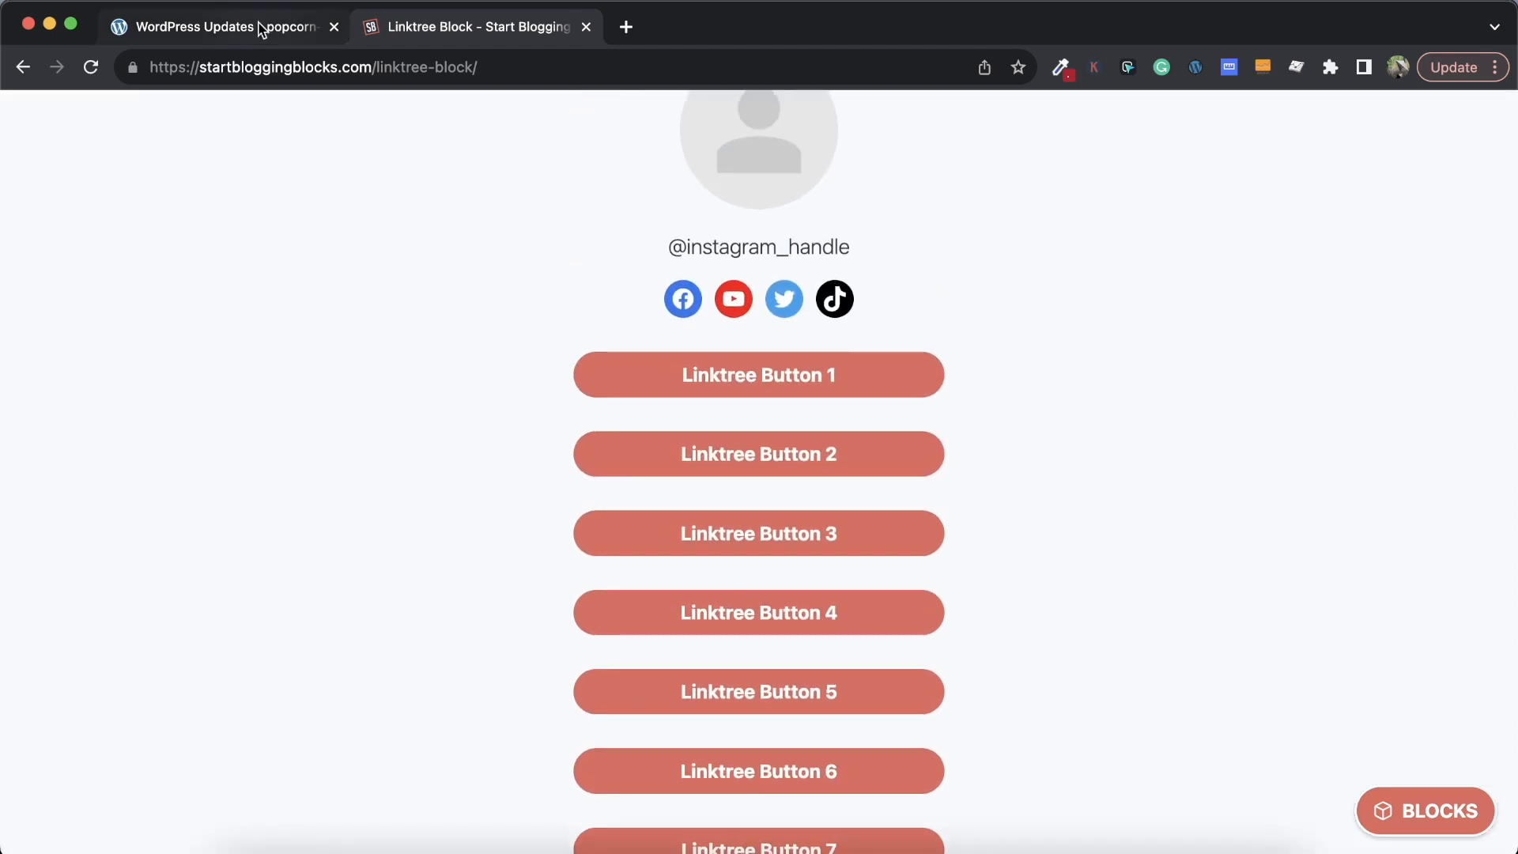
left_click(204, 27)
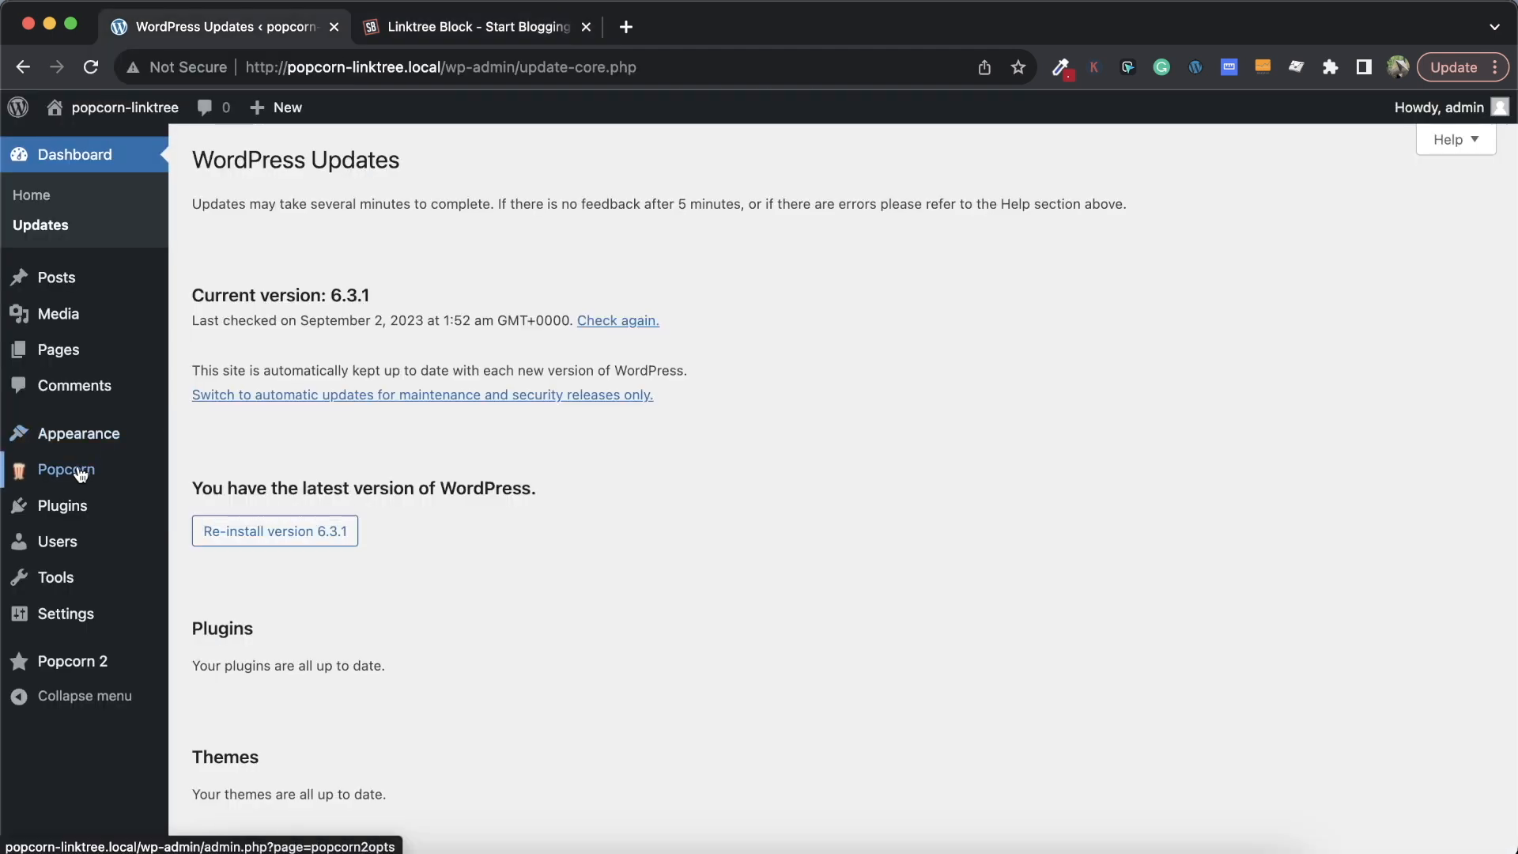
mouse_move(57, 349)
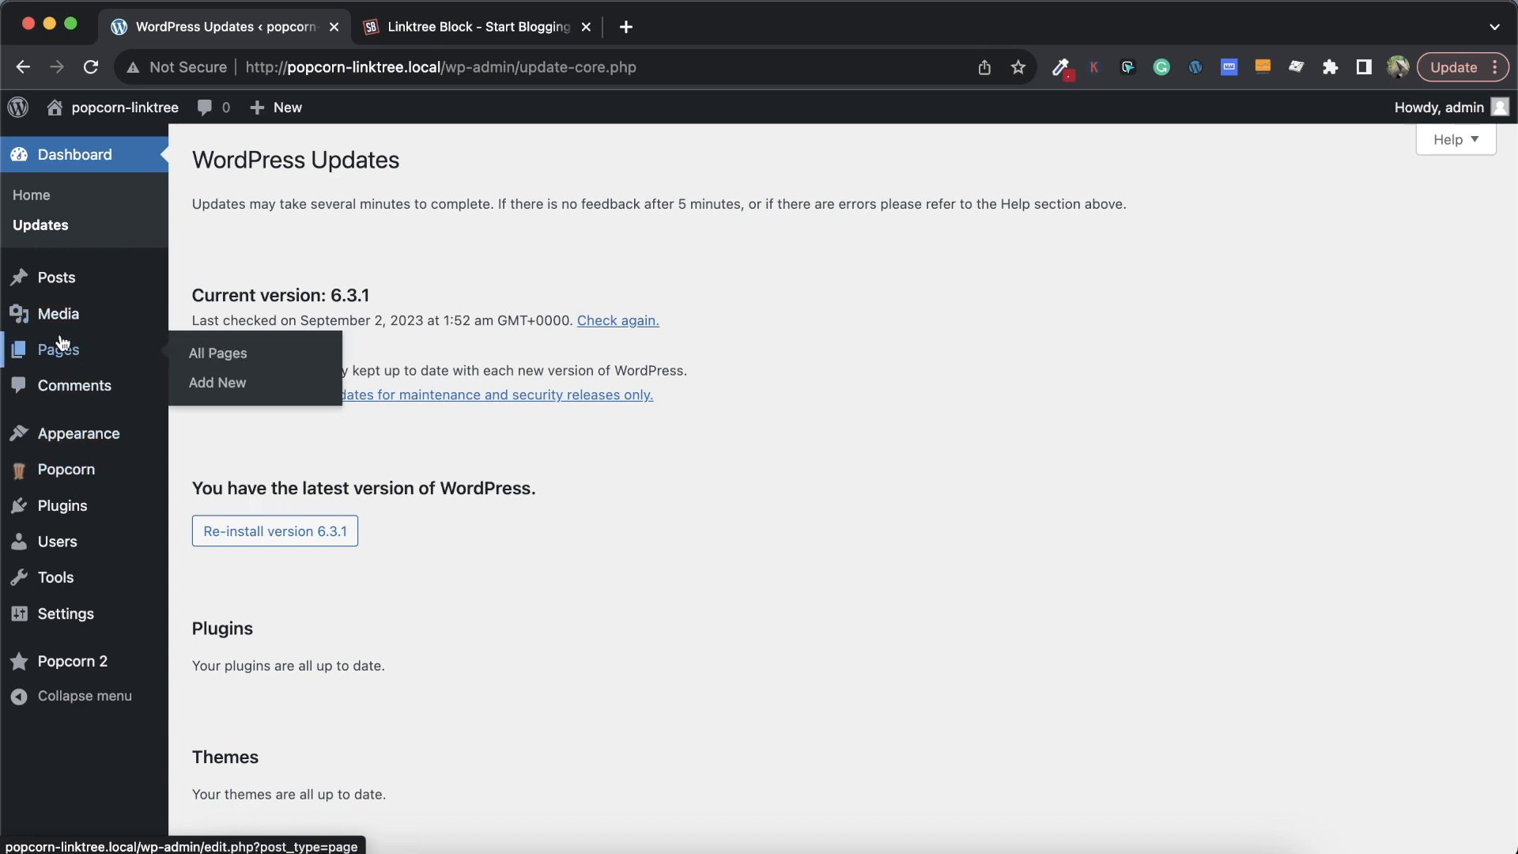
Step: Create a new page from Pages > All Pages and title it Linktree
left_click(218, 353)
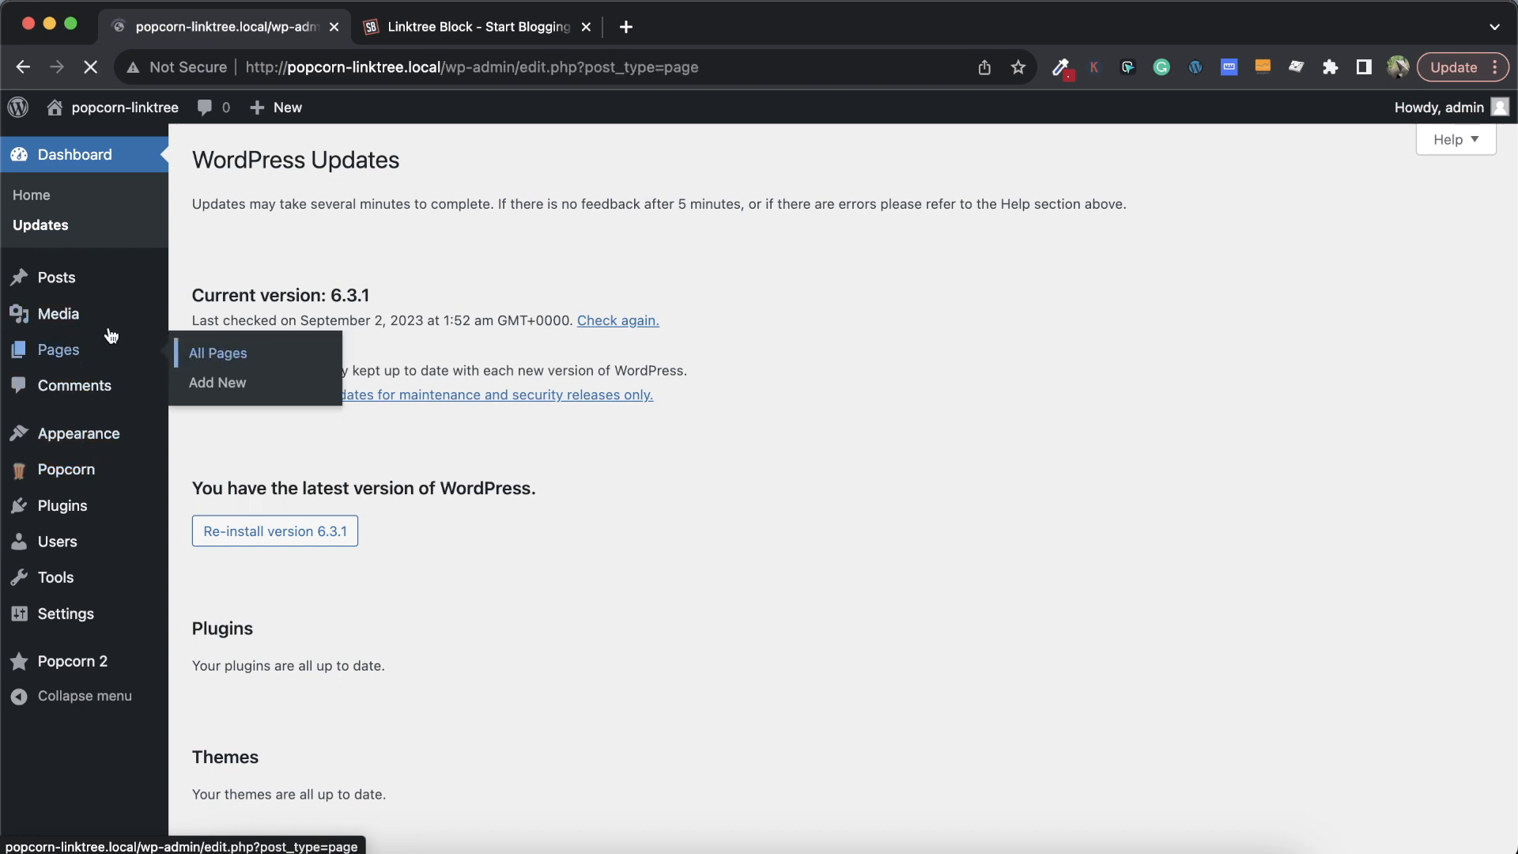
left_click(218, 353)
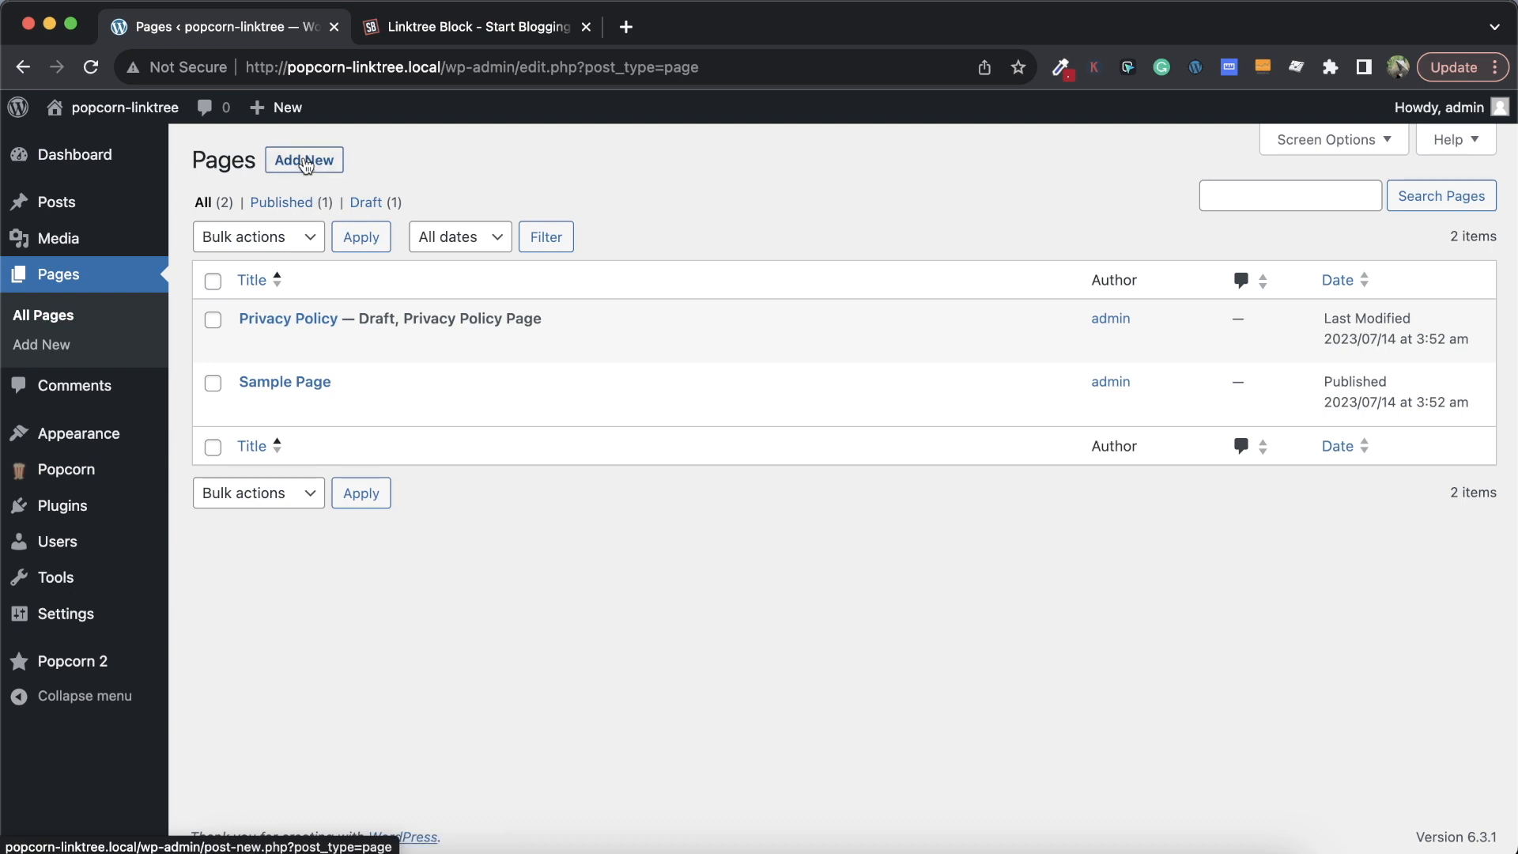
left_click(304, 160)
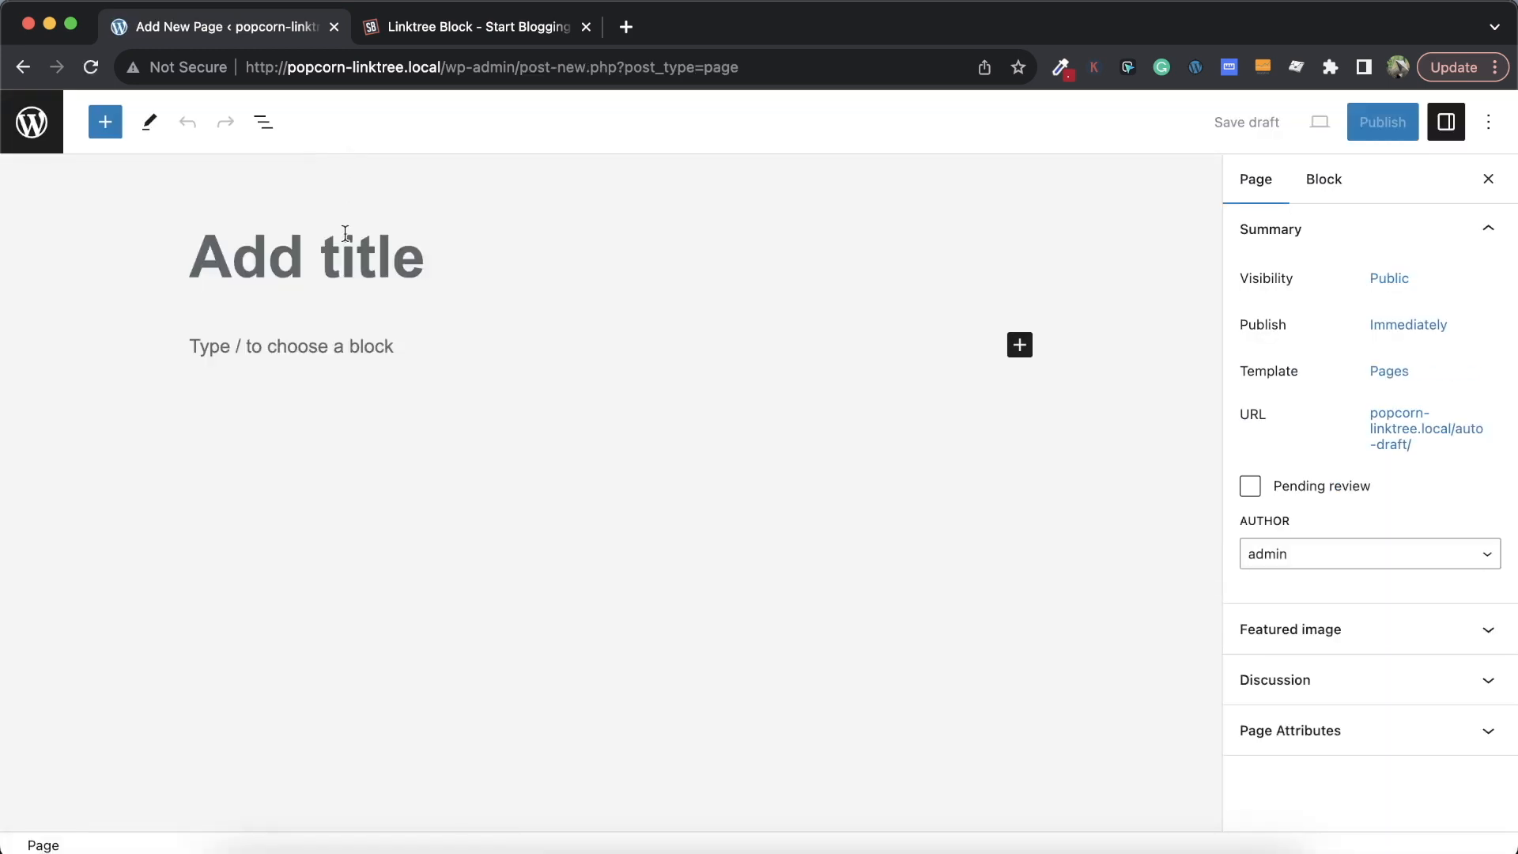
type("Linktree")
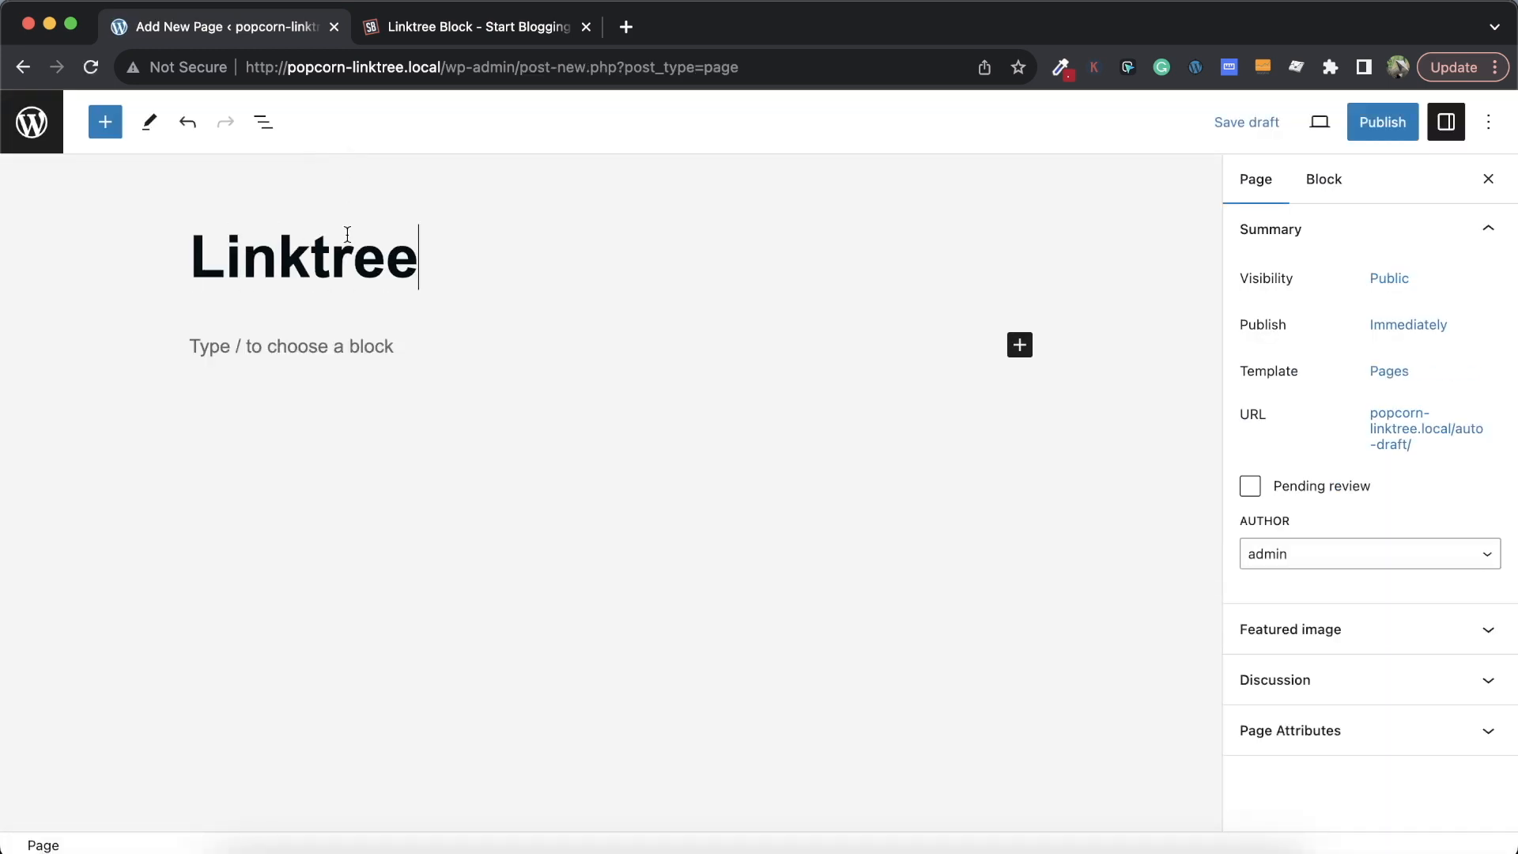
mouse_move(1289, 370)
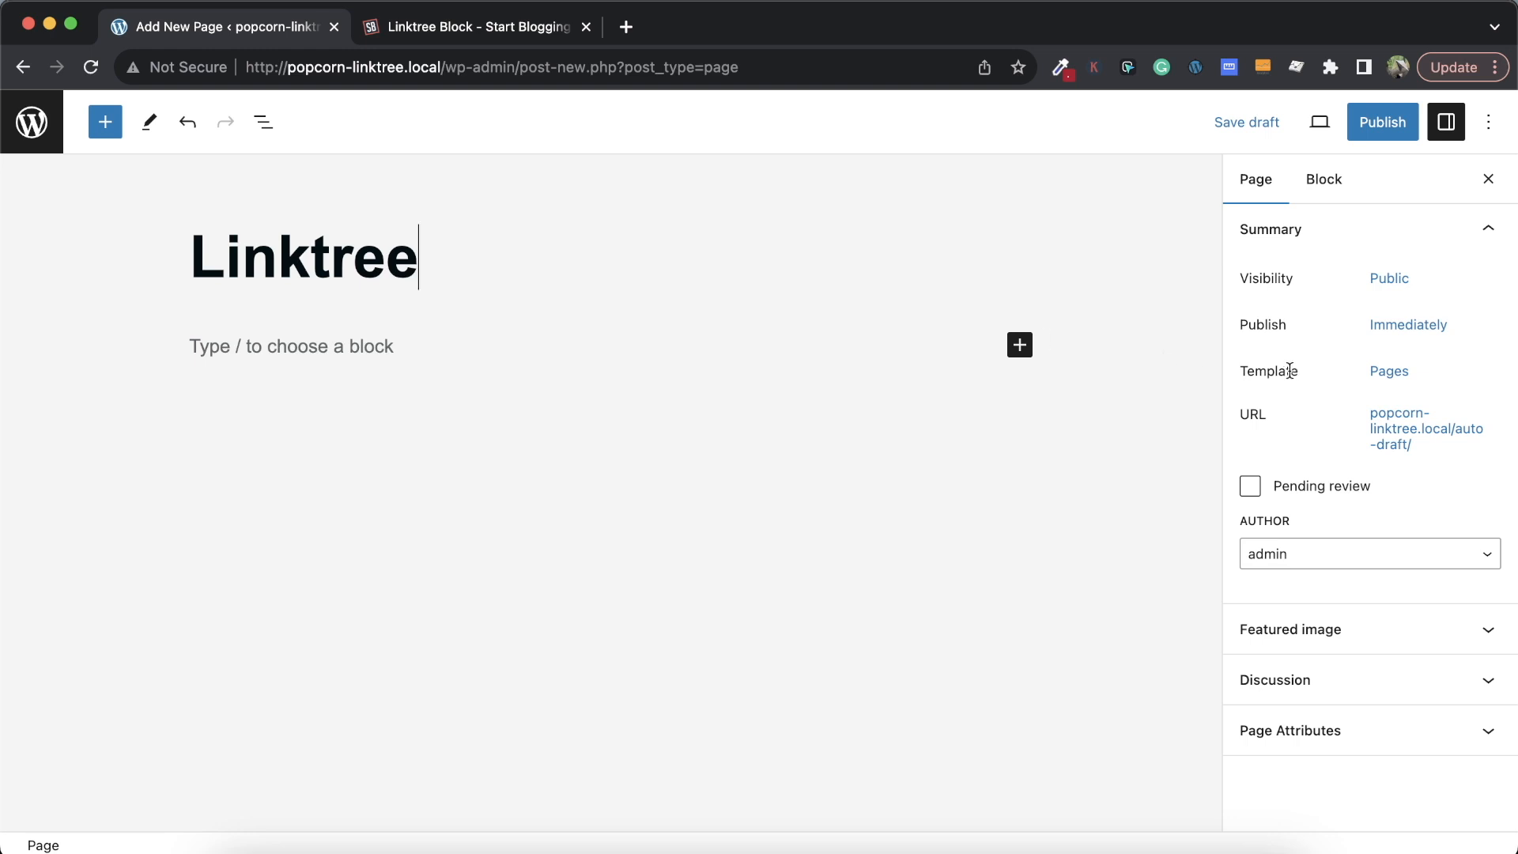
Step: Set the page template to 'Blank template for landing pages'
left_click(1390, 370)
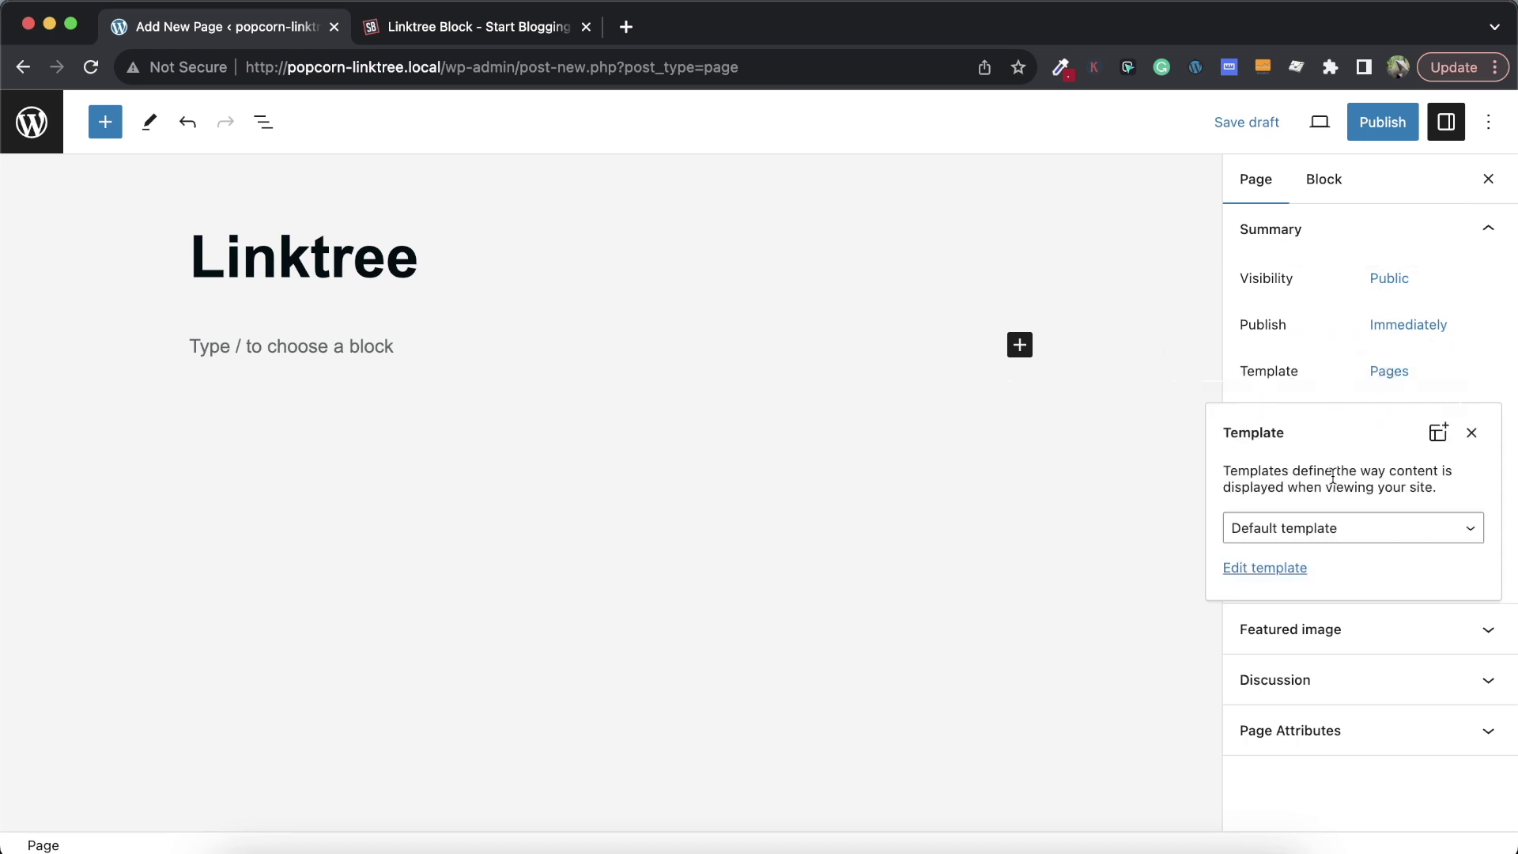
left_click(1350, 529)
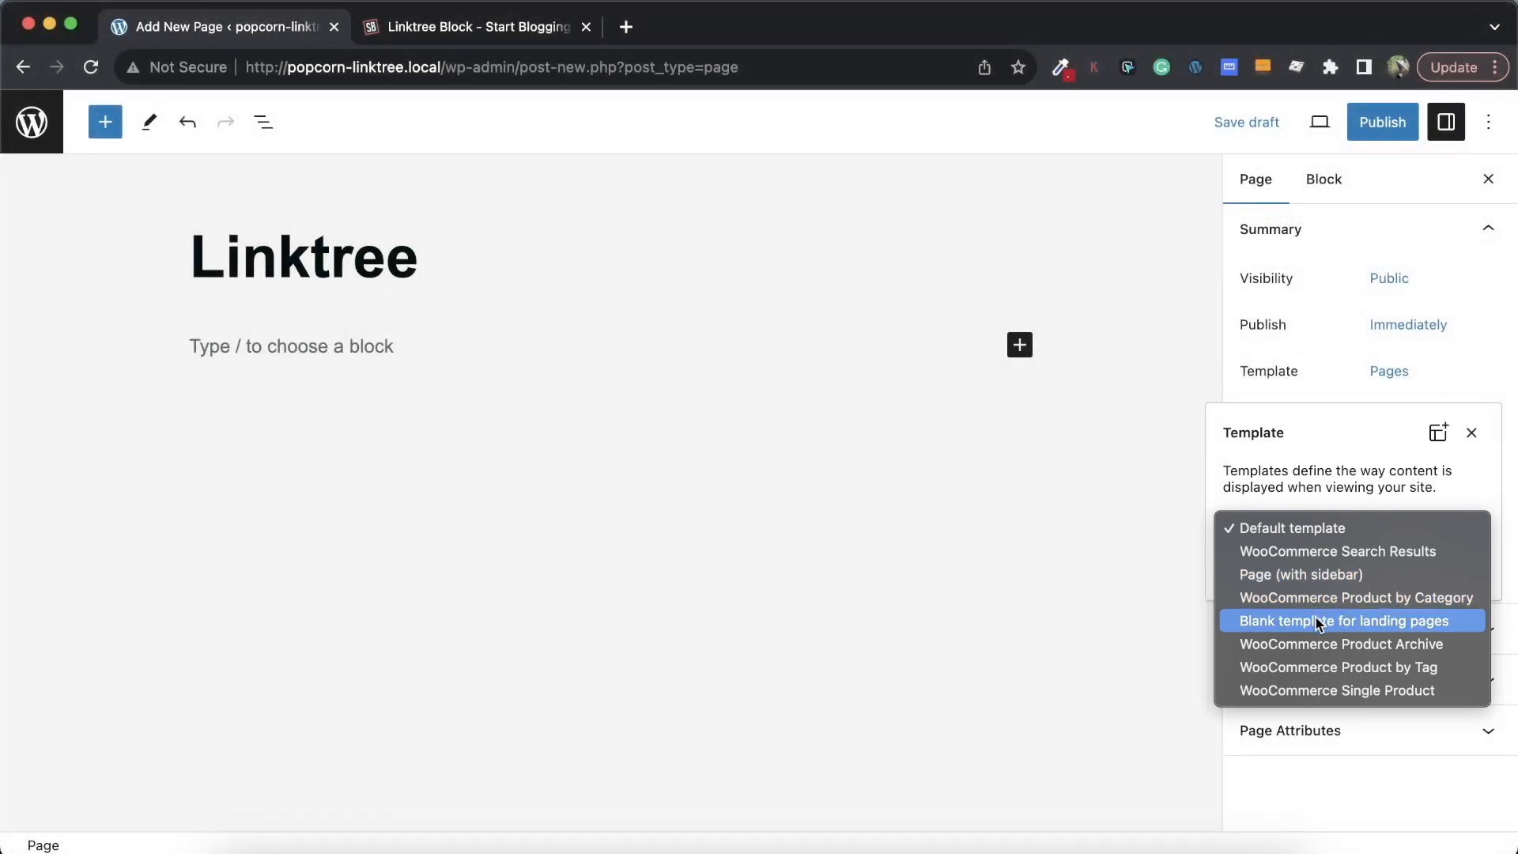
left_click(1336, 620)
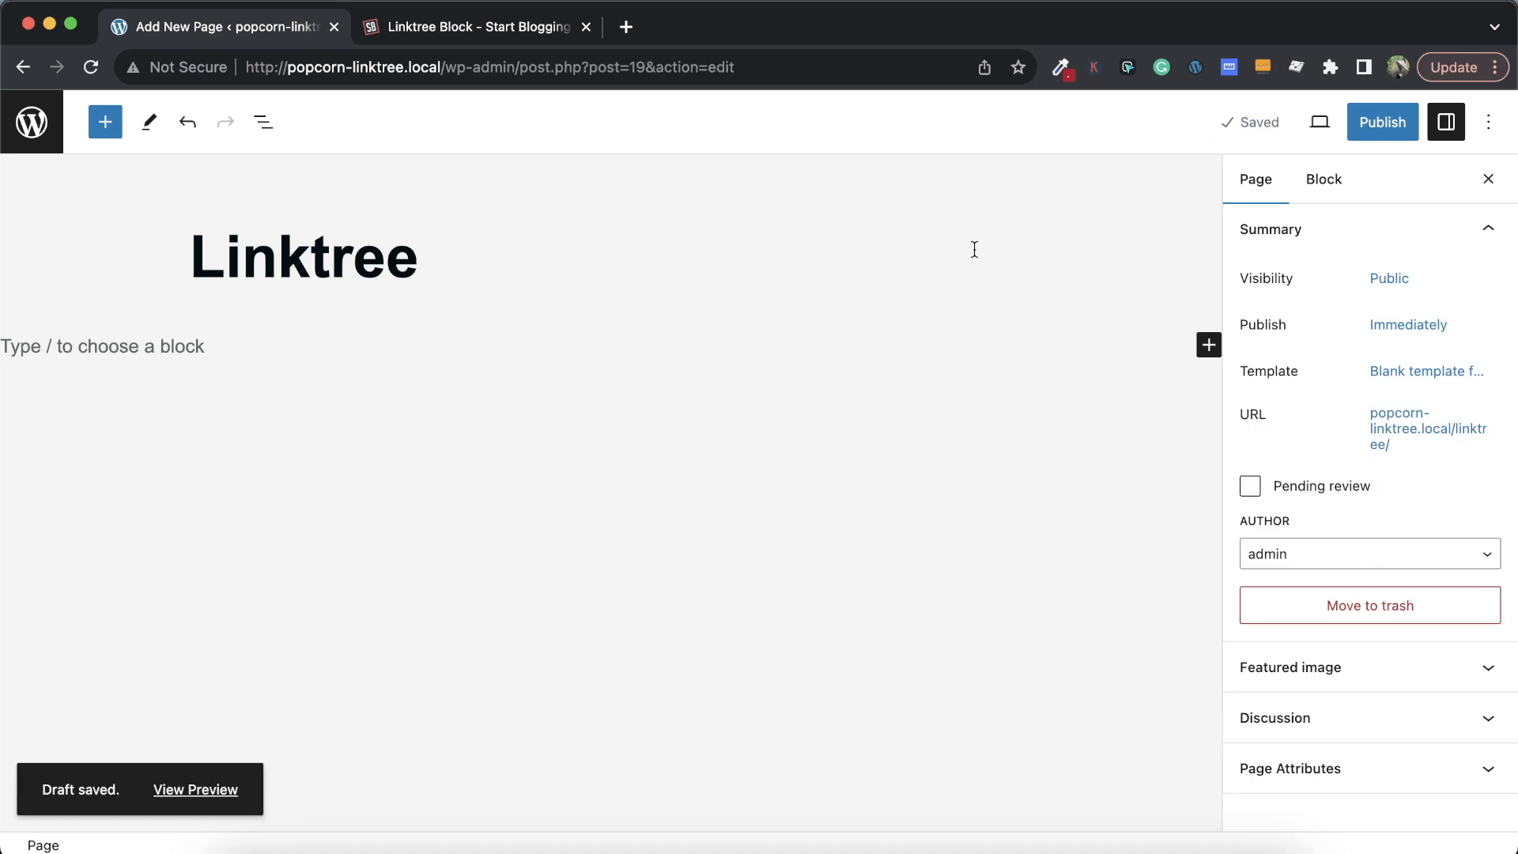
Step: Insert a Group block below the Linktree title via the block inserter search 'grou'
left_click(196, 789)
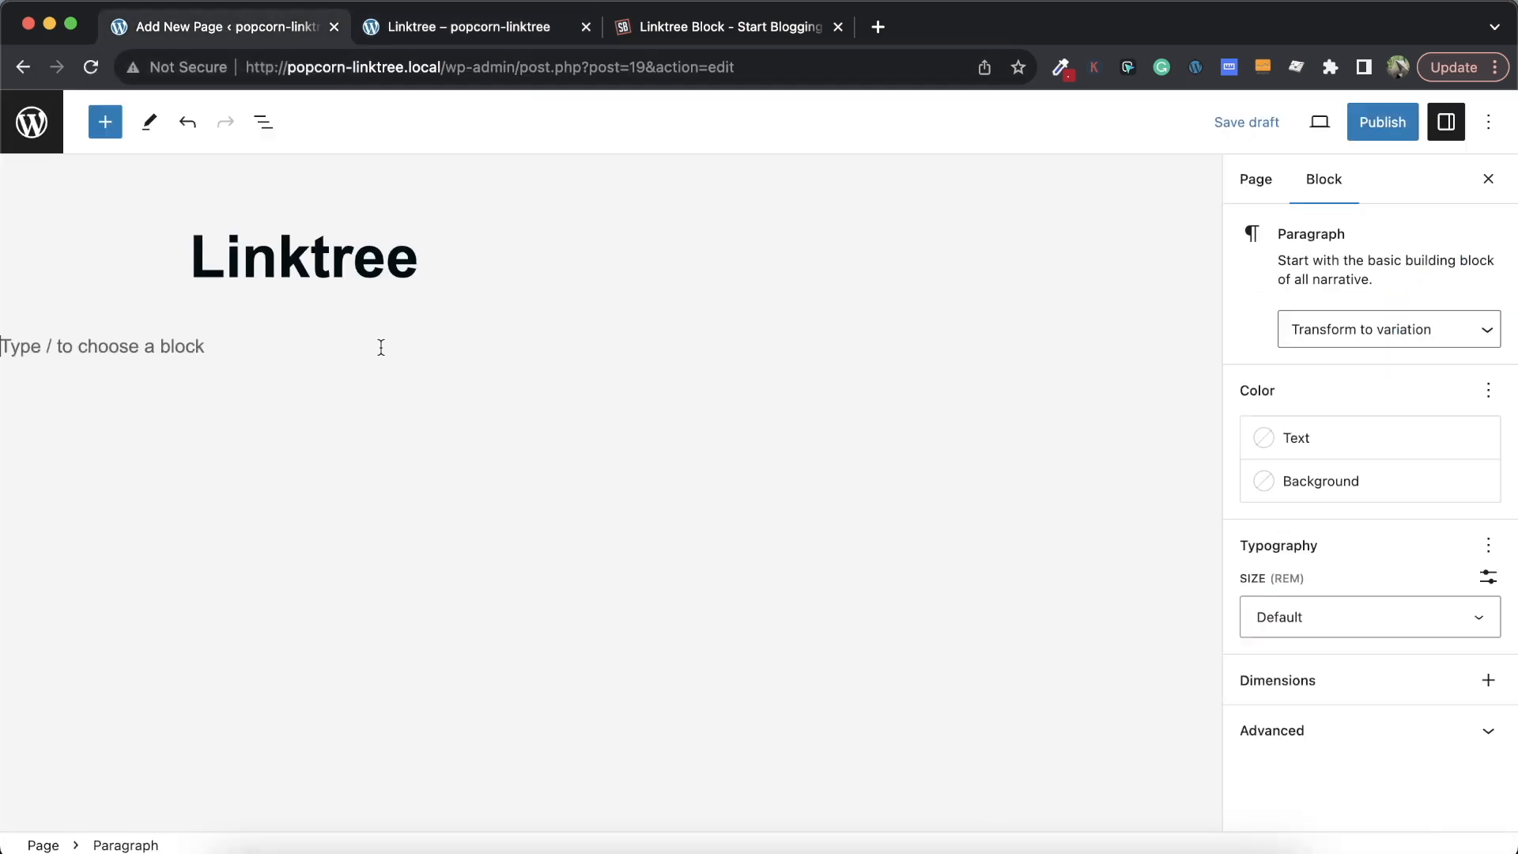
left_click(1210, 347)
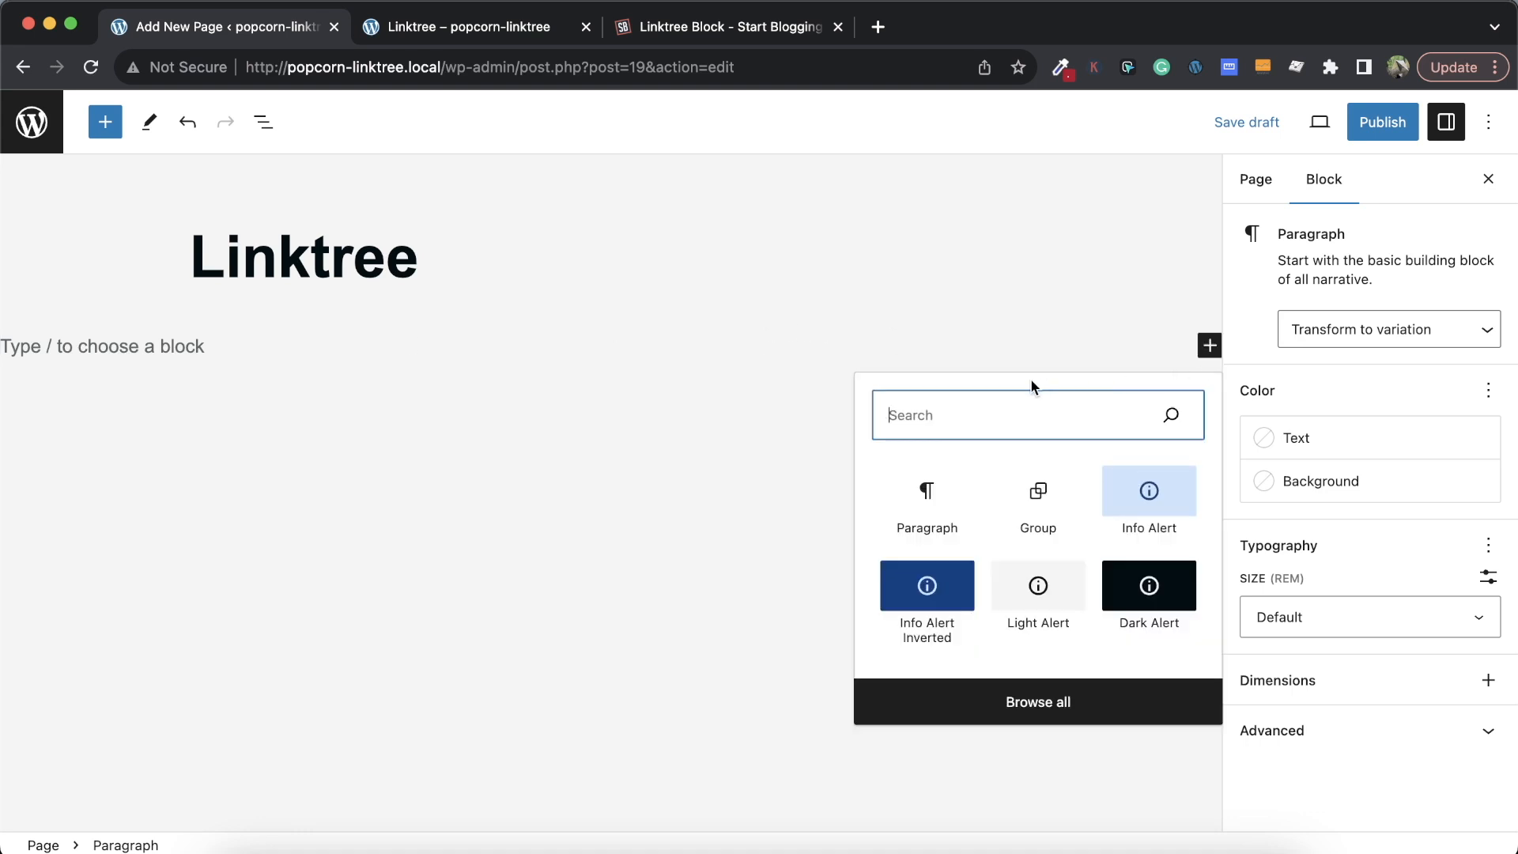
type("grou")
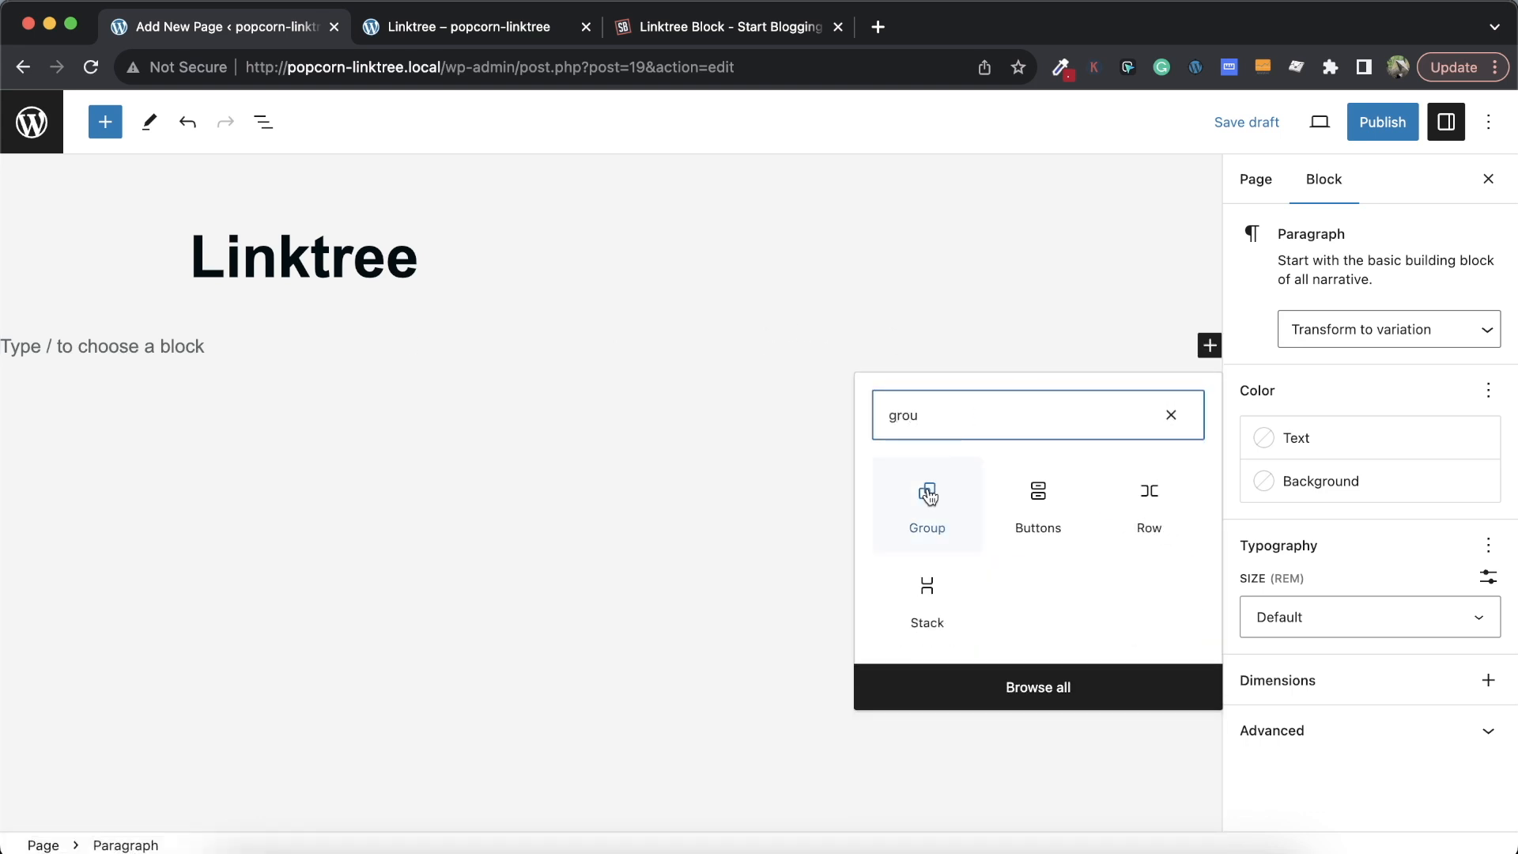
left_click(925, 505)
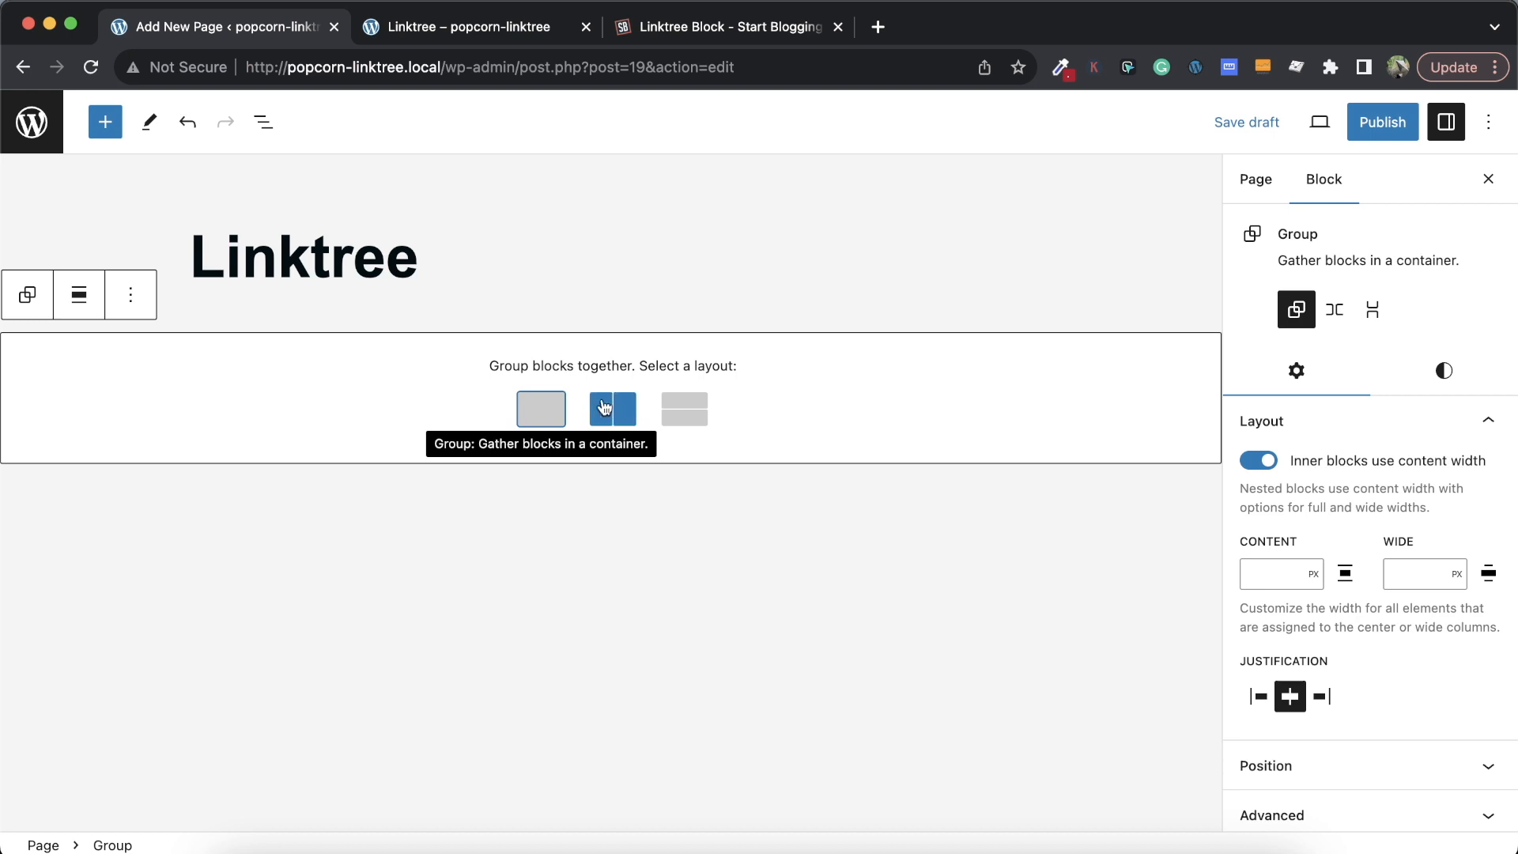
mouse_move(750, 46)
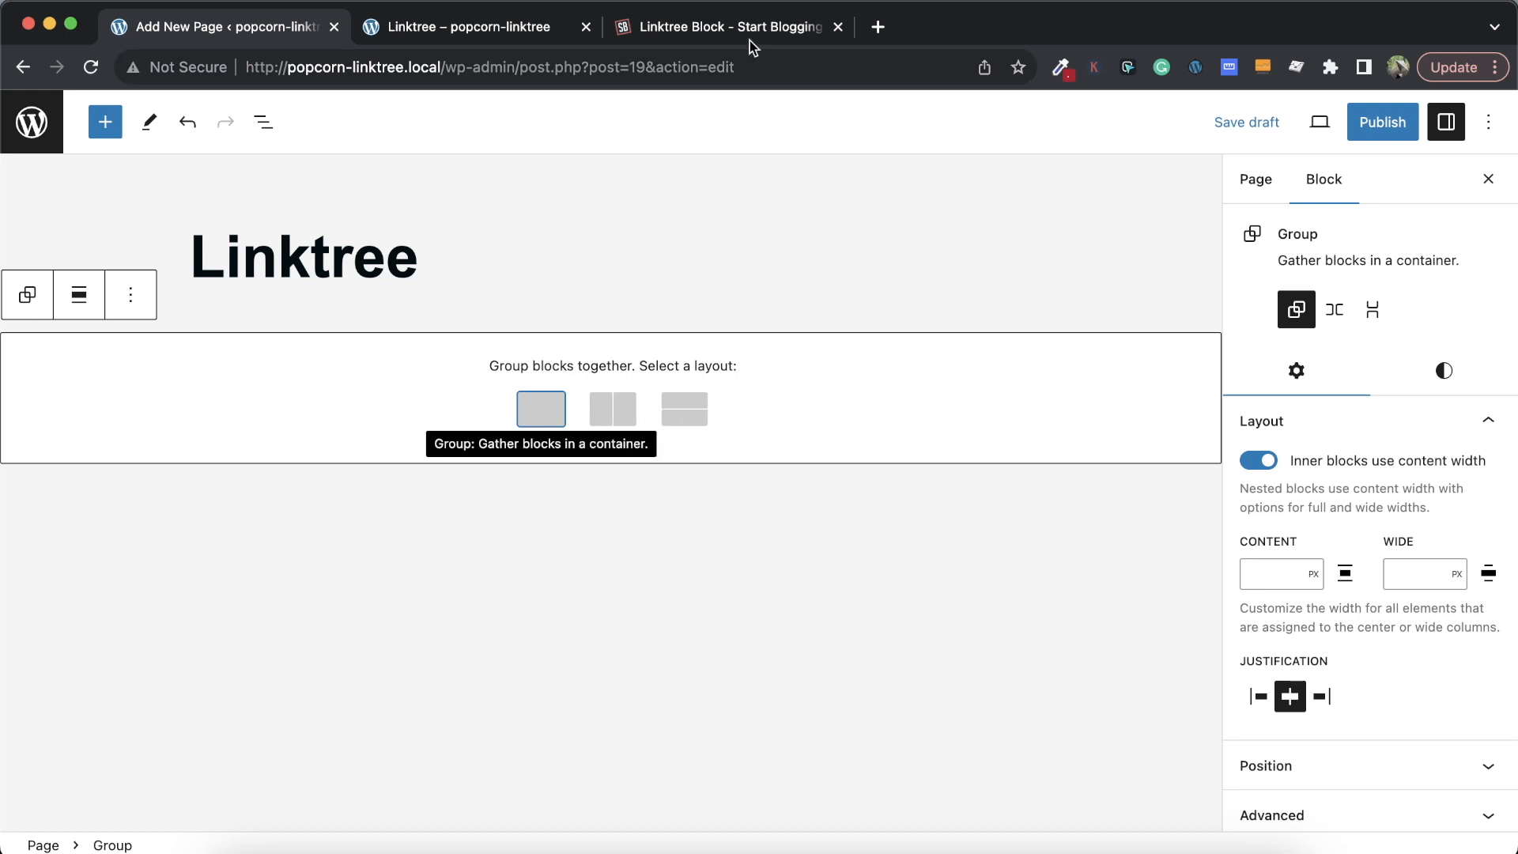
left_click(728, 27)
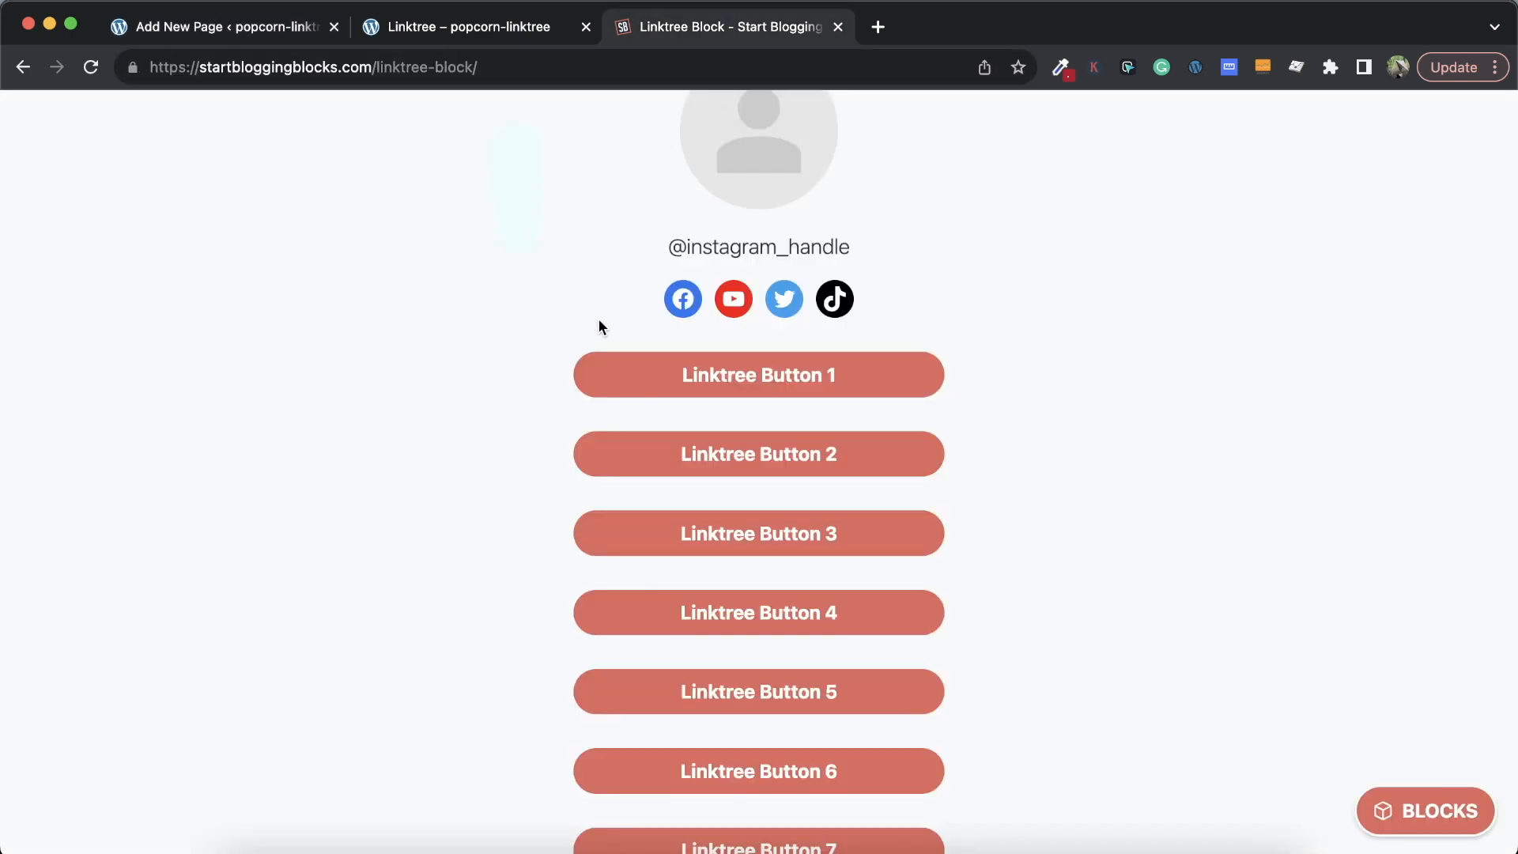
scroll("down", 3)
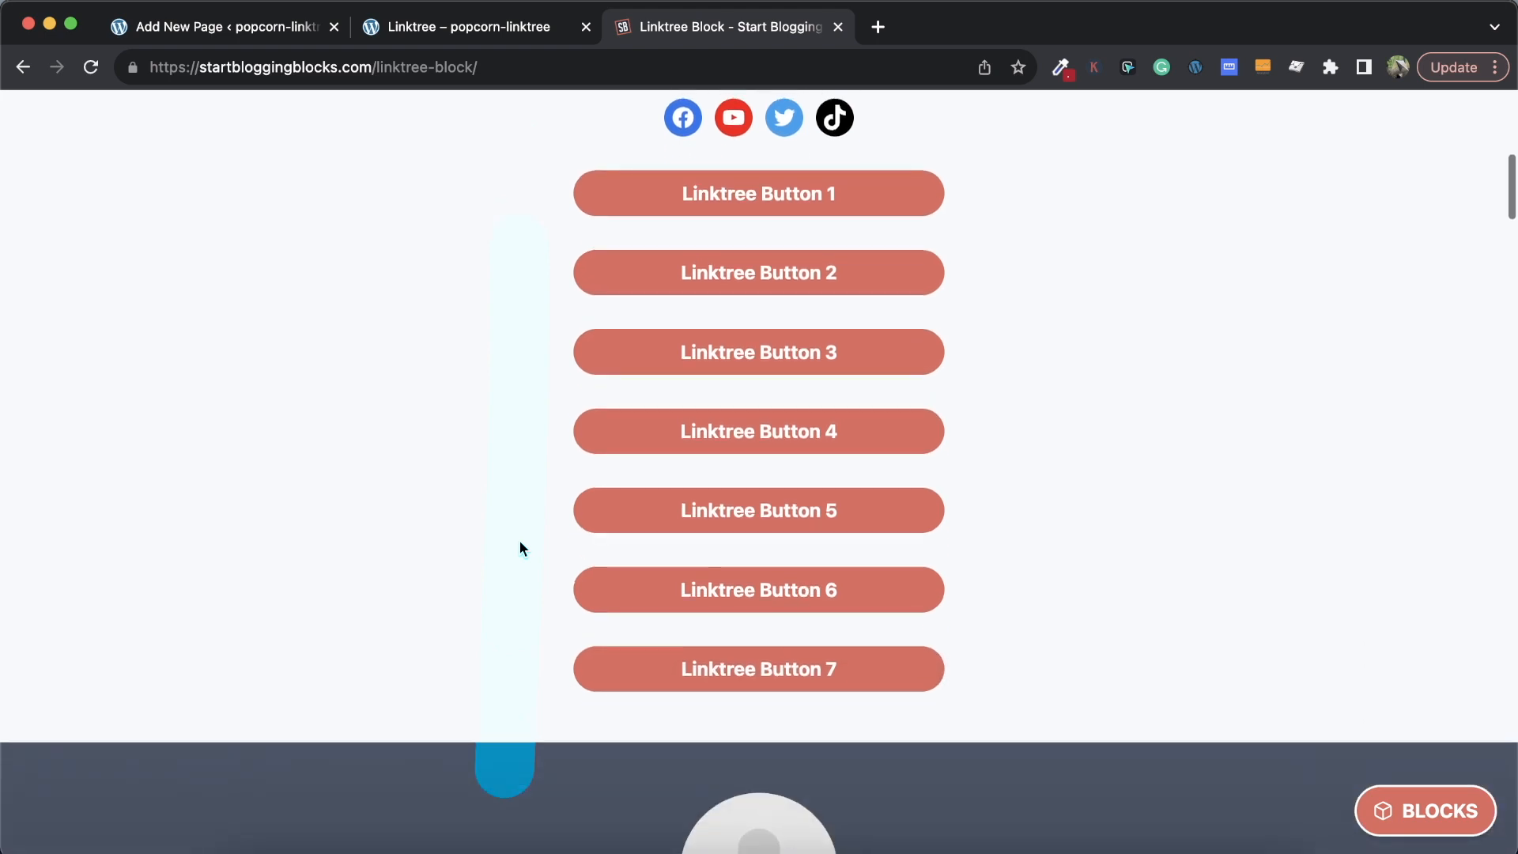
scroll("up", 3)
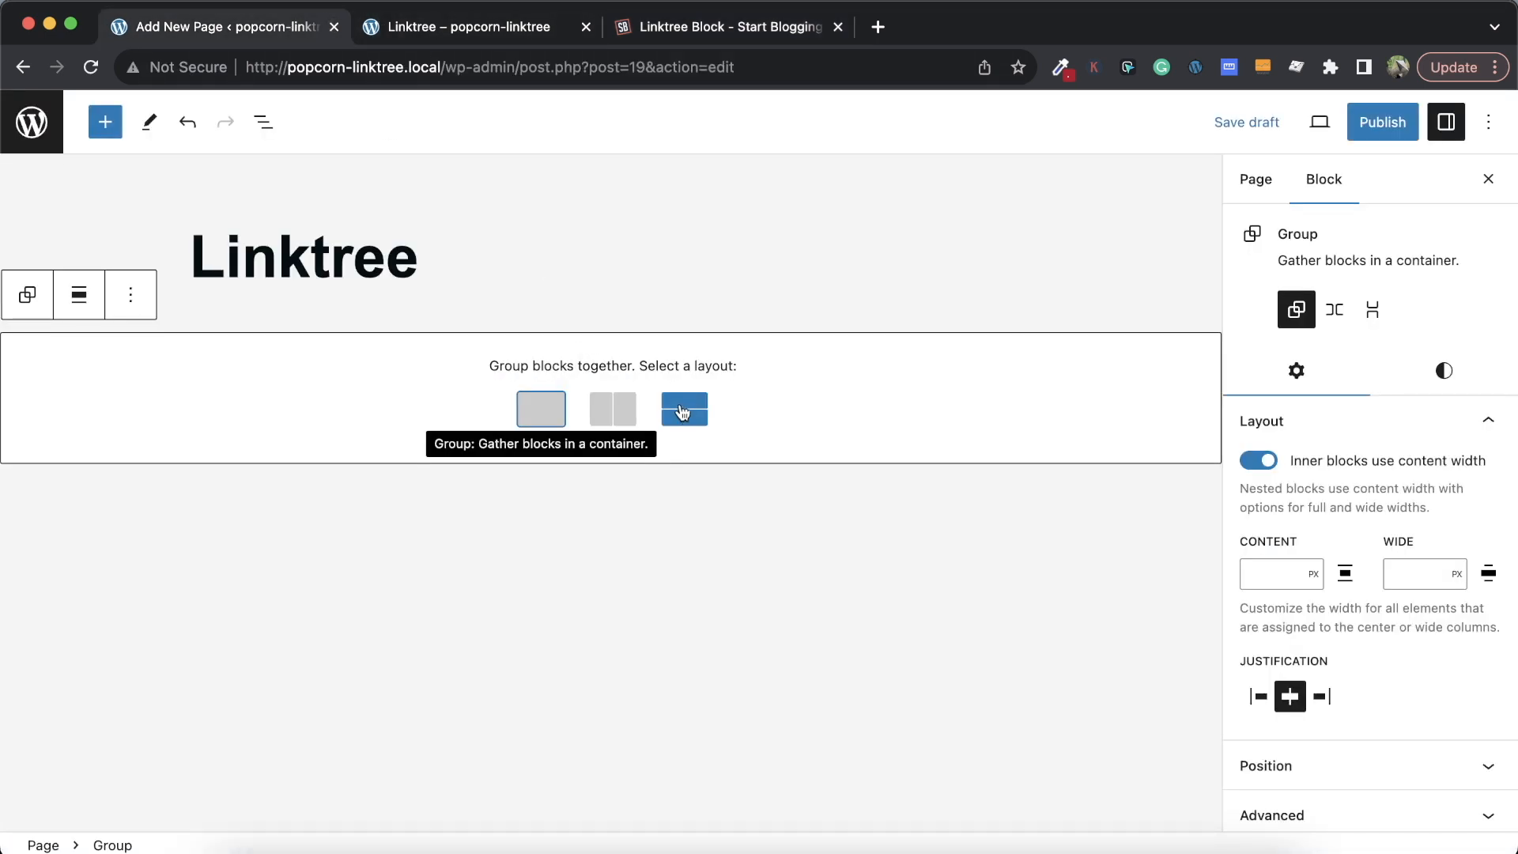
Step: Choose the Stack layout, wrap it in a Group, and set the group's content width to 600
left_click(684, 408)
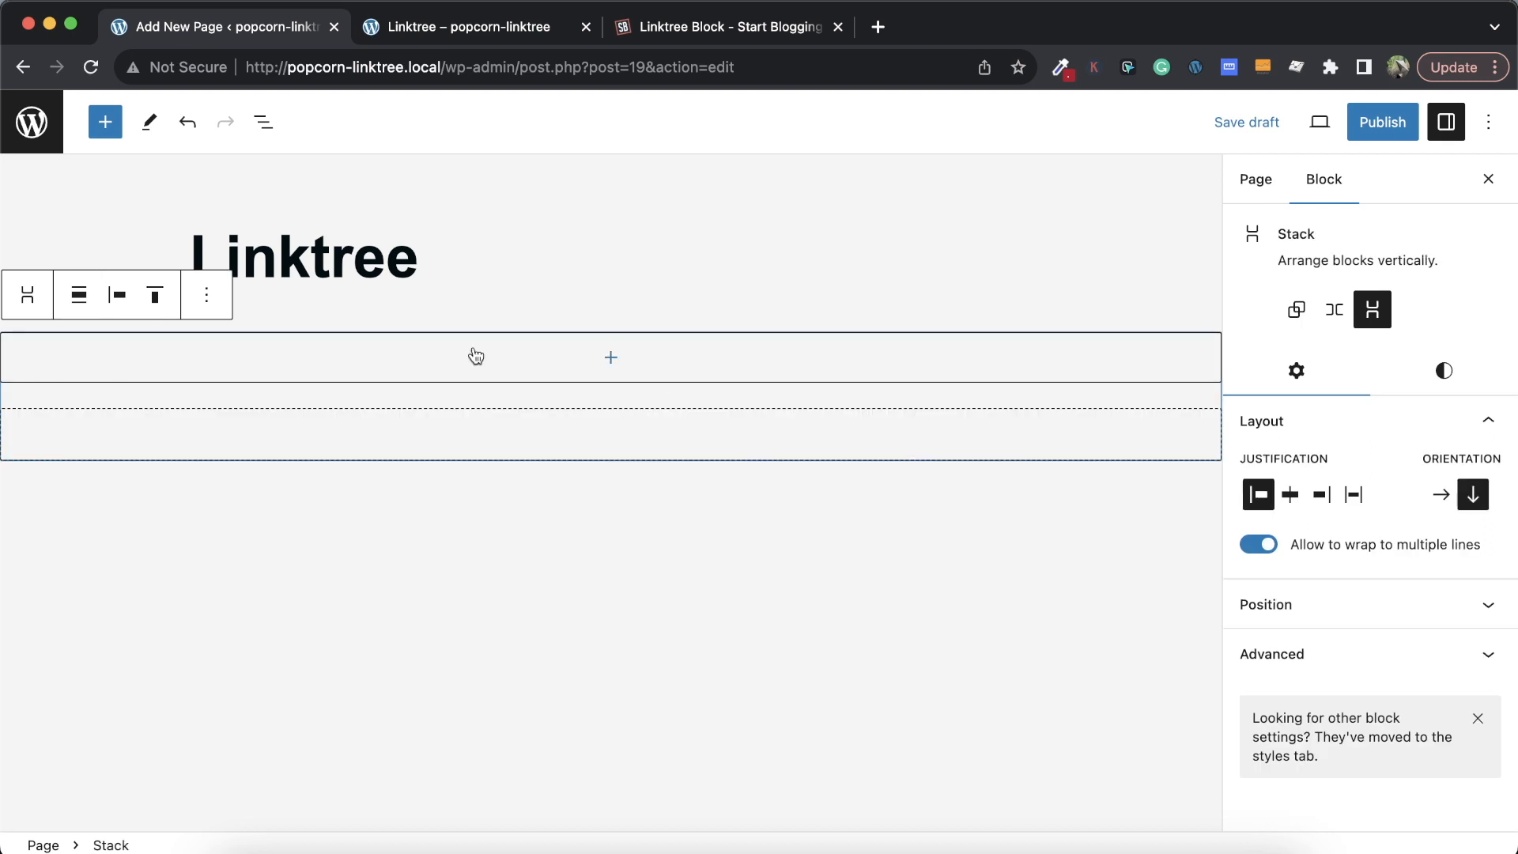
left_click(263, 121)
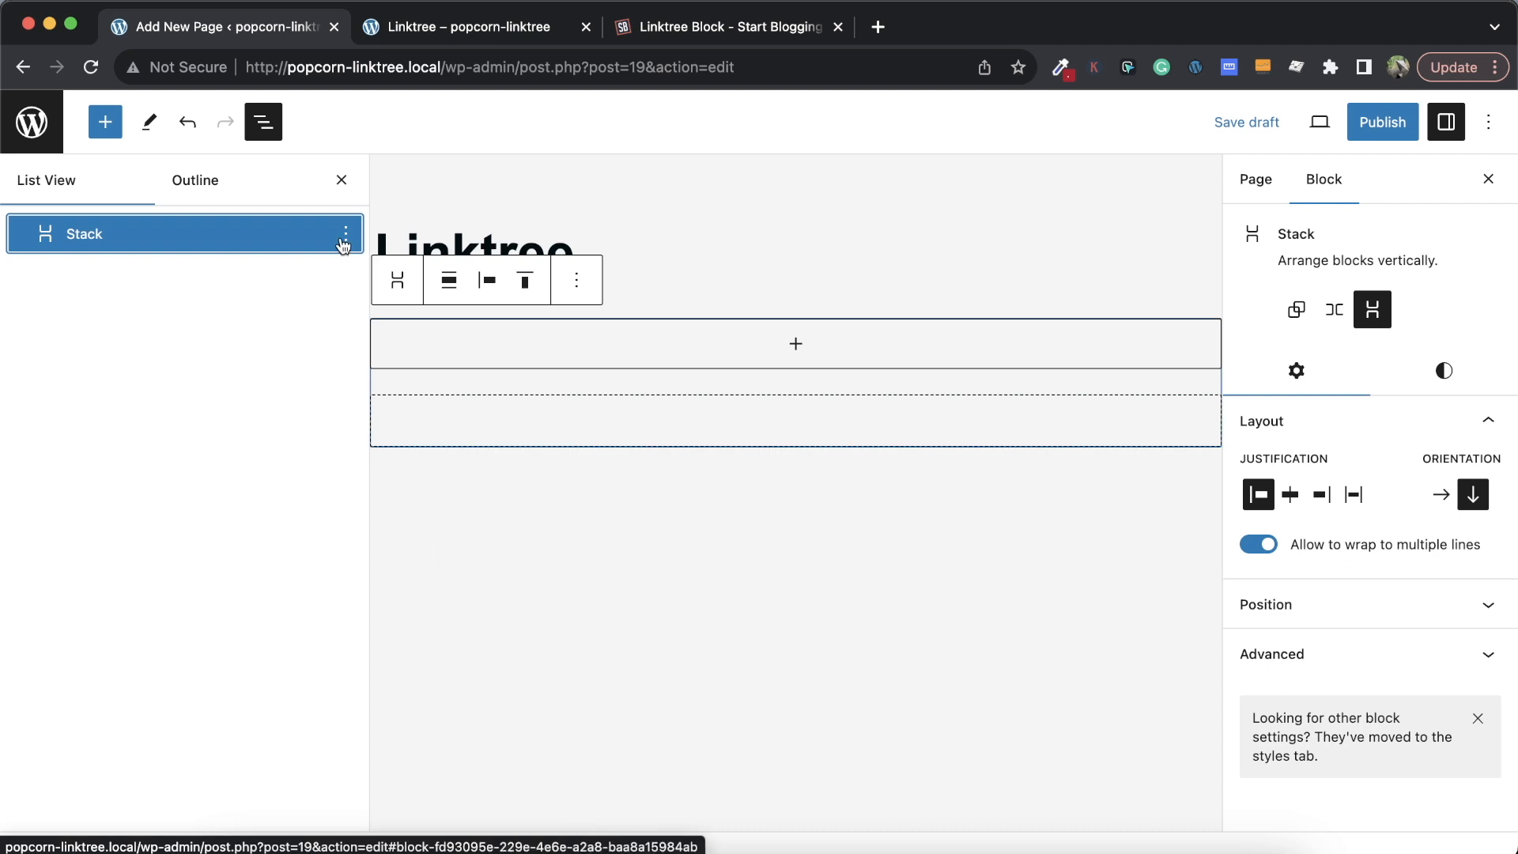
left_click(346, 234)
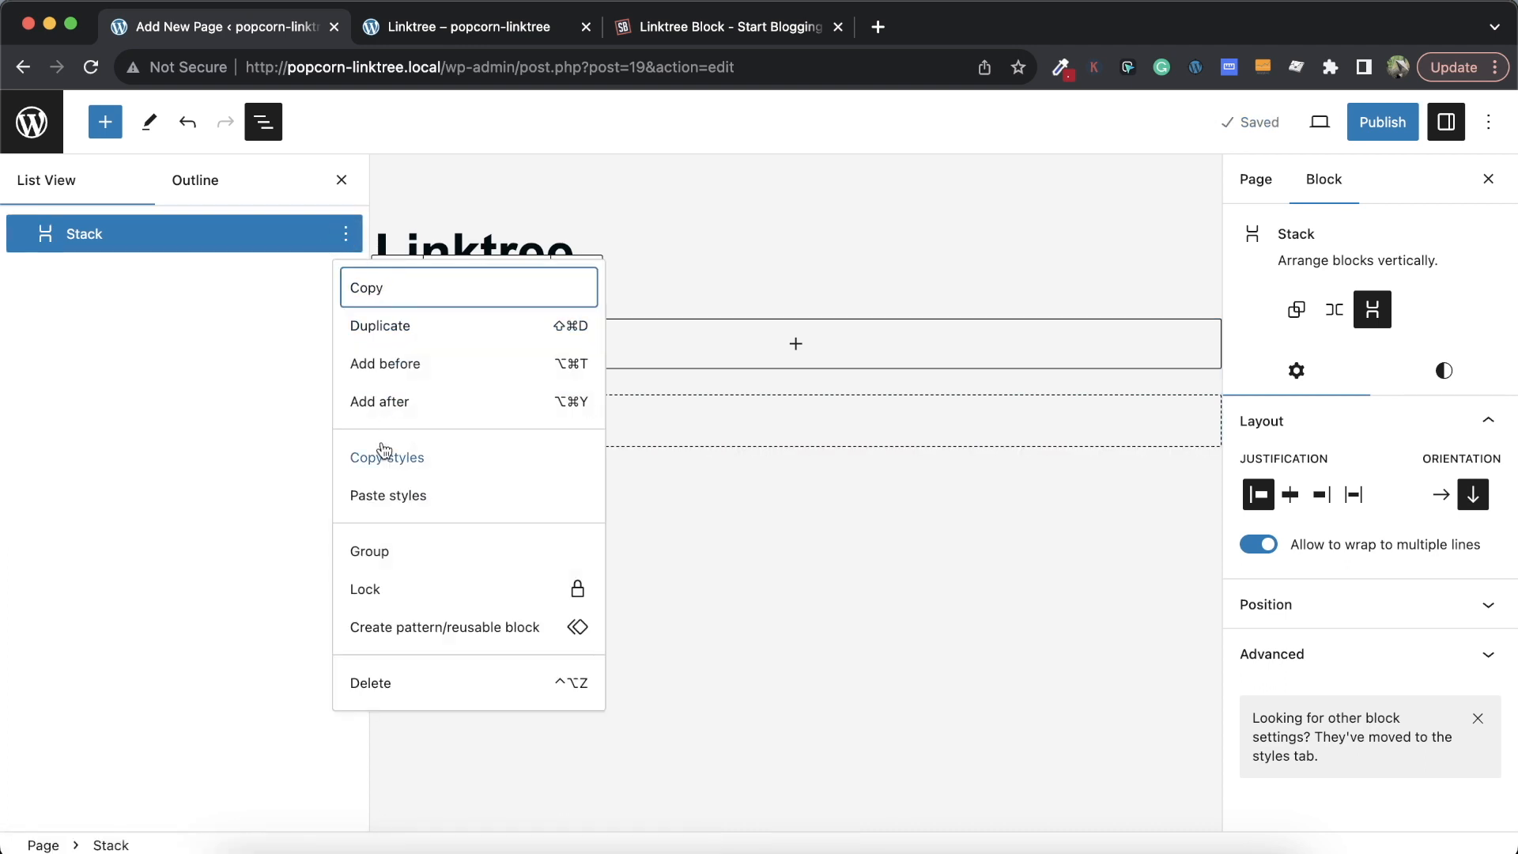
left_click(368, 550)
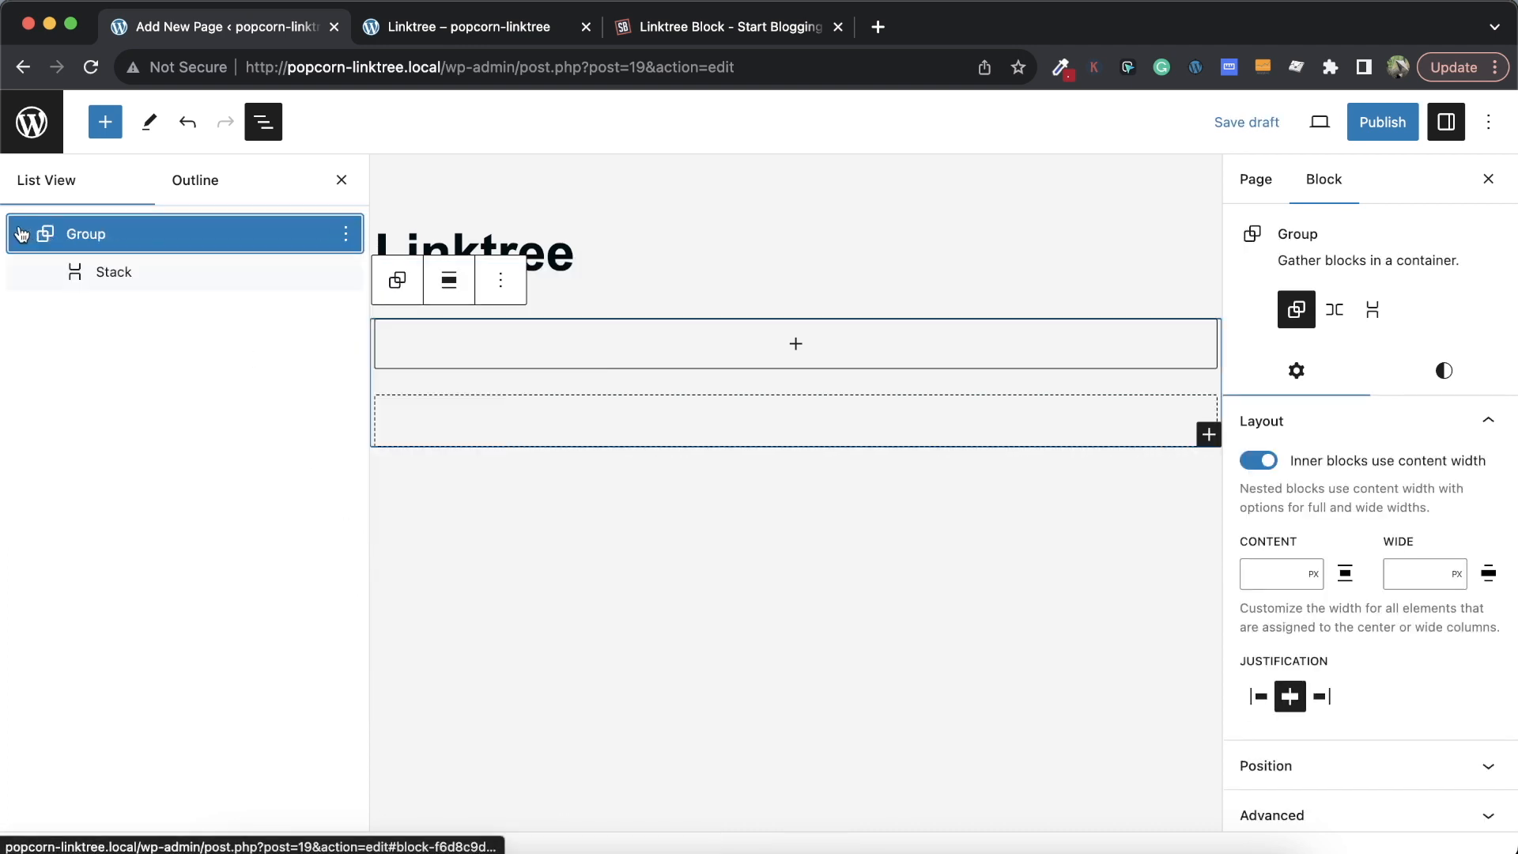
left_click(1278, 573)
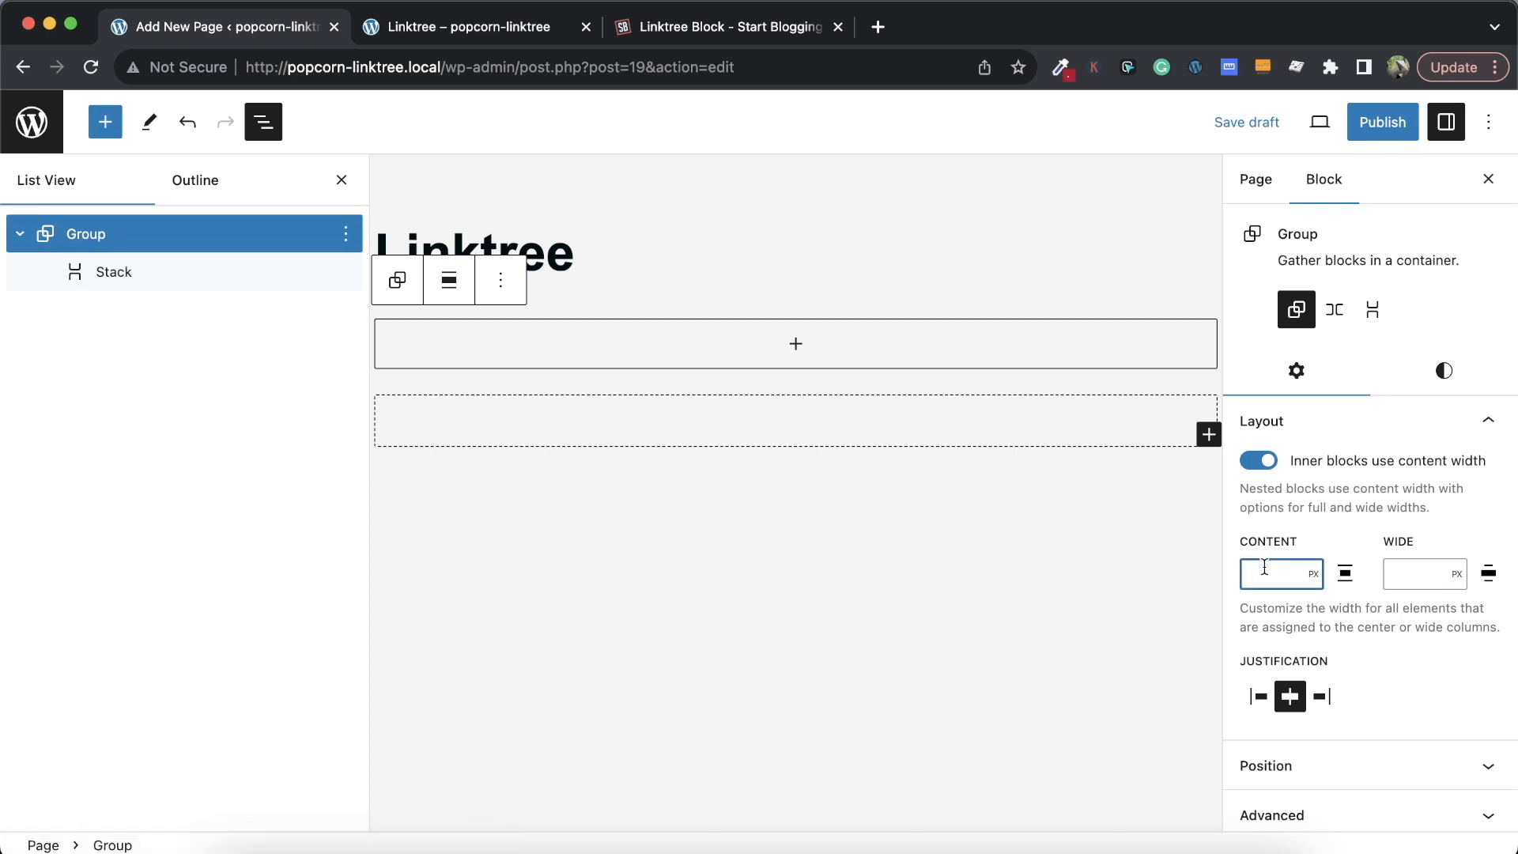
type("600")
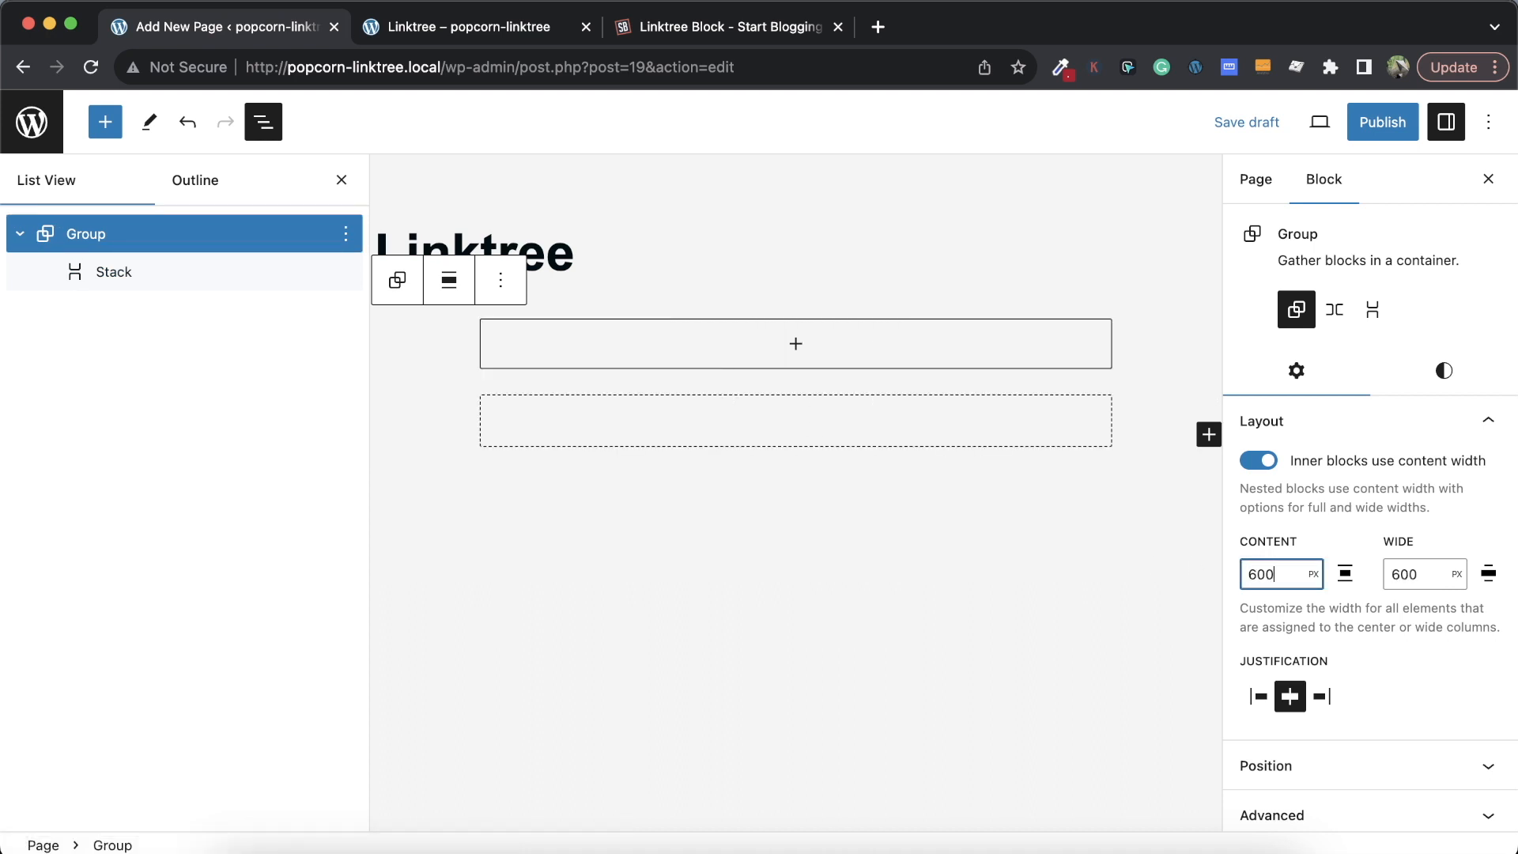
mouse_move(1322, 193)
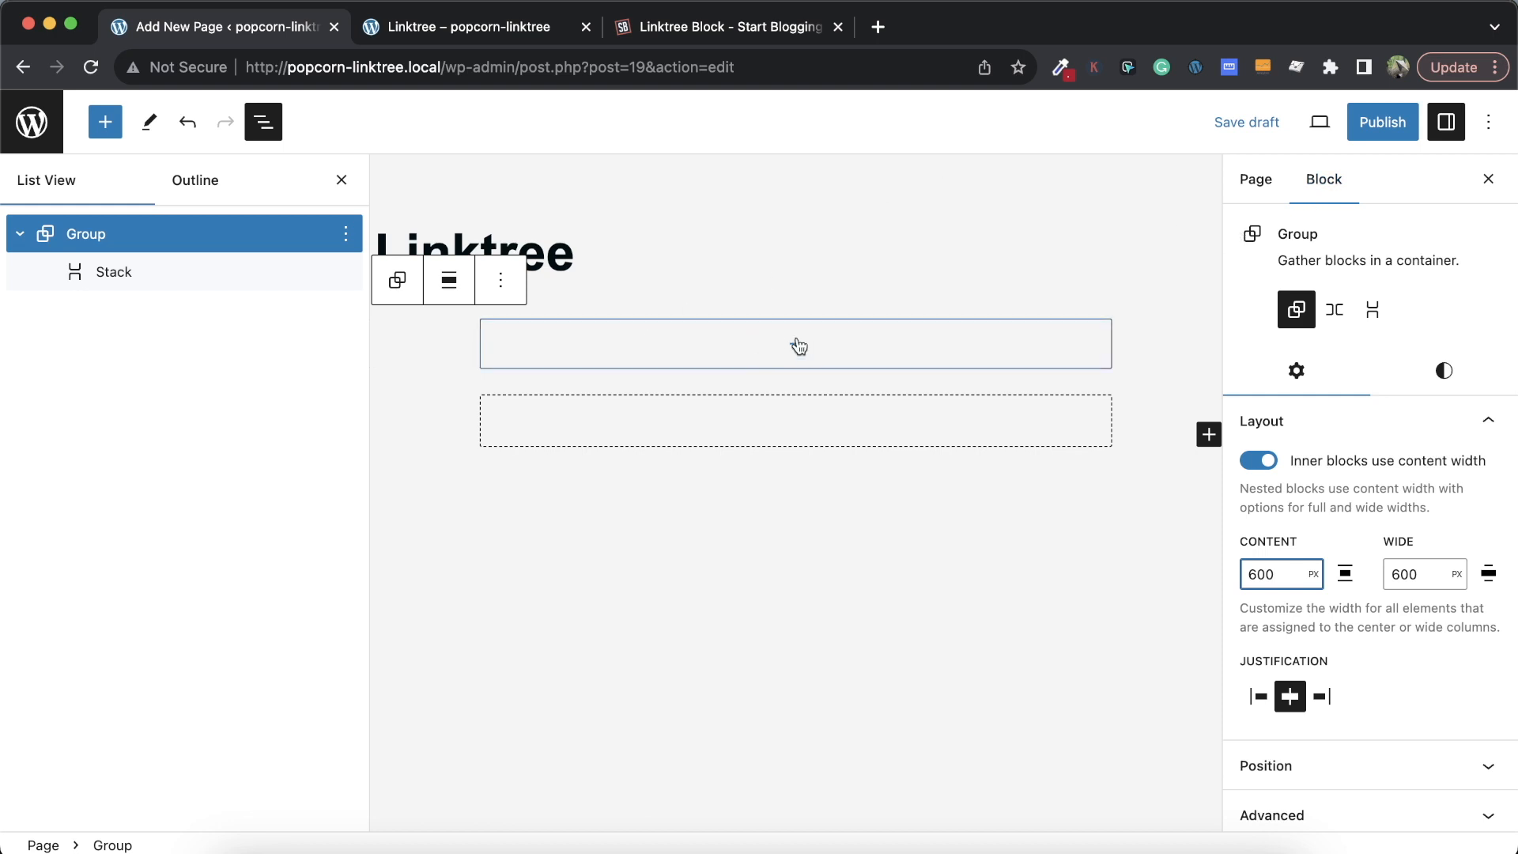
Step: Add an Image block with a placeholder inside the Stack, checking the reference profile image
left_click(796, 421)
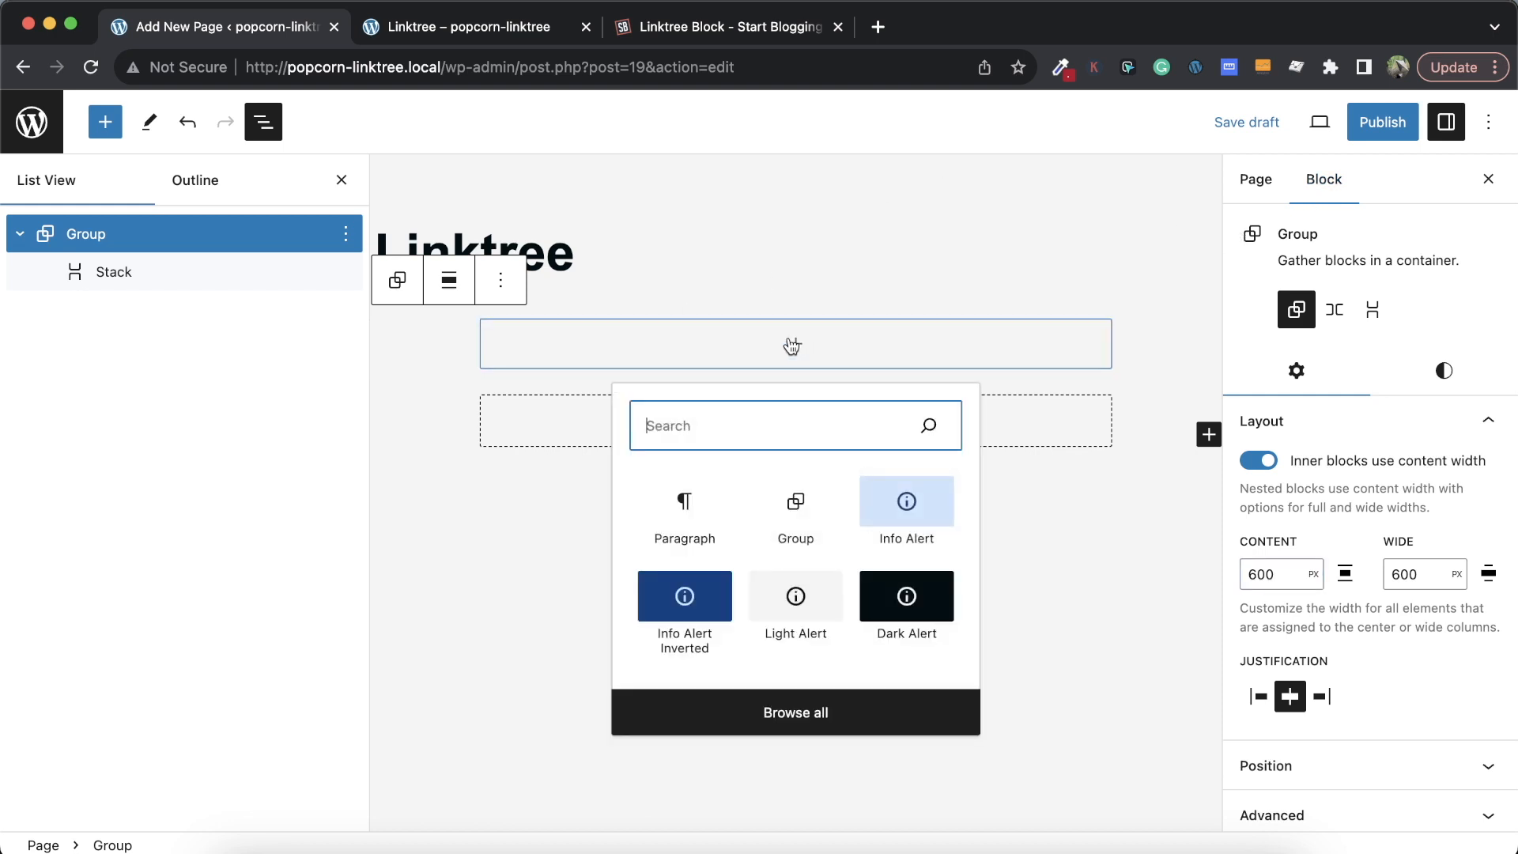
type("ima")
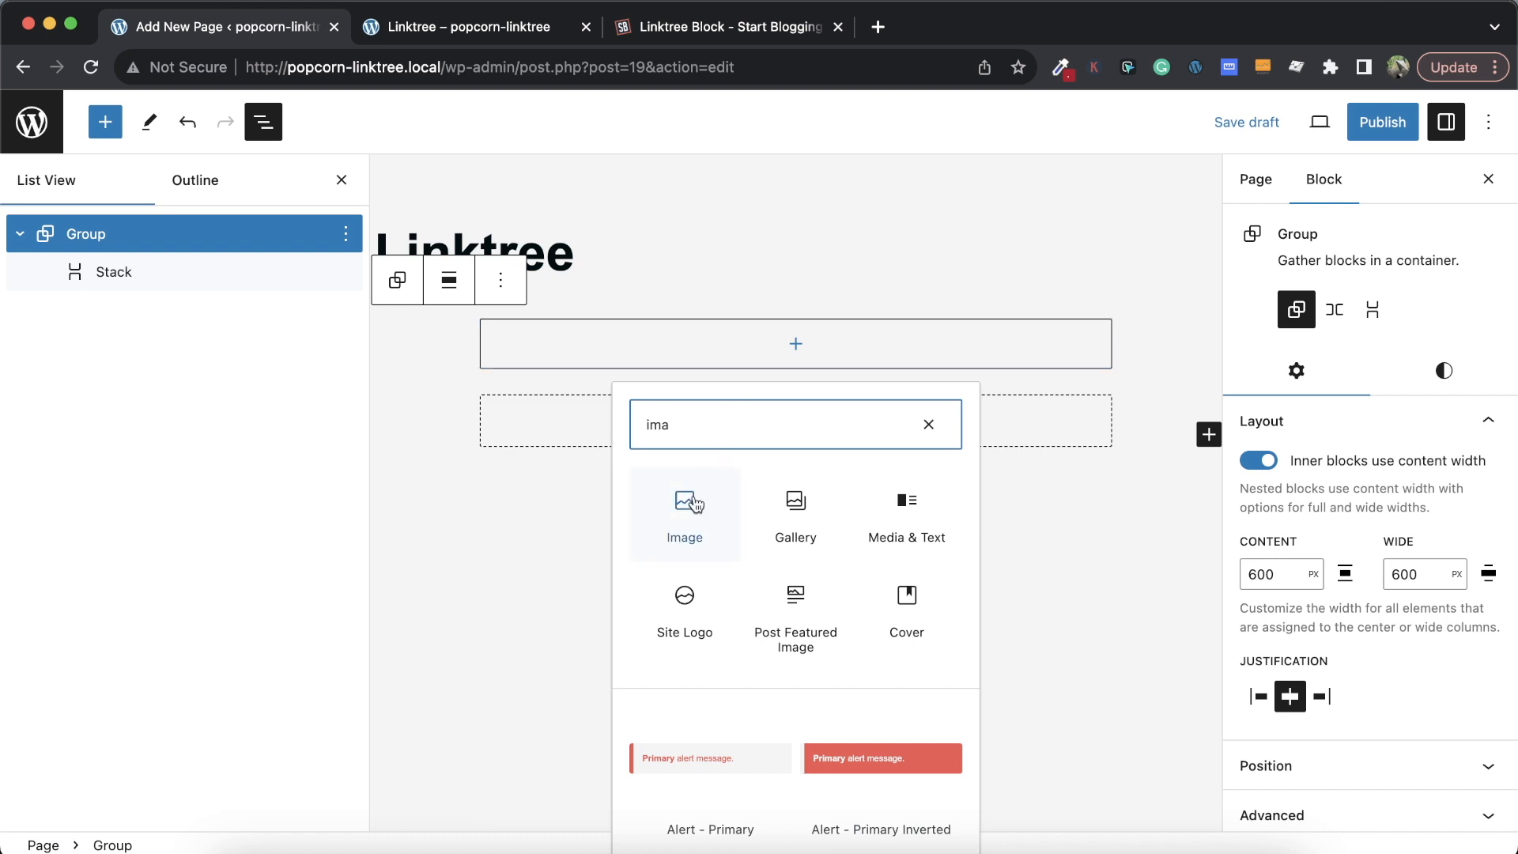
left_click(685, 513)
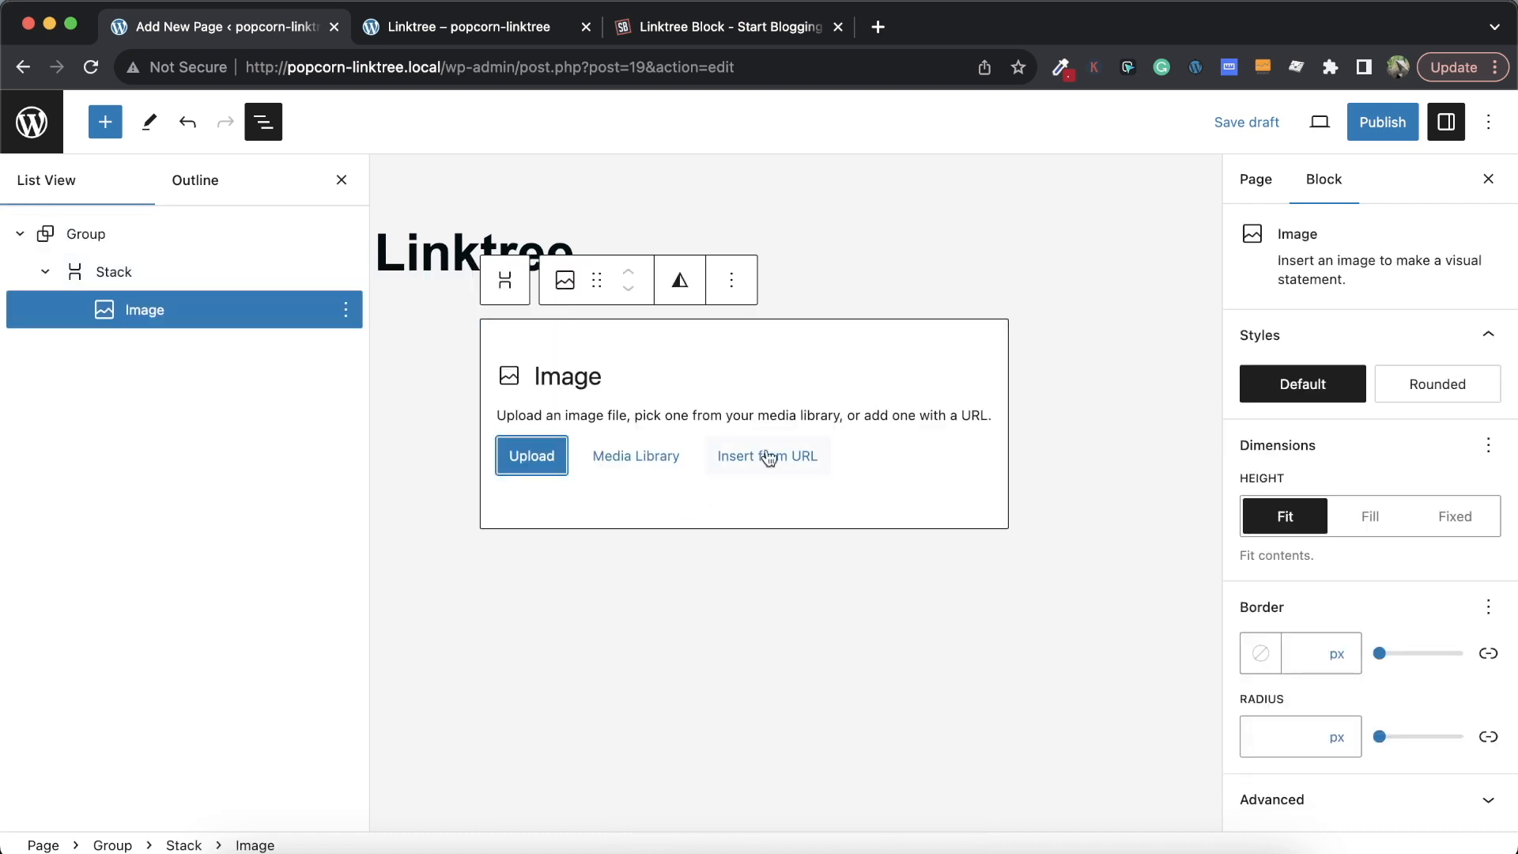
mouse_move(406, 332)
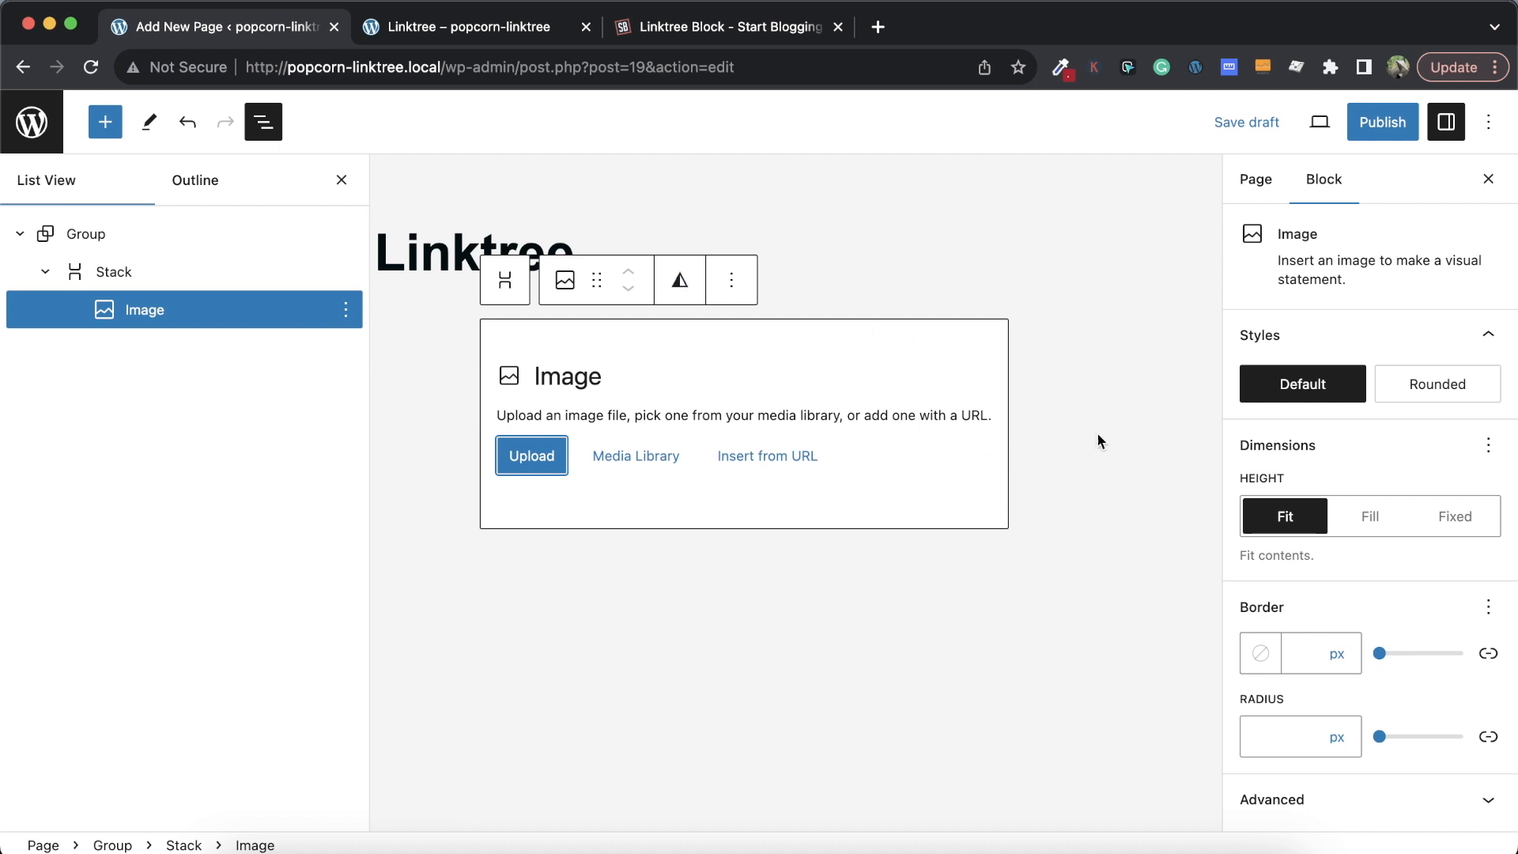
mouse_move(635, 456)
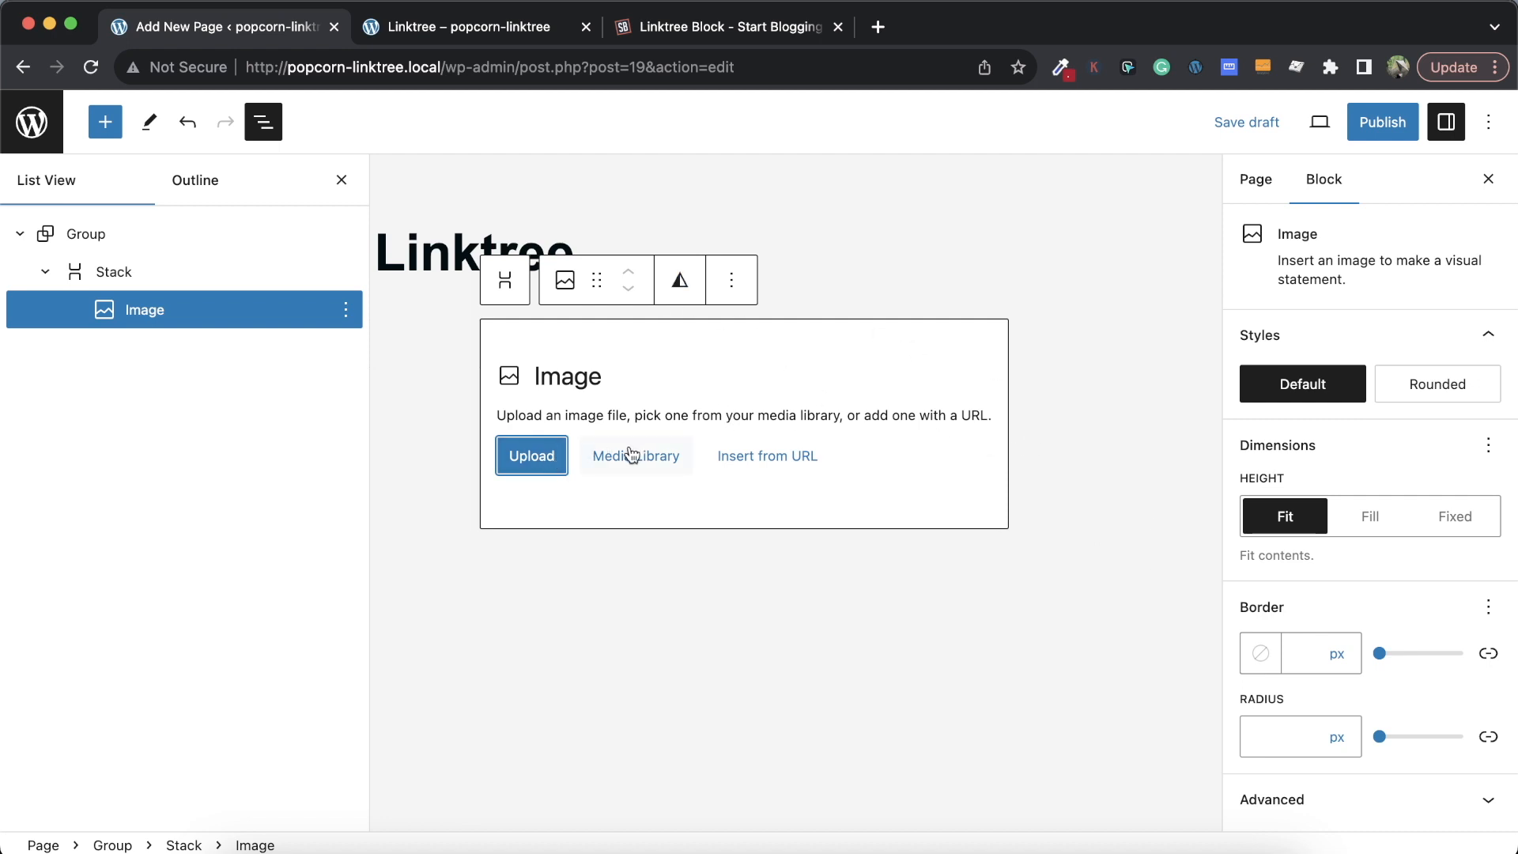
mouse_move(565, 408)
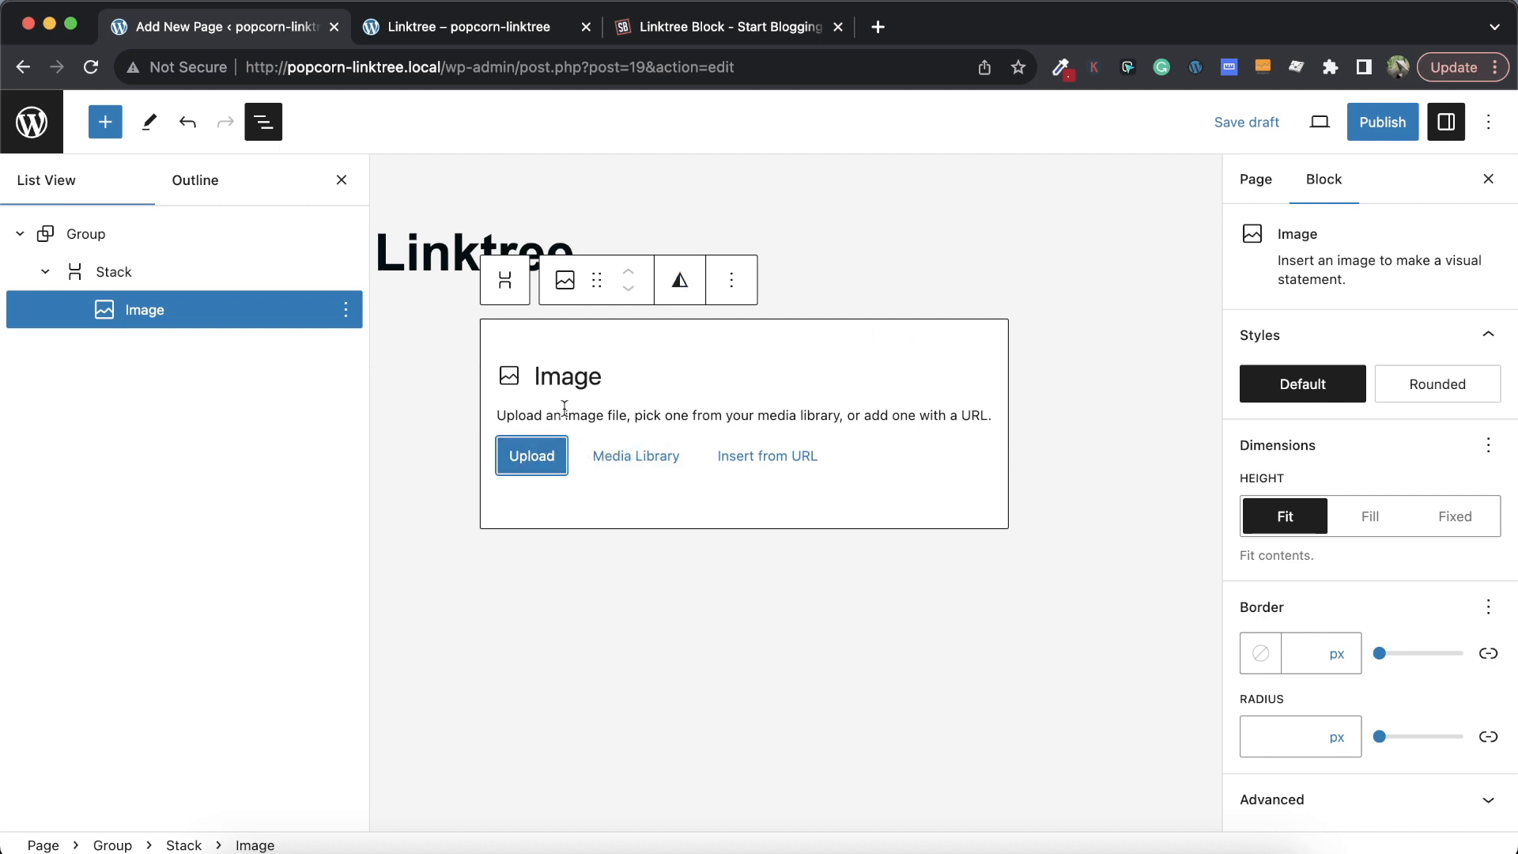
left_click(726, 27)
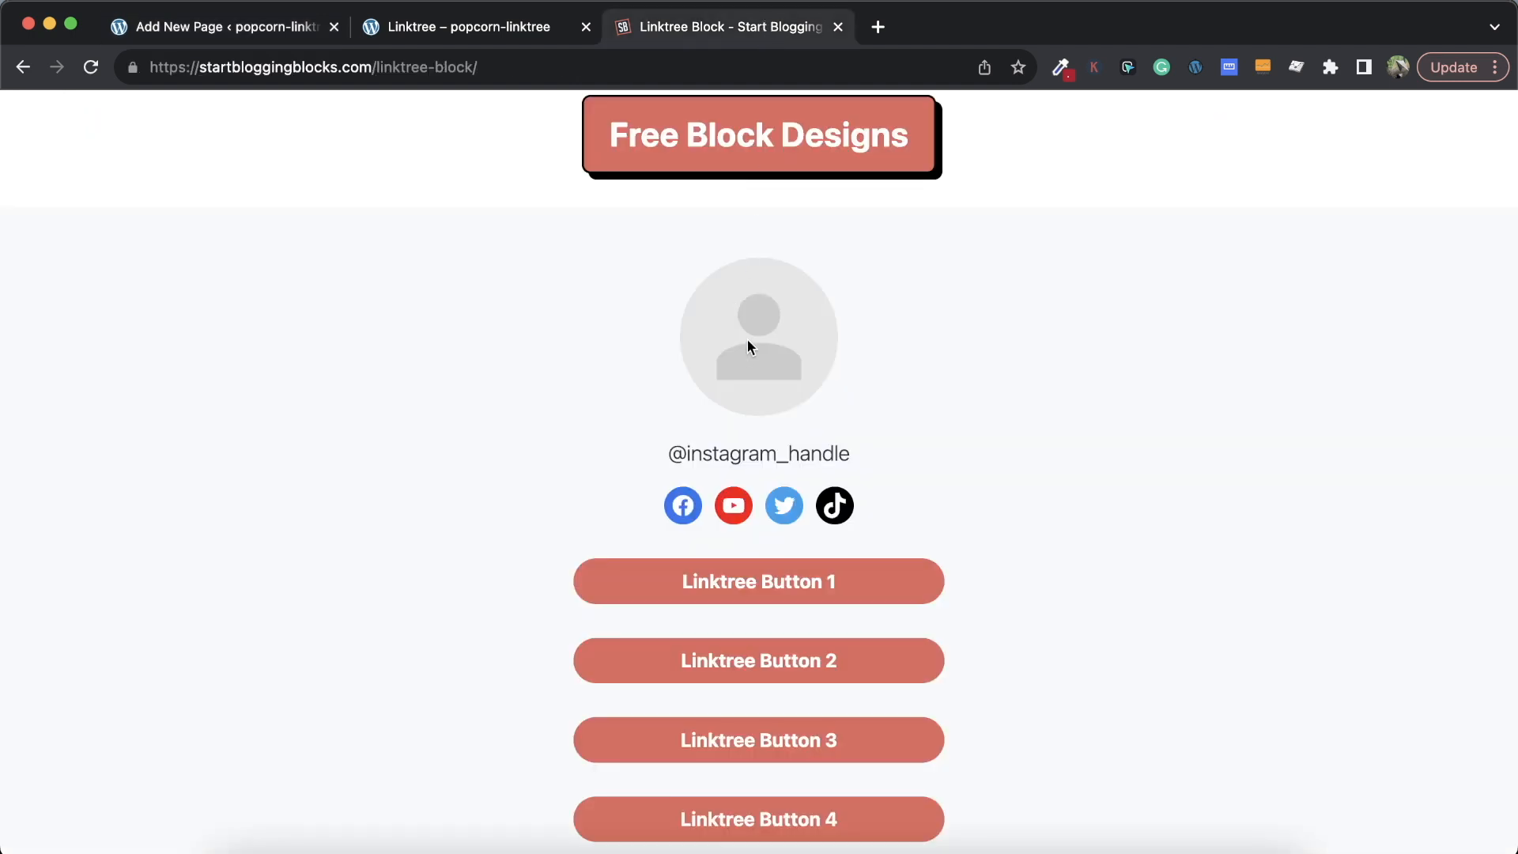
left_click(223, 27)
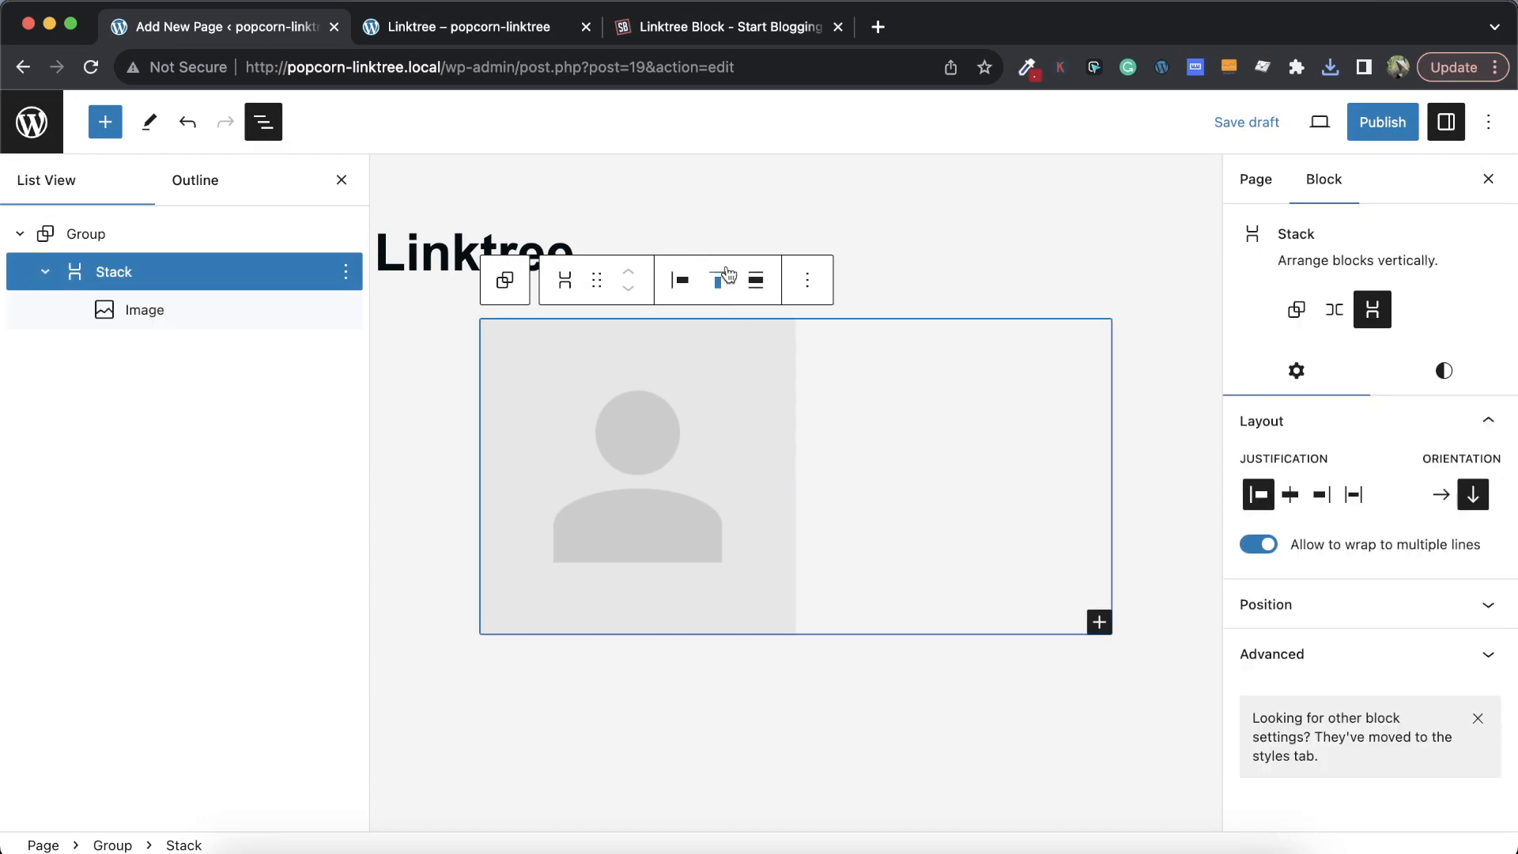
Step: Centre the stack, set the image to Thumbnail resolution with a 90px radius, then view the reference
left_click(721, 280)
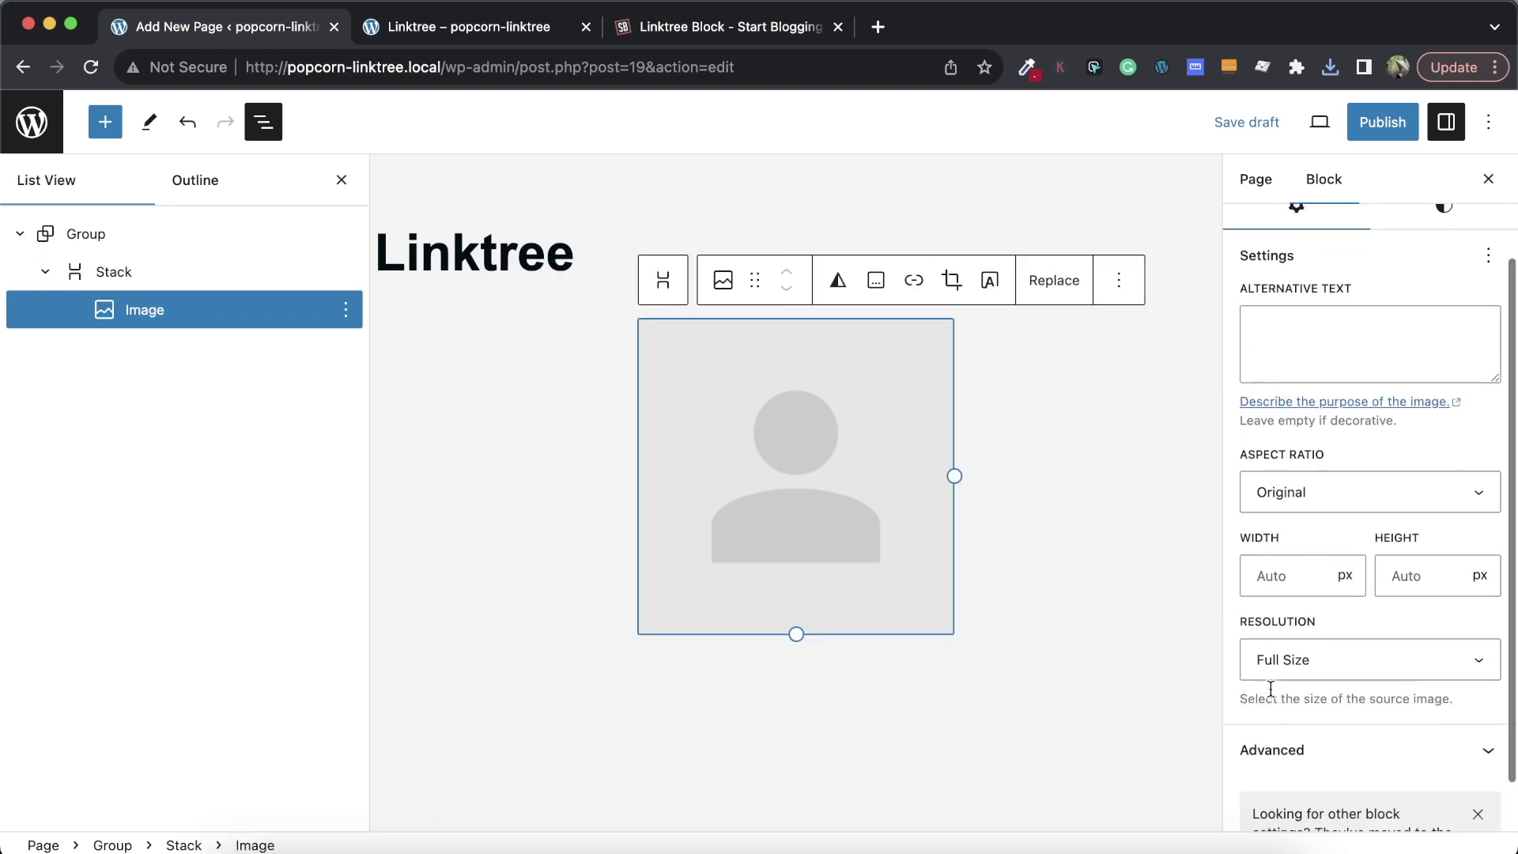
left_click(1368, 660)
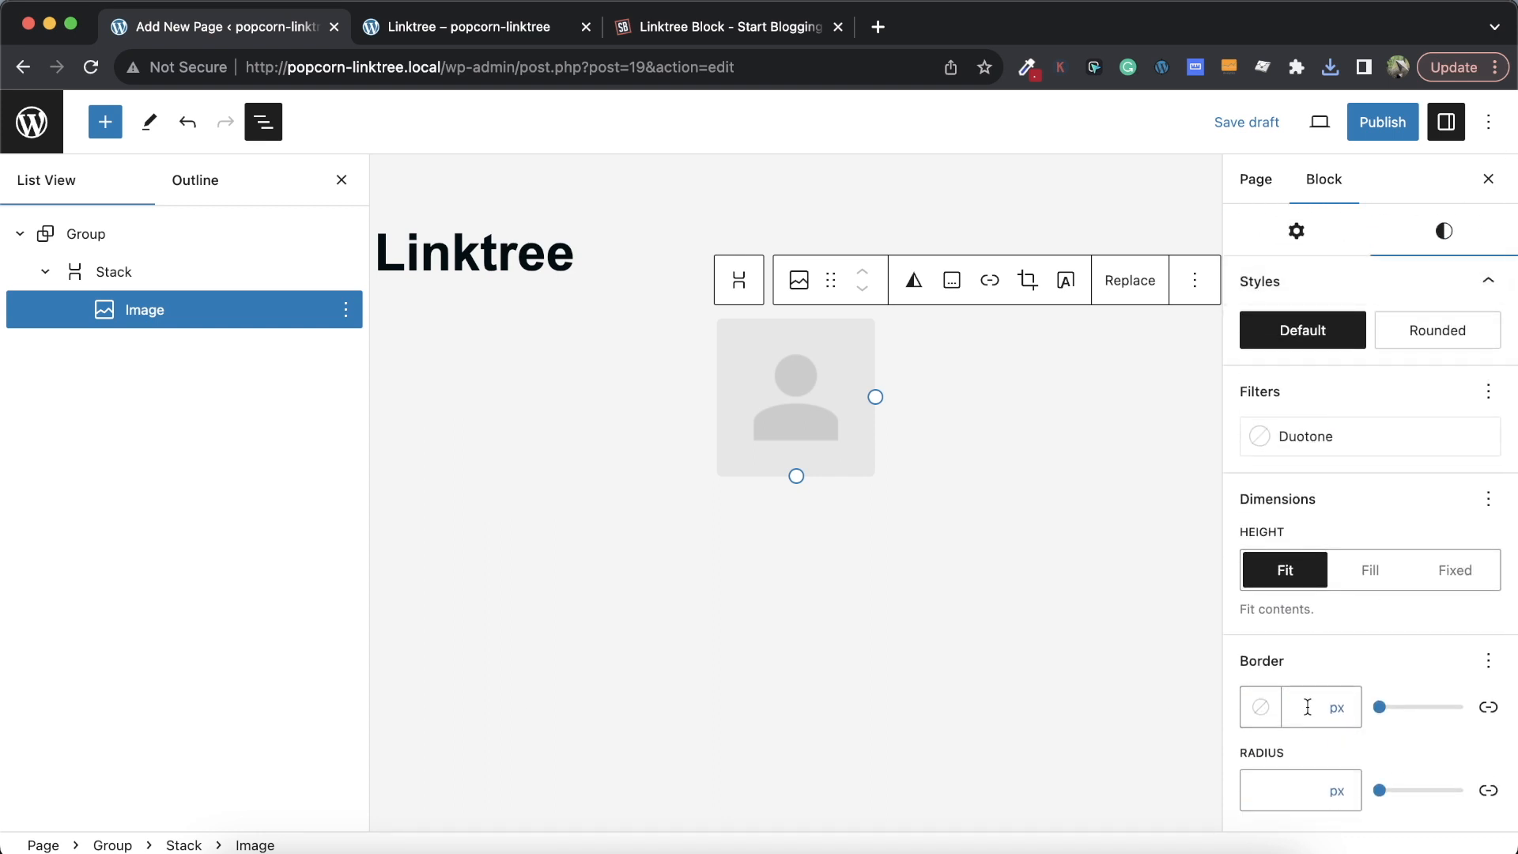
type("90")
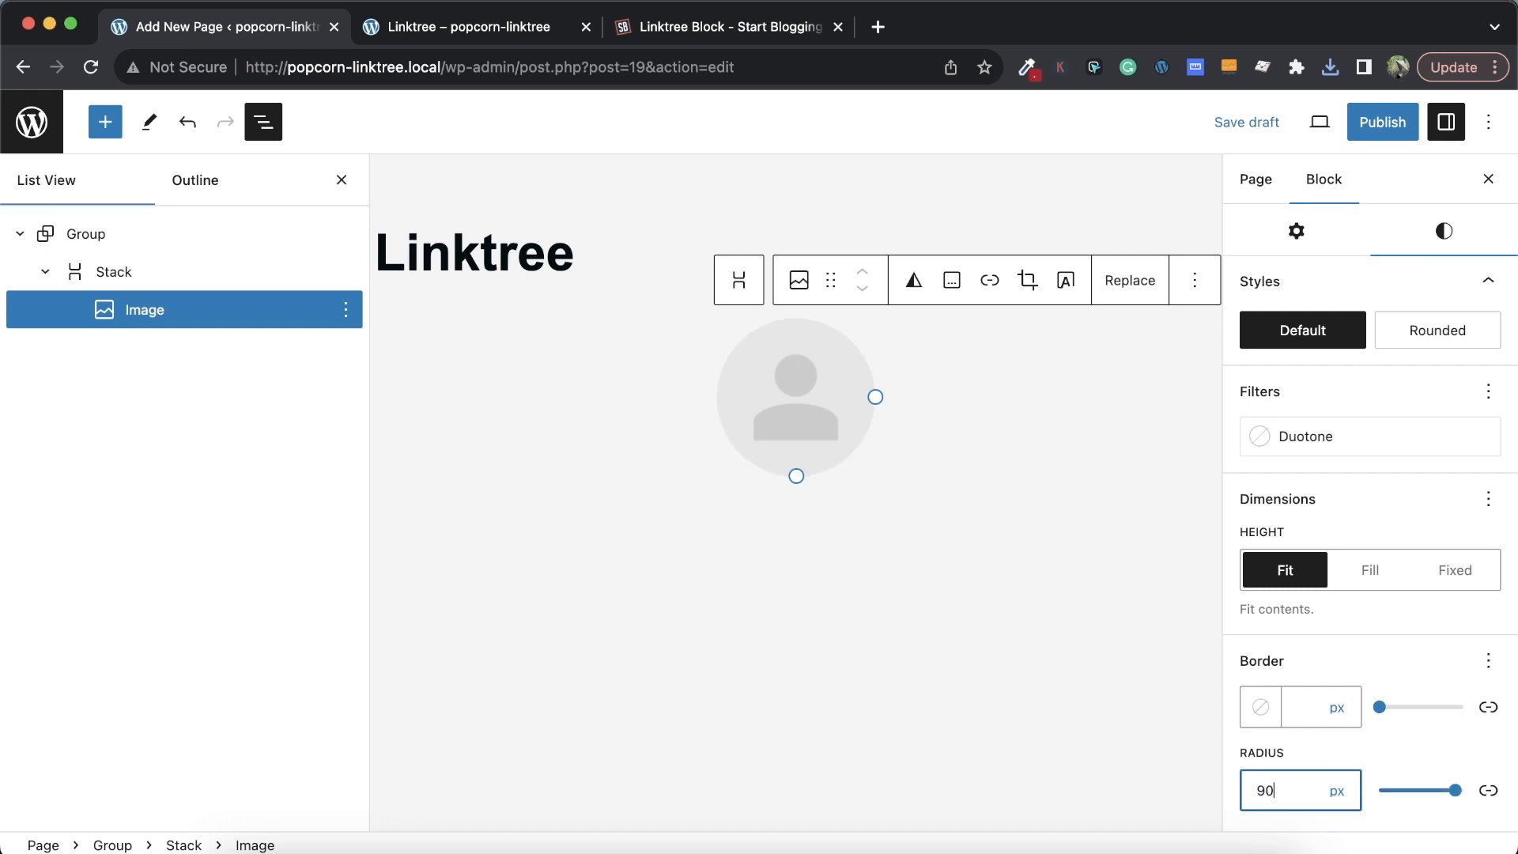
left_click(111, 270)
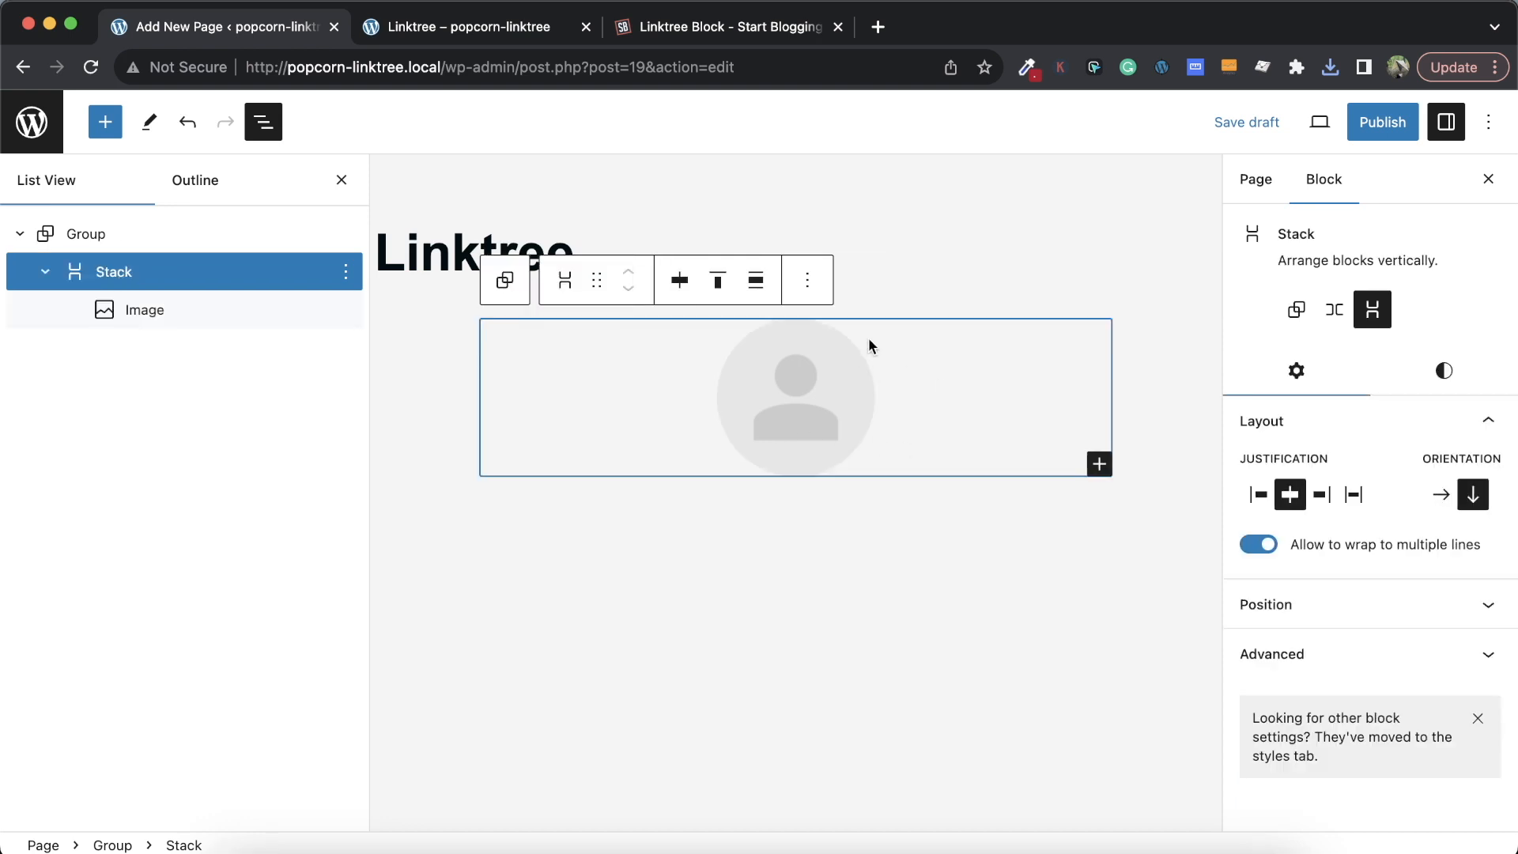
left_click(729, 27)
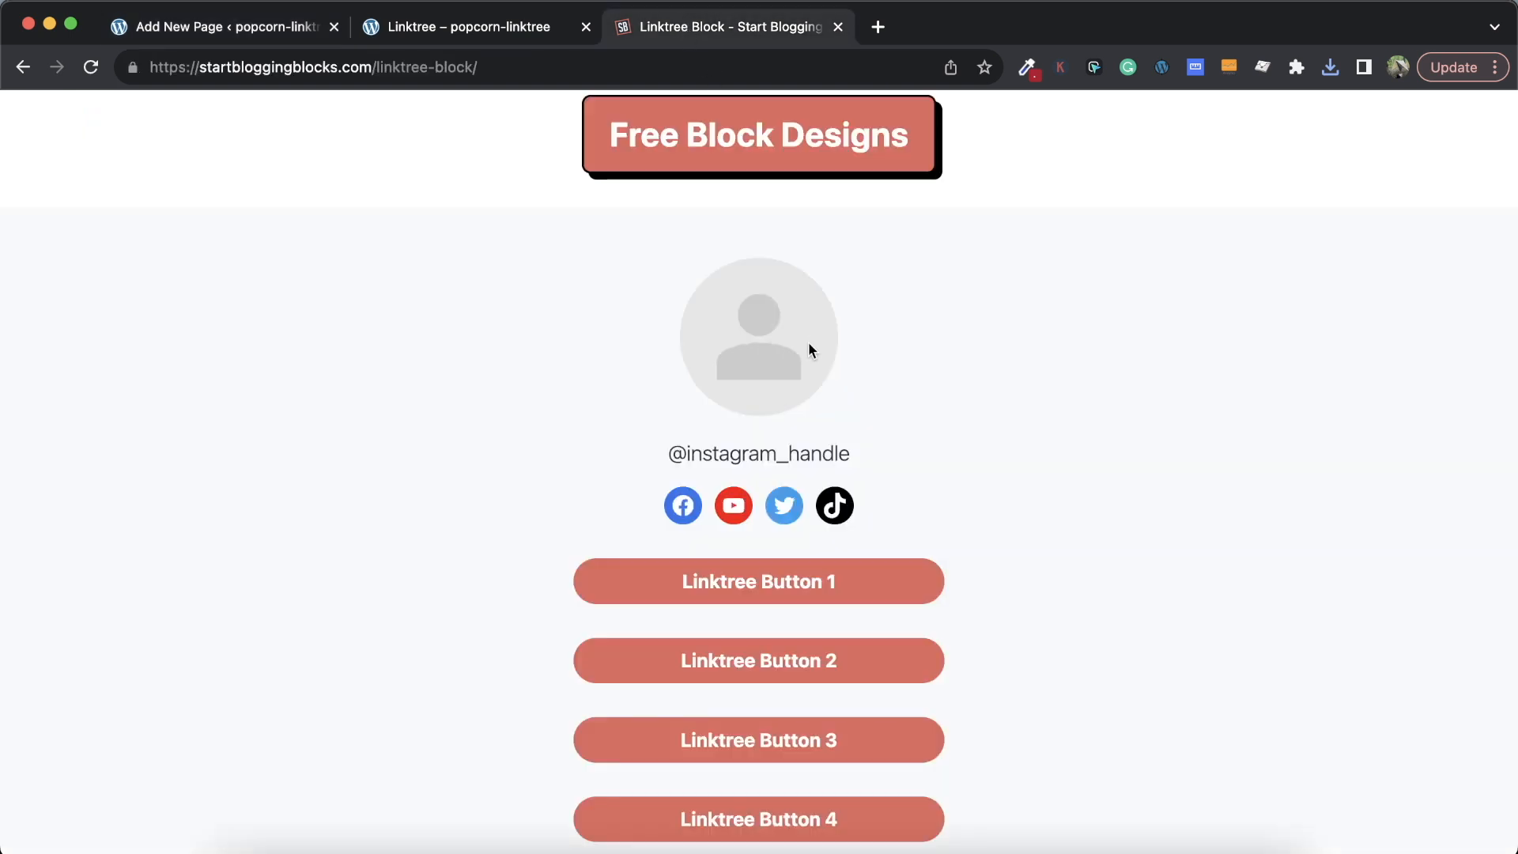
double_click(813, 454)
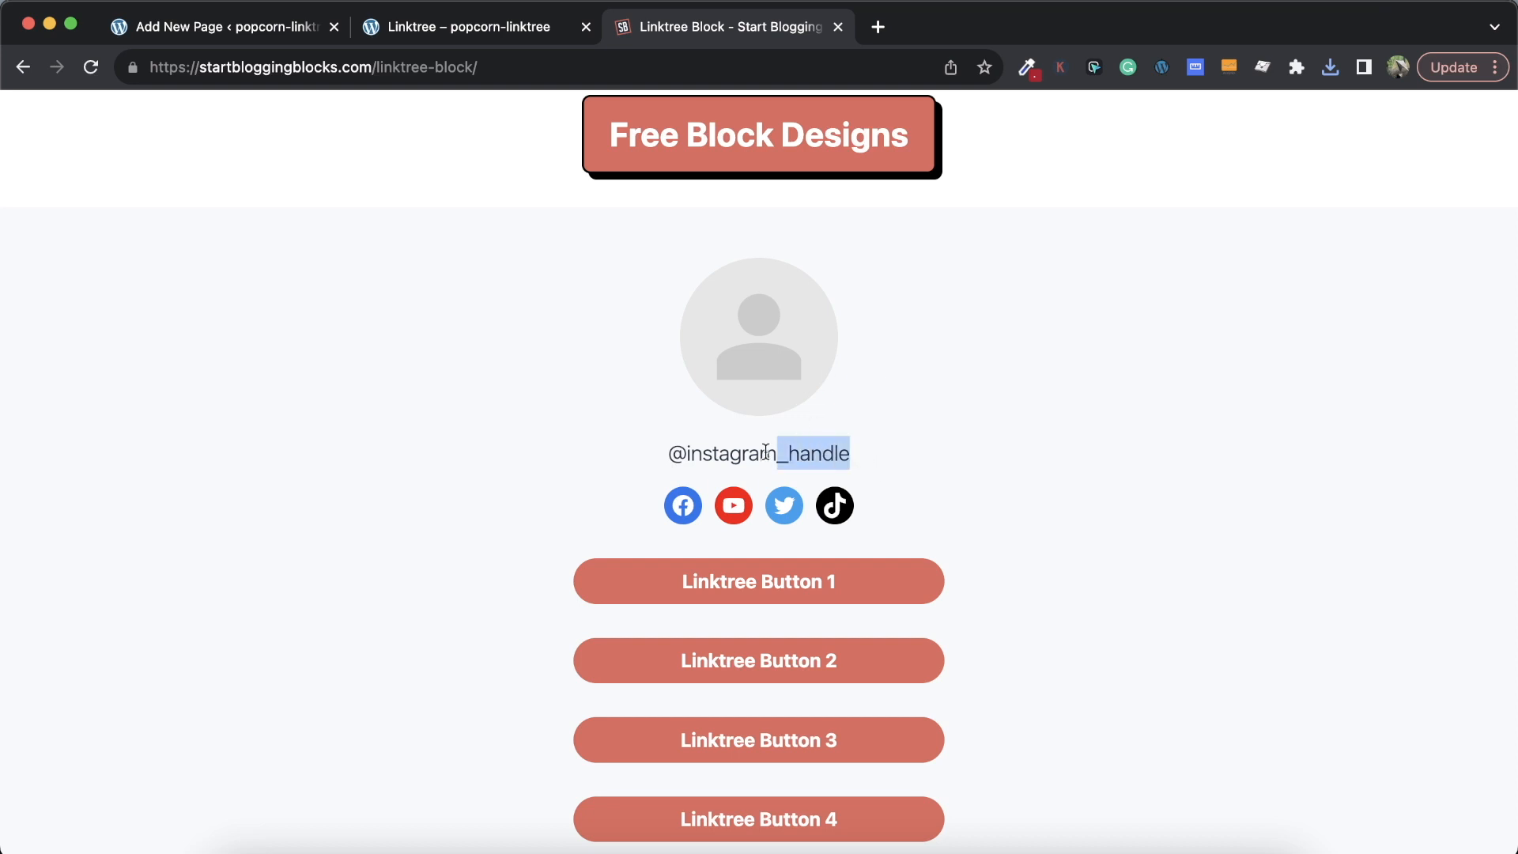
left_click(223, 27)
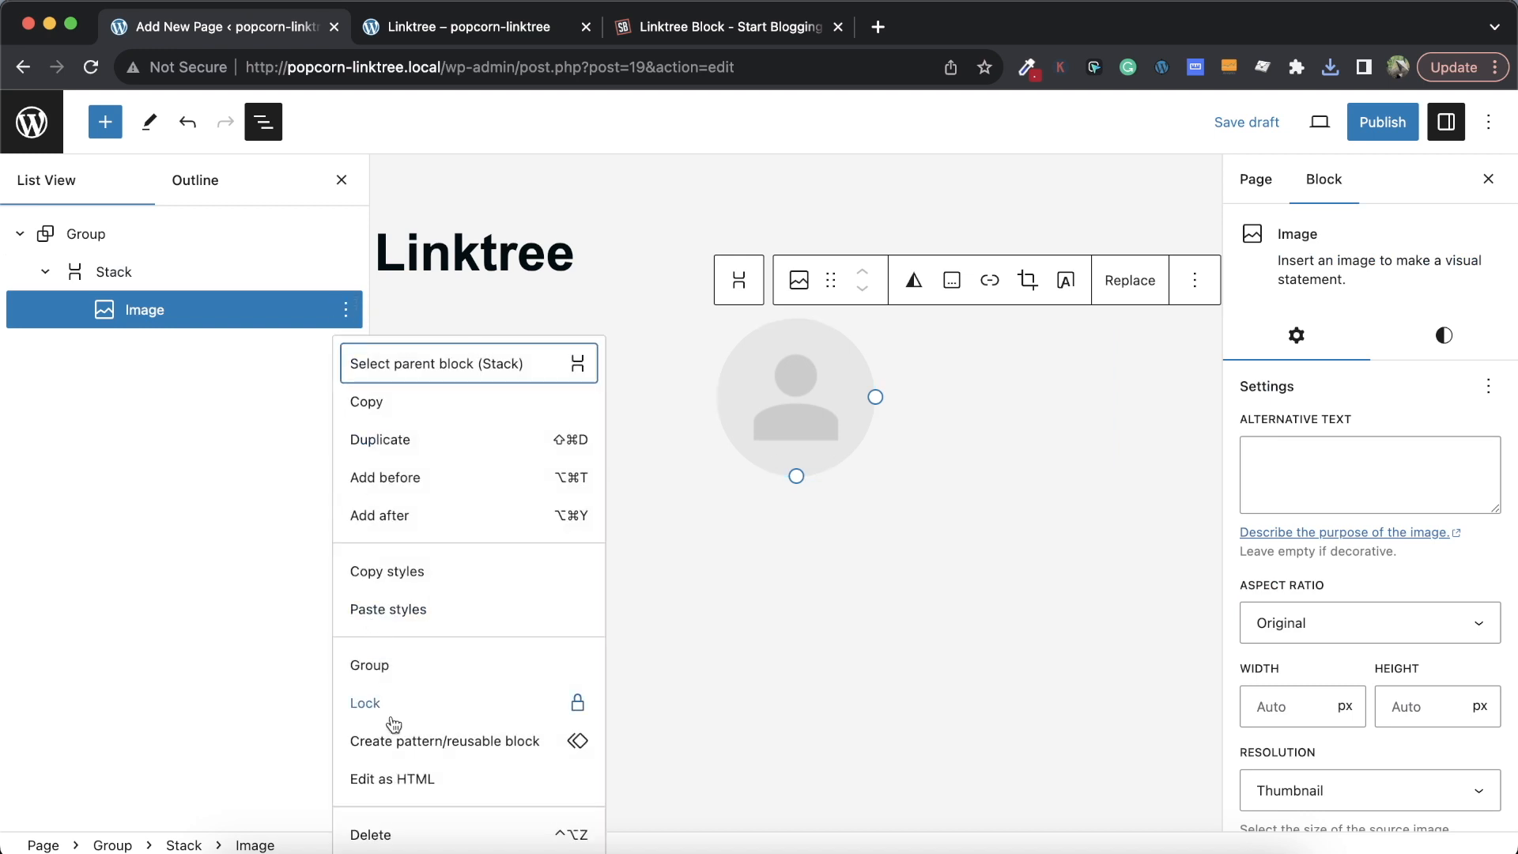
left_click(379, 515)
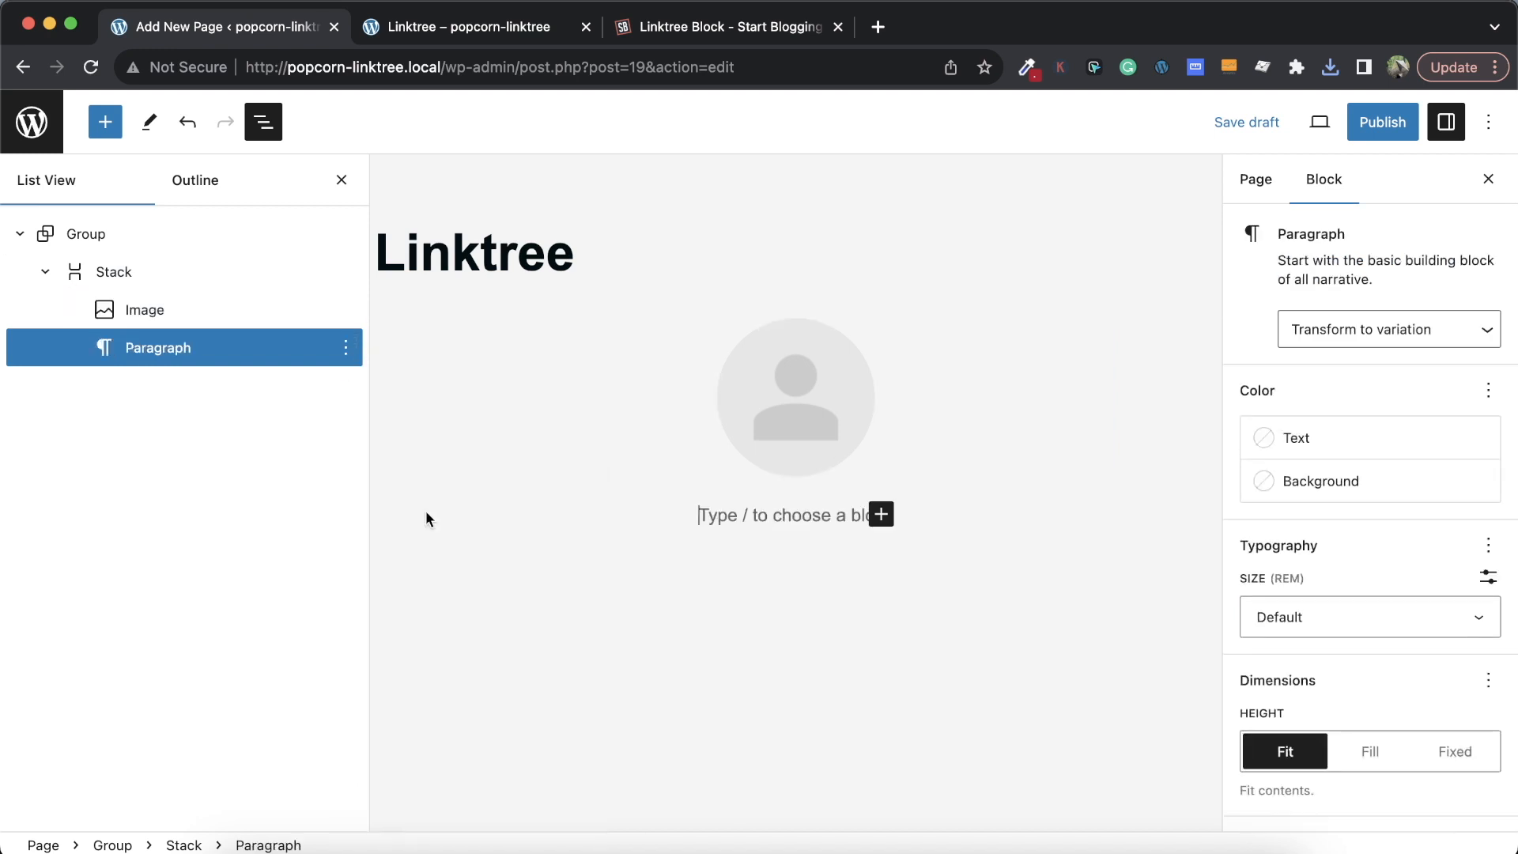
type("@instagram_handle")
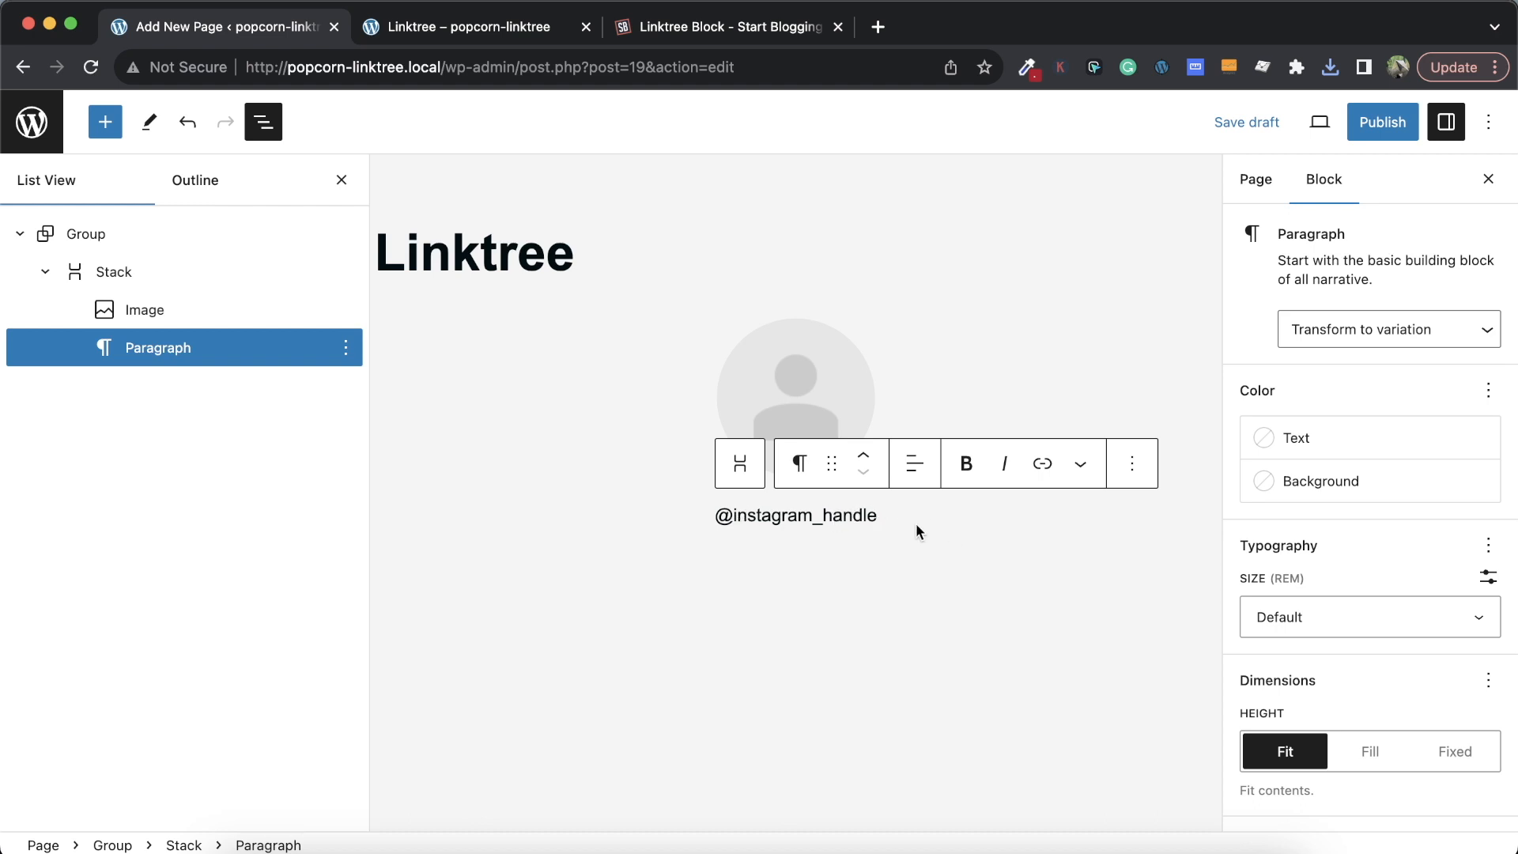
Step: Add a new block after the handle paragraph and search /soci for social icons
left_click(1132, 463)
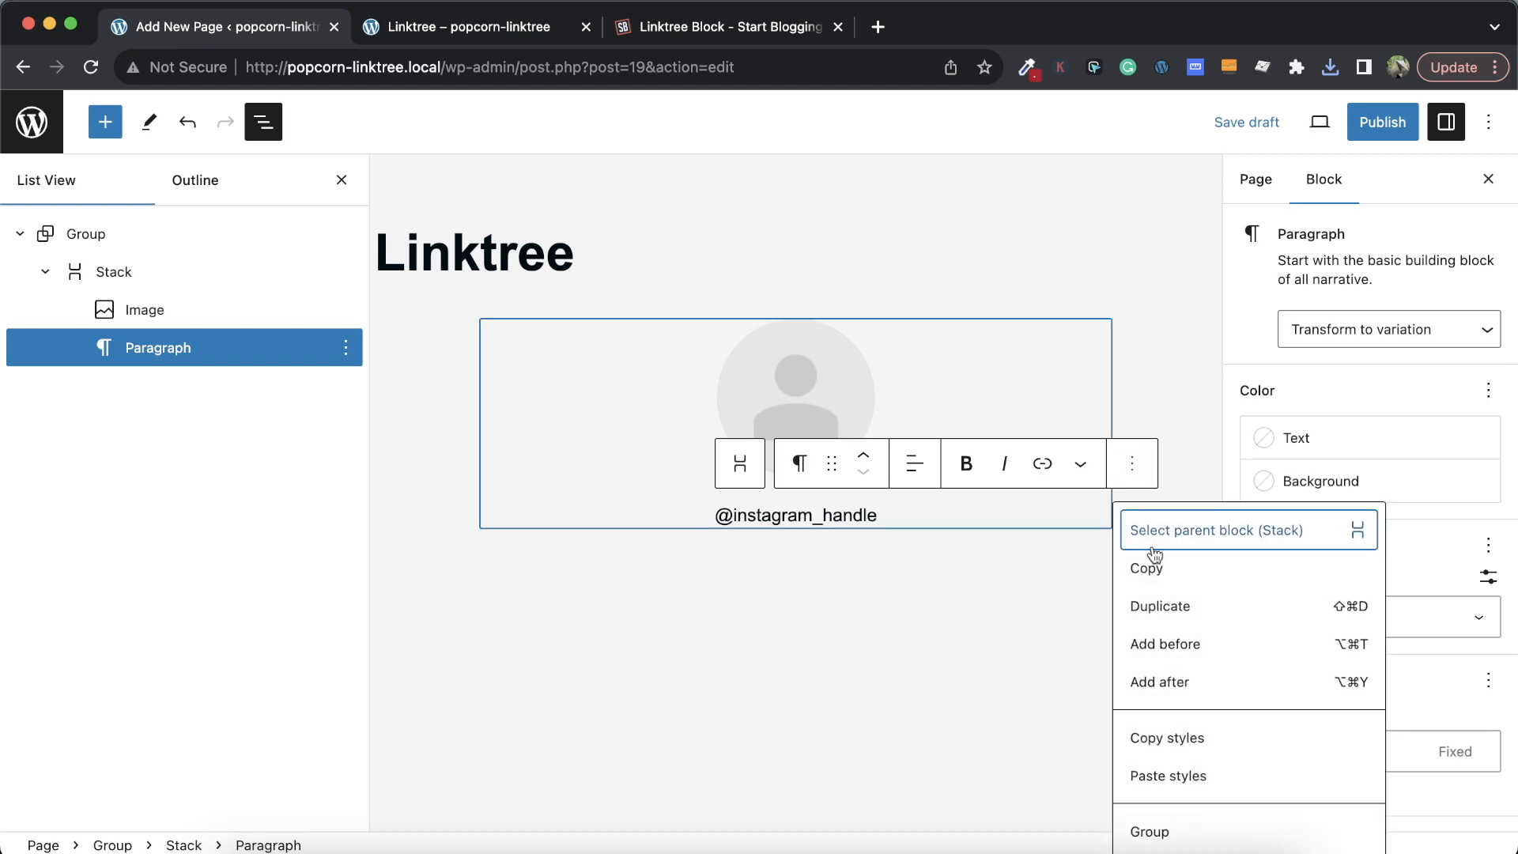
left_click(1160, 681)
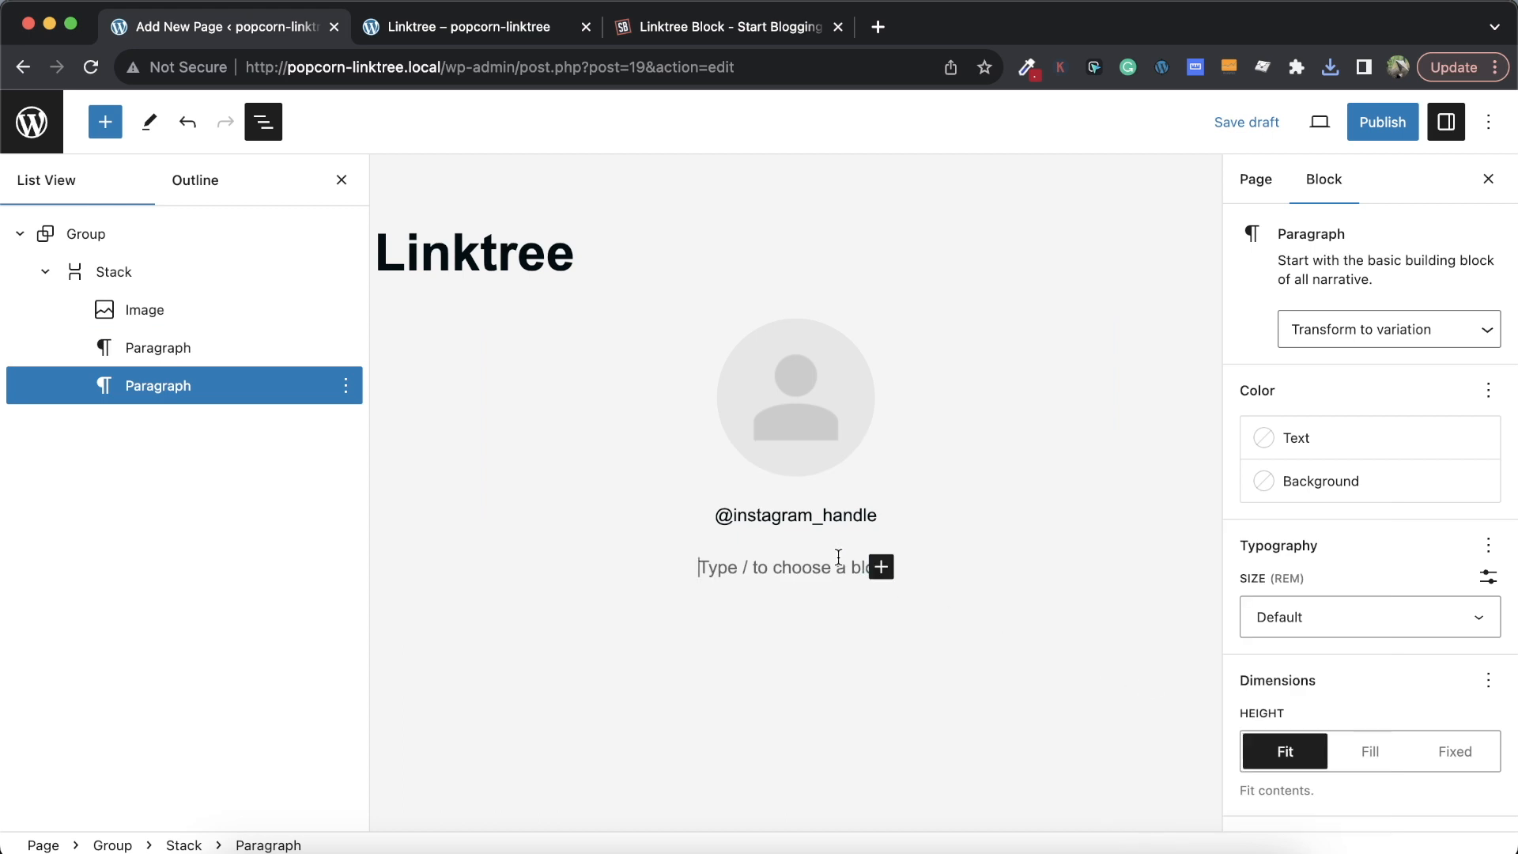
type("/soci")
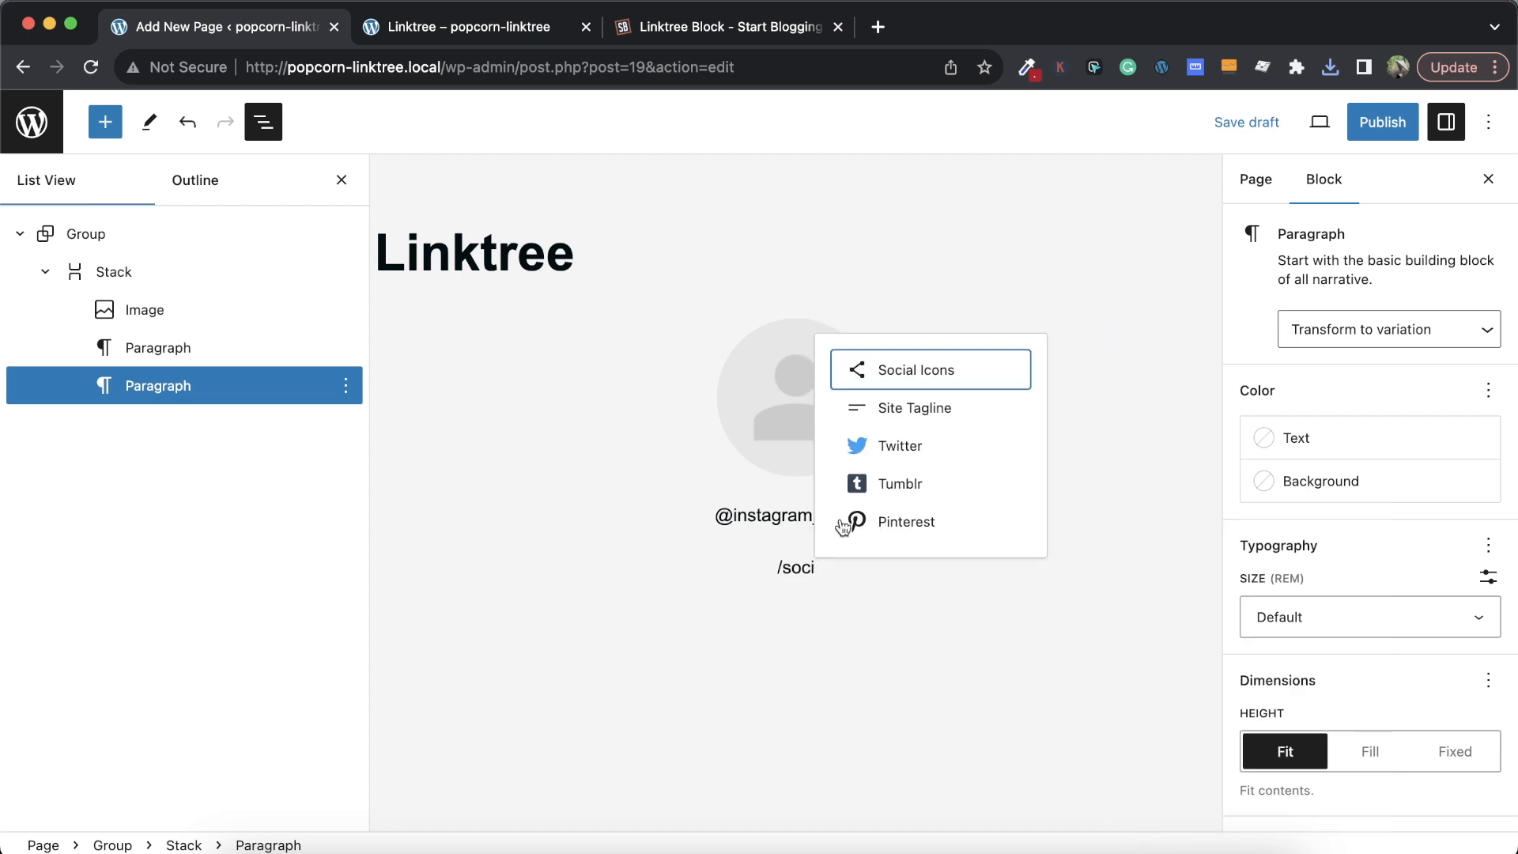
Step: Insert a Social Icons block opening links in a new tab, with Facebook and YouTube icons
left_click(917, 370)
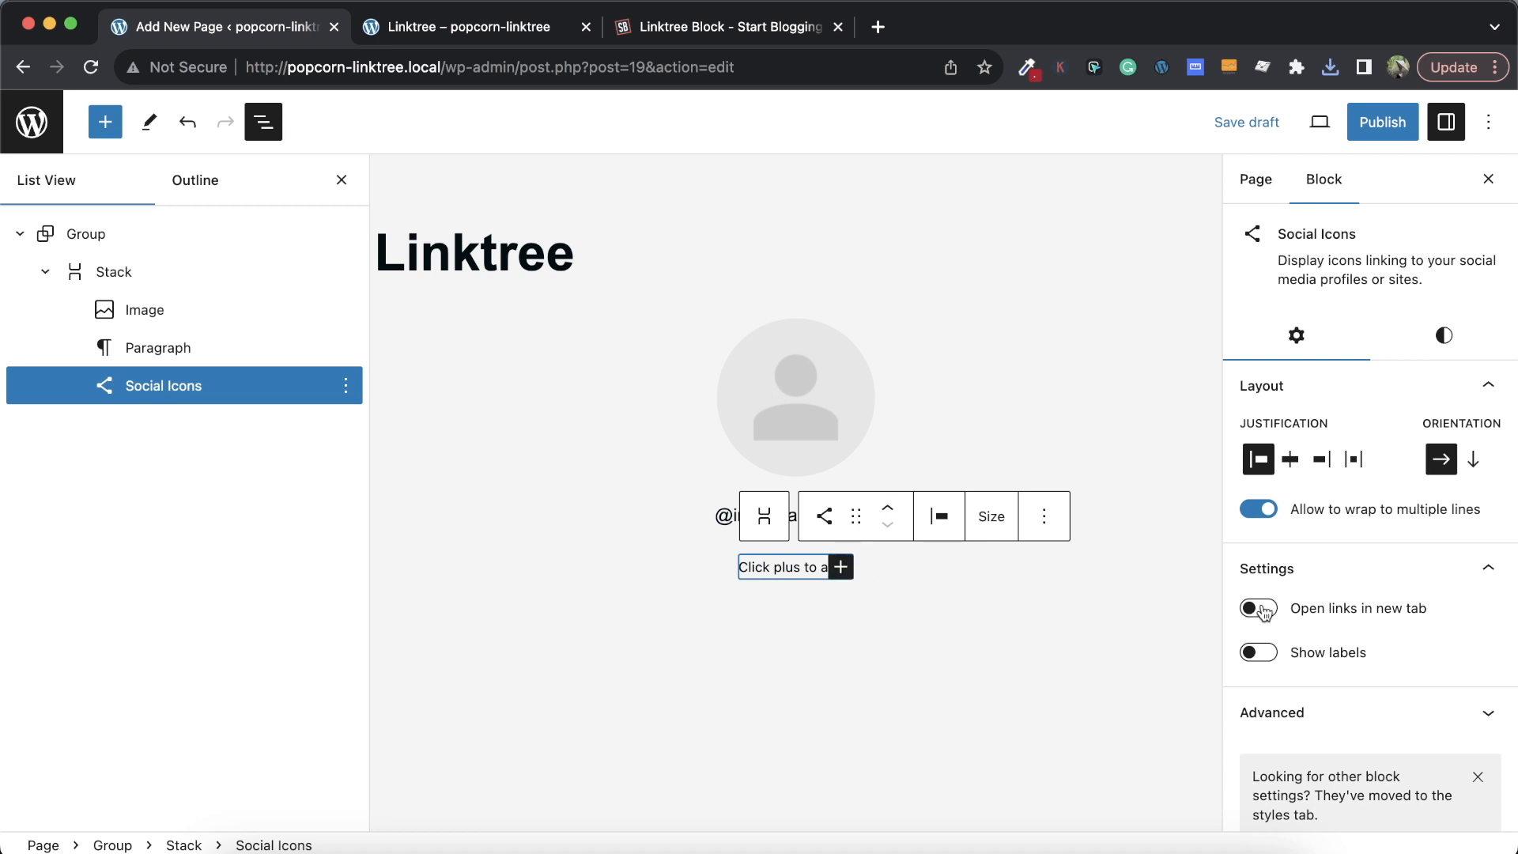
left_click(839, 566)
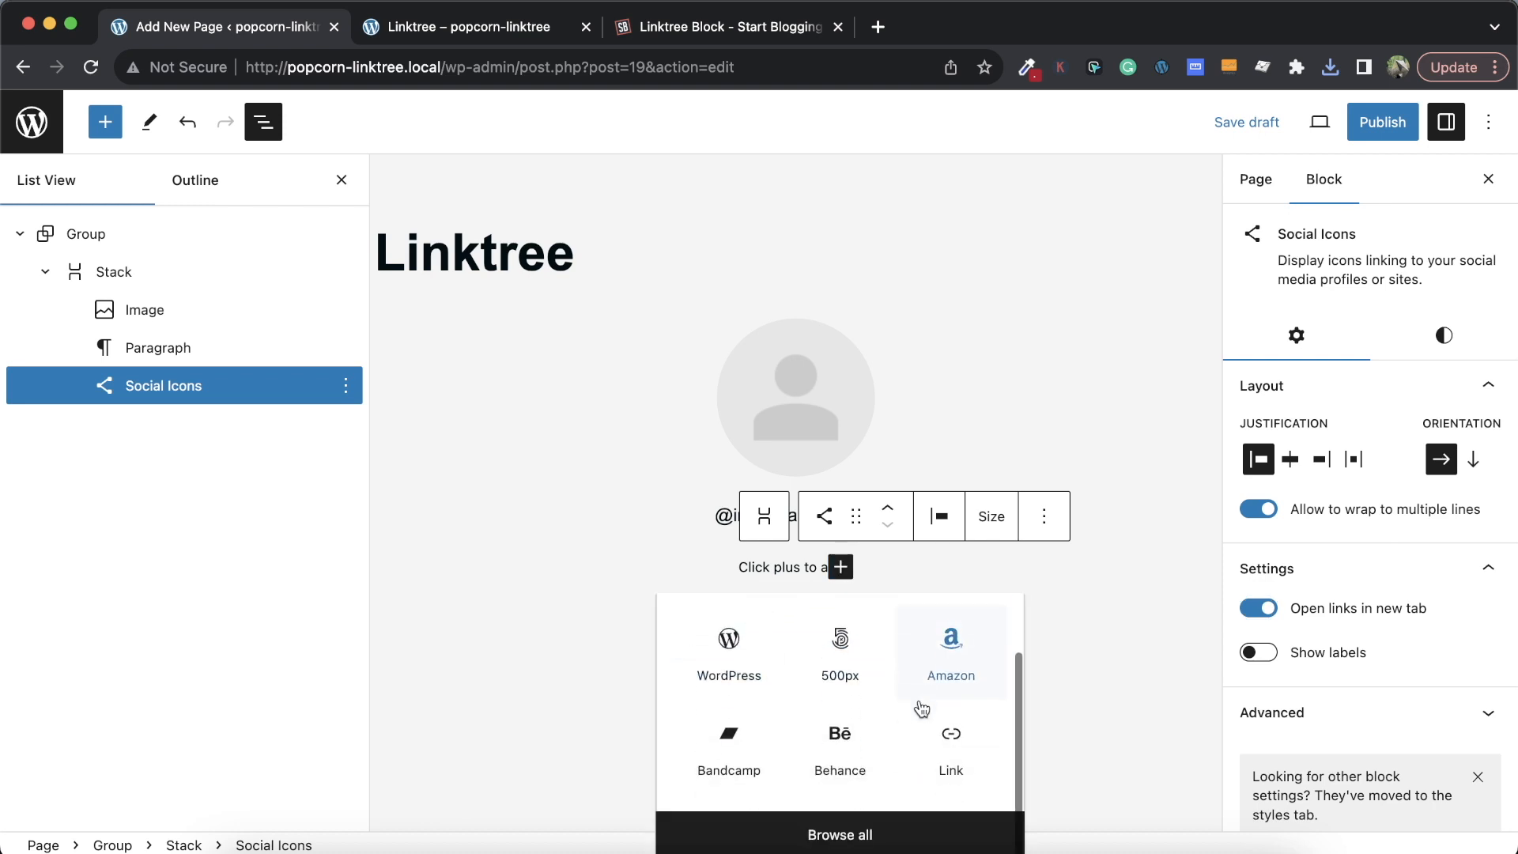
left_click(726, 27)
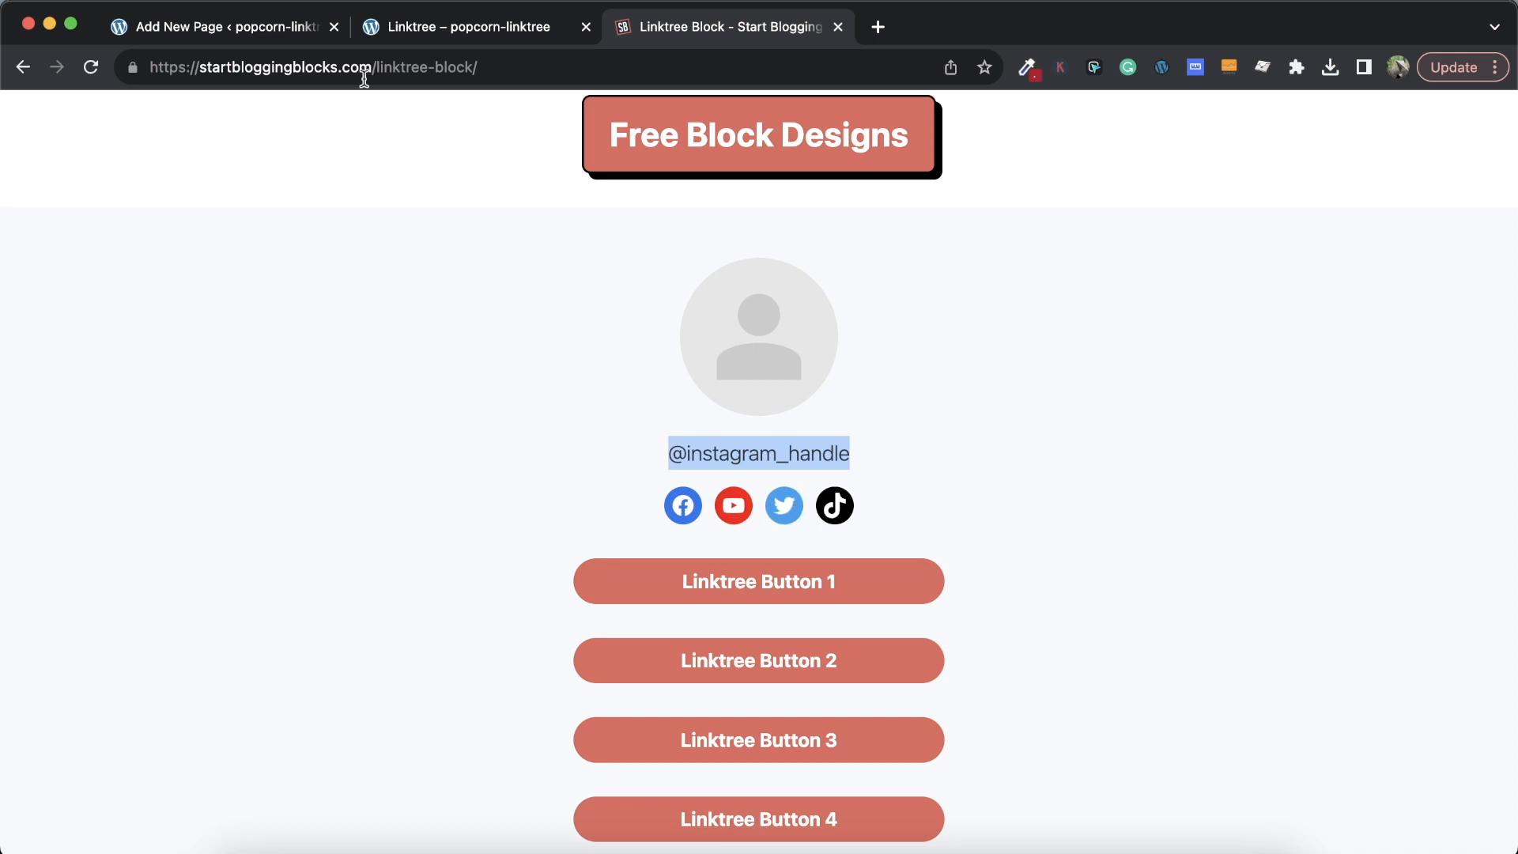
left_click(228, 27)
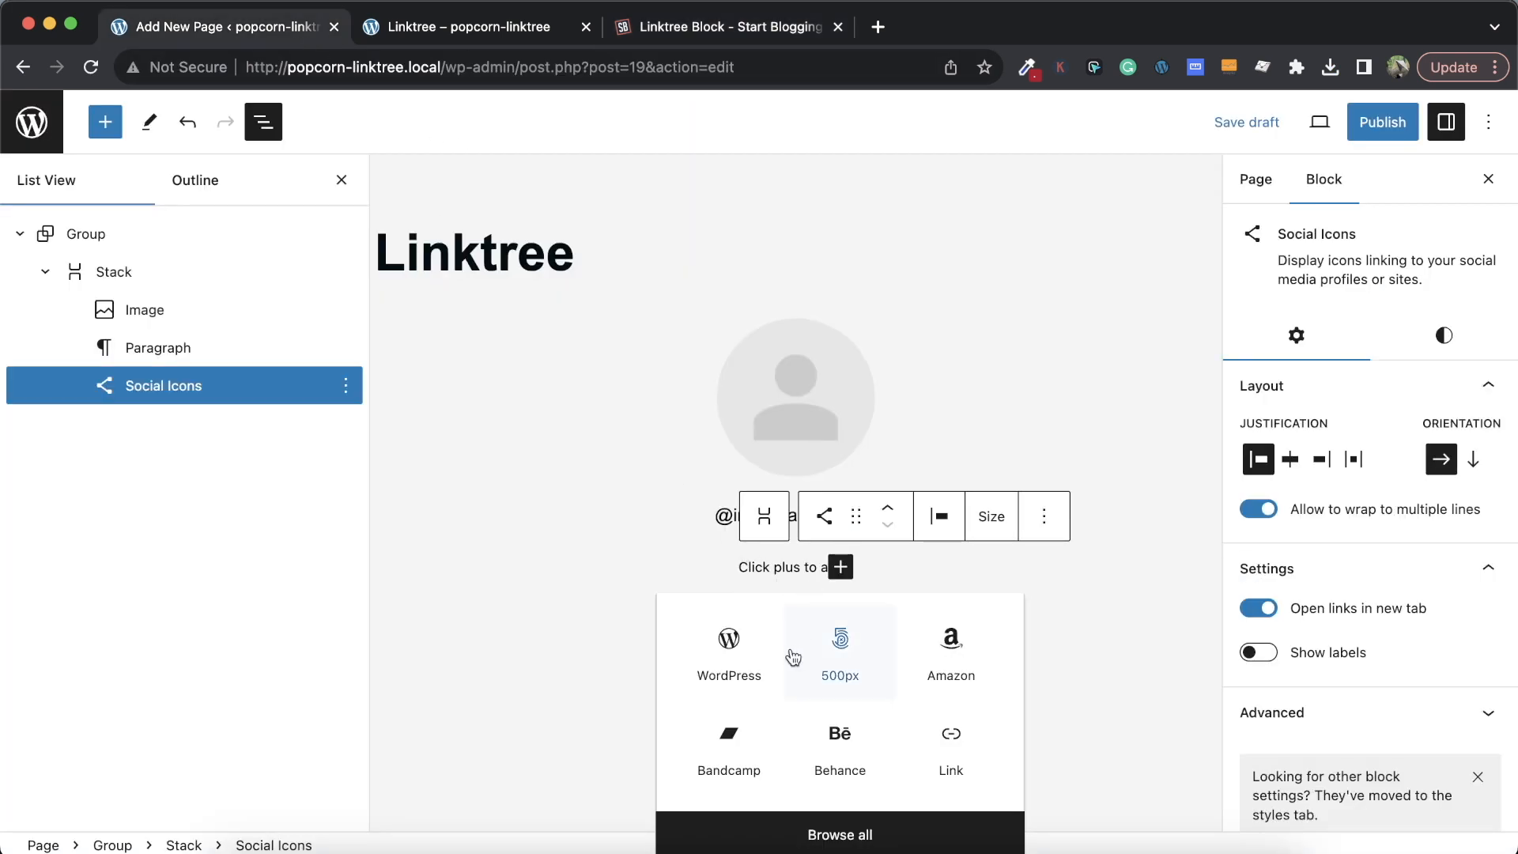
type("fac")
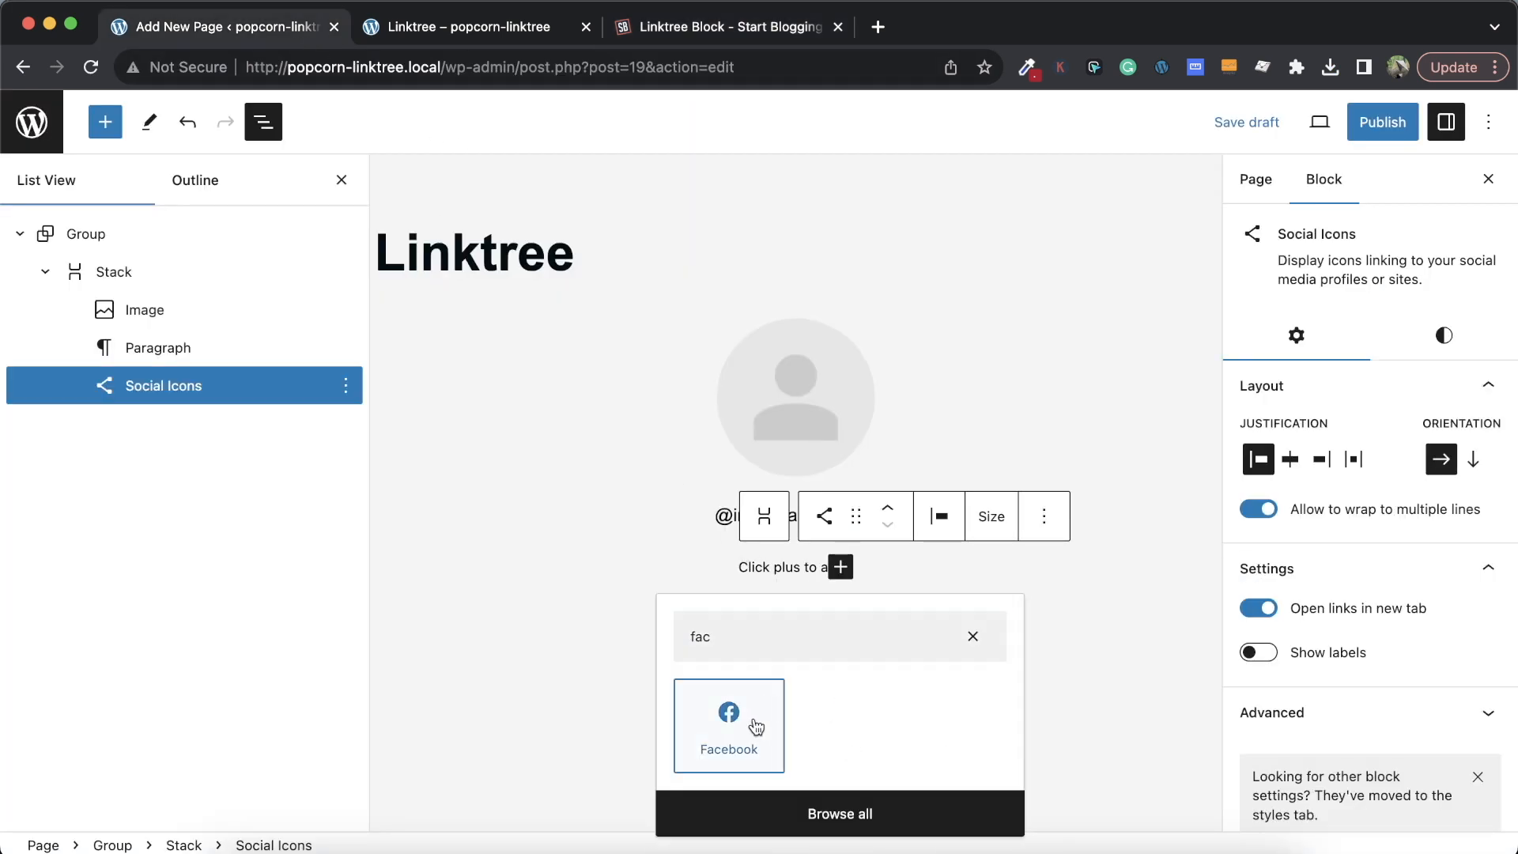
left_click(728, 726)
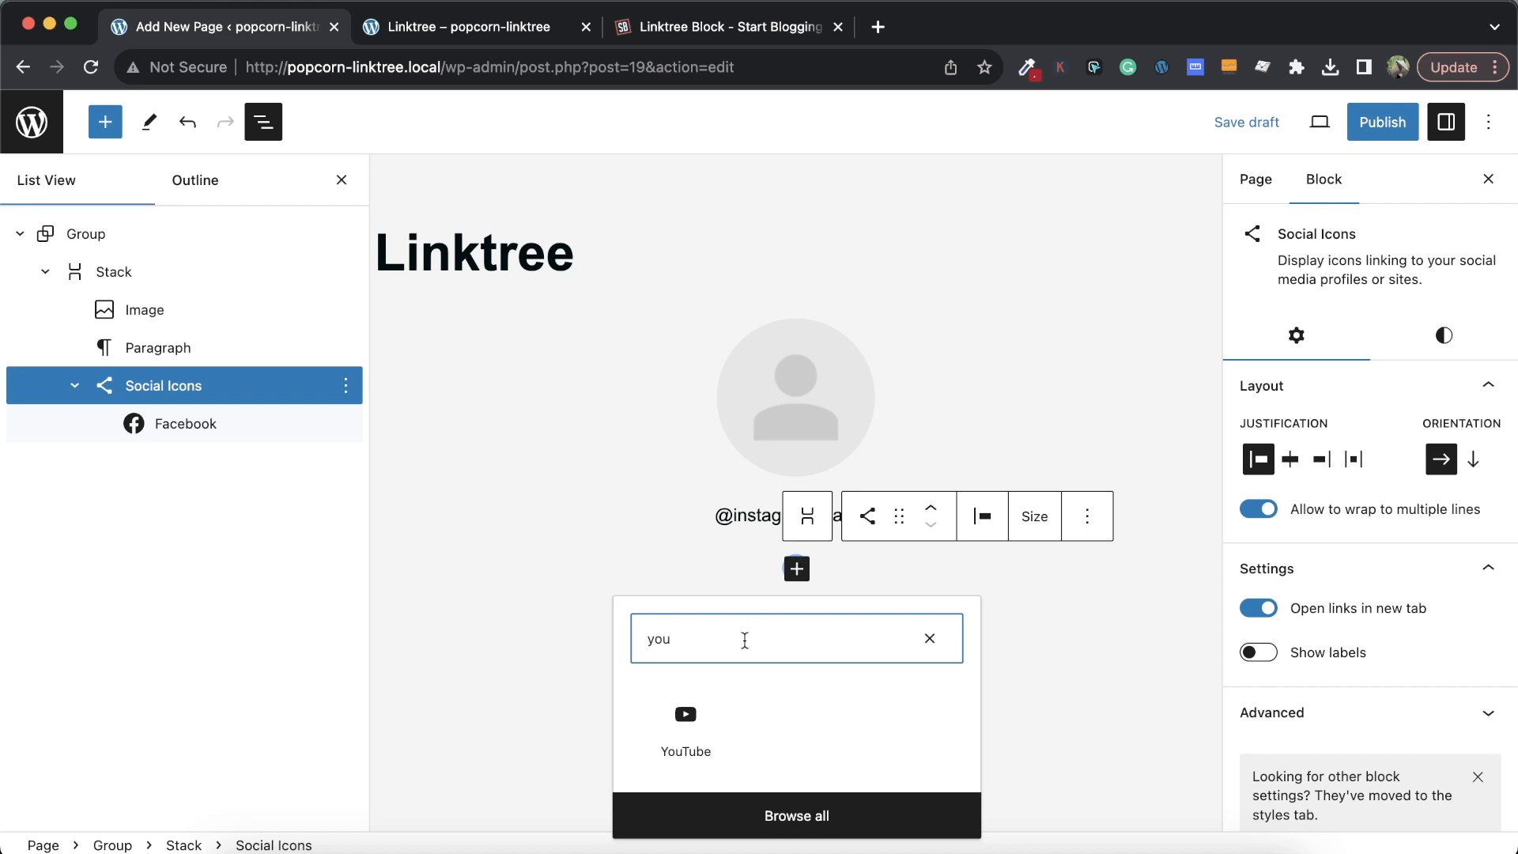
left_click(685, 726)
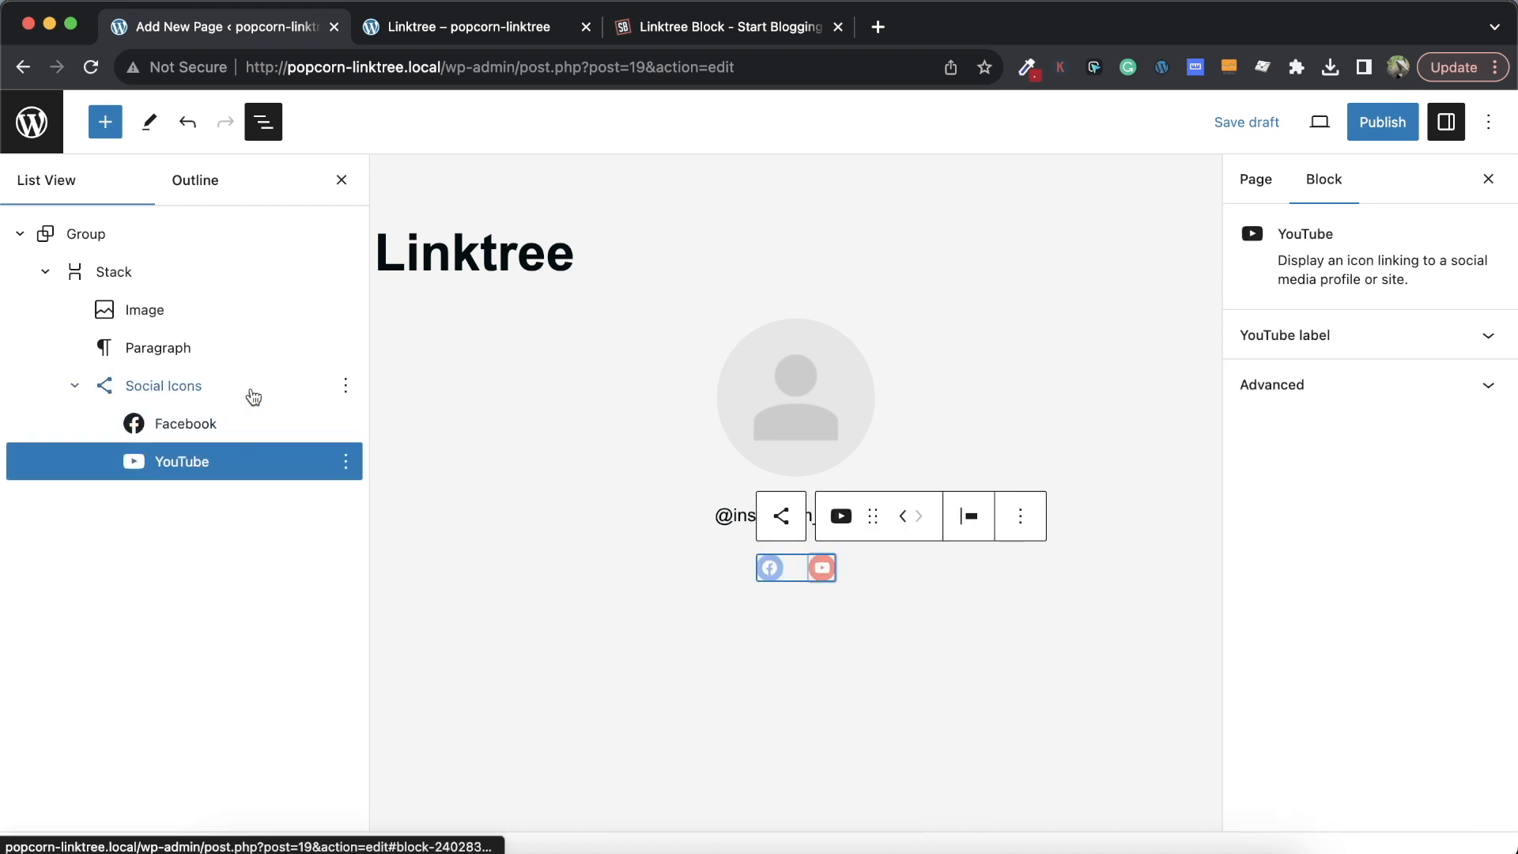
Step: Add Twitter and TikTok icons to the social icons row
left_click(163, 386)
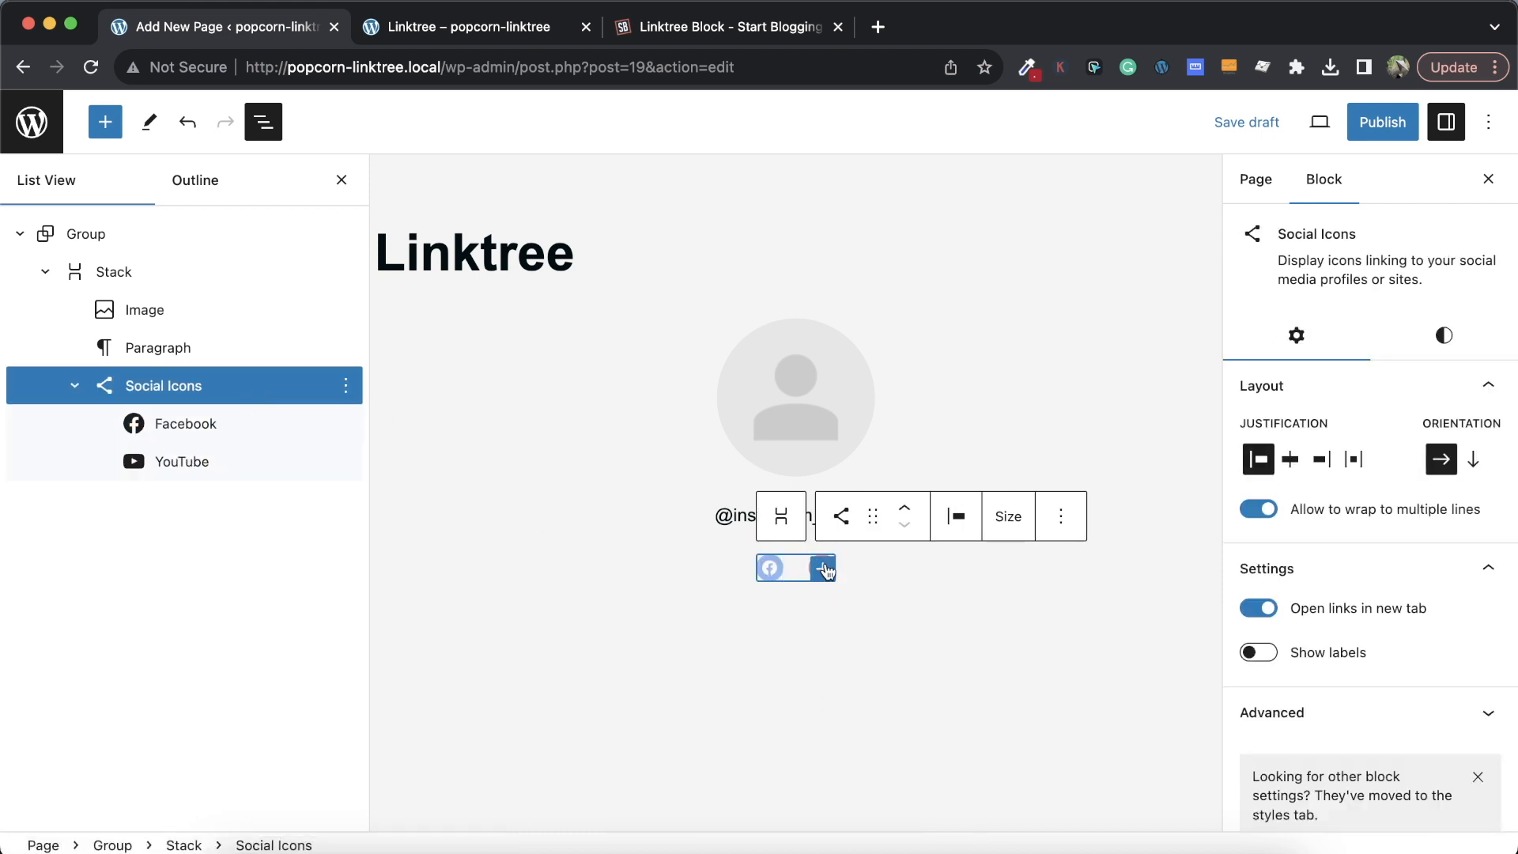
left_click(726, 27)
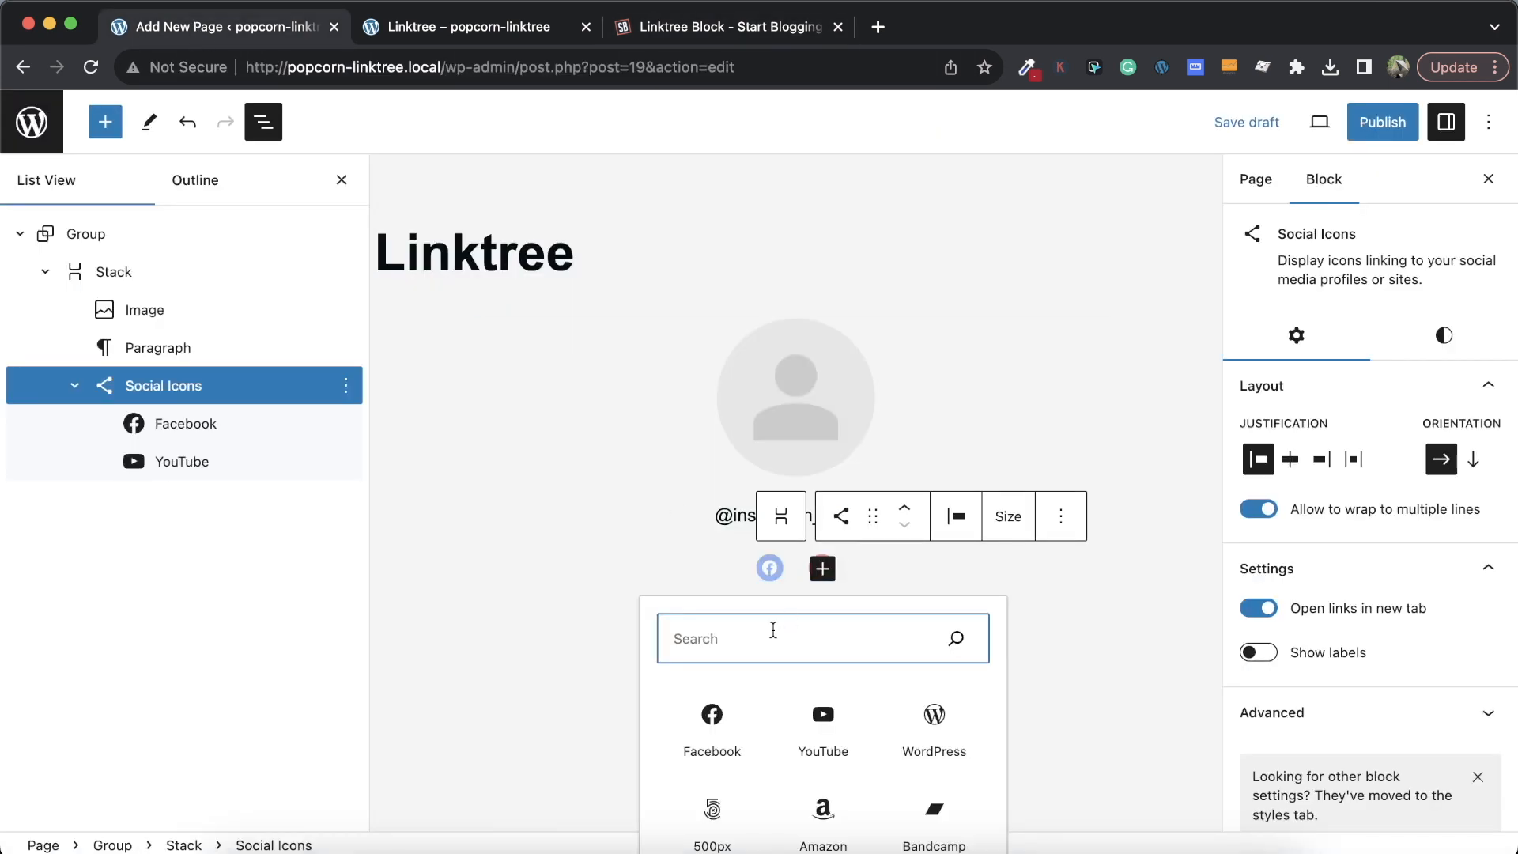
type("twi")
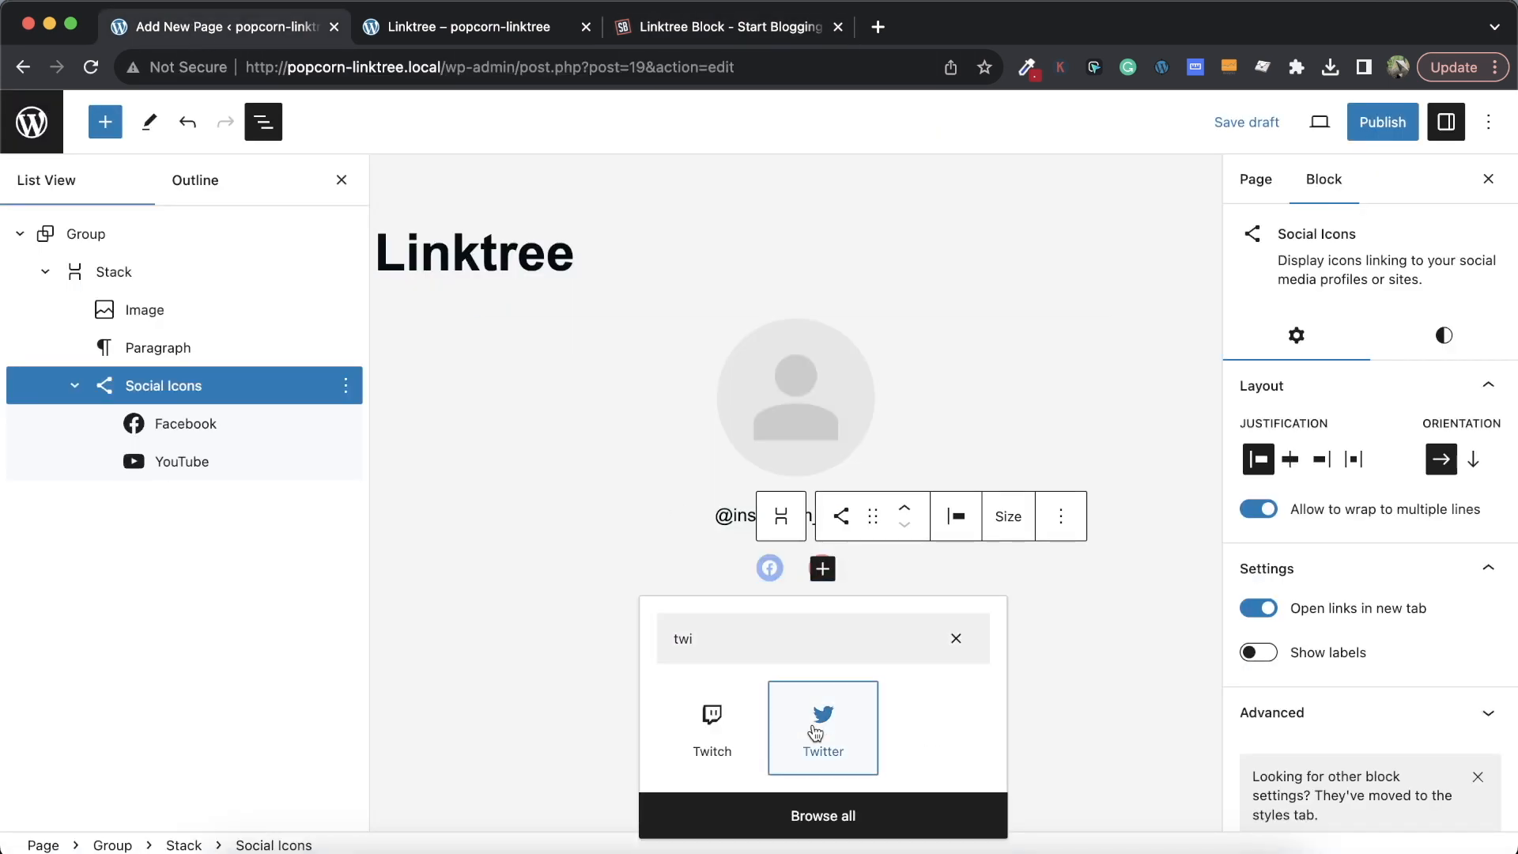
left_click(822, 728)
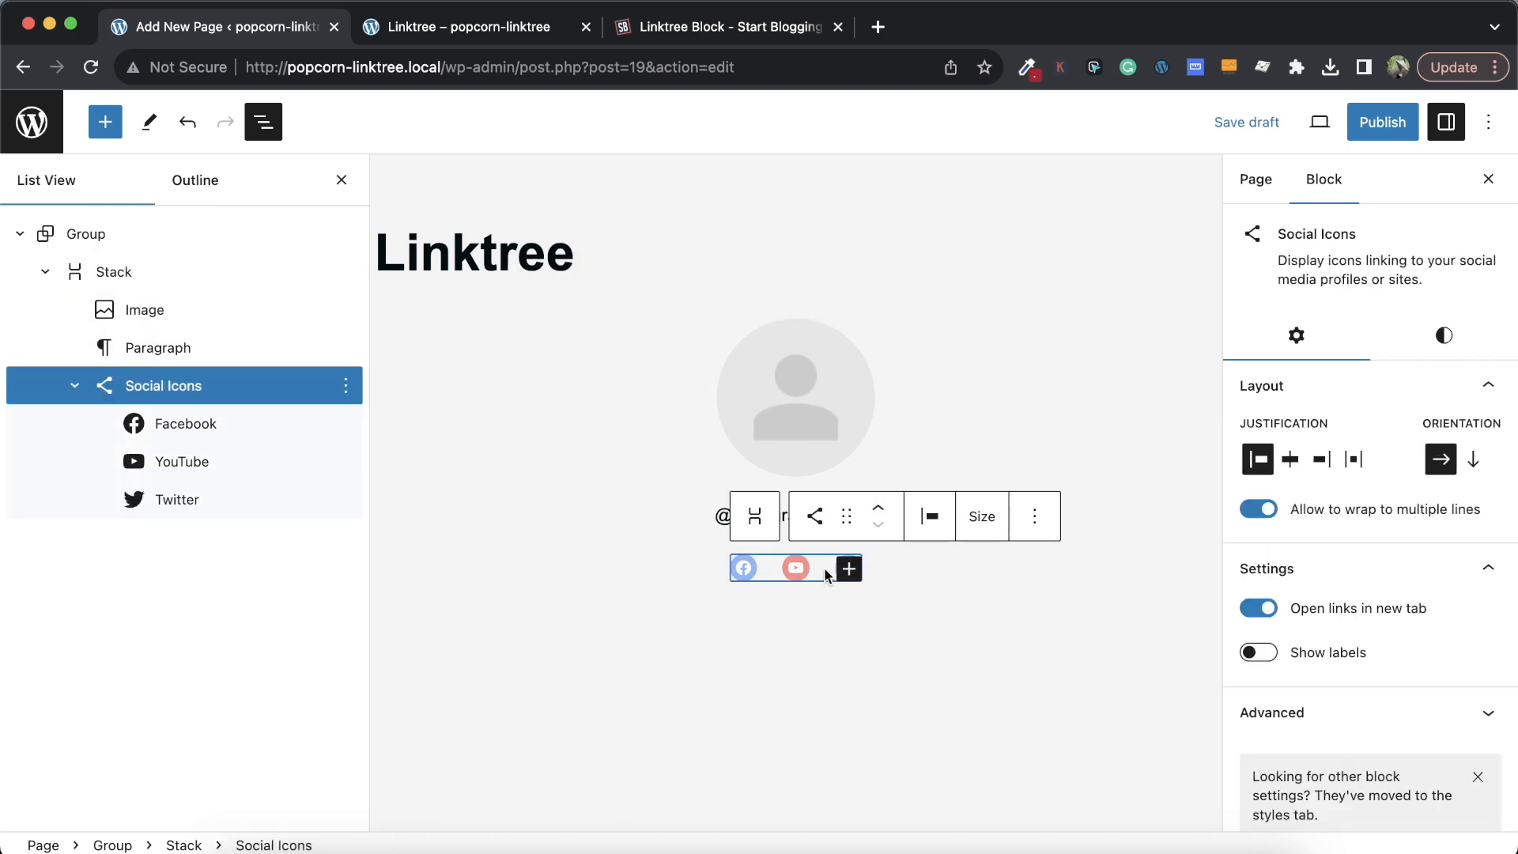
type("ti")
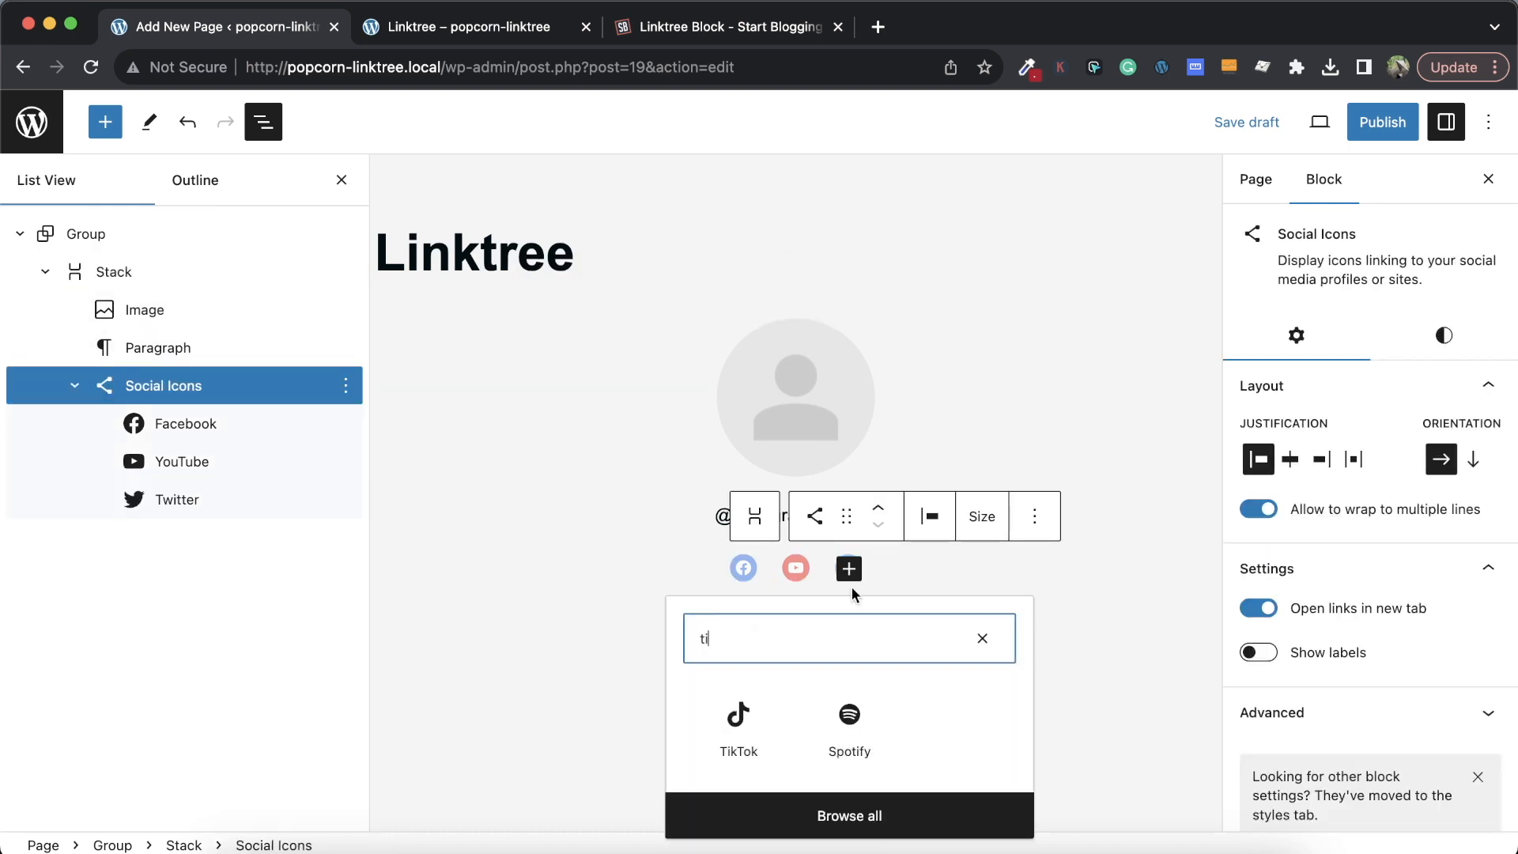
left_click(739, 721)
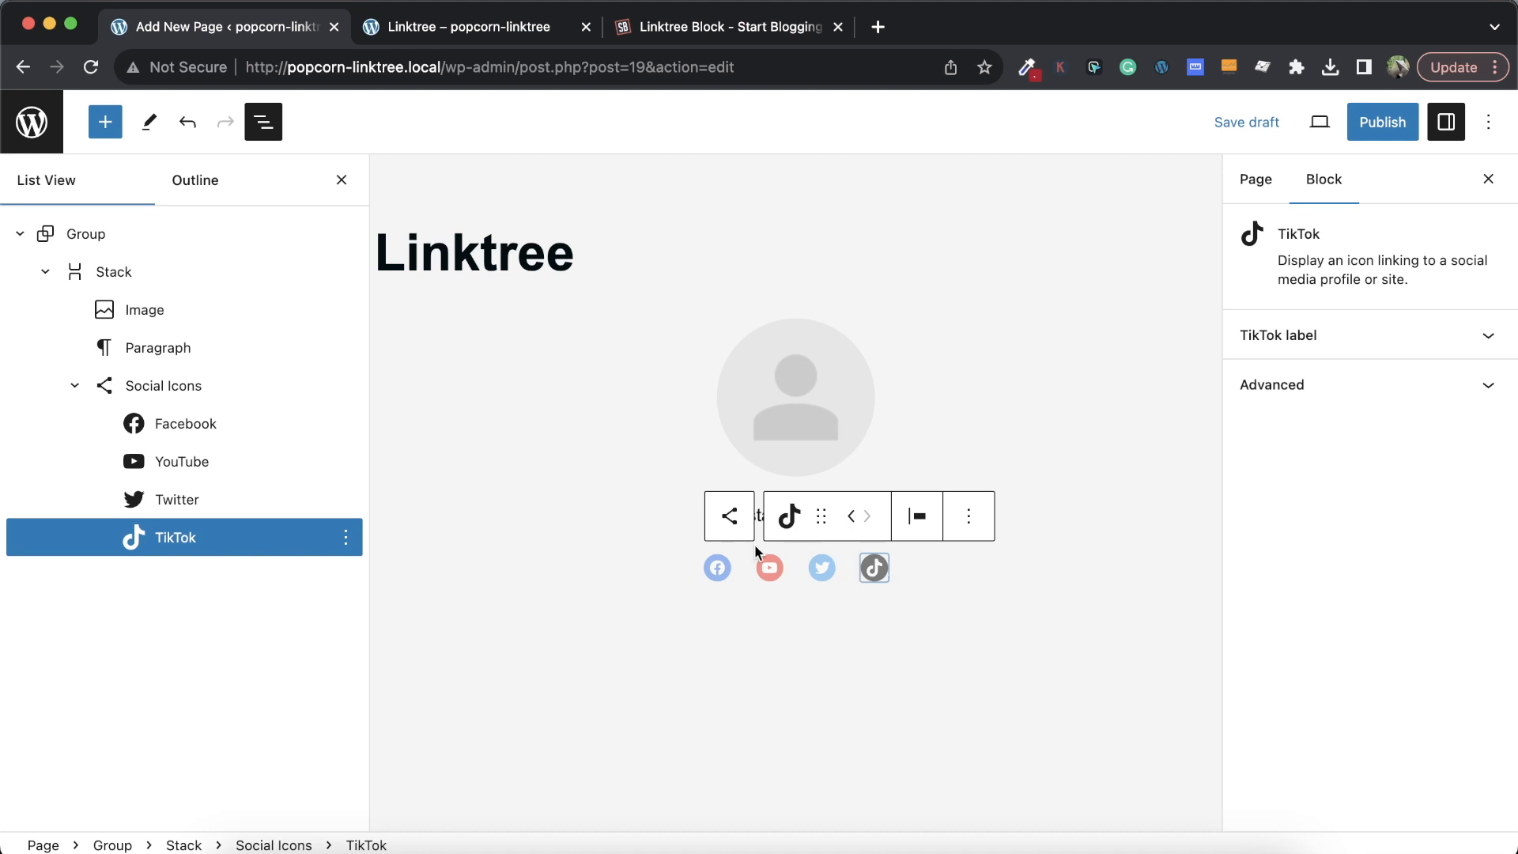
Step: Enter link addresses for the Facebook, YouTube and next social icons
left_click(718, 567)
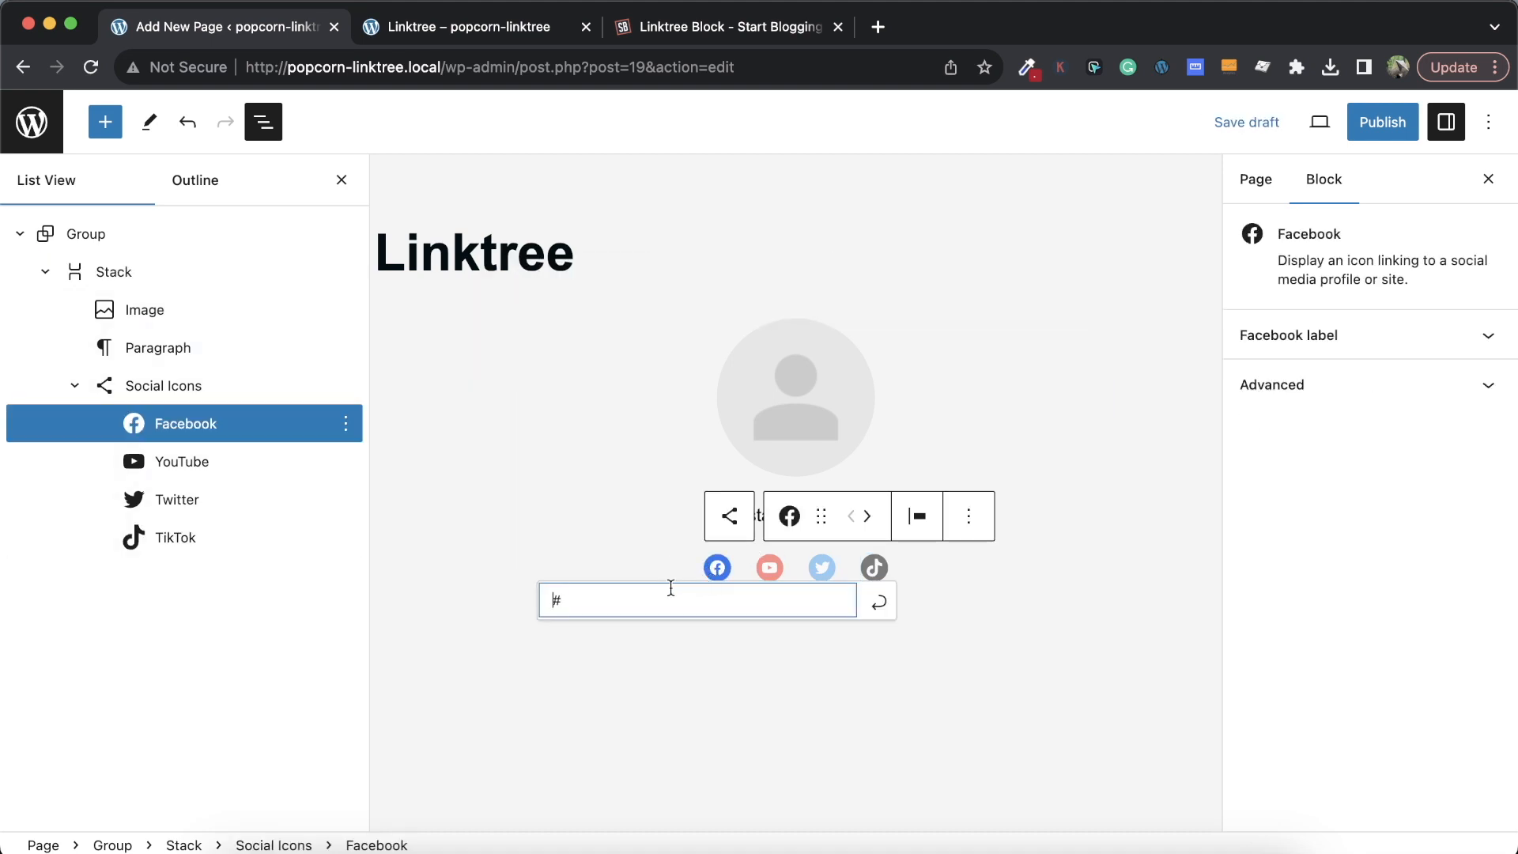
left_click(770, 567)
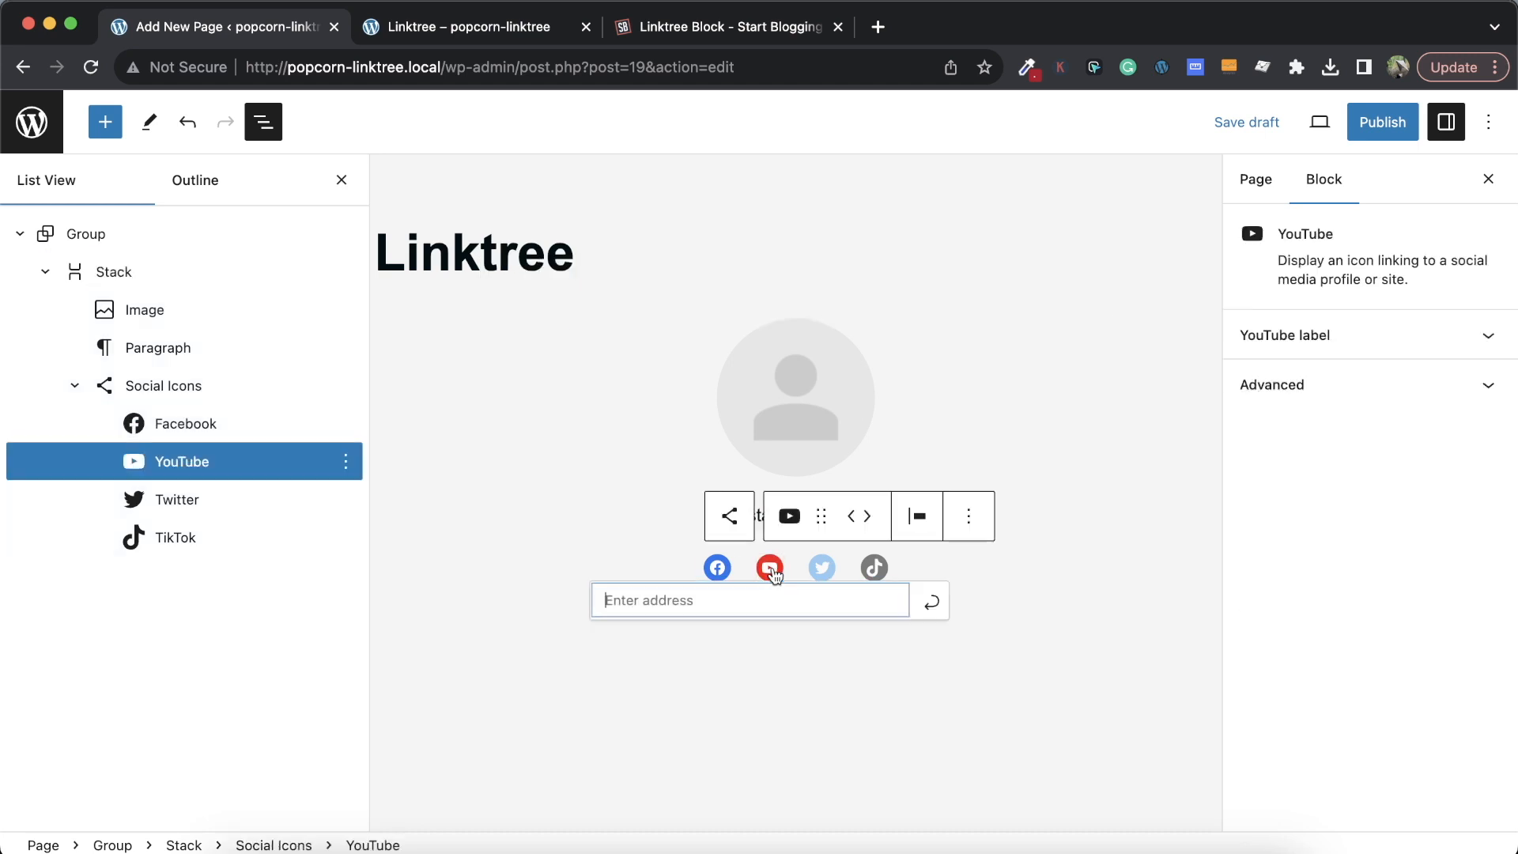
left_click(820, 567)
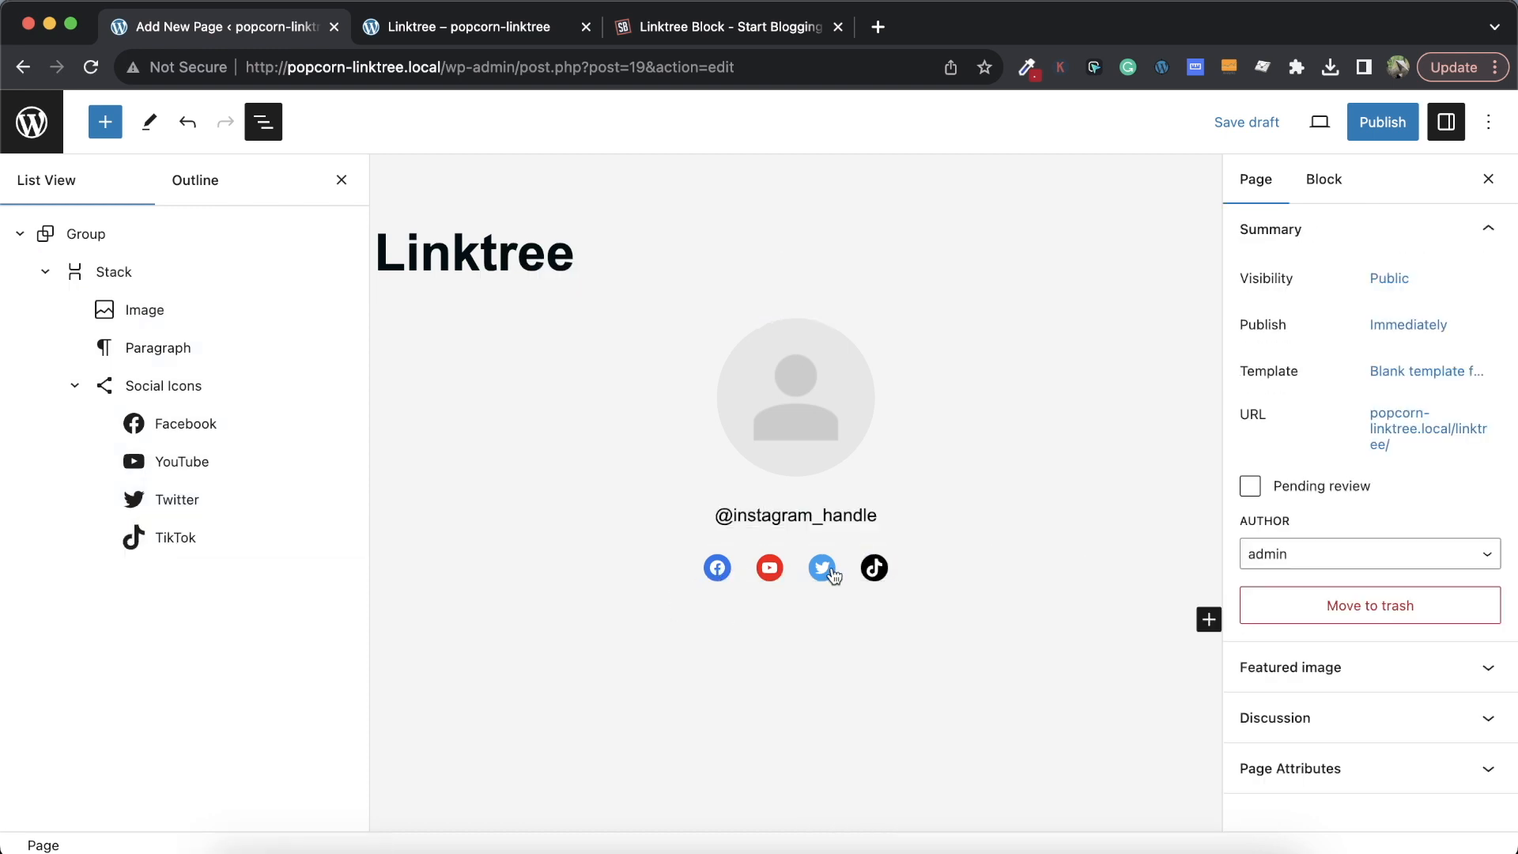
Step: Set the main Group's vertical padding to 6 and reload the live page to check the layout
left_click(1247, 122)
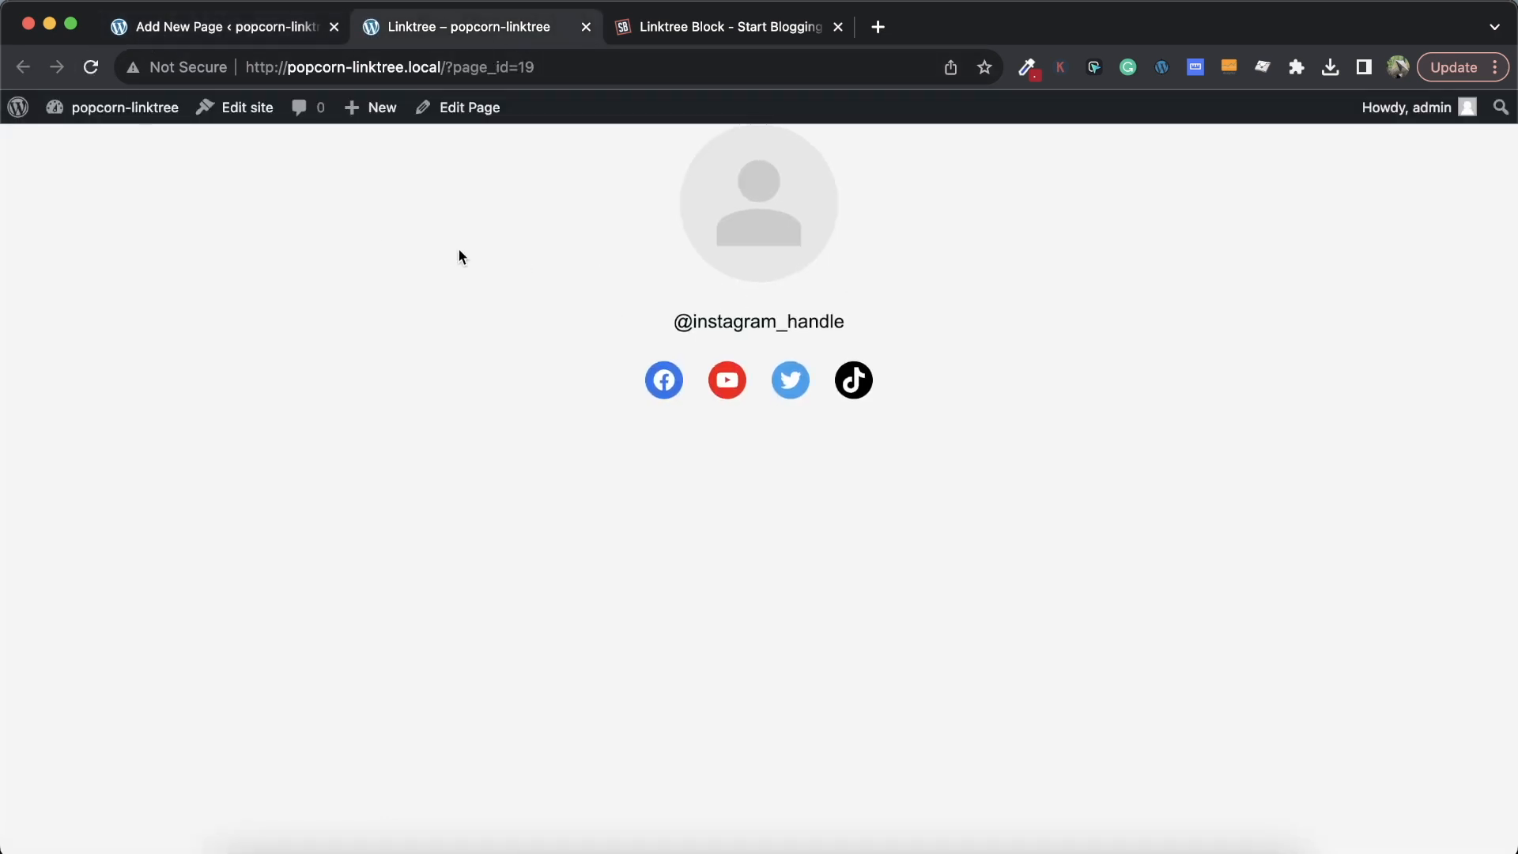
mouse_move(468, 108)
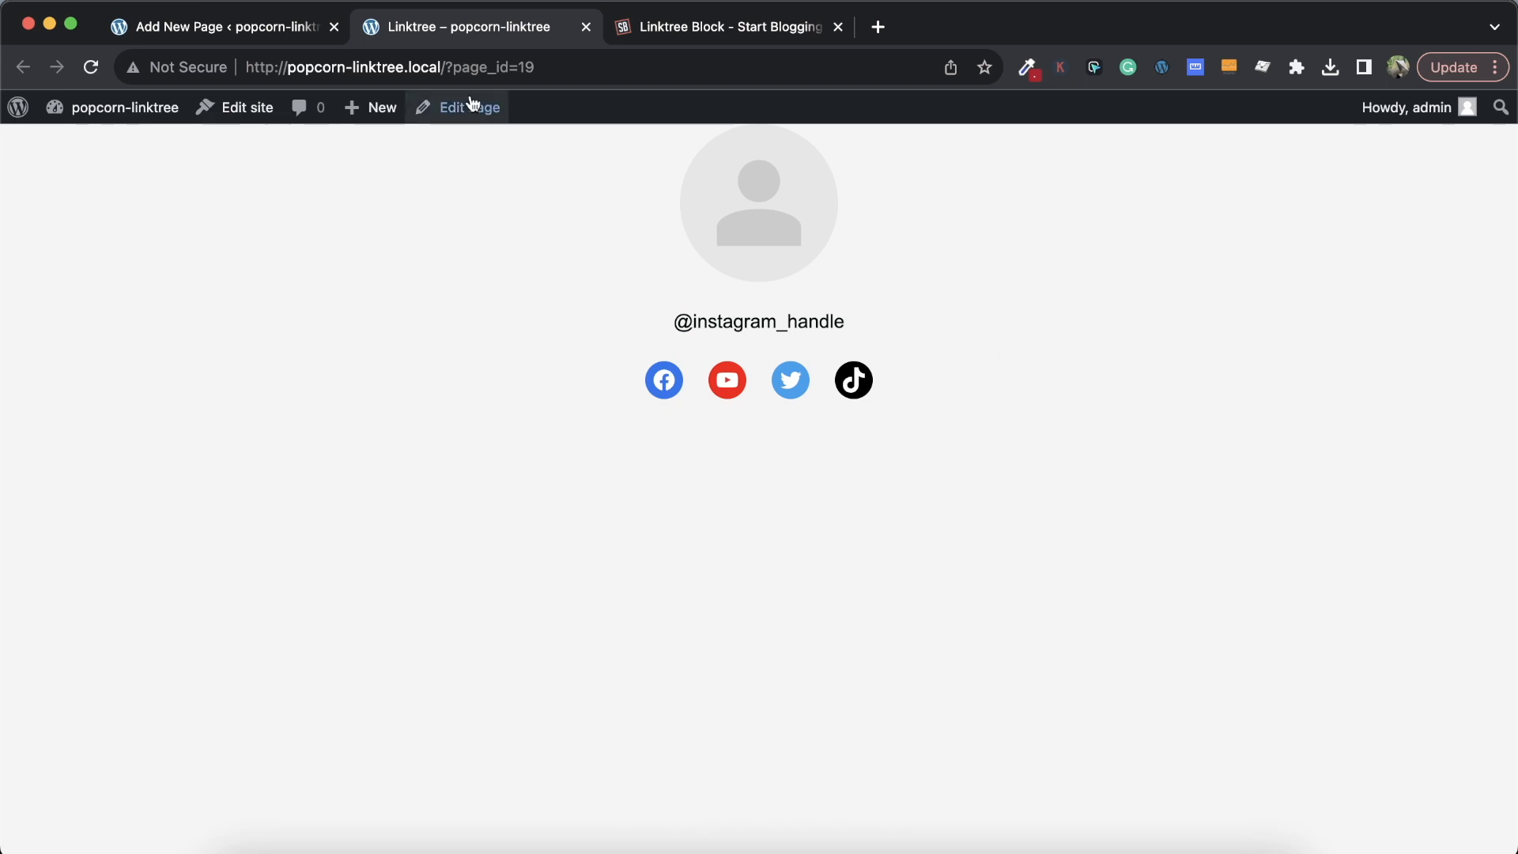
left_click(469, 107)
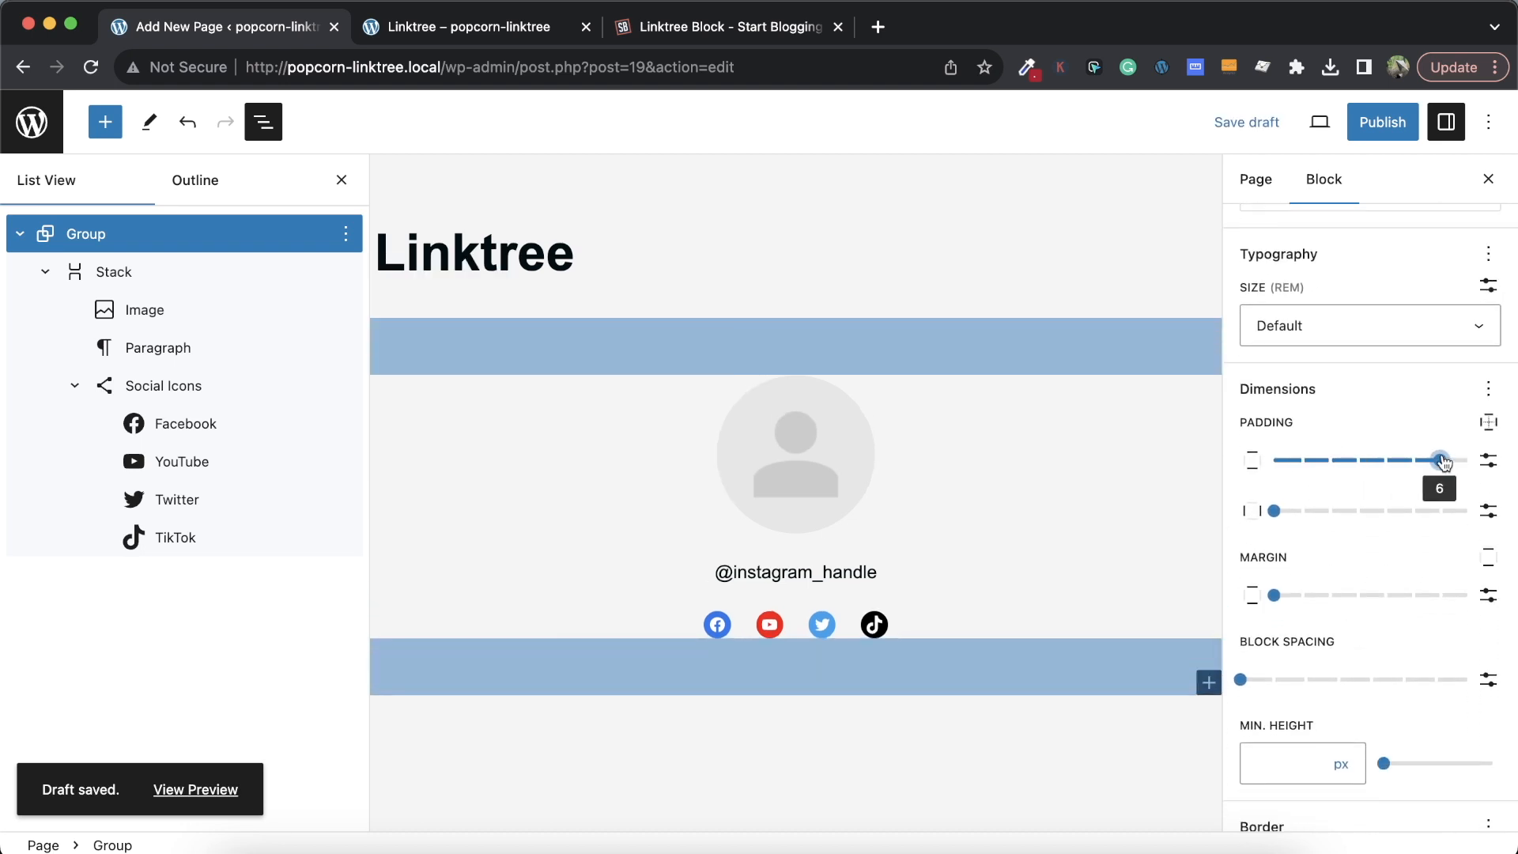
left_click(1382, 121)
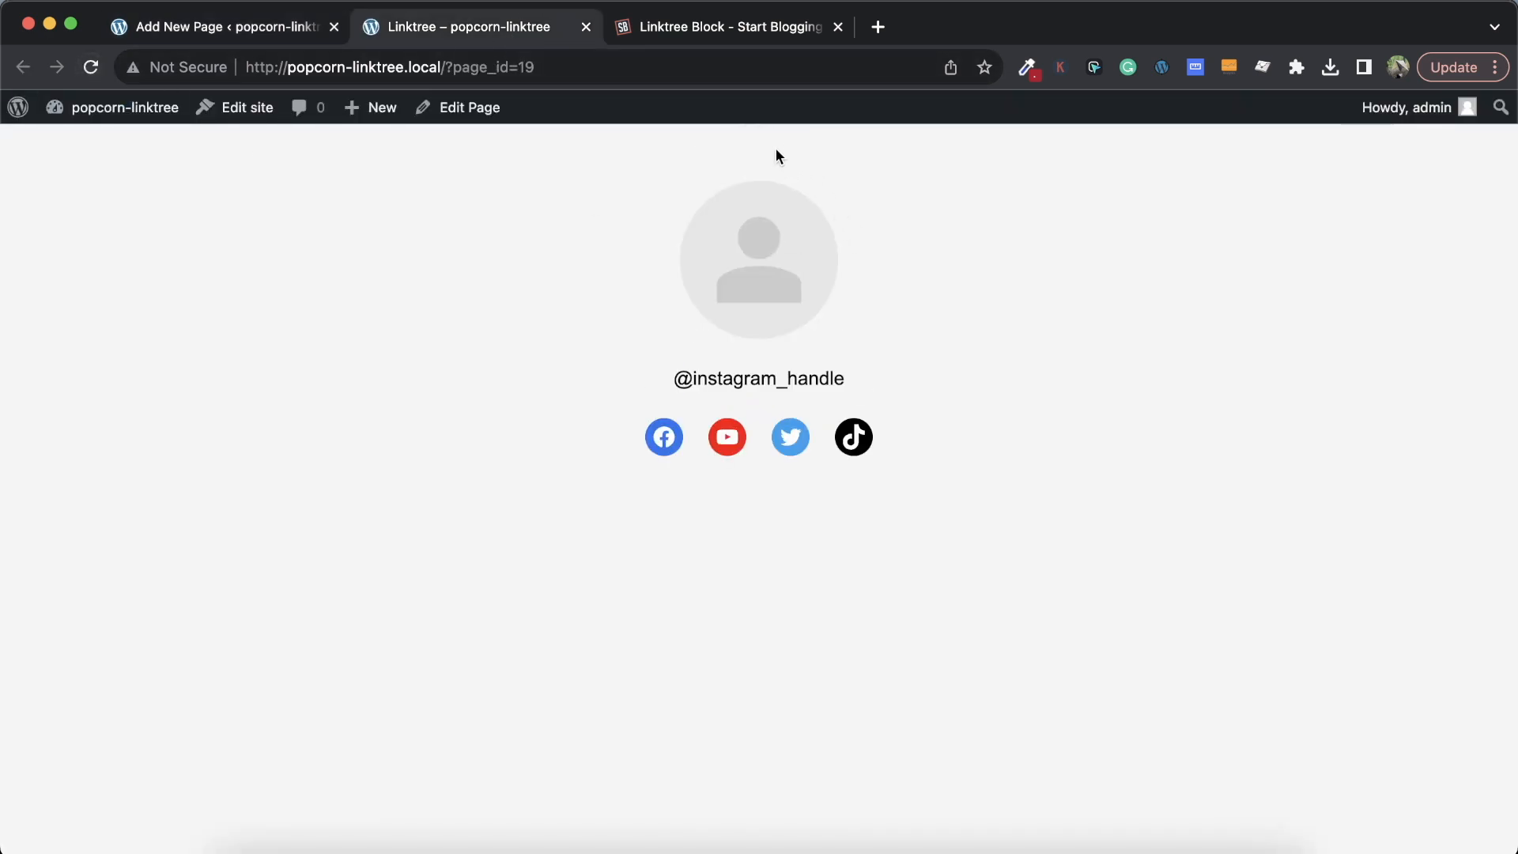
mouse_move(674, 423)
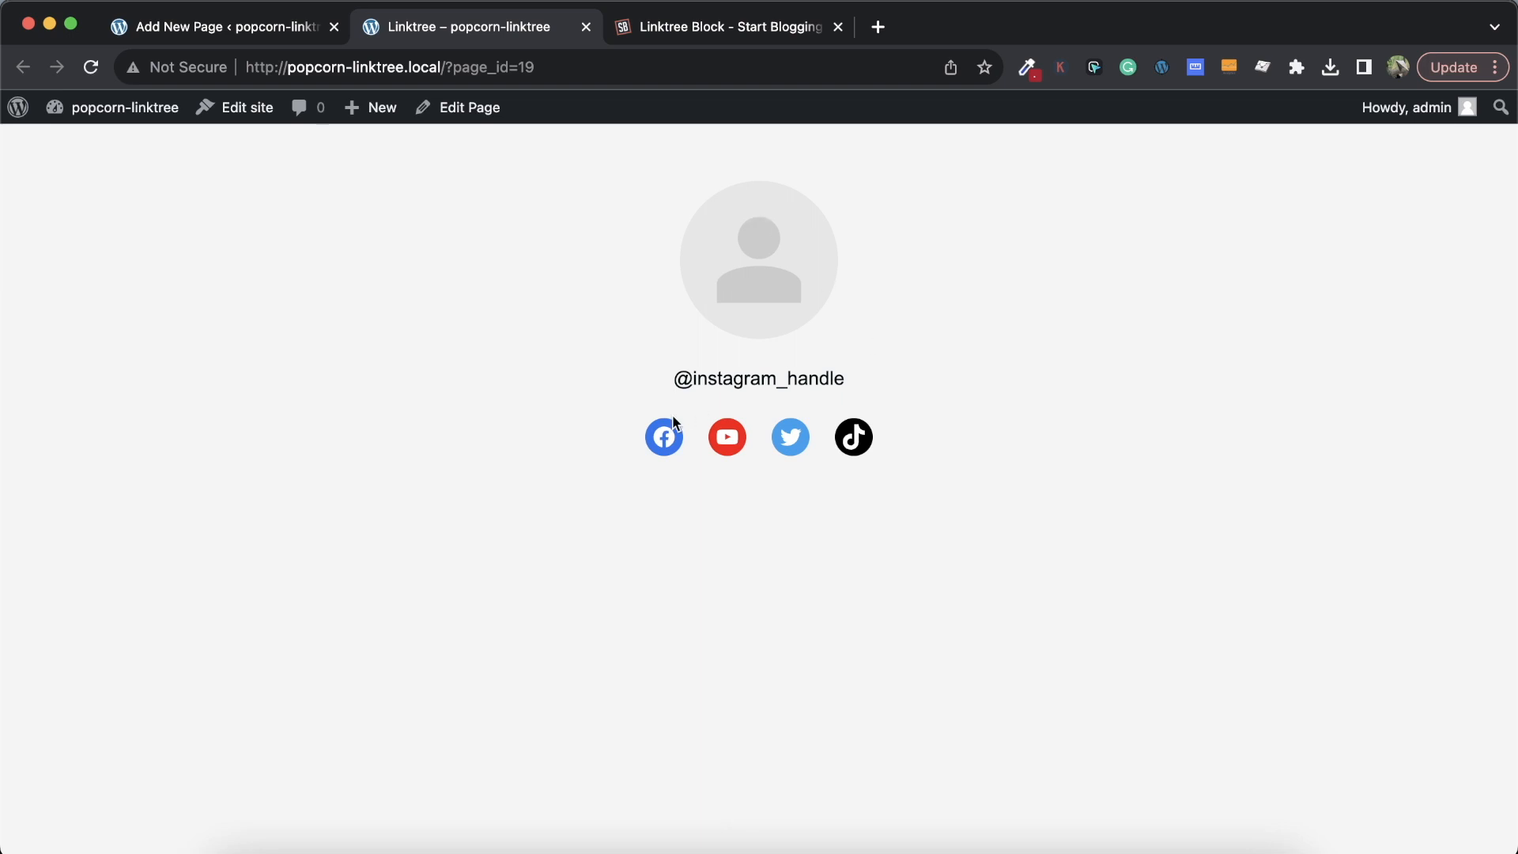
mouse_move(791, 436)
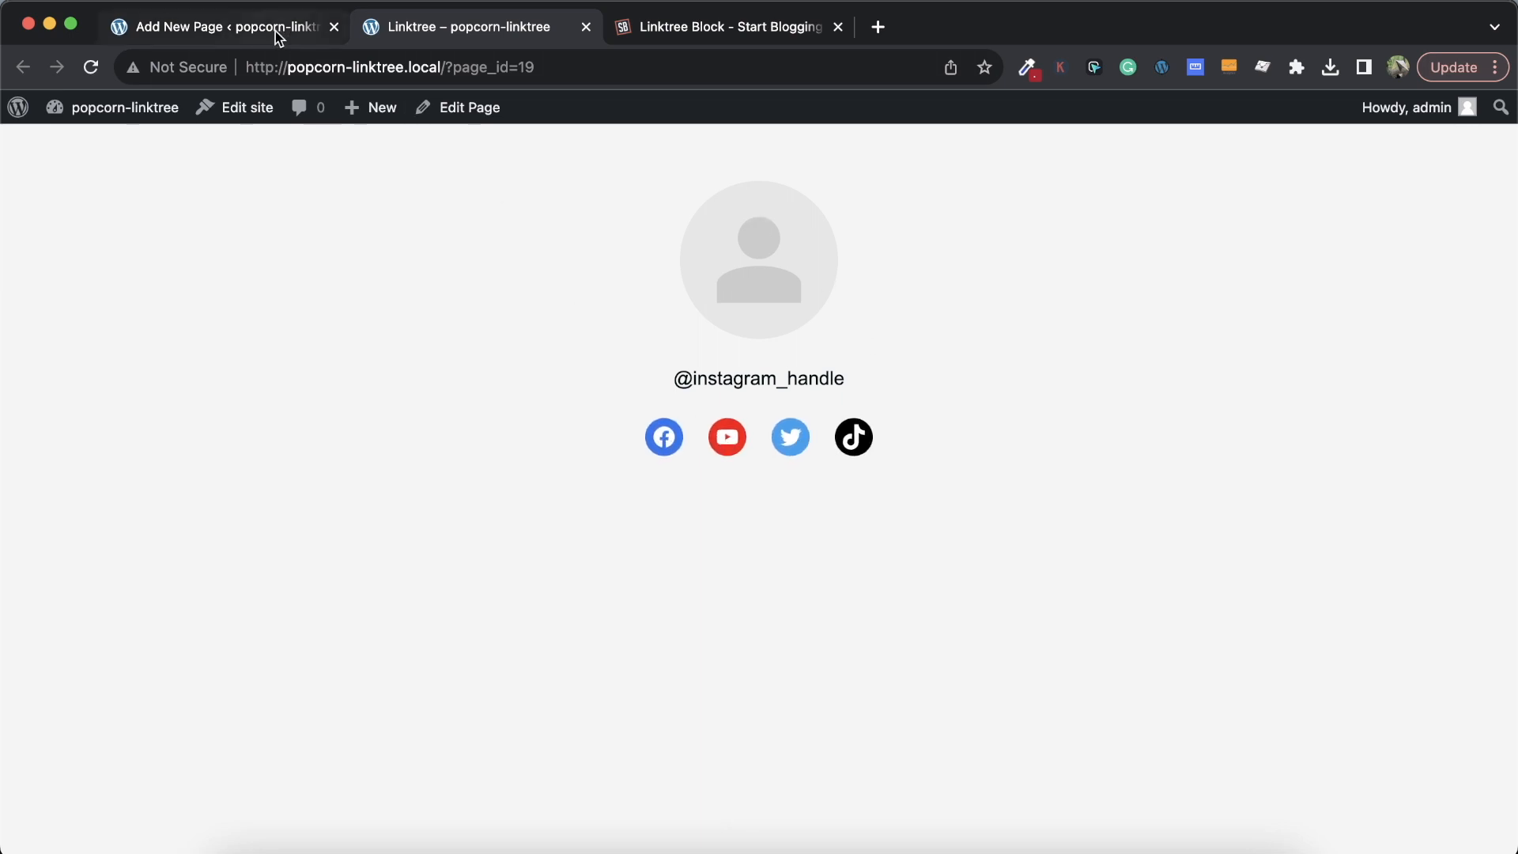
Step: Check the reference design, then insert a Buttons block below the social icons
left_click(725, 27)
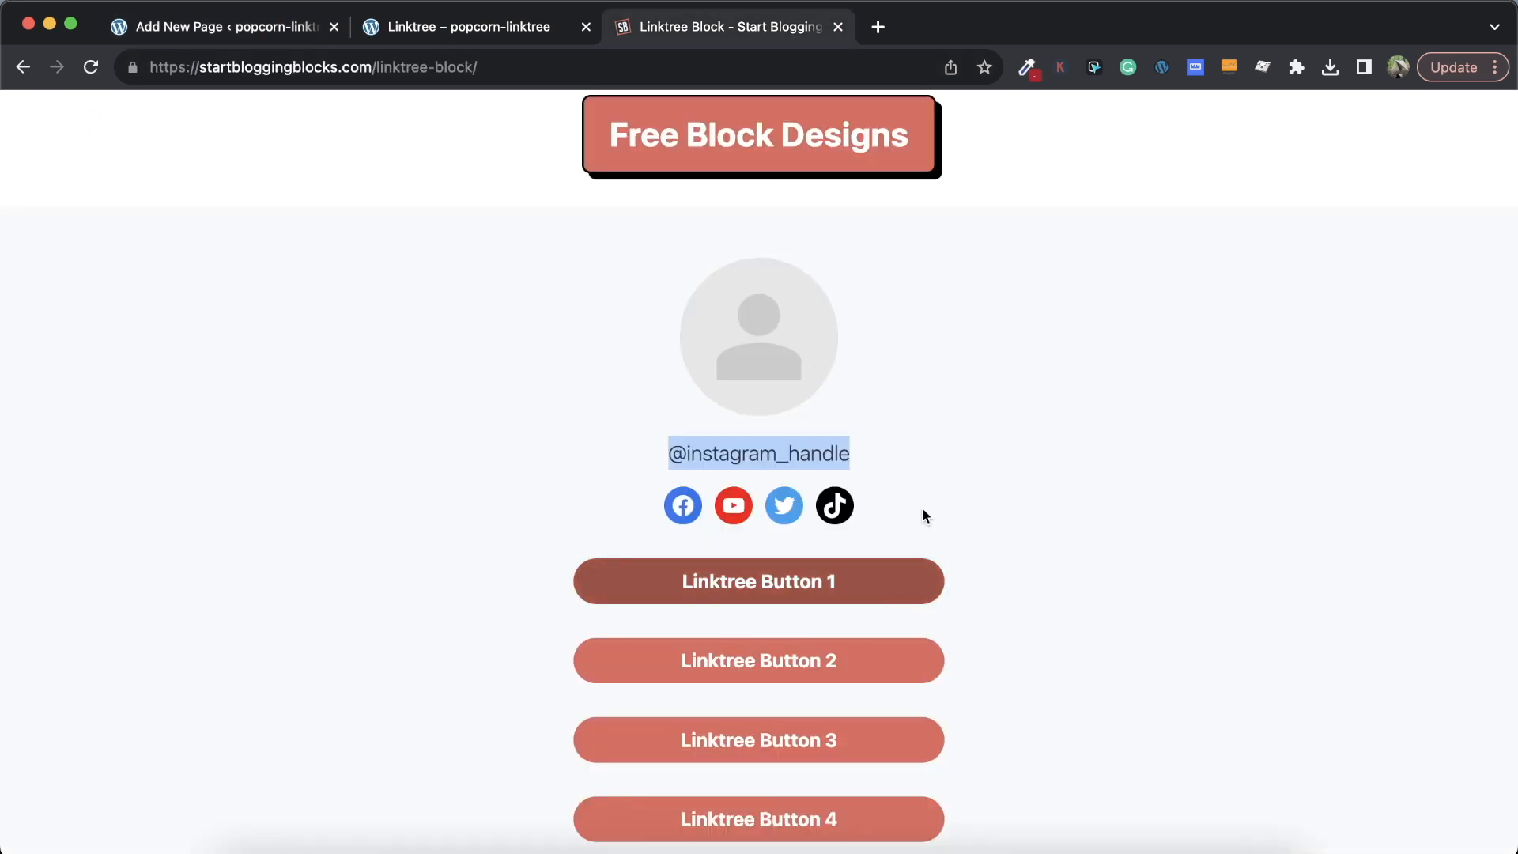
mouse_move(920, 599)
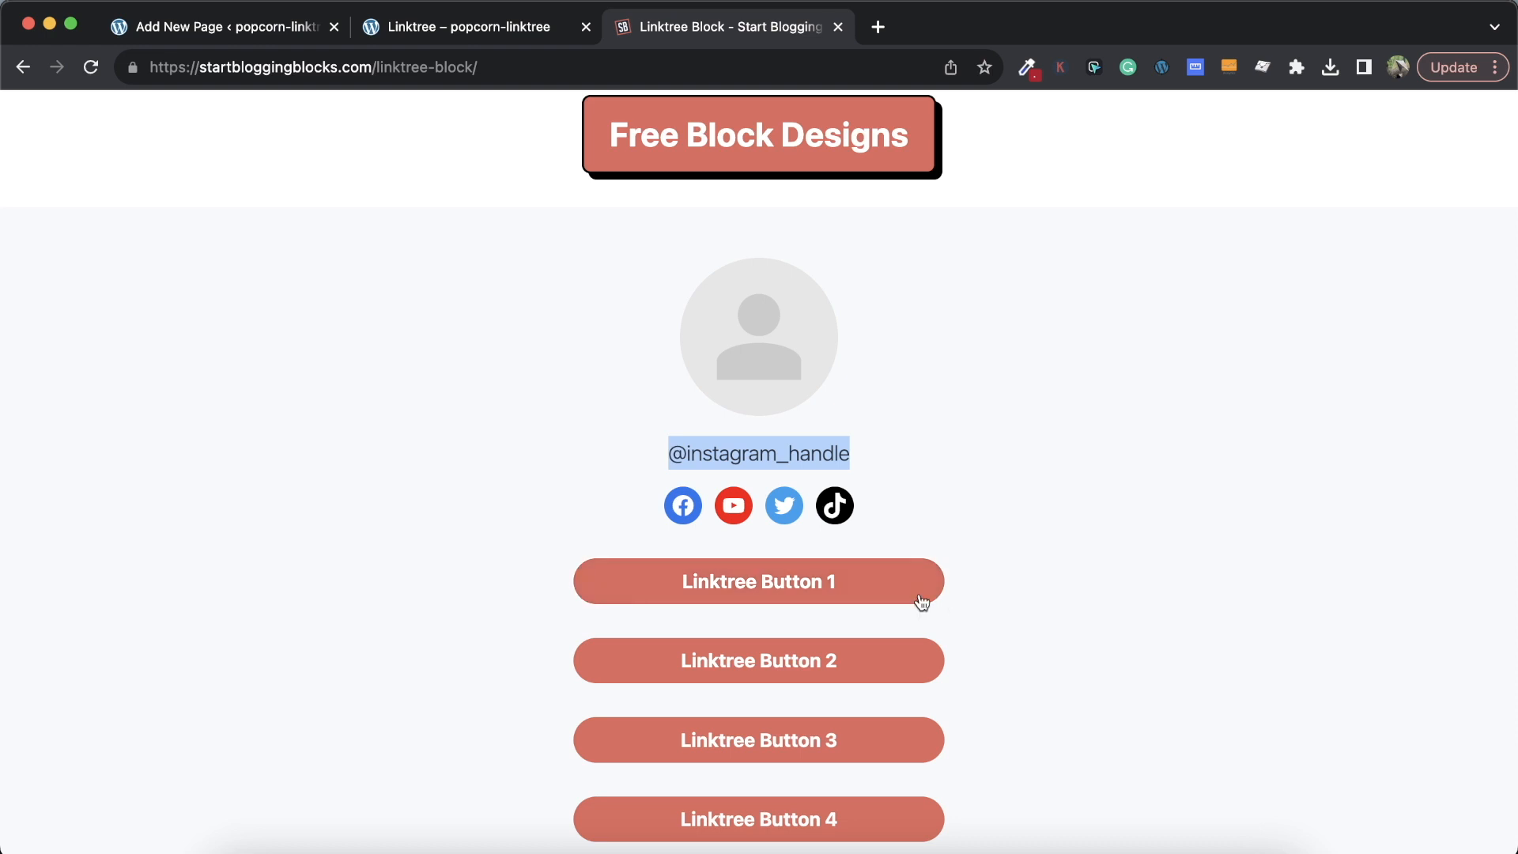
left_click(223, 27)
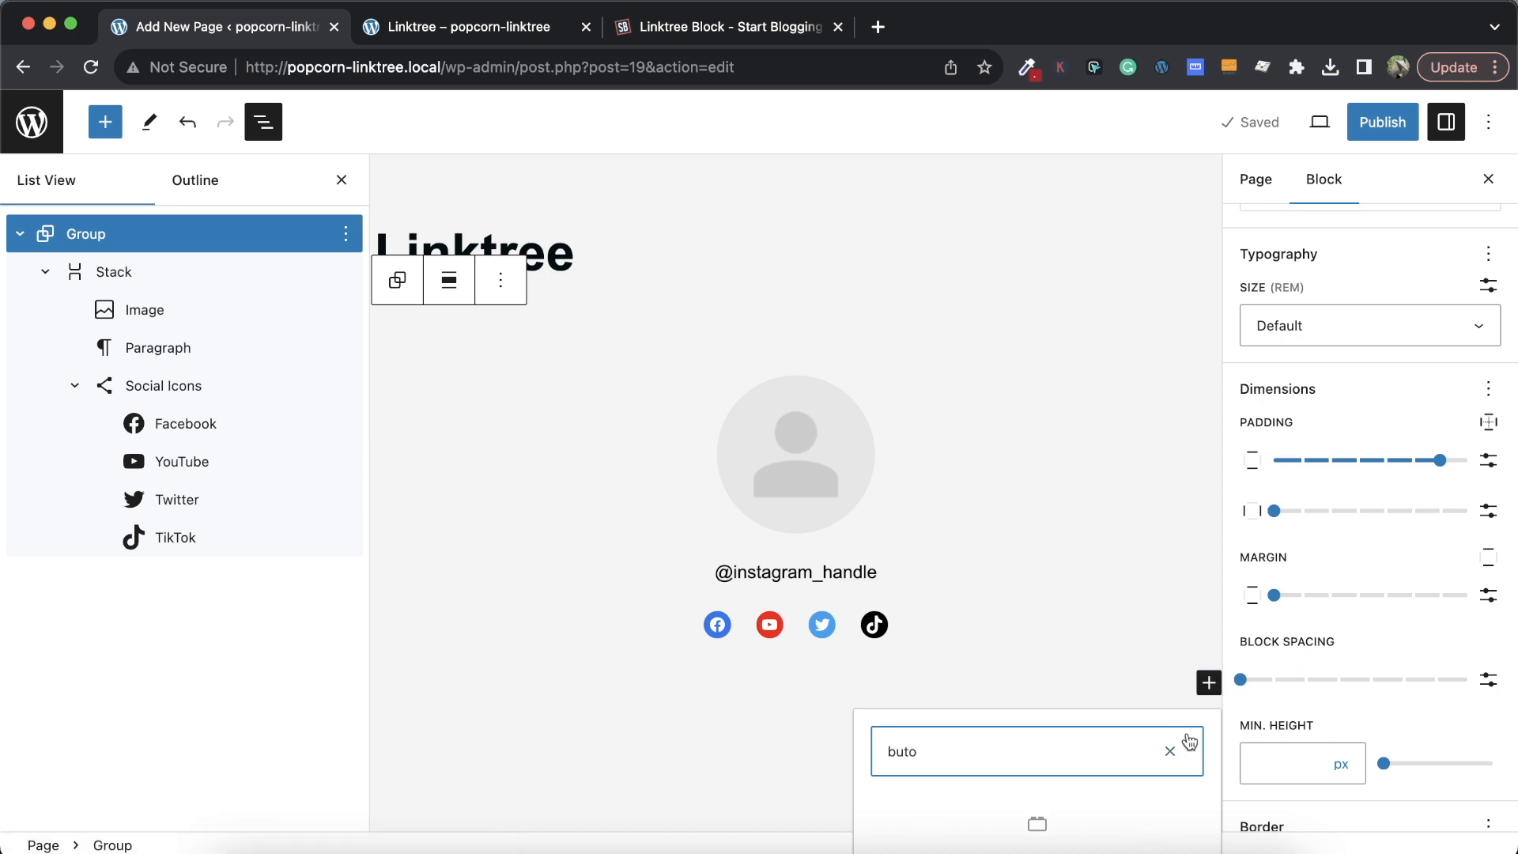
key("Backspace")
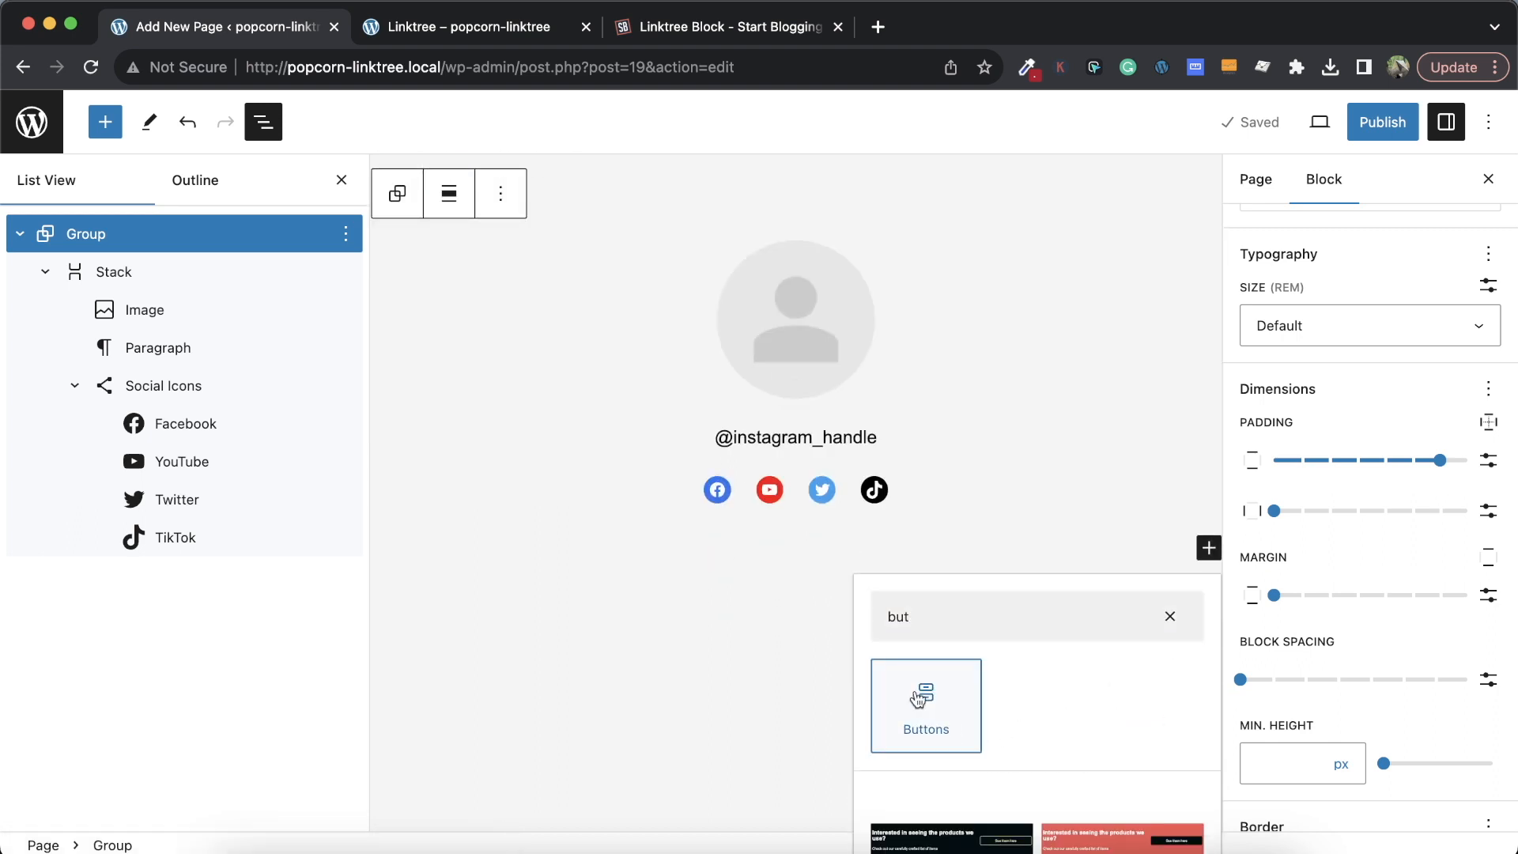
left_click(926, 705)
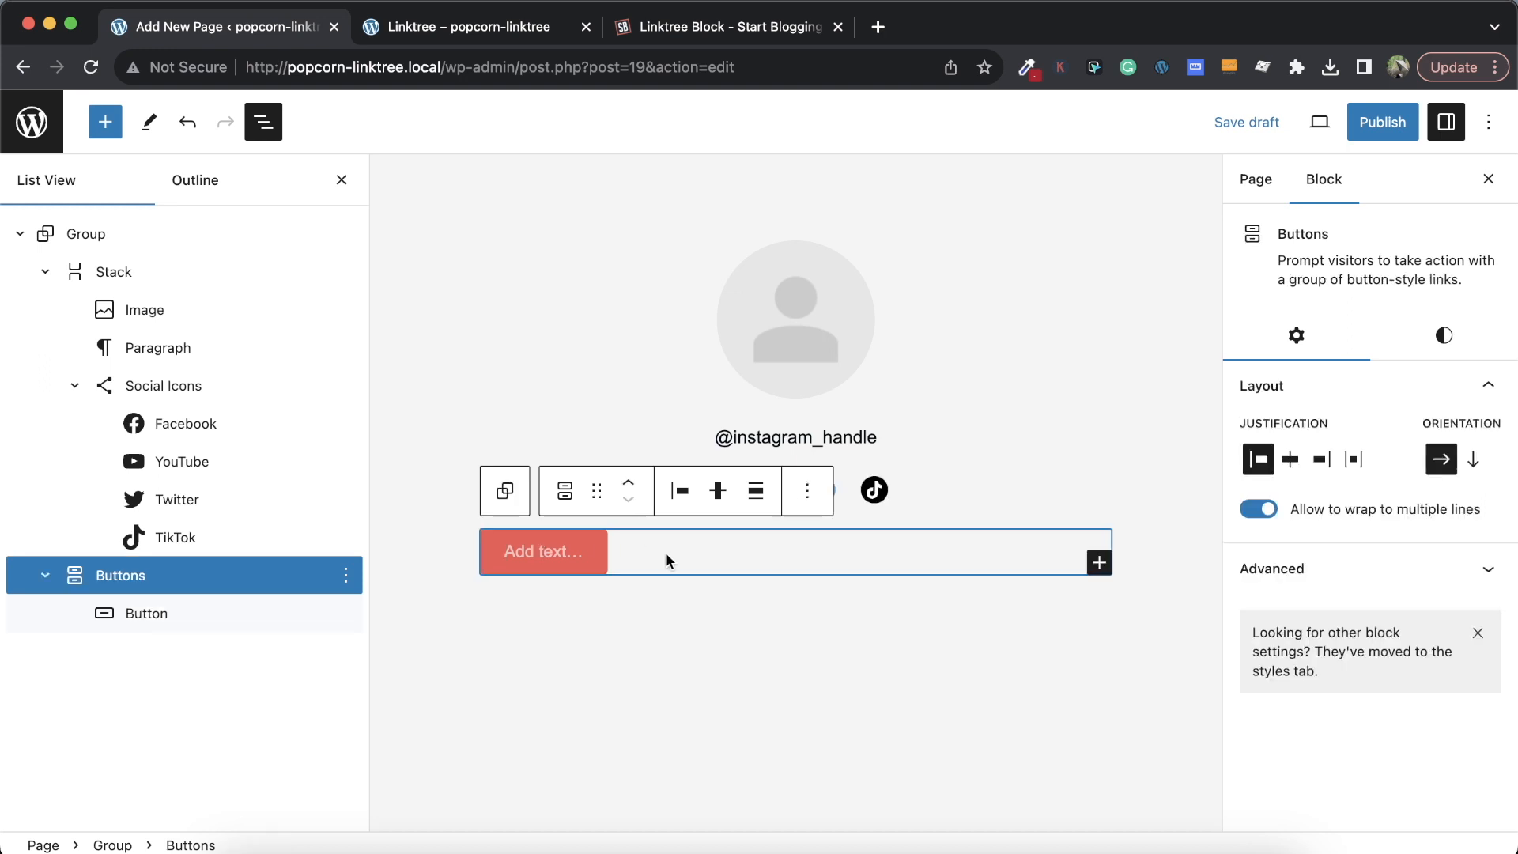
Step: Centre the button and copy the 'Linktree Button 1' label from the reference site
left_click(679, 491)
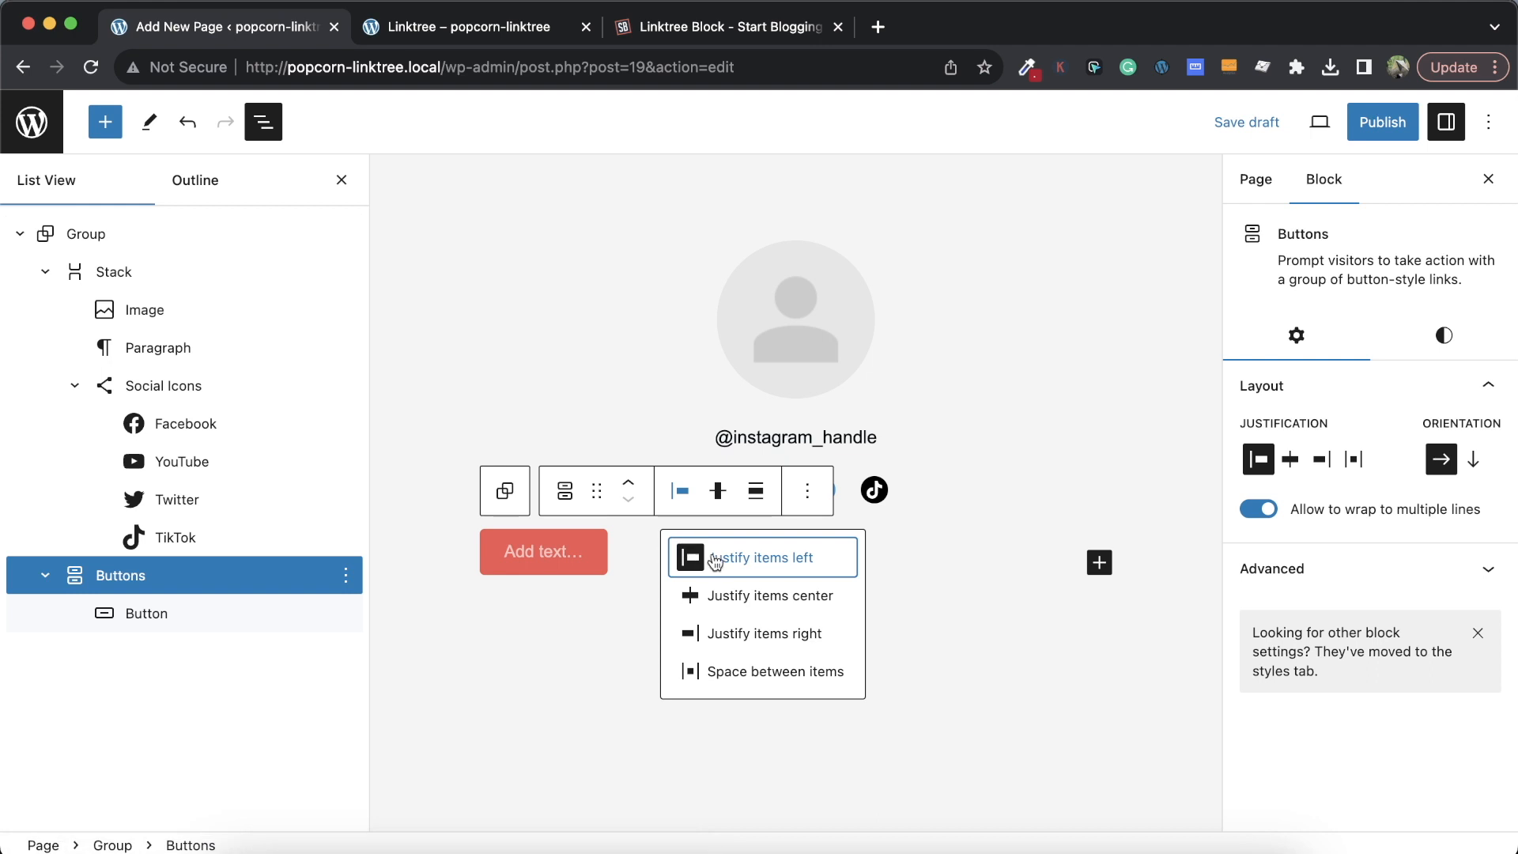
left_click(761, 594)
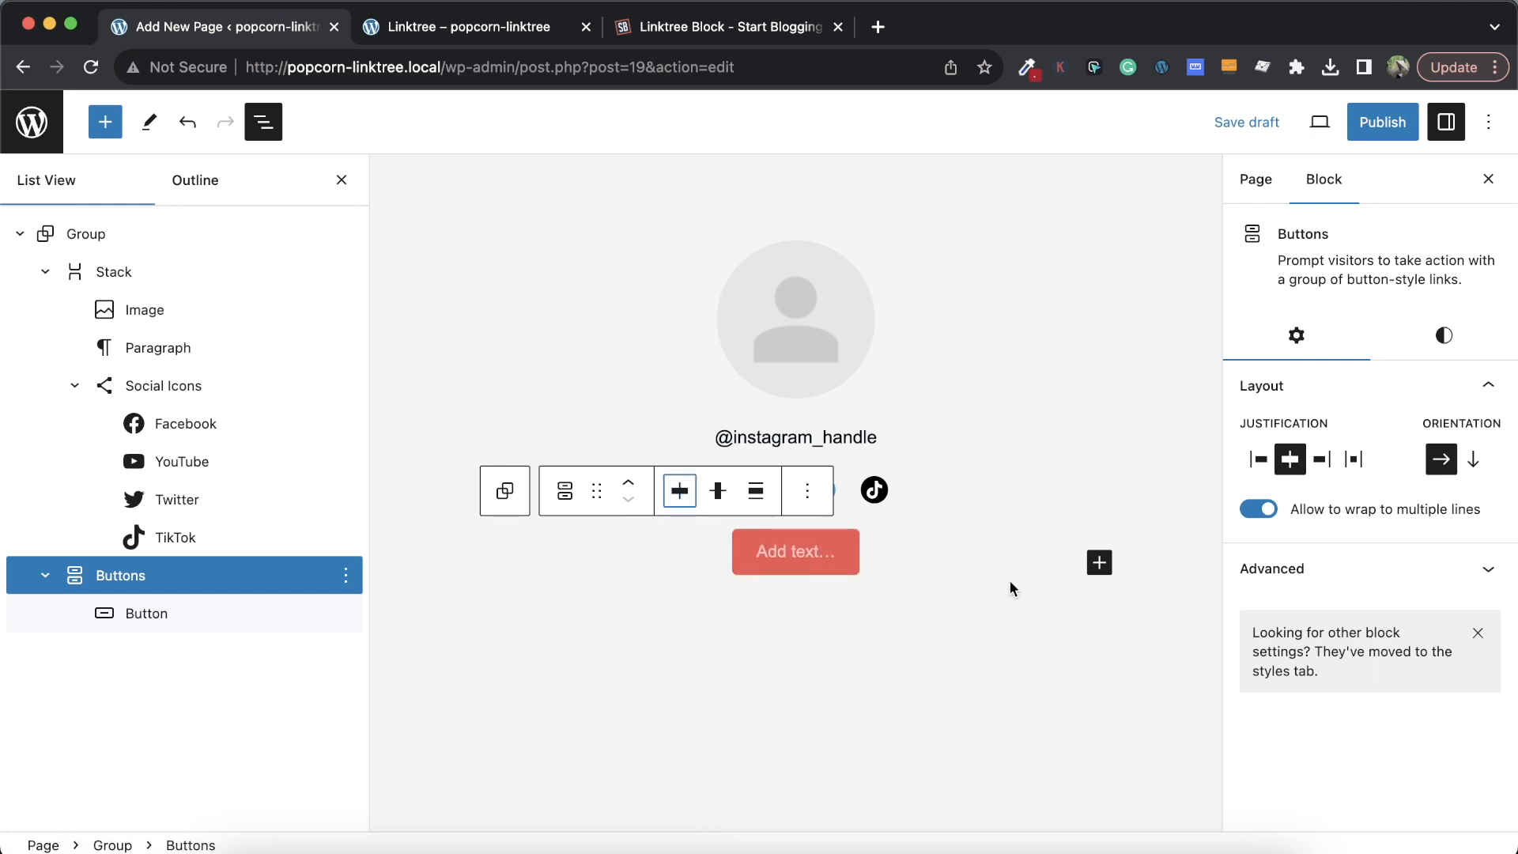
left_click(727, 27)
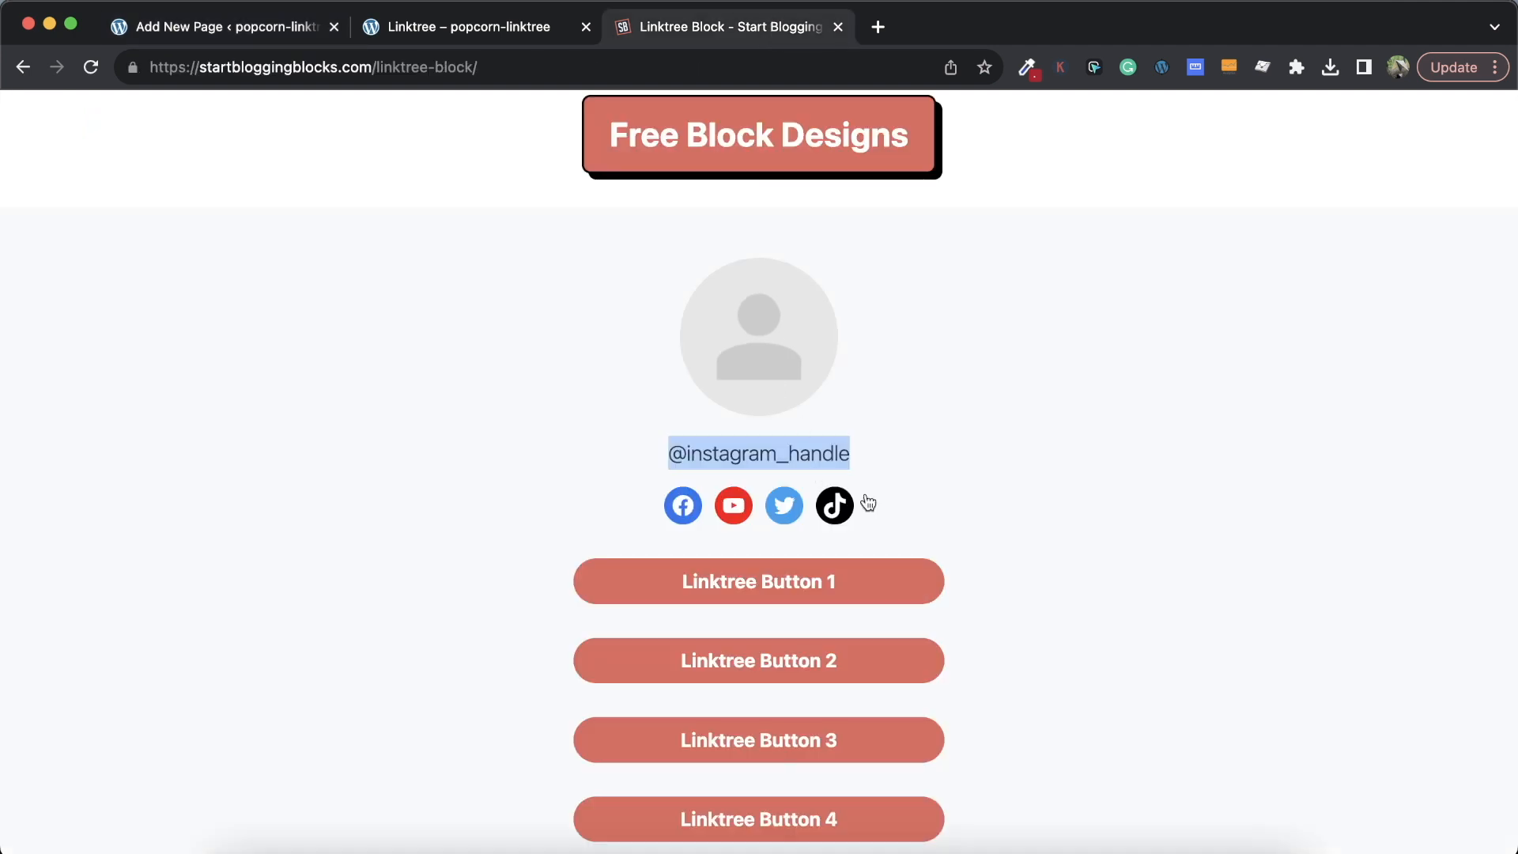
double_click(757, 582)
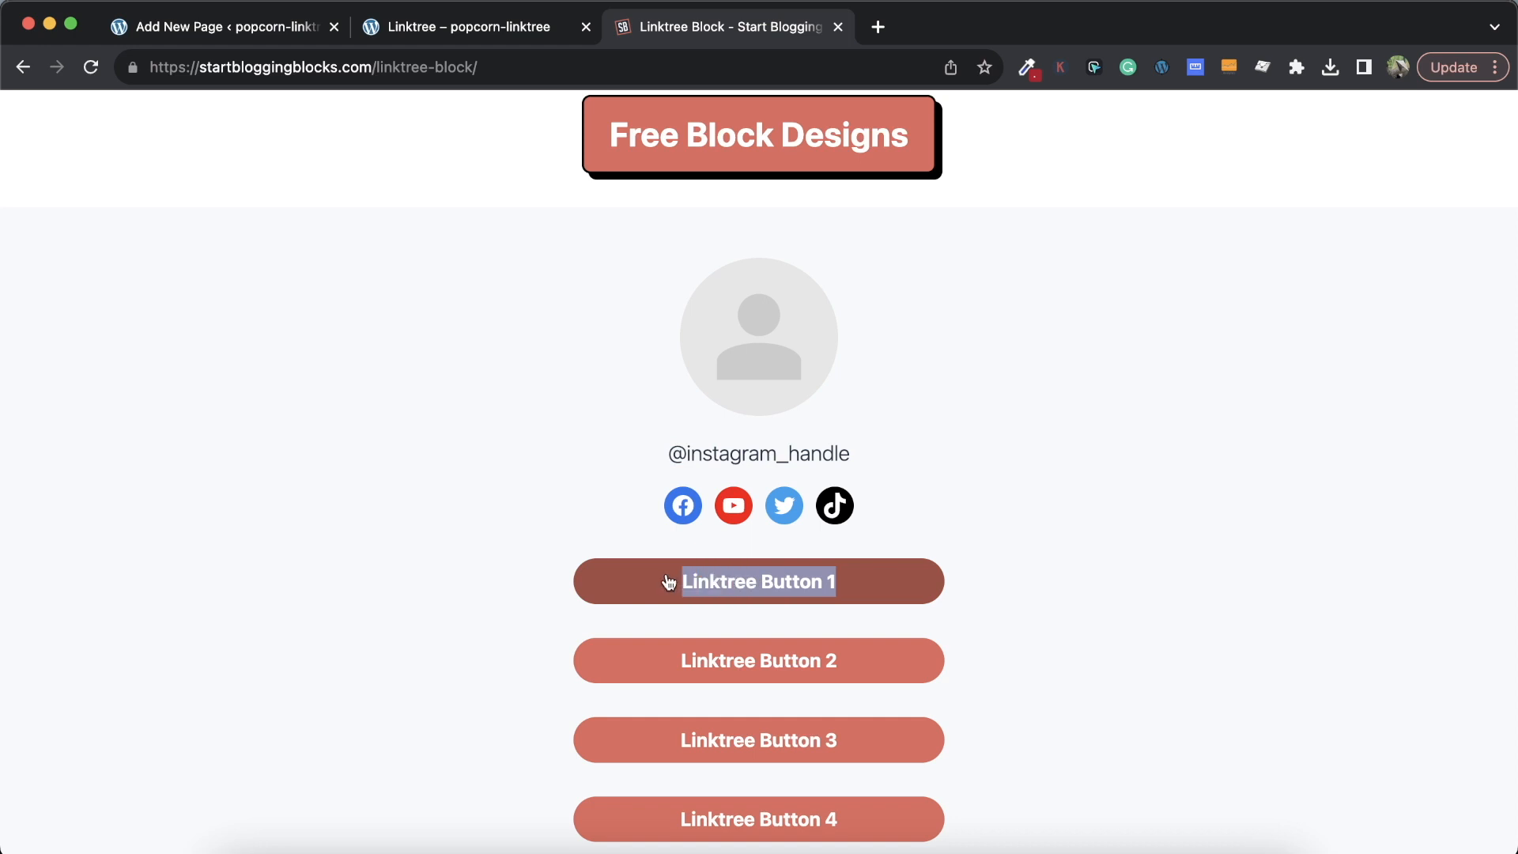
left_click(223, 27)
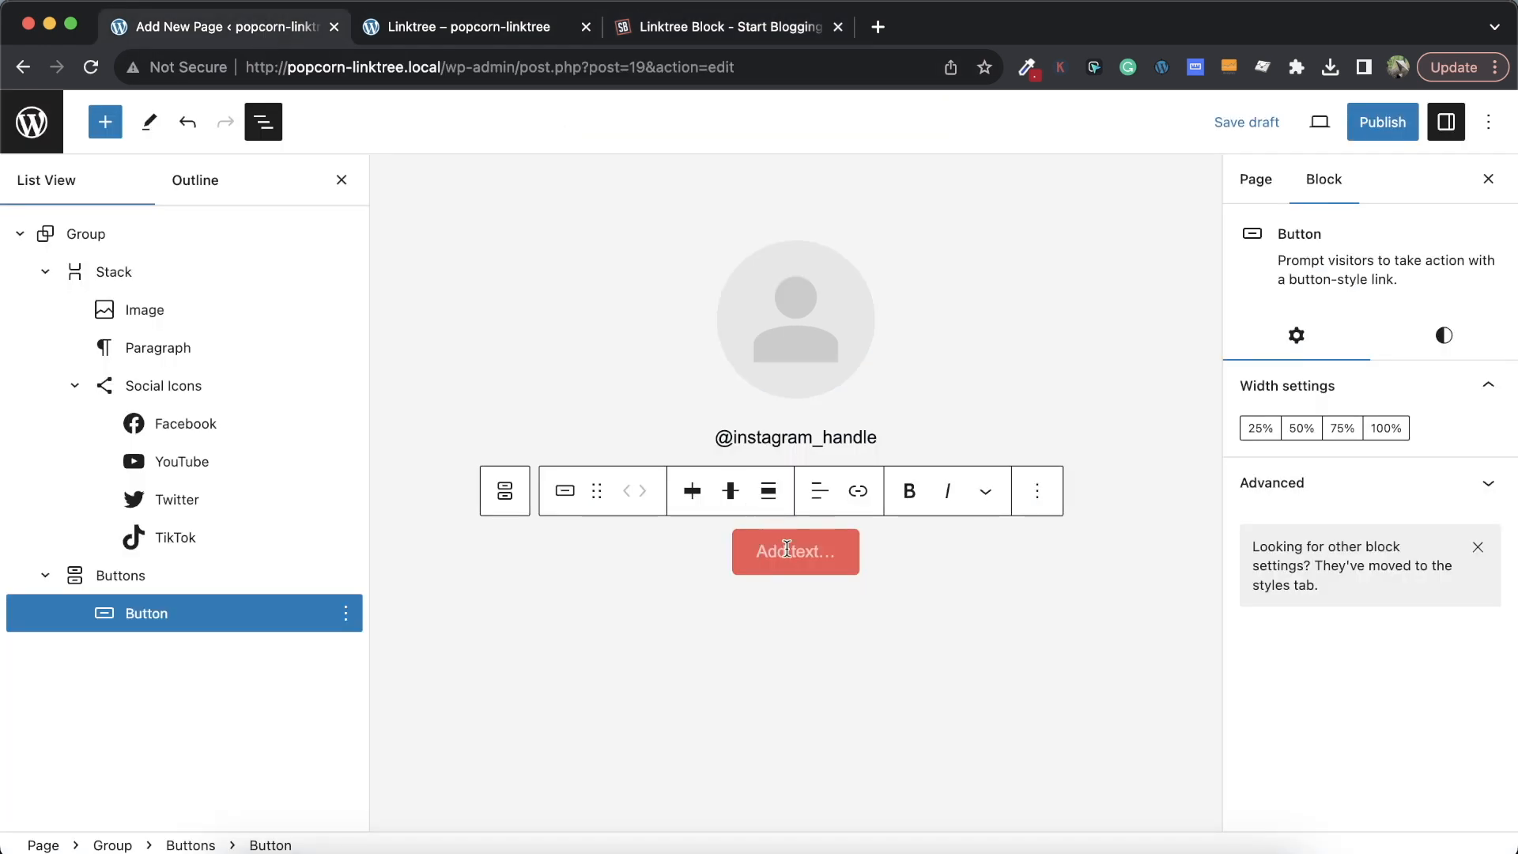
Step: Label the button 'Linktree Button 1', keep the Default style with a 90px border radius, and preview it live
type("Linktree Button 1")
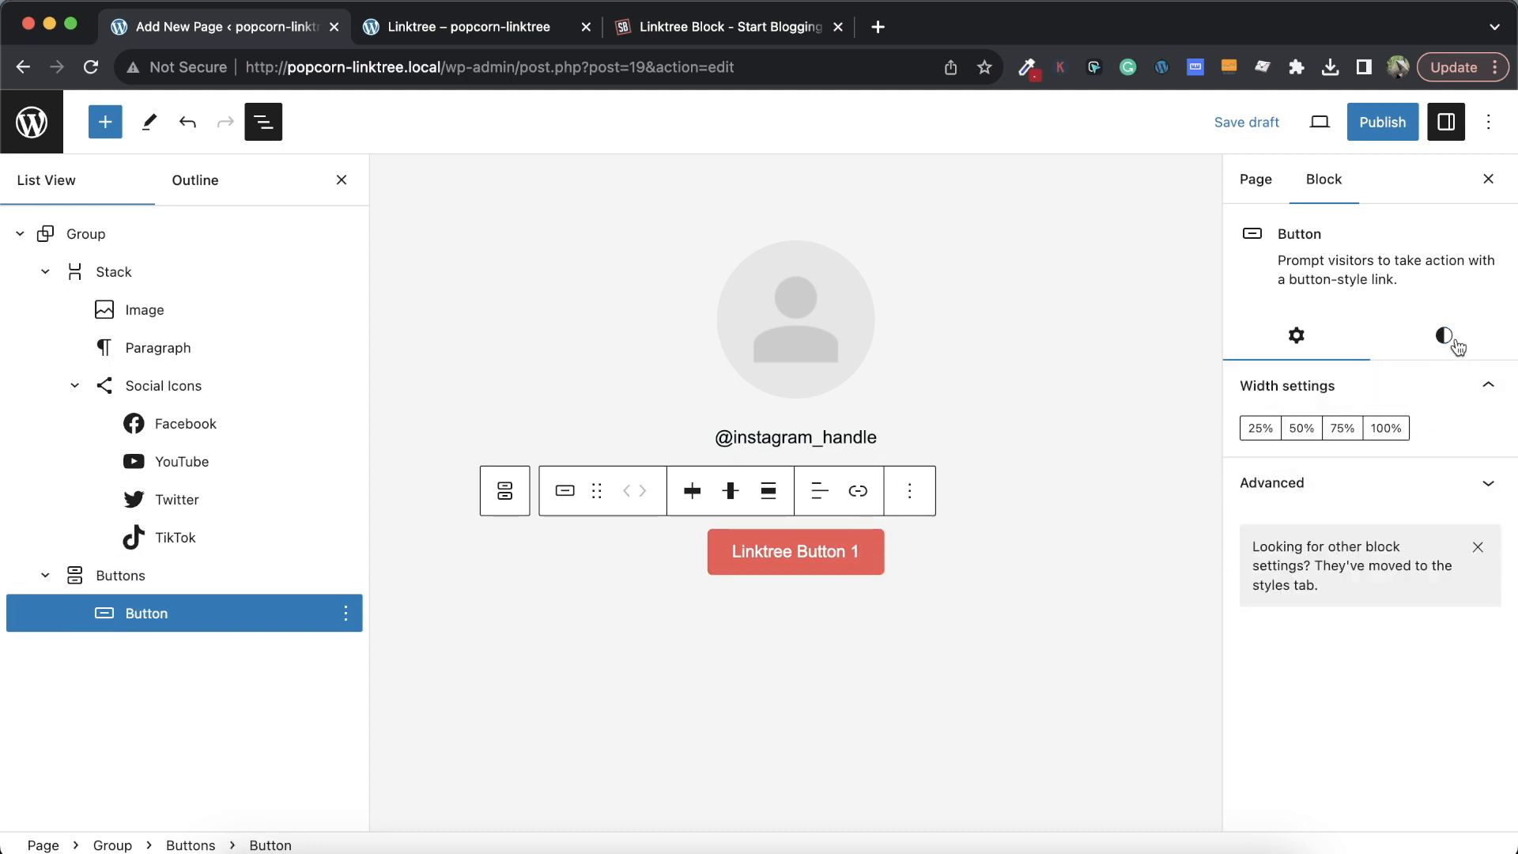
left_click(1442, 335)
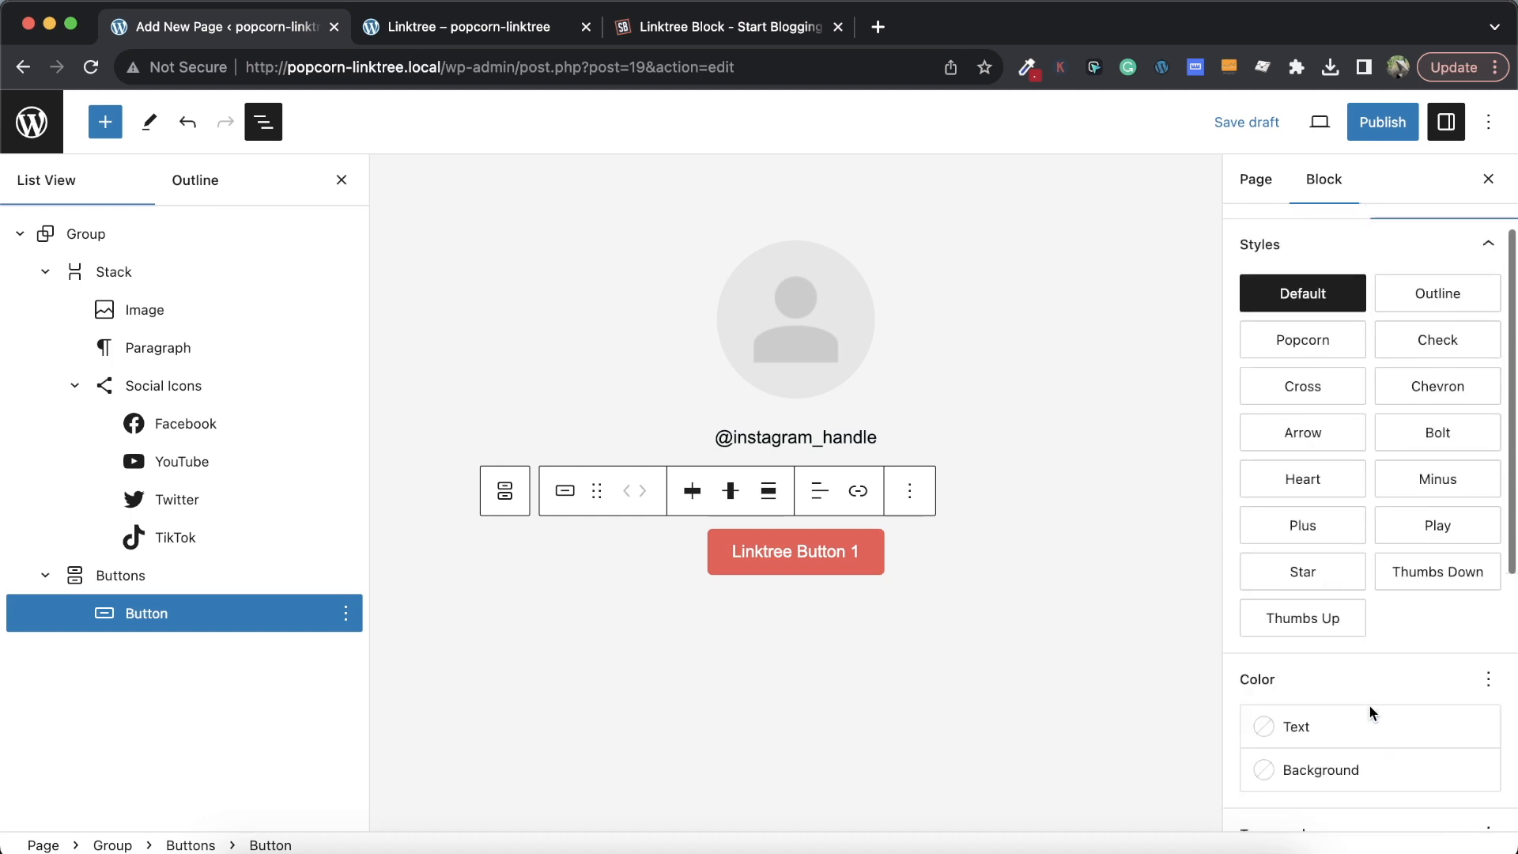
left_click(1301, 467)
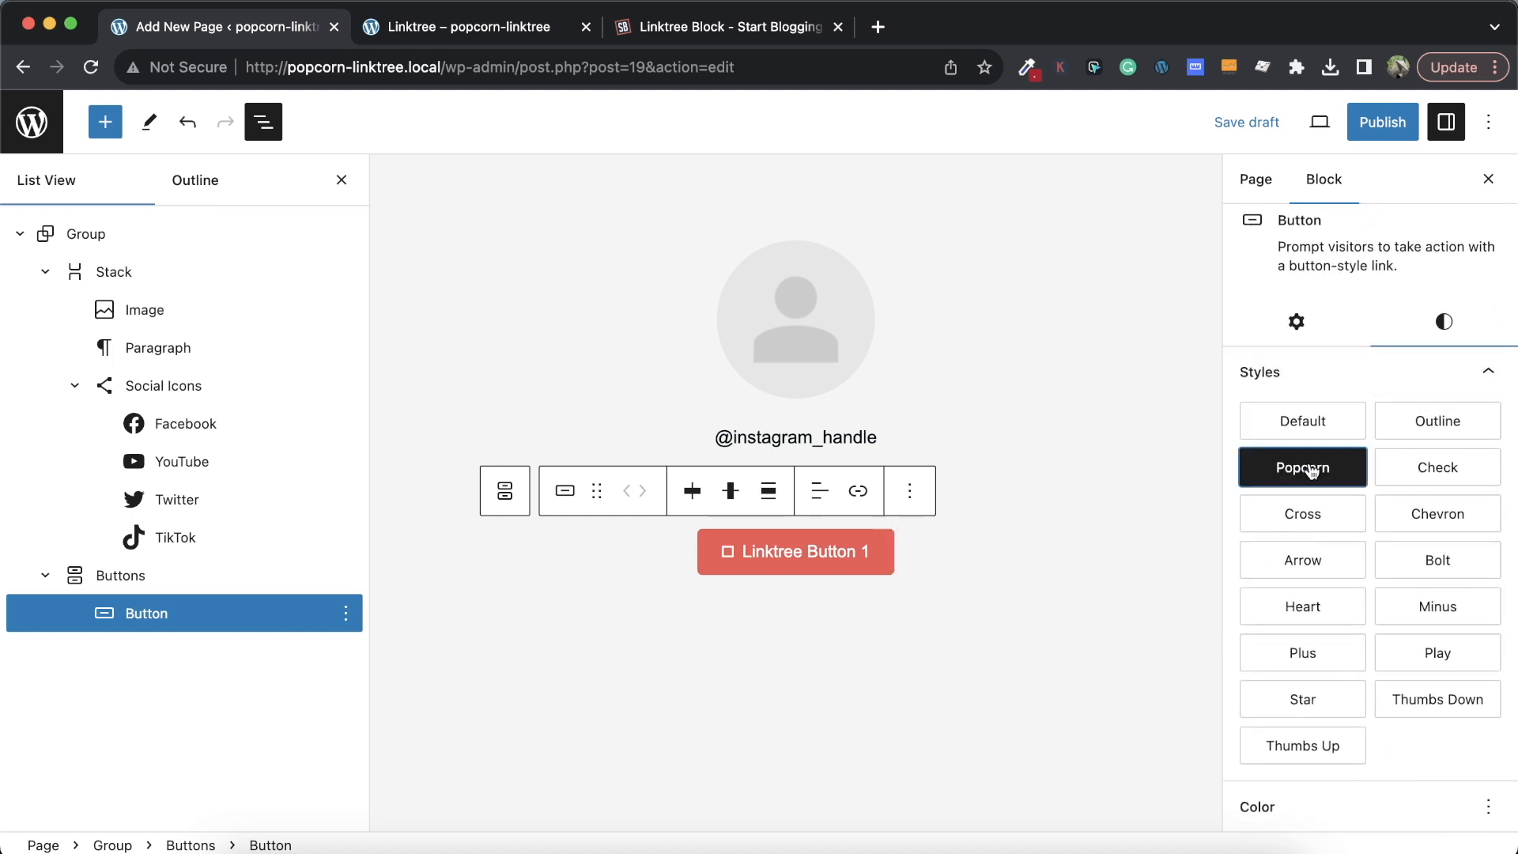
left_click(1301, 420)
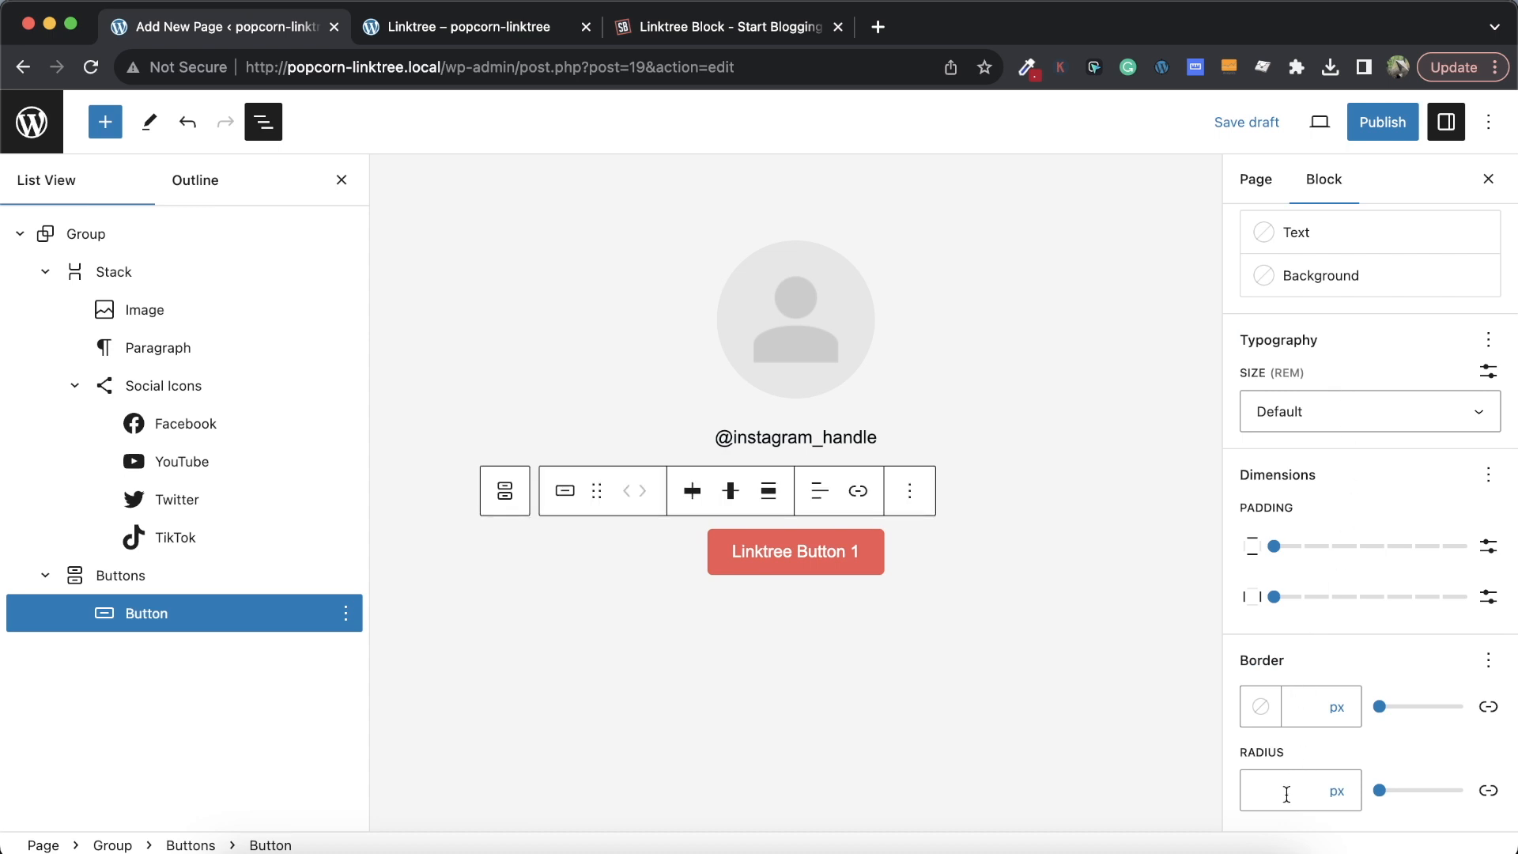
type("90")
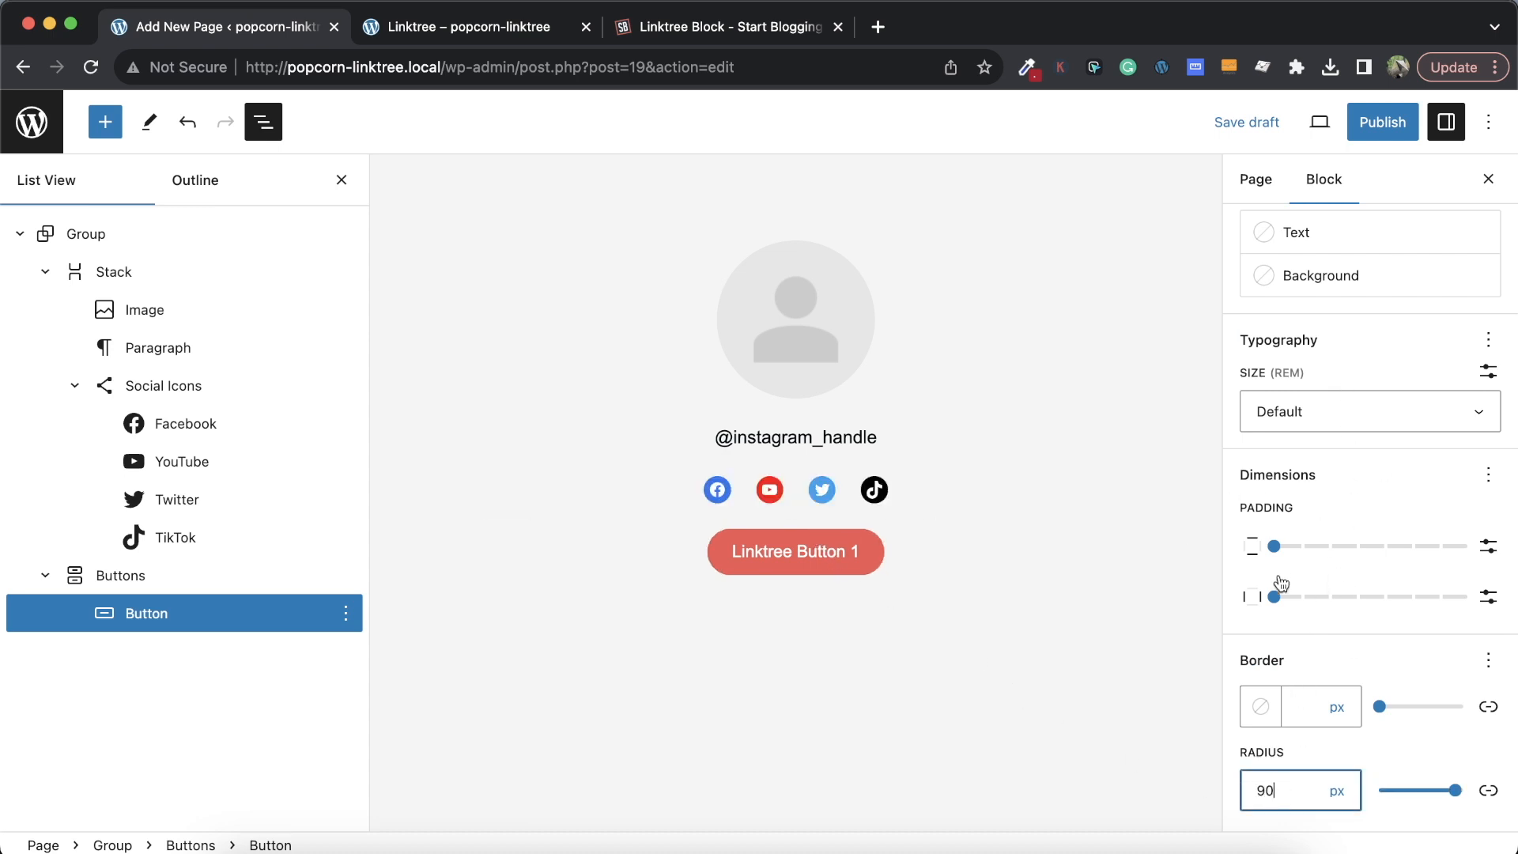
left_click(725, 27)
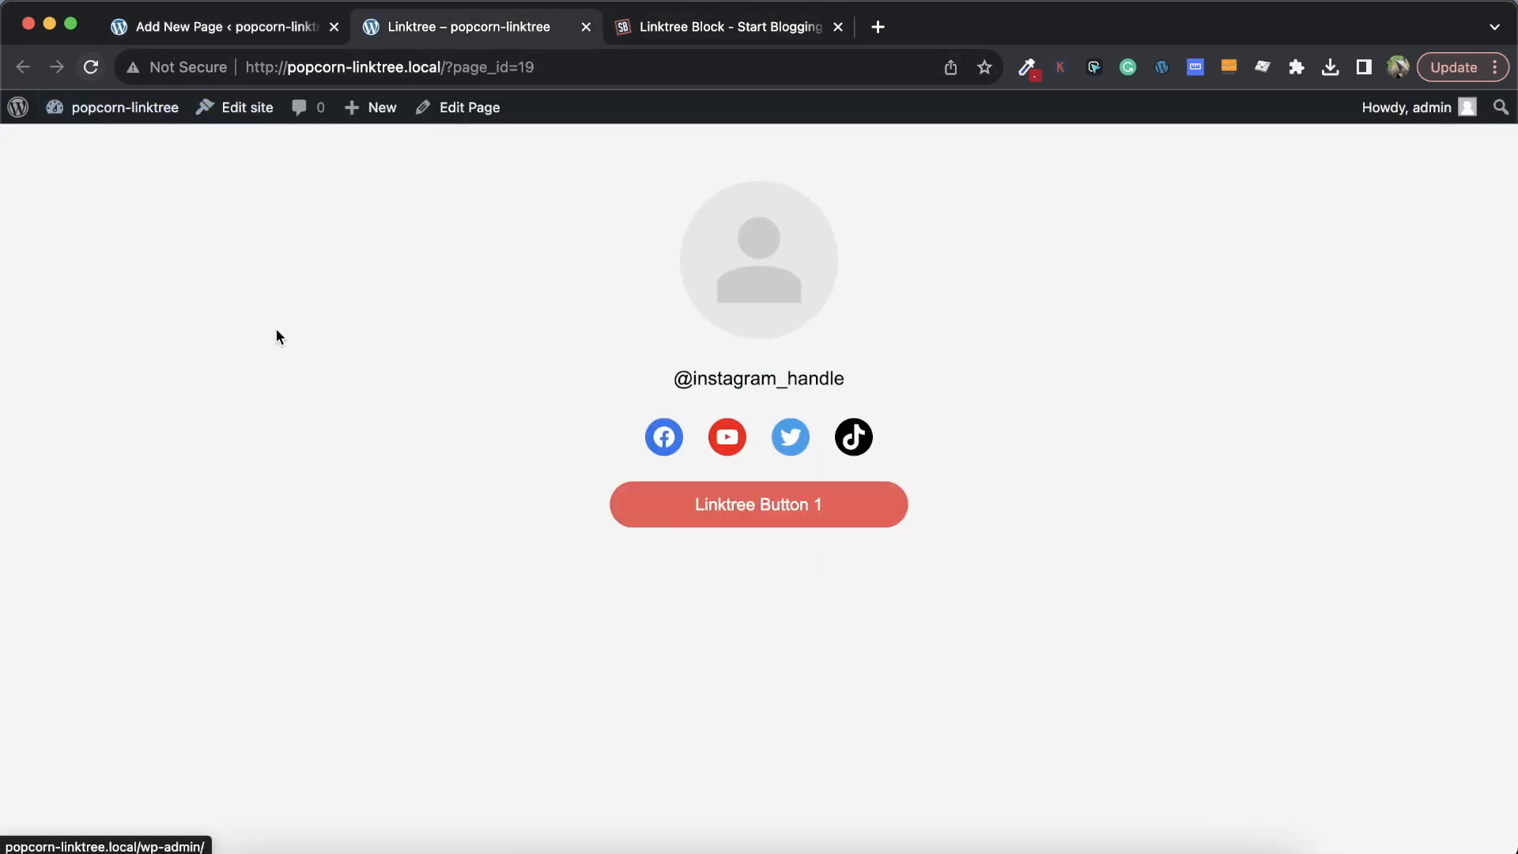
Step: Recheck the reference demo's button list, then return to the Add New Page editor tab
left_click(729, 27)
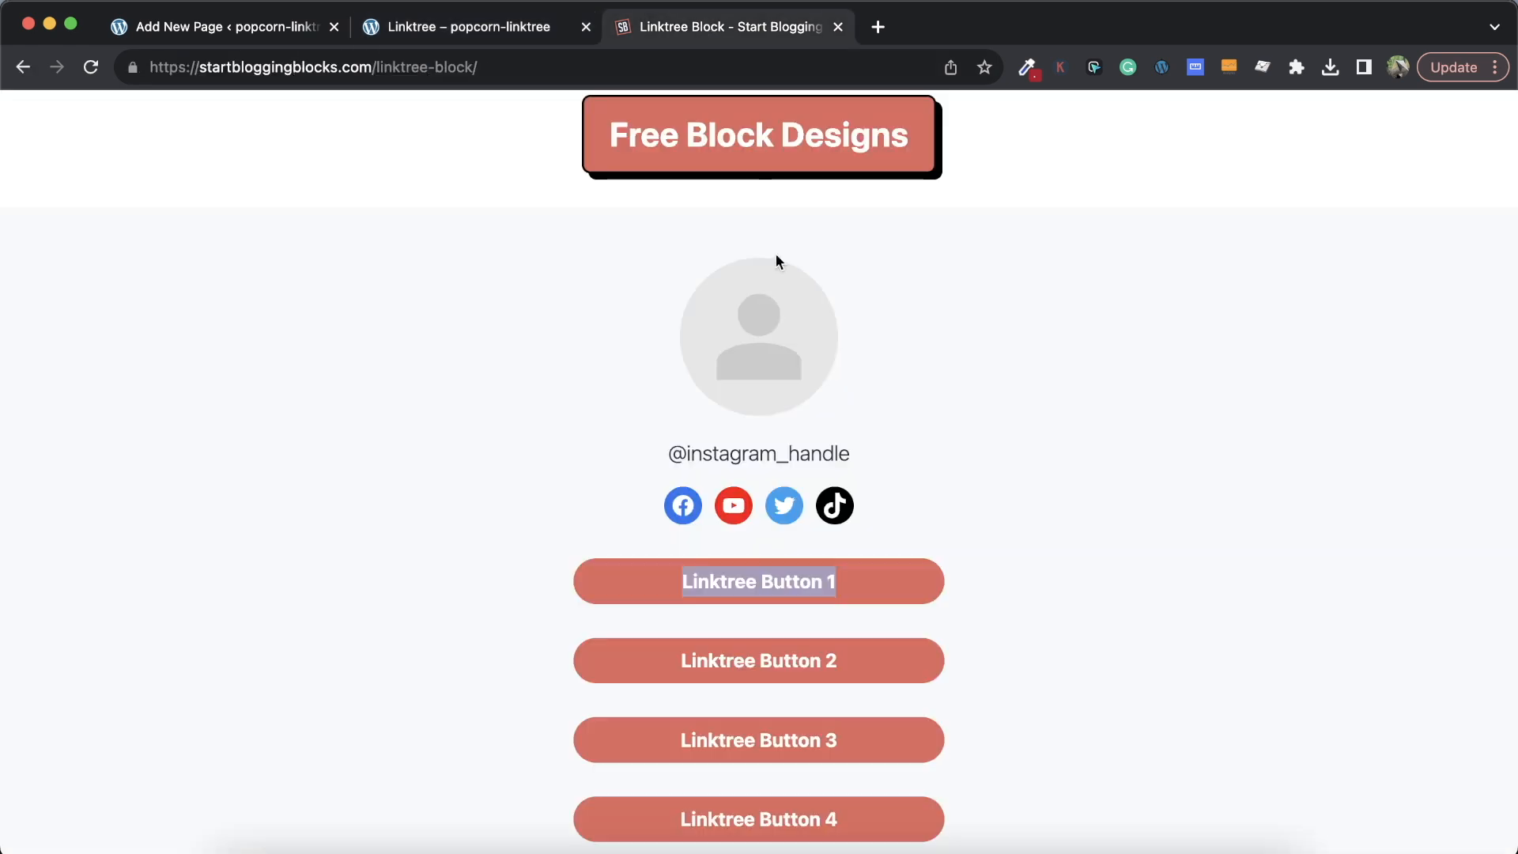
mouse_move(1030, 626)
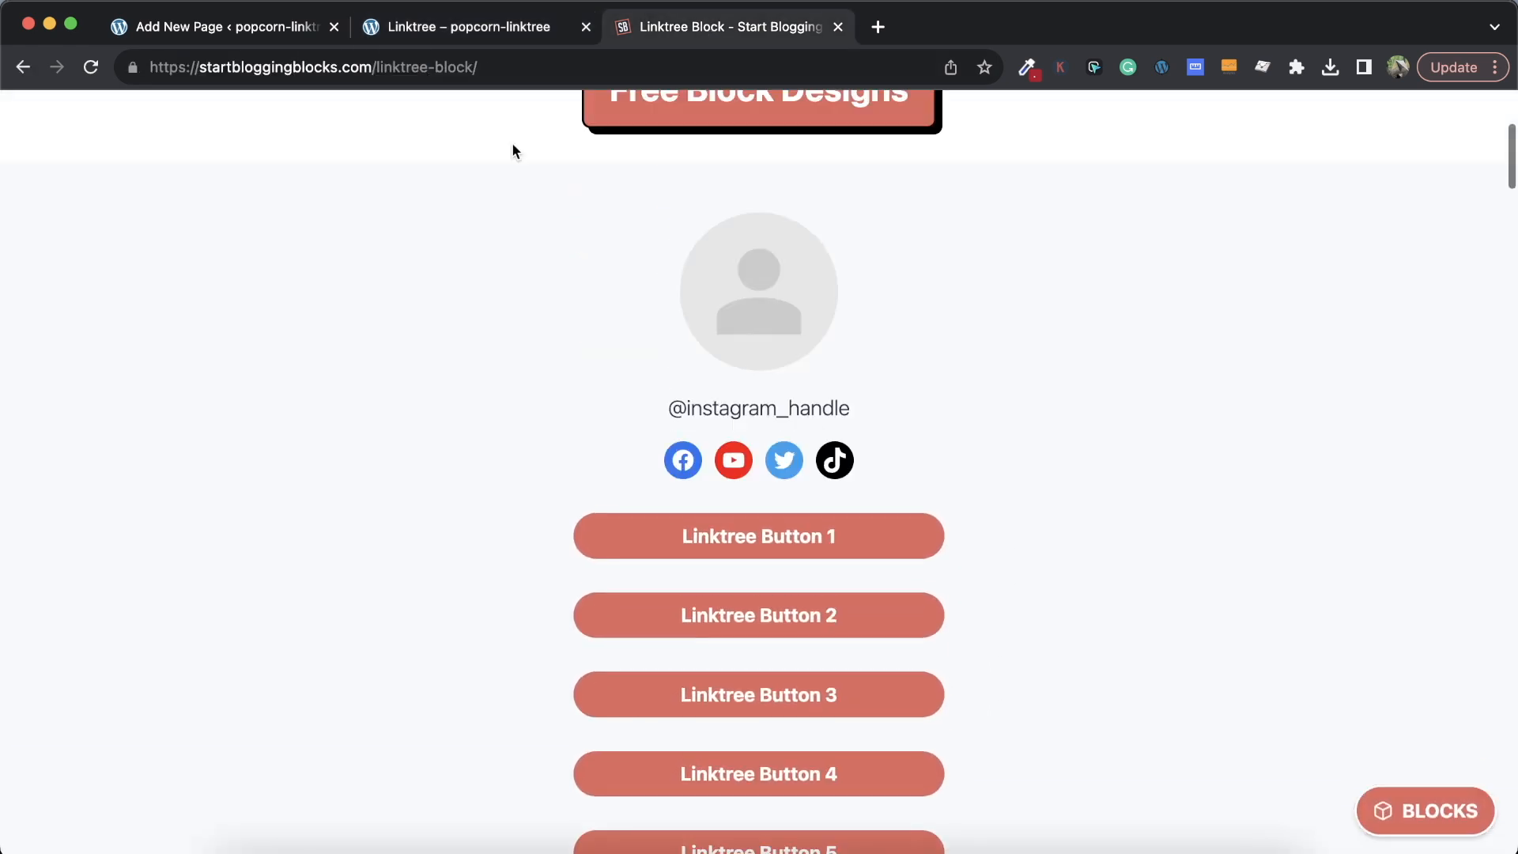
left_click(223, 27)
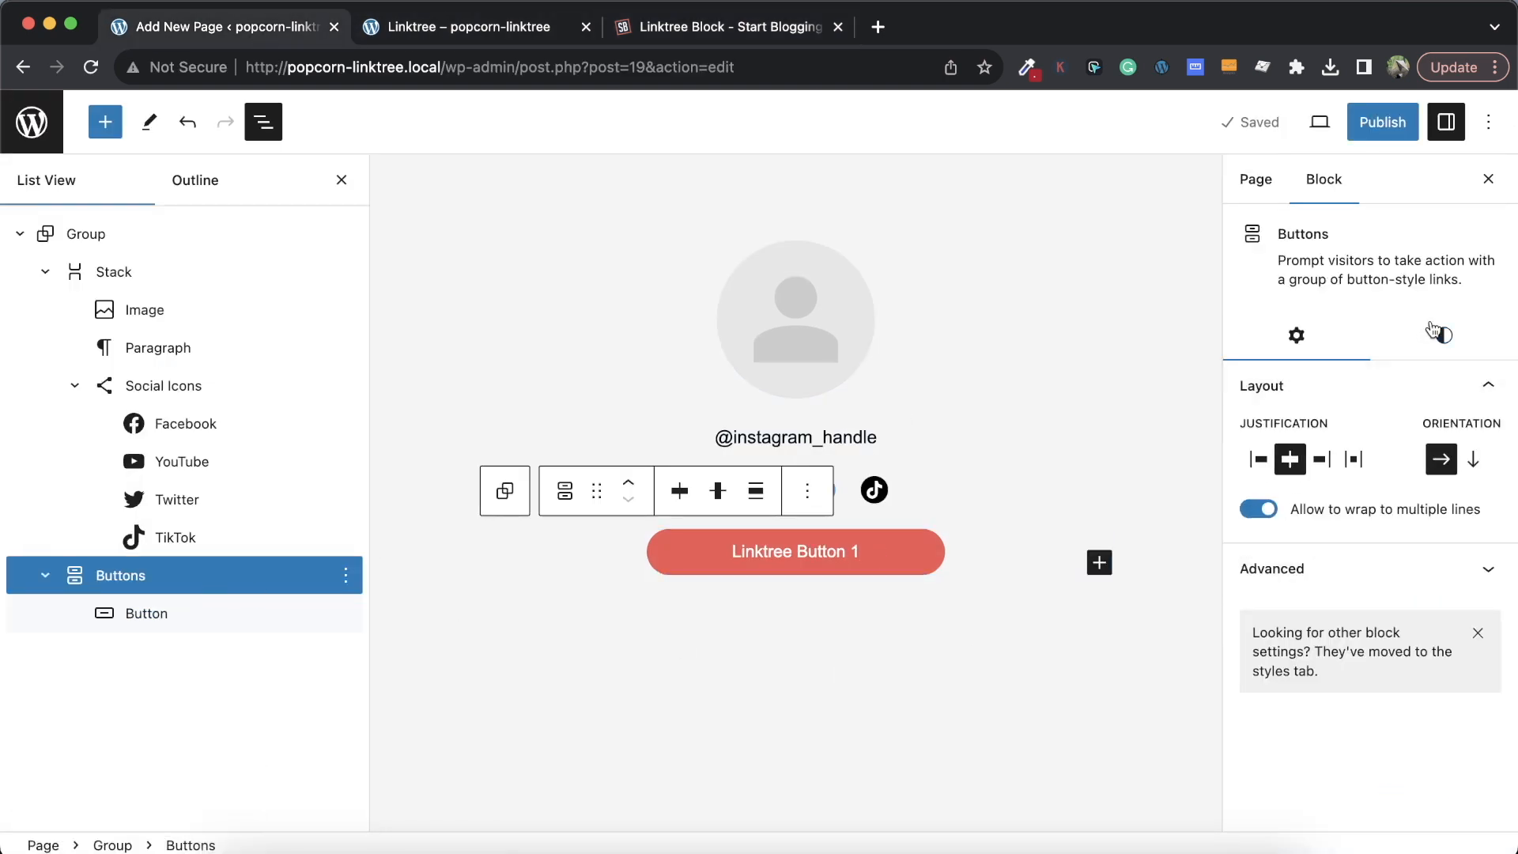
Step: Set the Buttons group margin and duplicate the coral button until five are stacked
left_click(1442, 335)
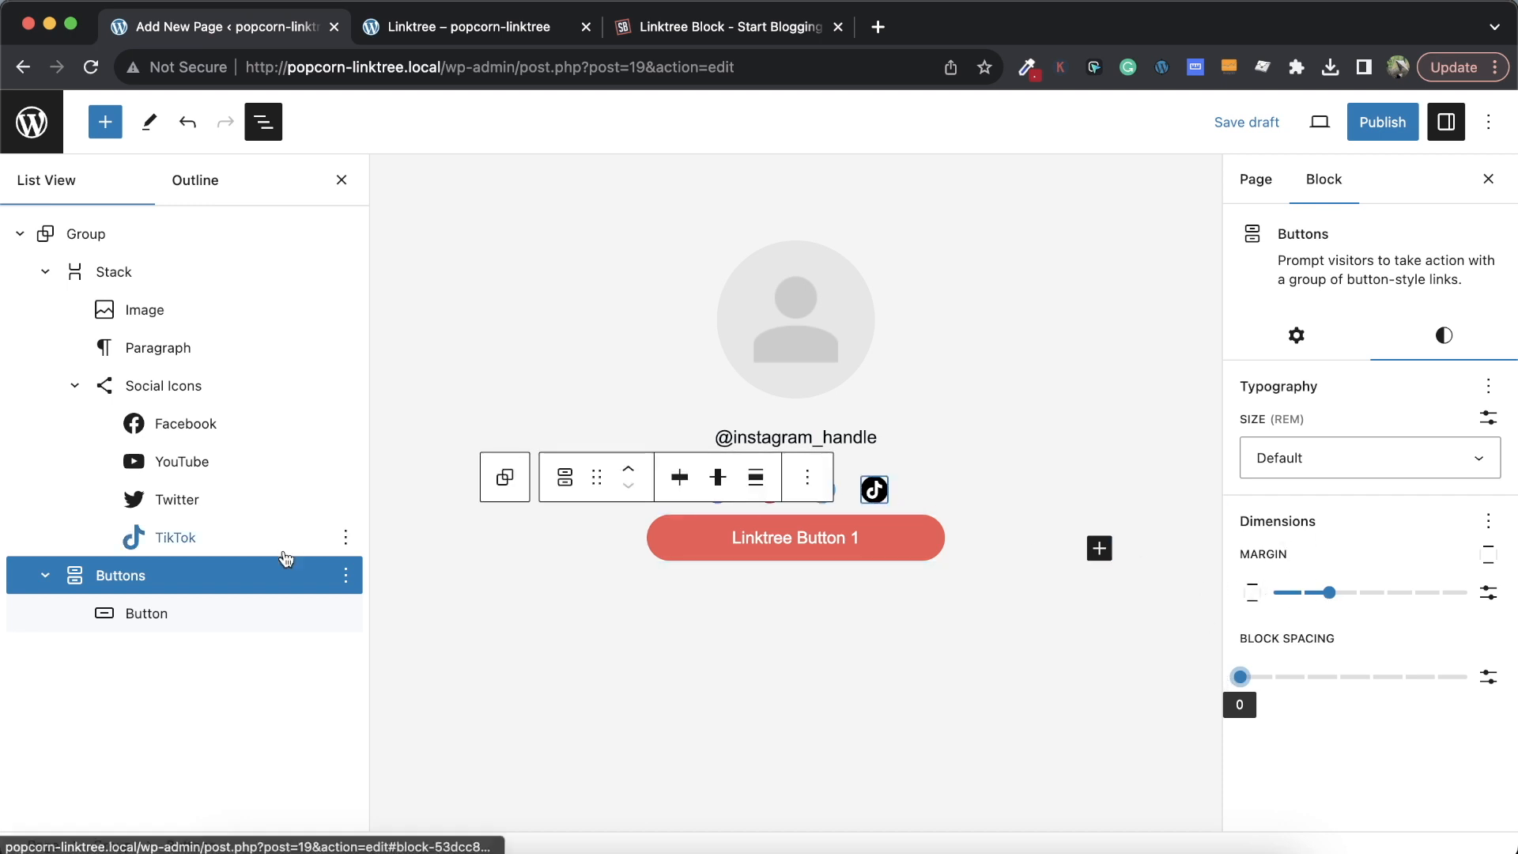
left_click(145, 613)
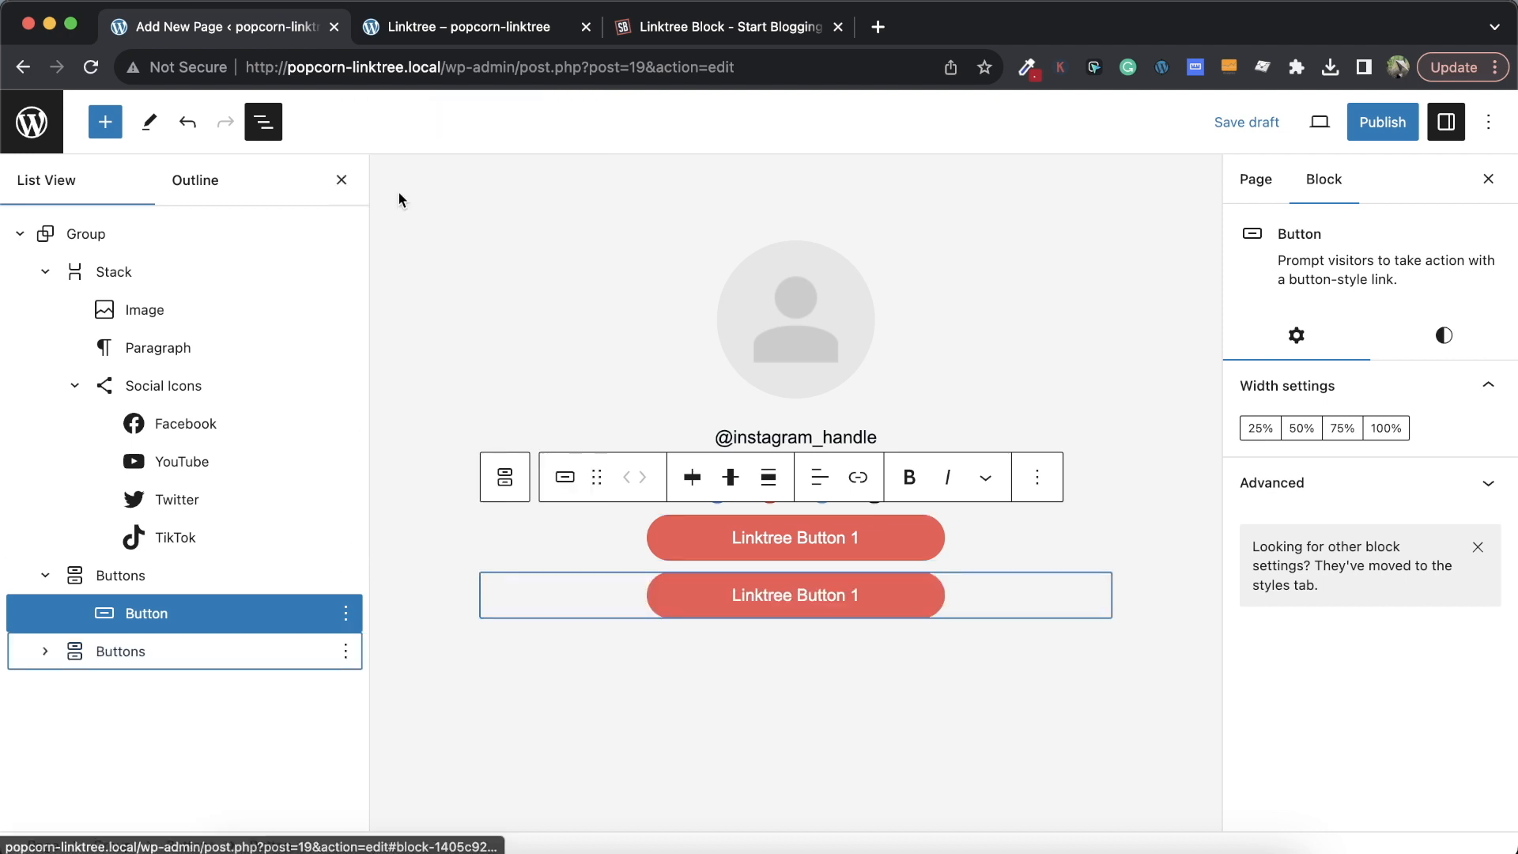
left_click(347, 614)
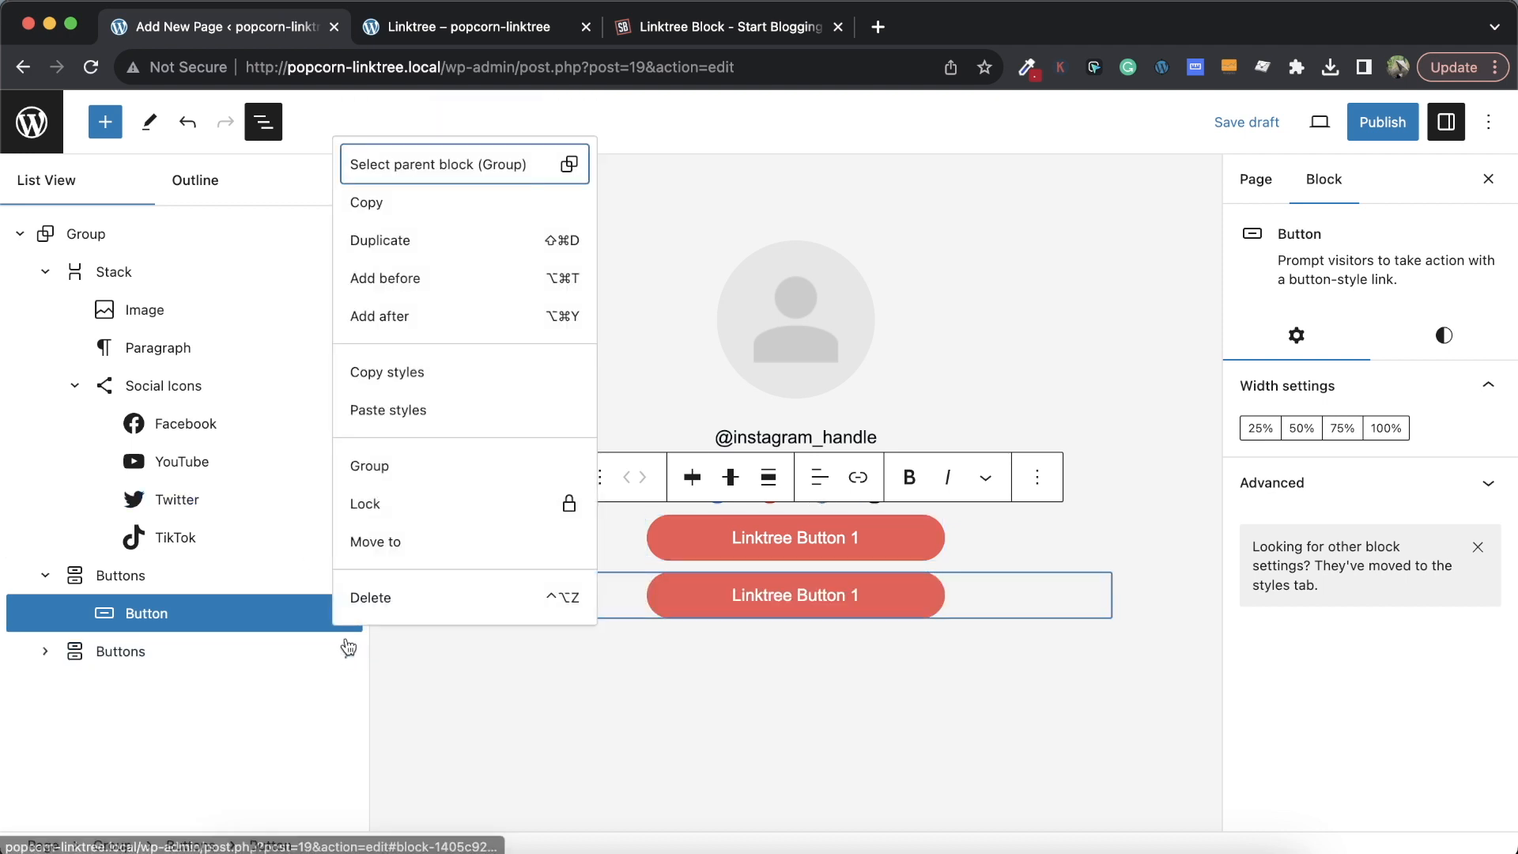
left_click(380, 240)
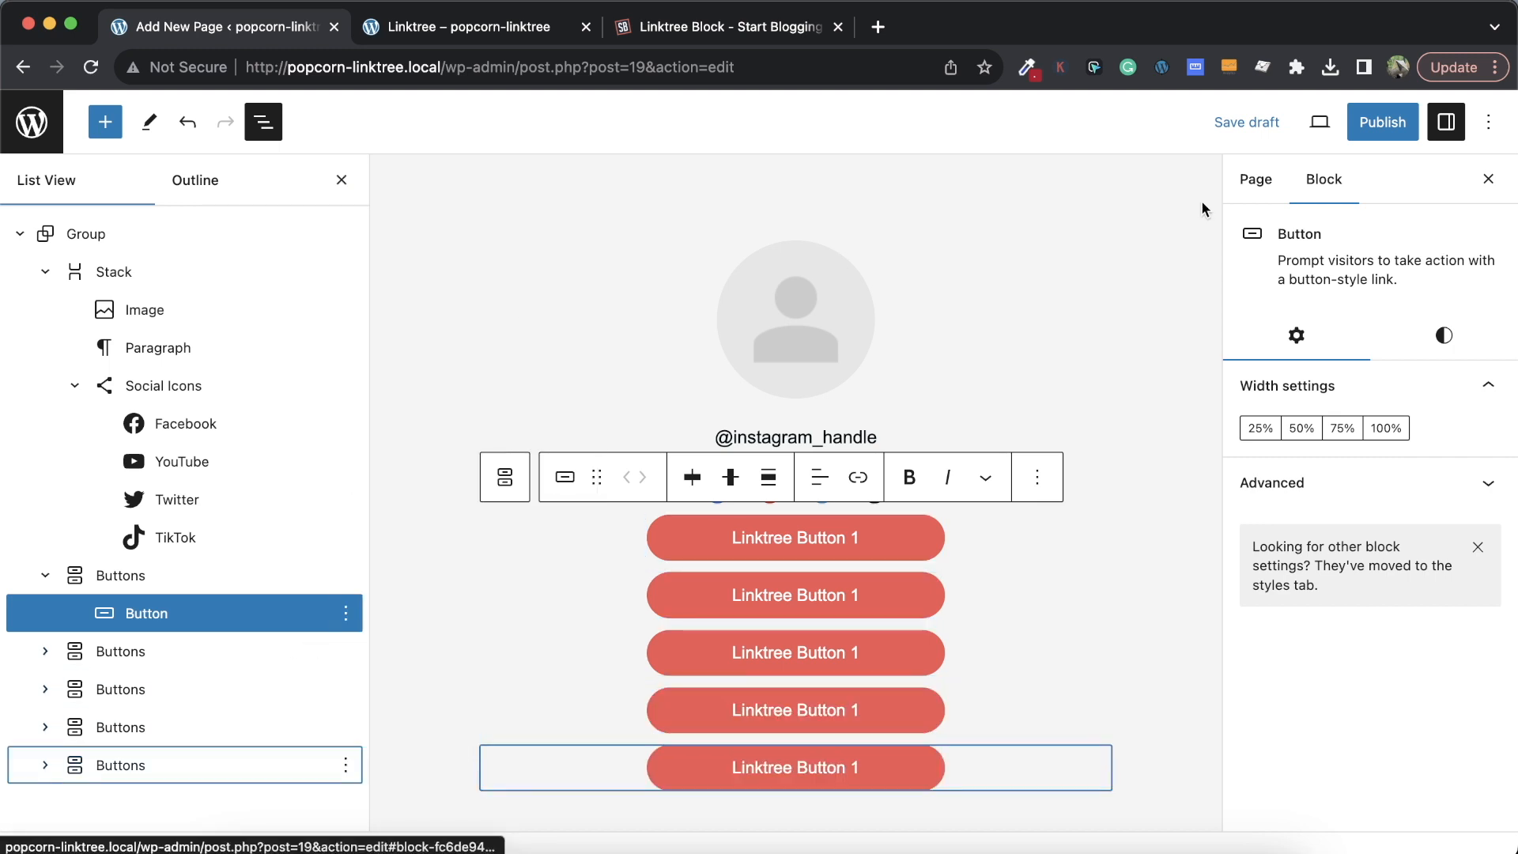
left_click(475, 27)
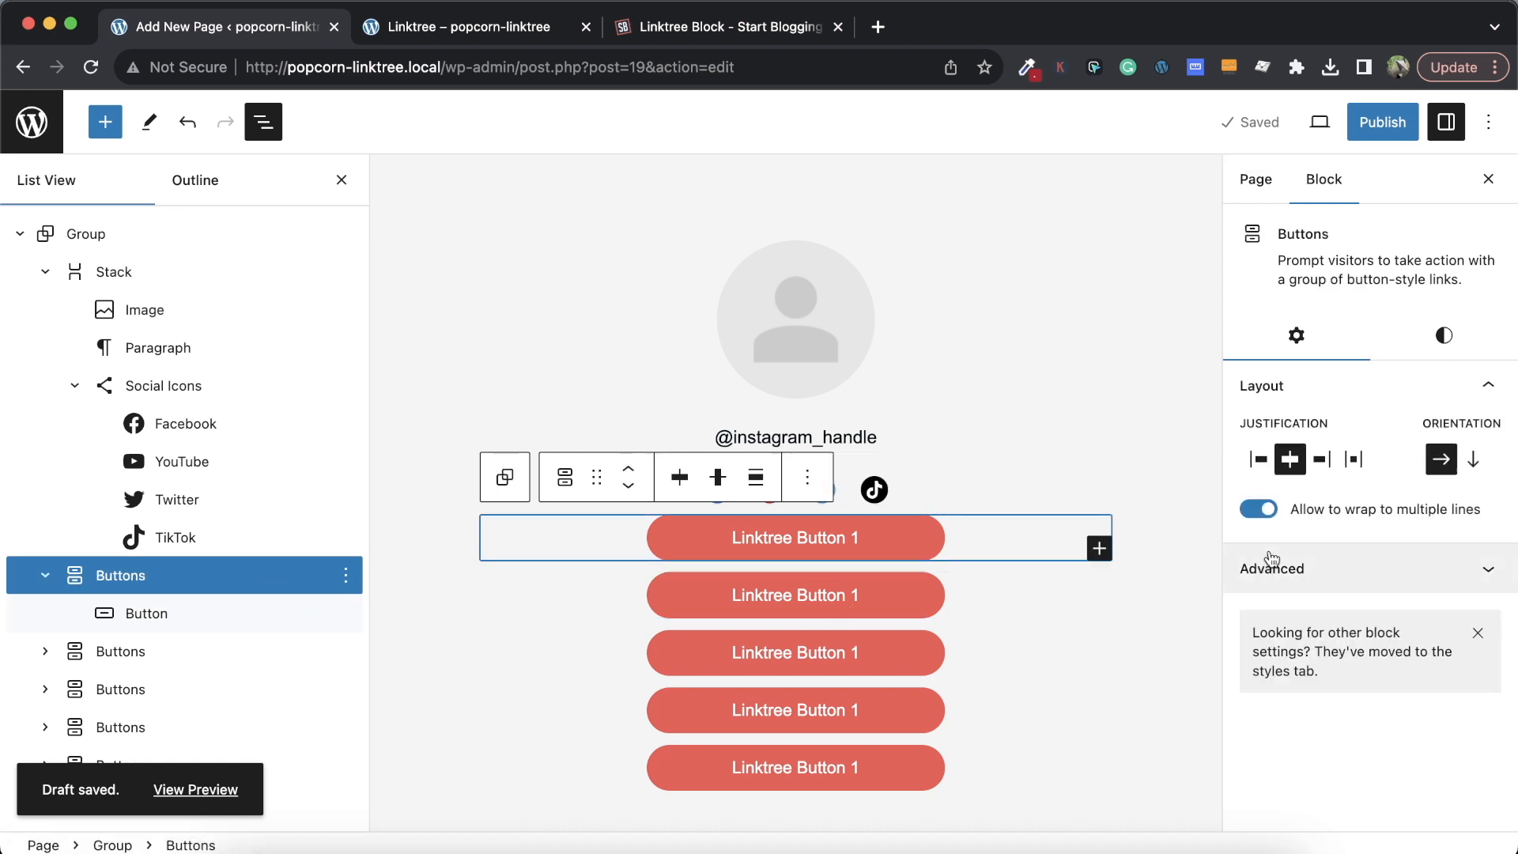
Step: Set matching margins on the remaining Buttons groups so the five buttons sit evenly spaced
left_click(1442, 335)
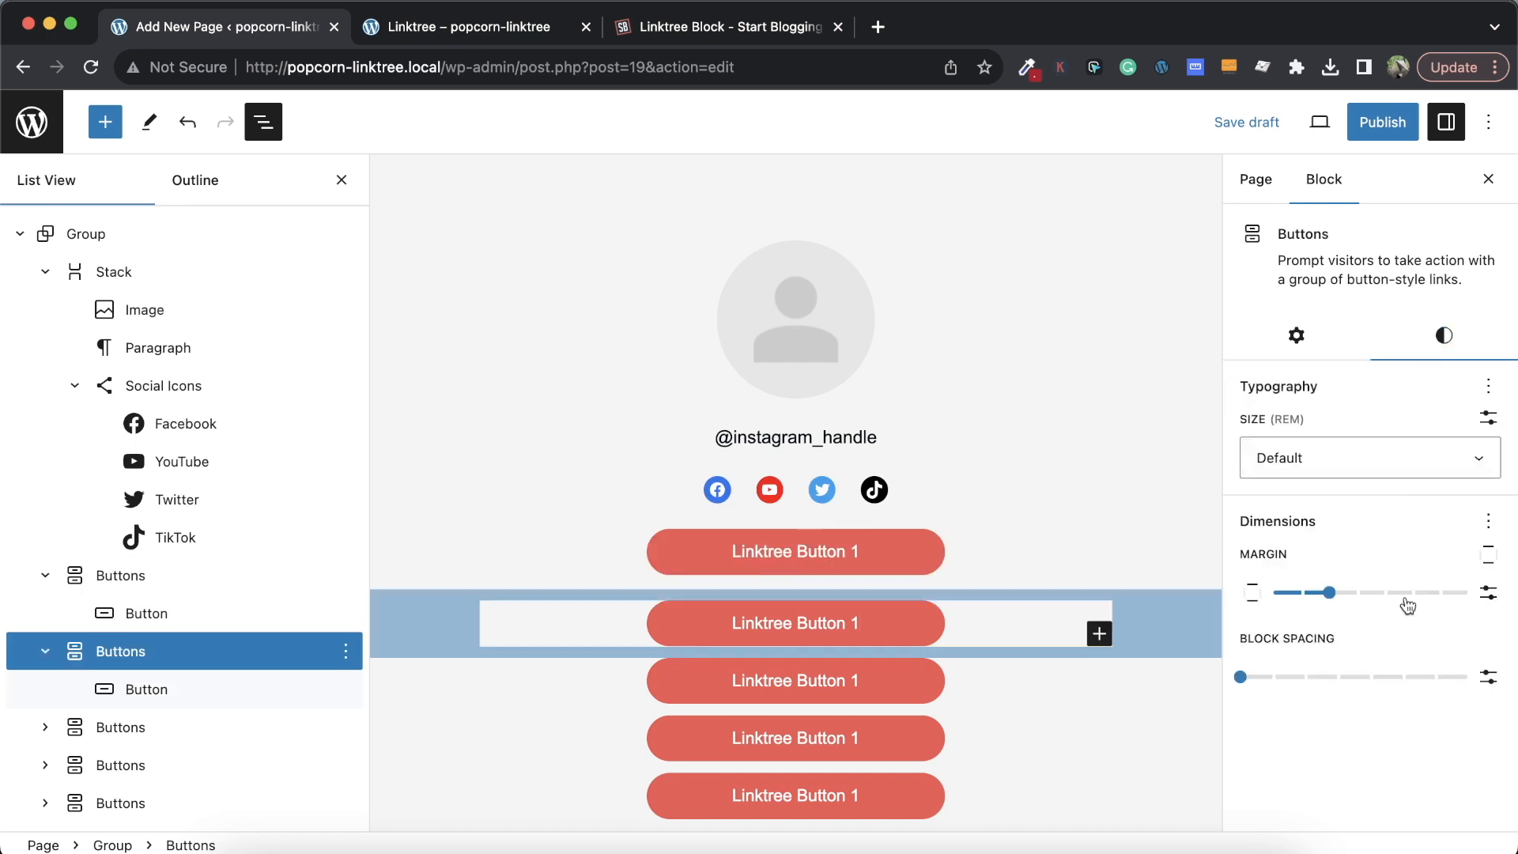
left_click(1295, 336)
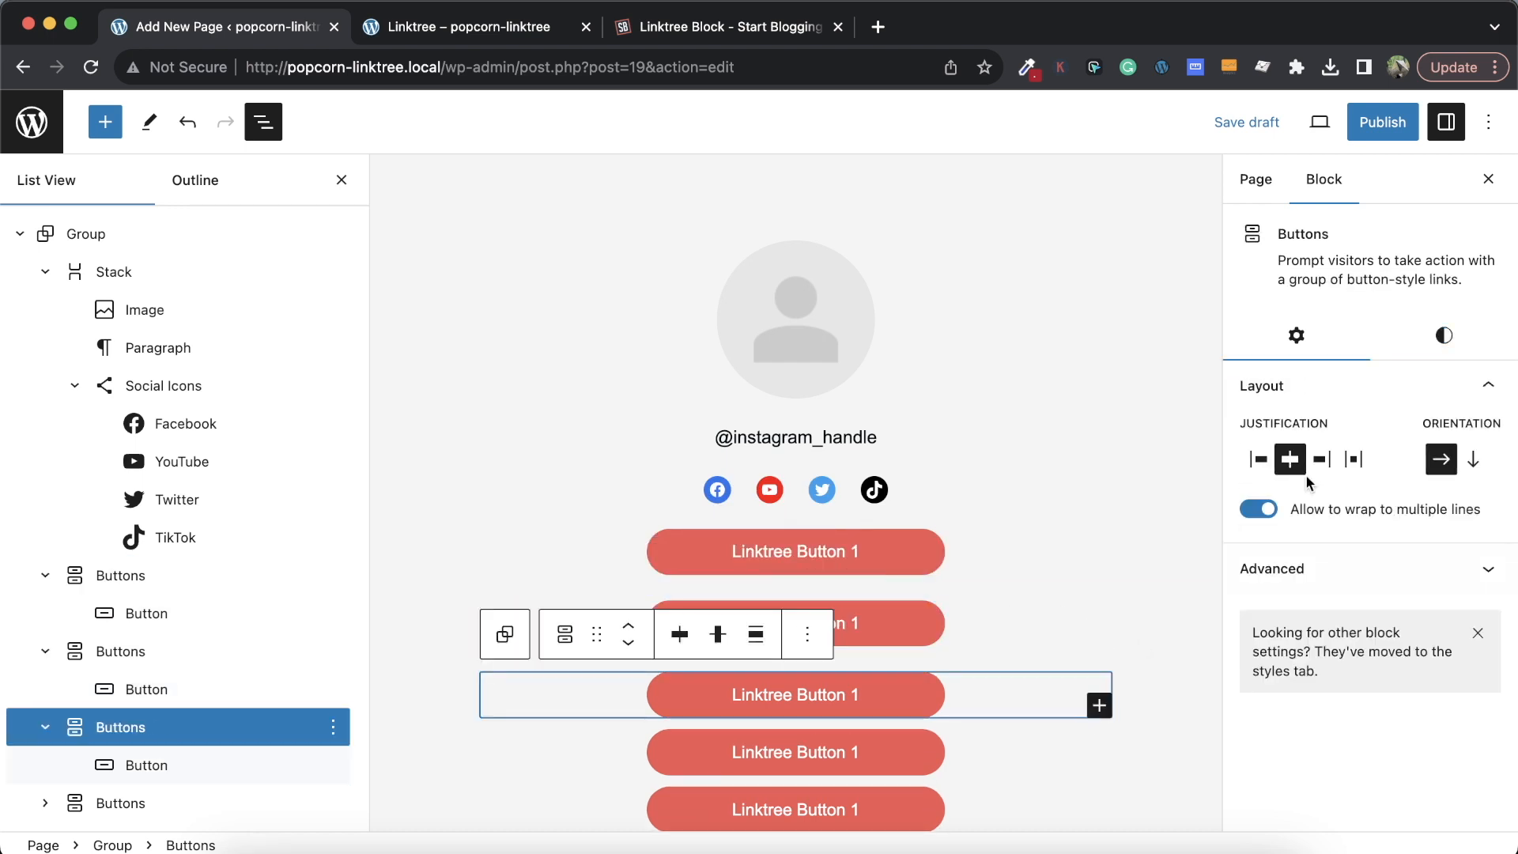
left_click(1442, 335)
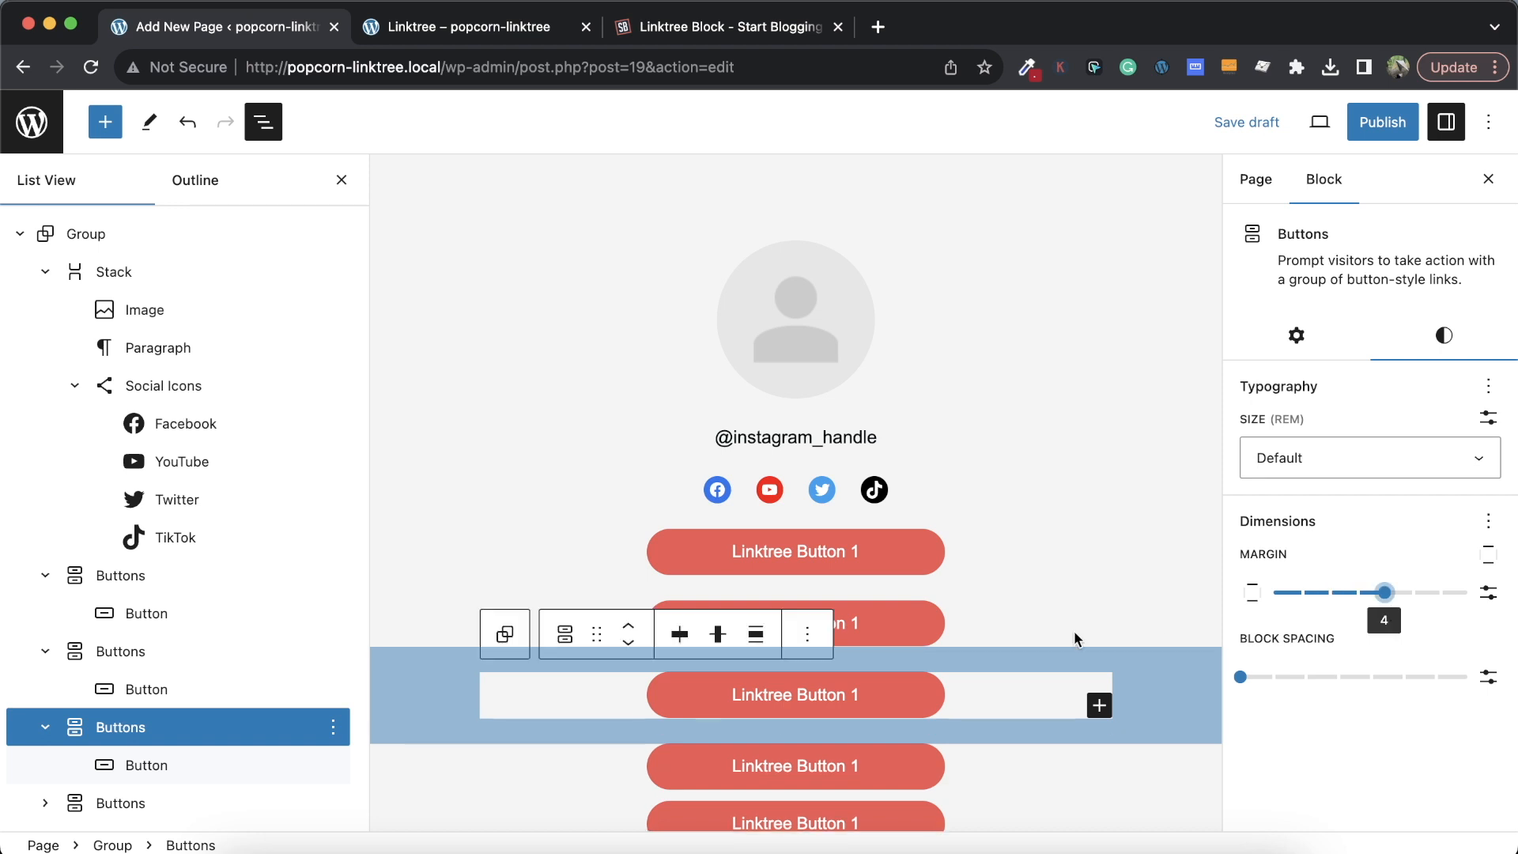
left_click(1295, 335)
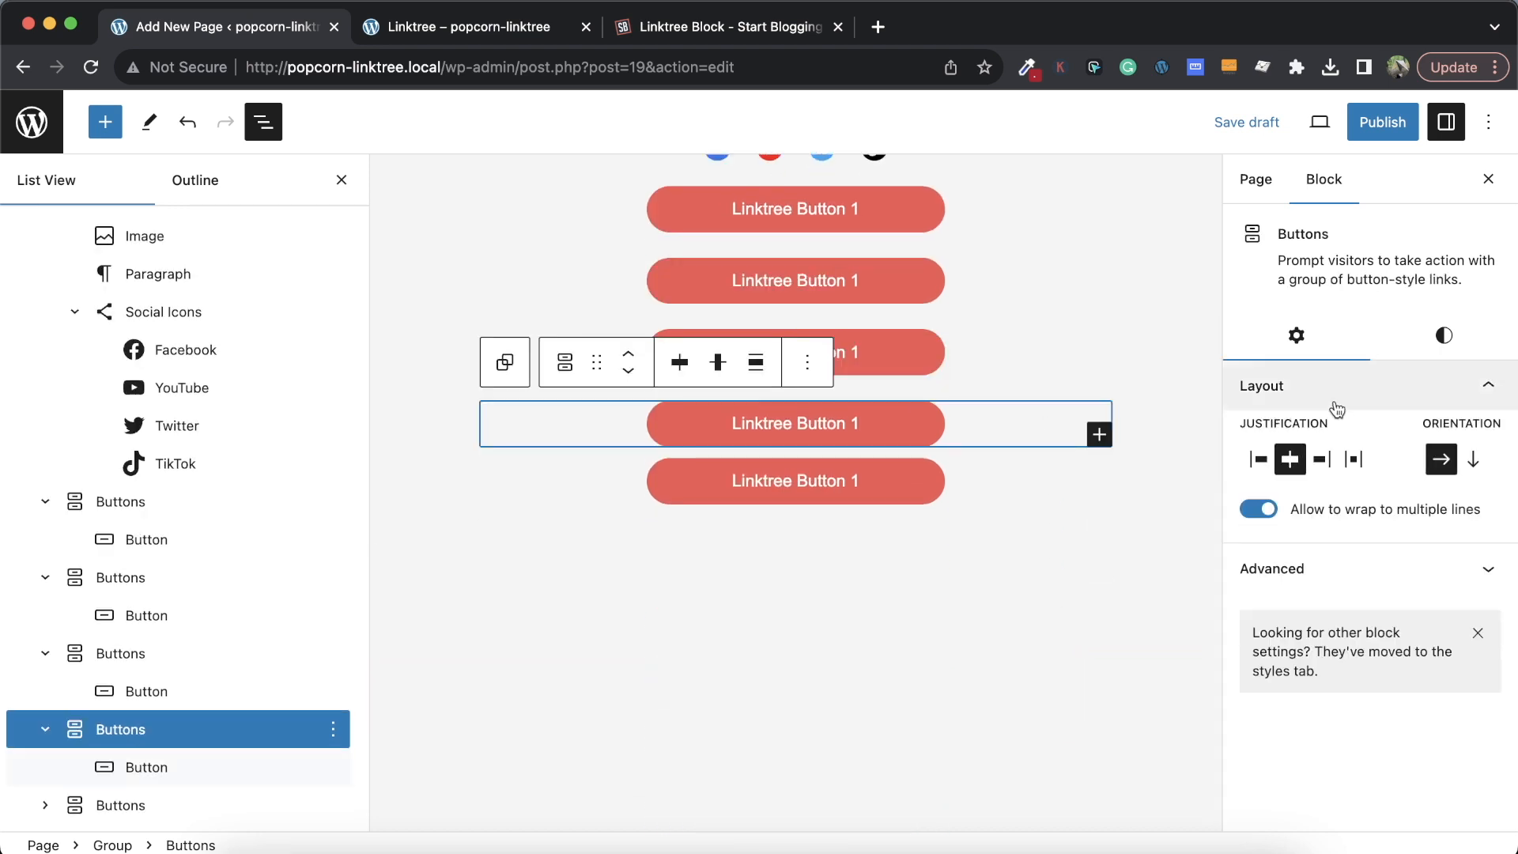
left_click(1442, 335)
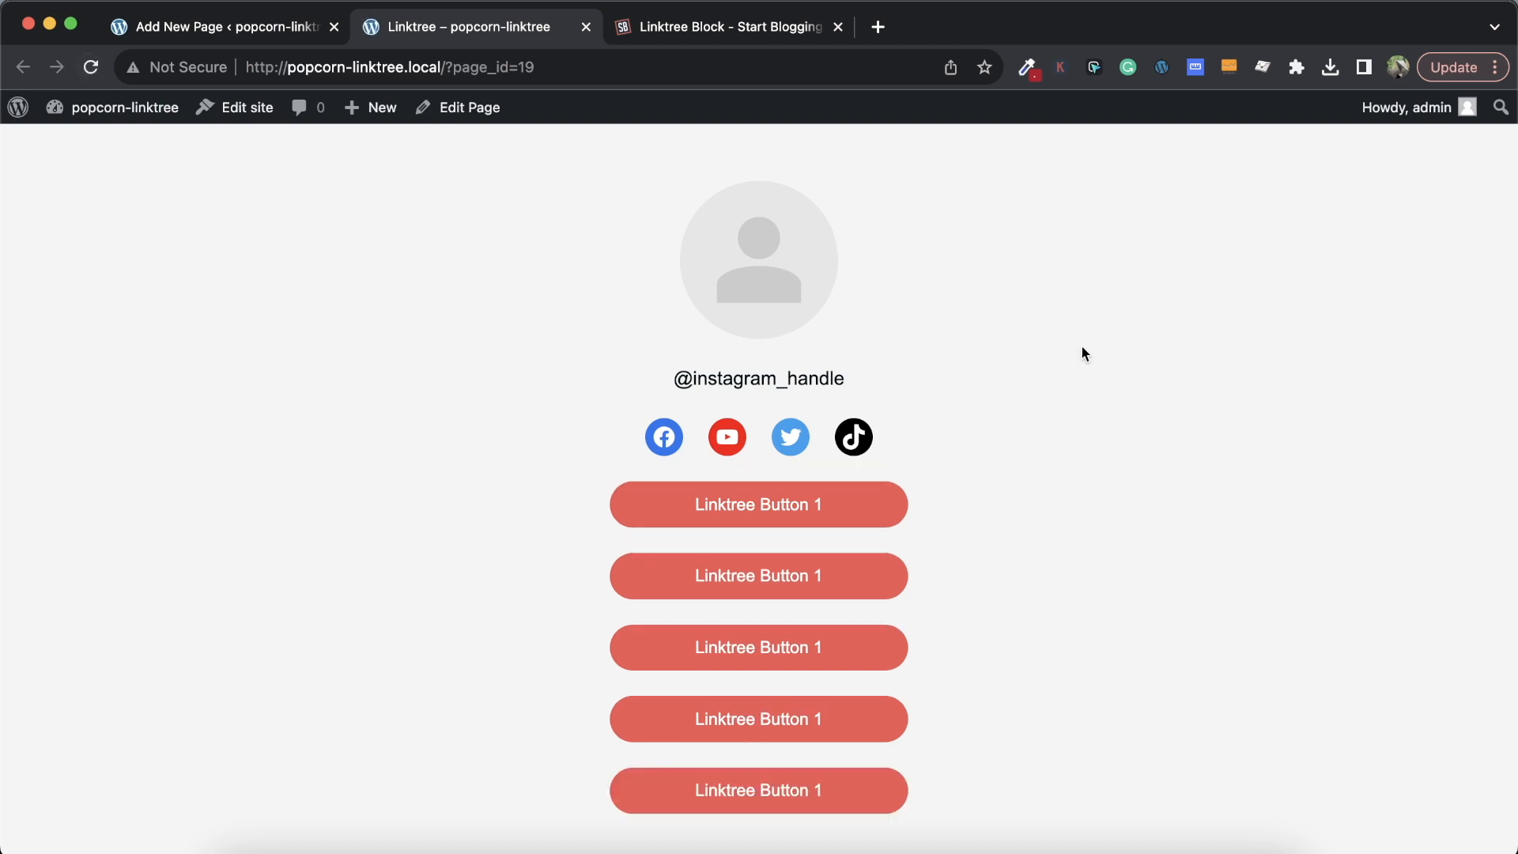
mouse_move(853, 436)
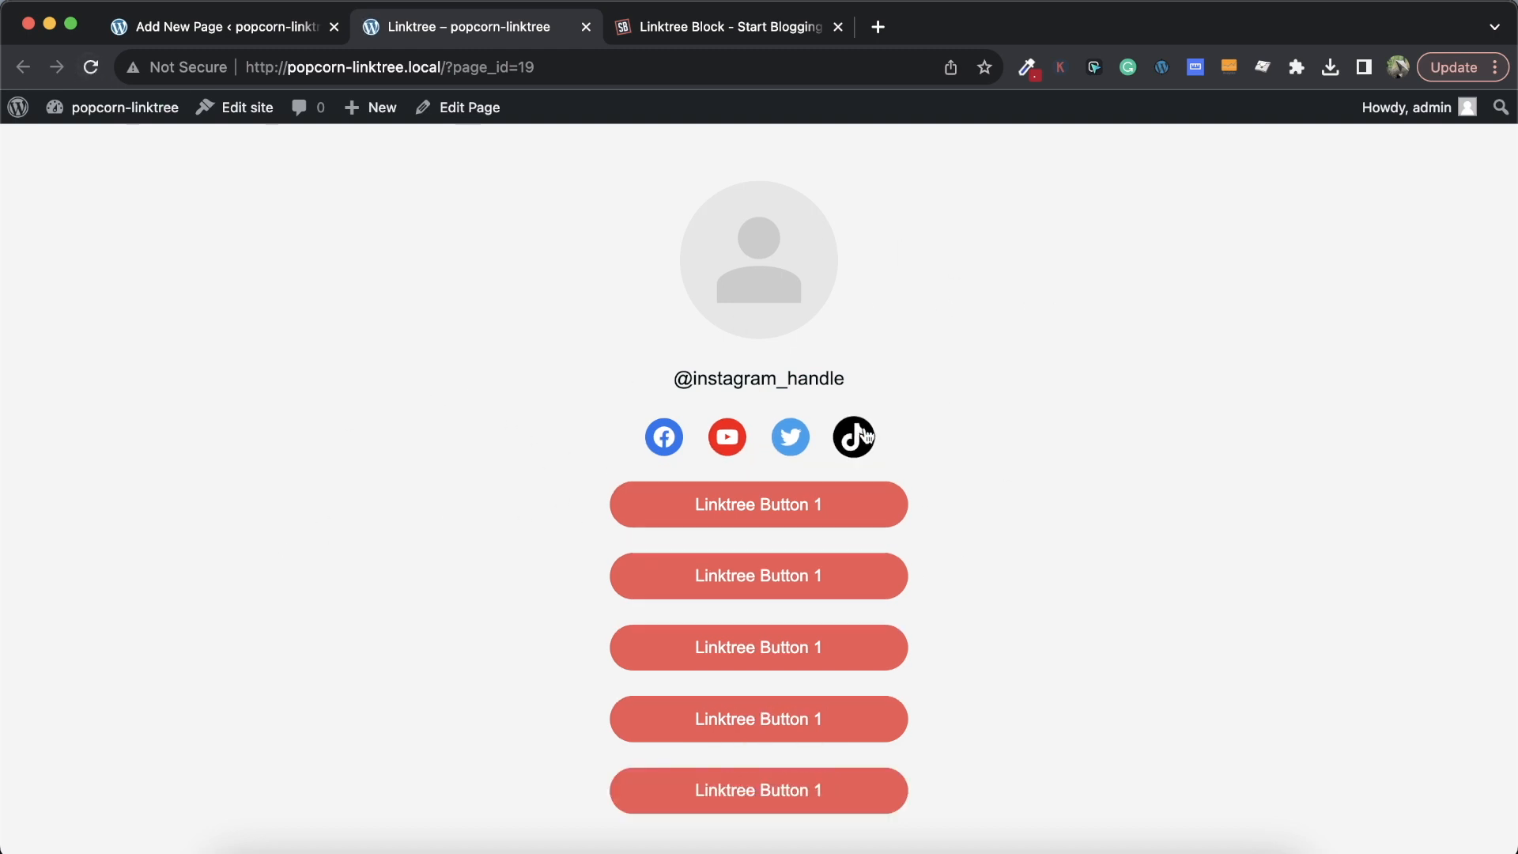
mouse_move(261, 593)
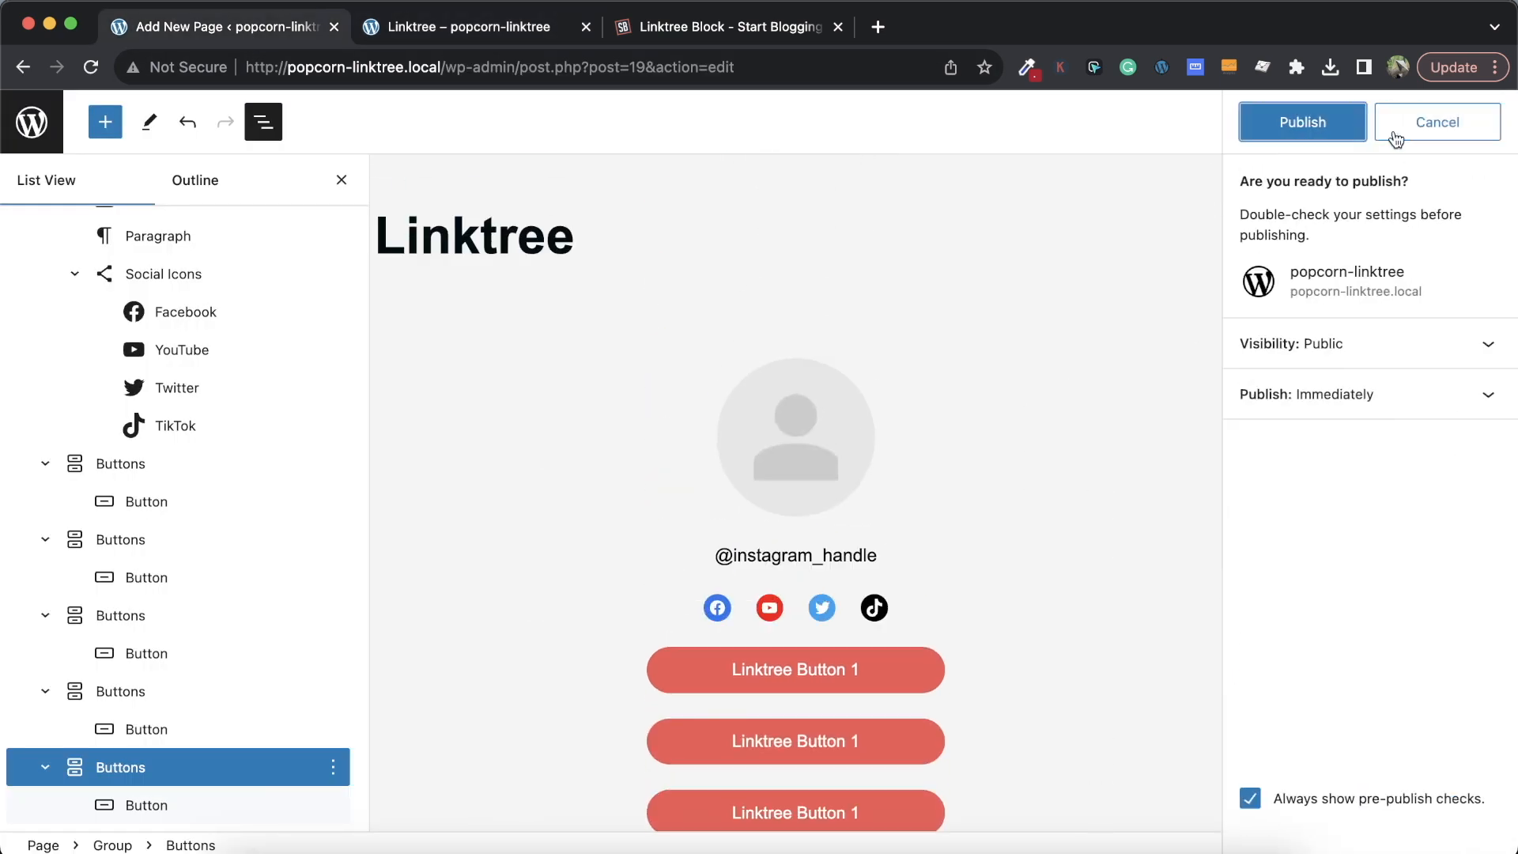
Step: Publish the Linktree page and view it live at its own address
left_click(1302, 122)
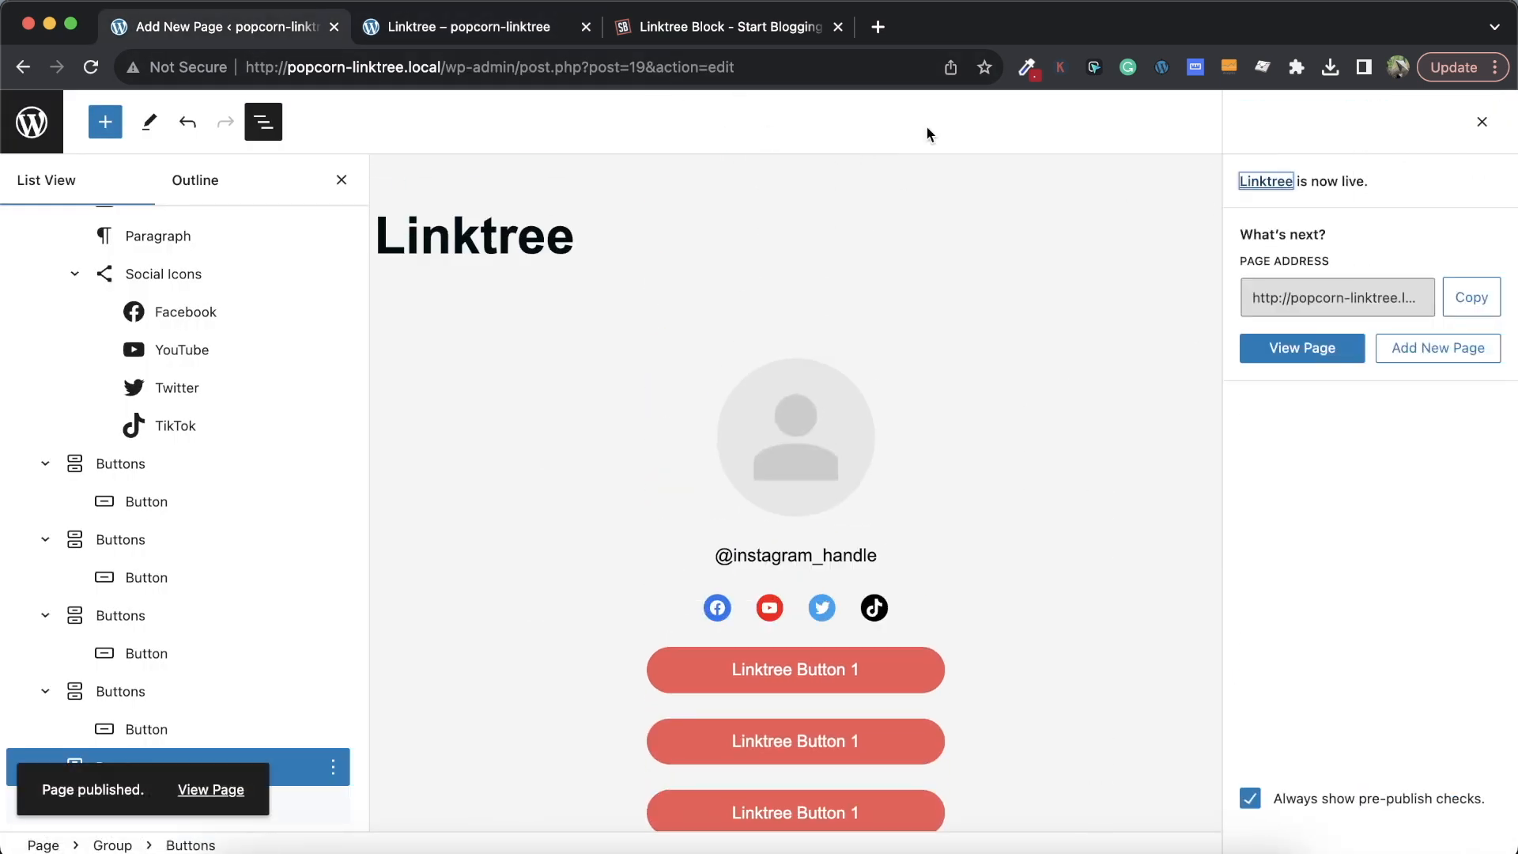
left_click(470, 27)
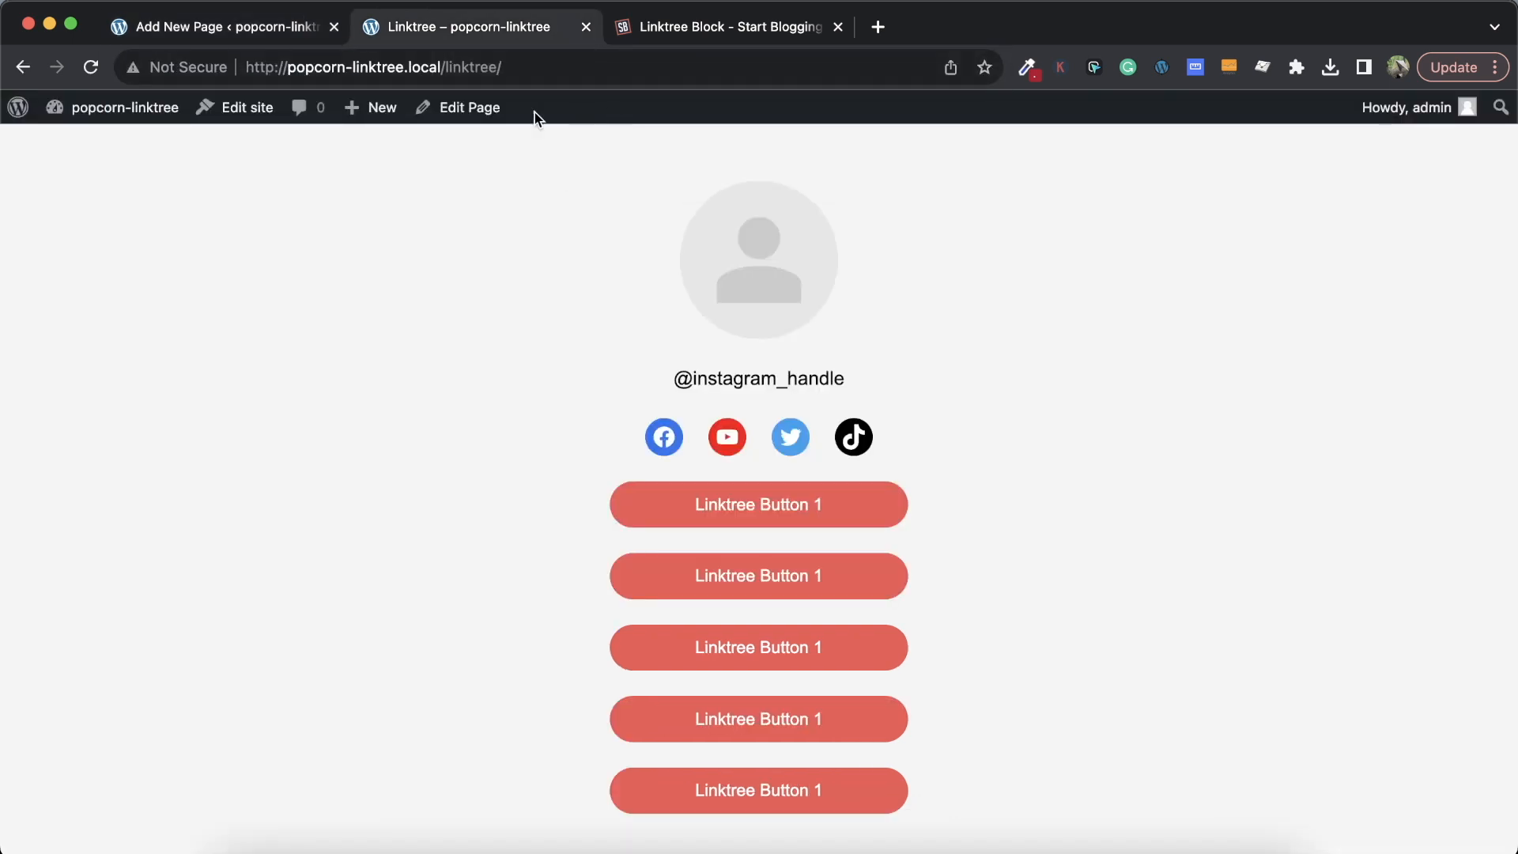
mouse_move(407, 68)
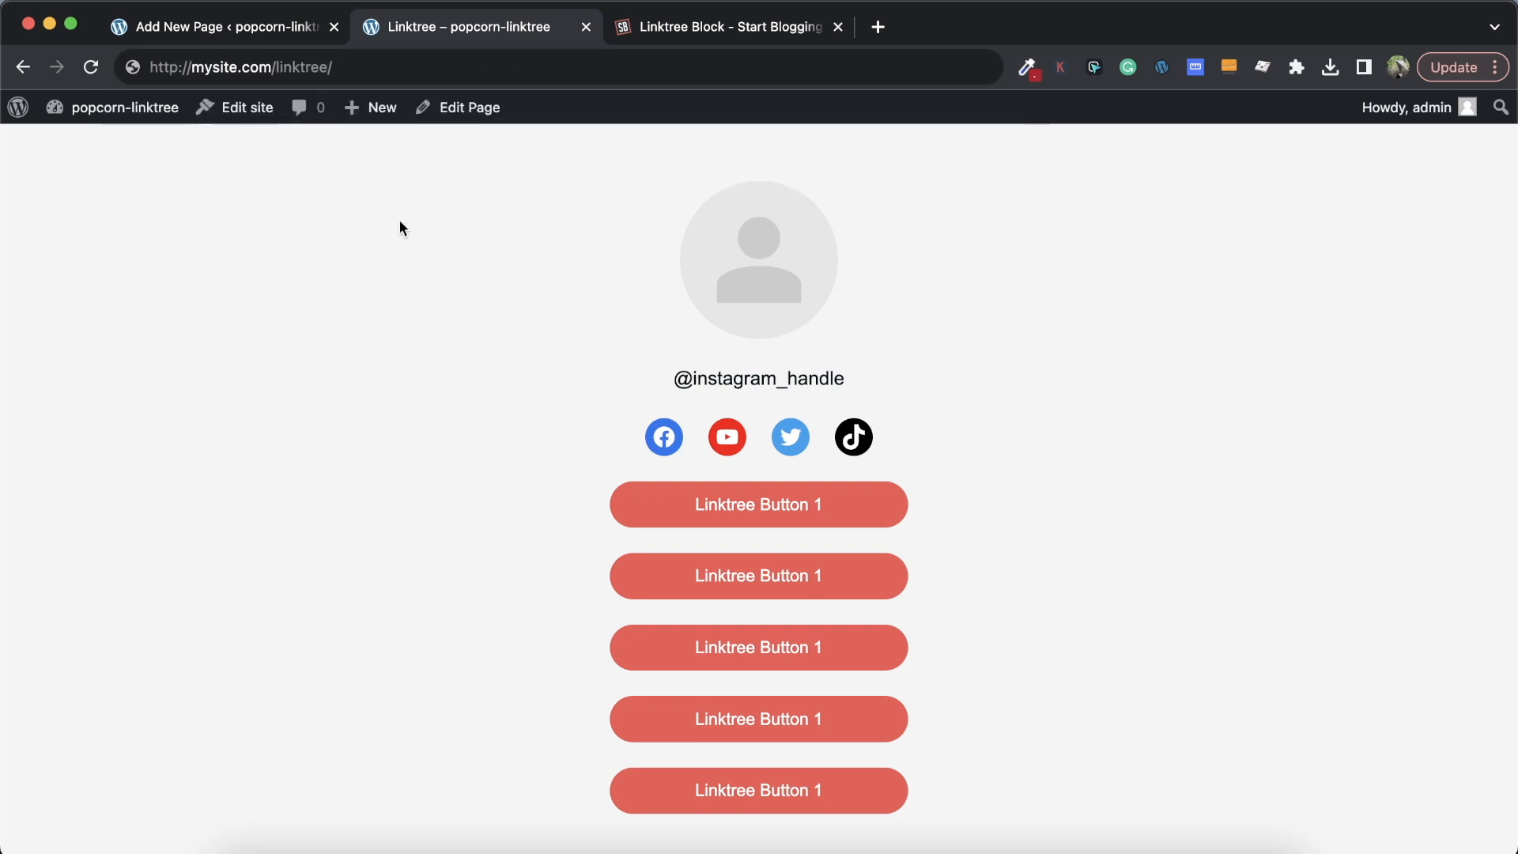
mouse_move(784, 506)
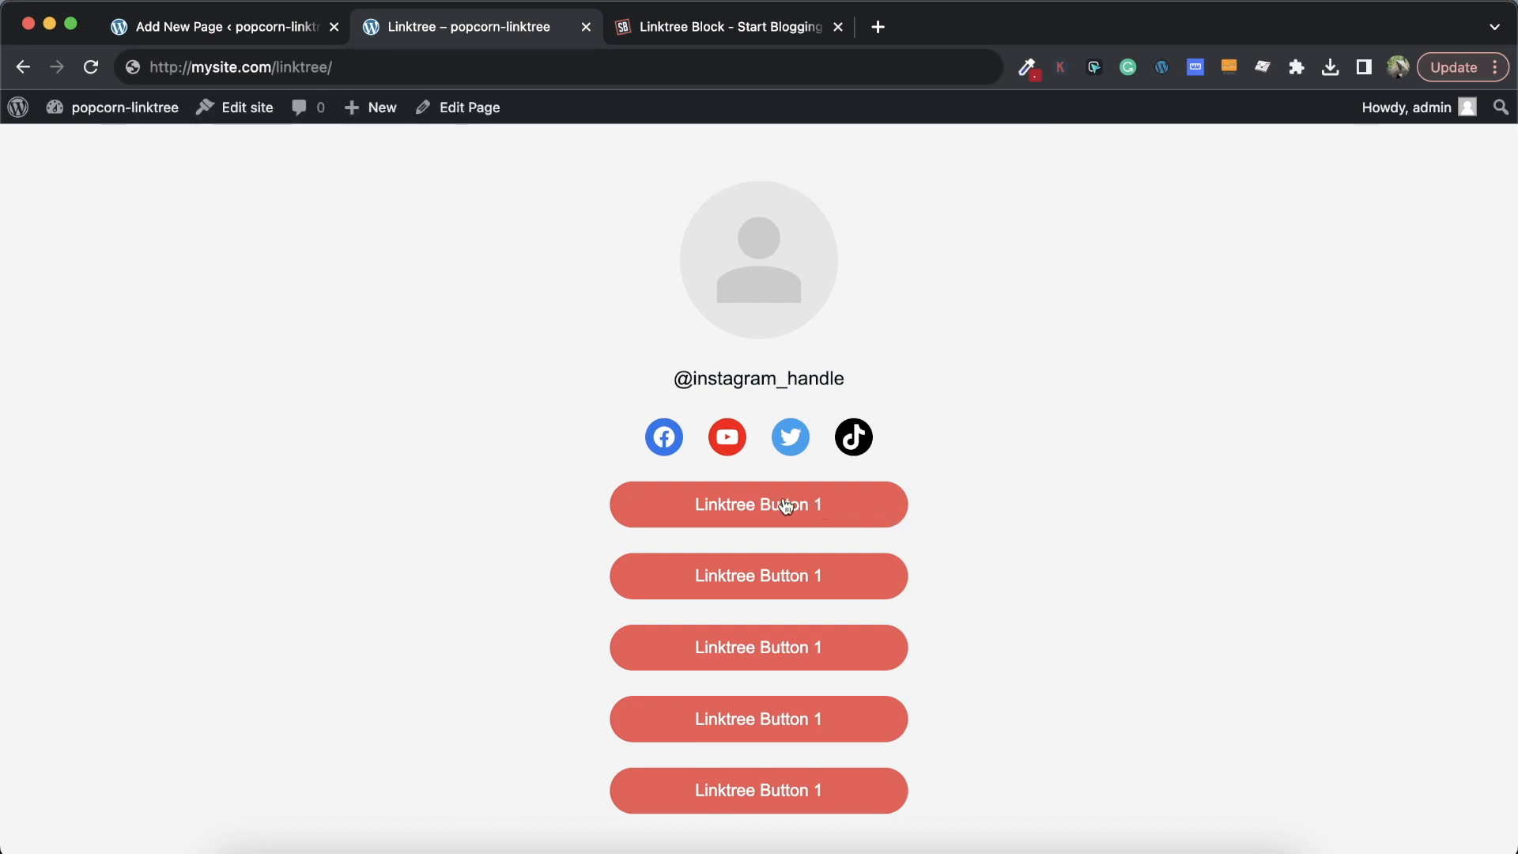
mouse_move(737, 399)
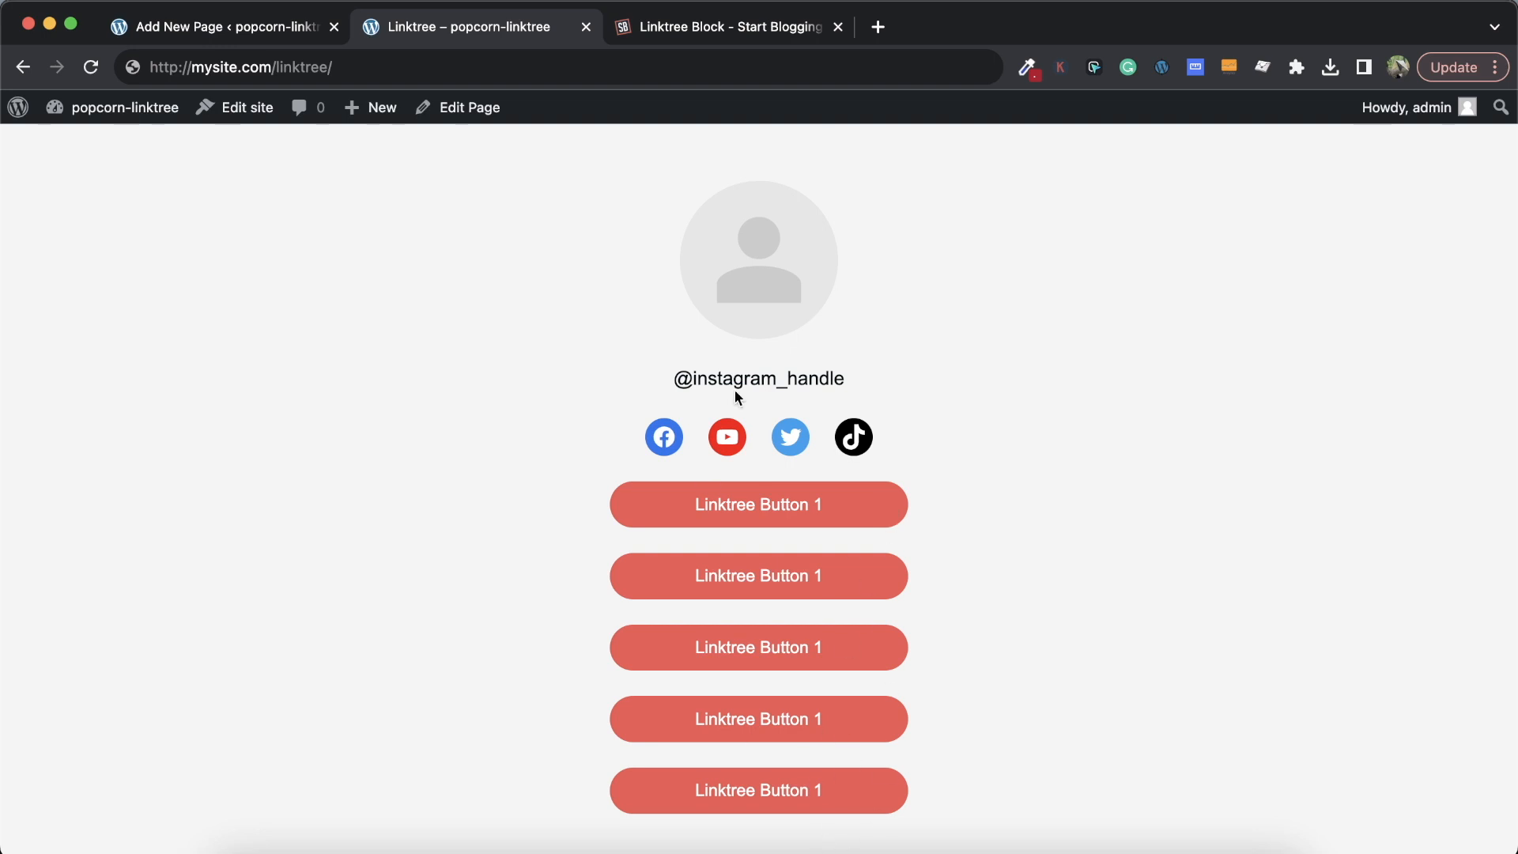
mouse_move(860, 510)
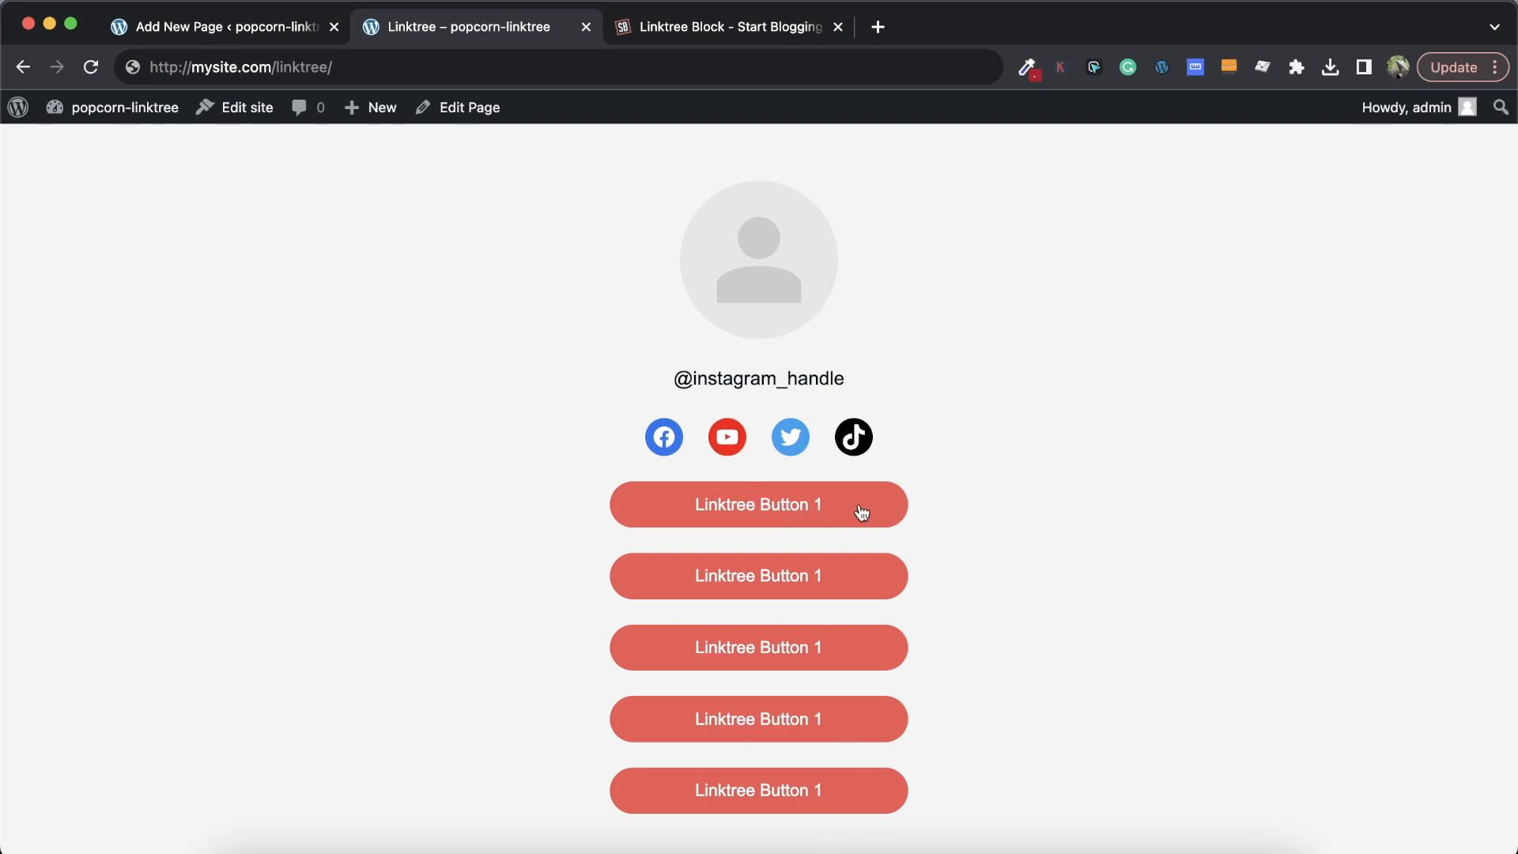
mouse_move(844, 514)
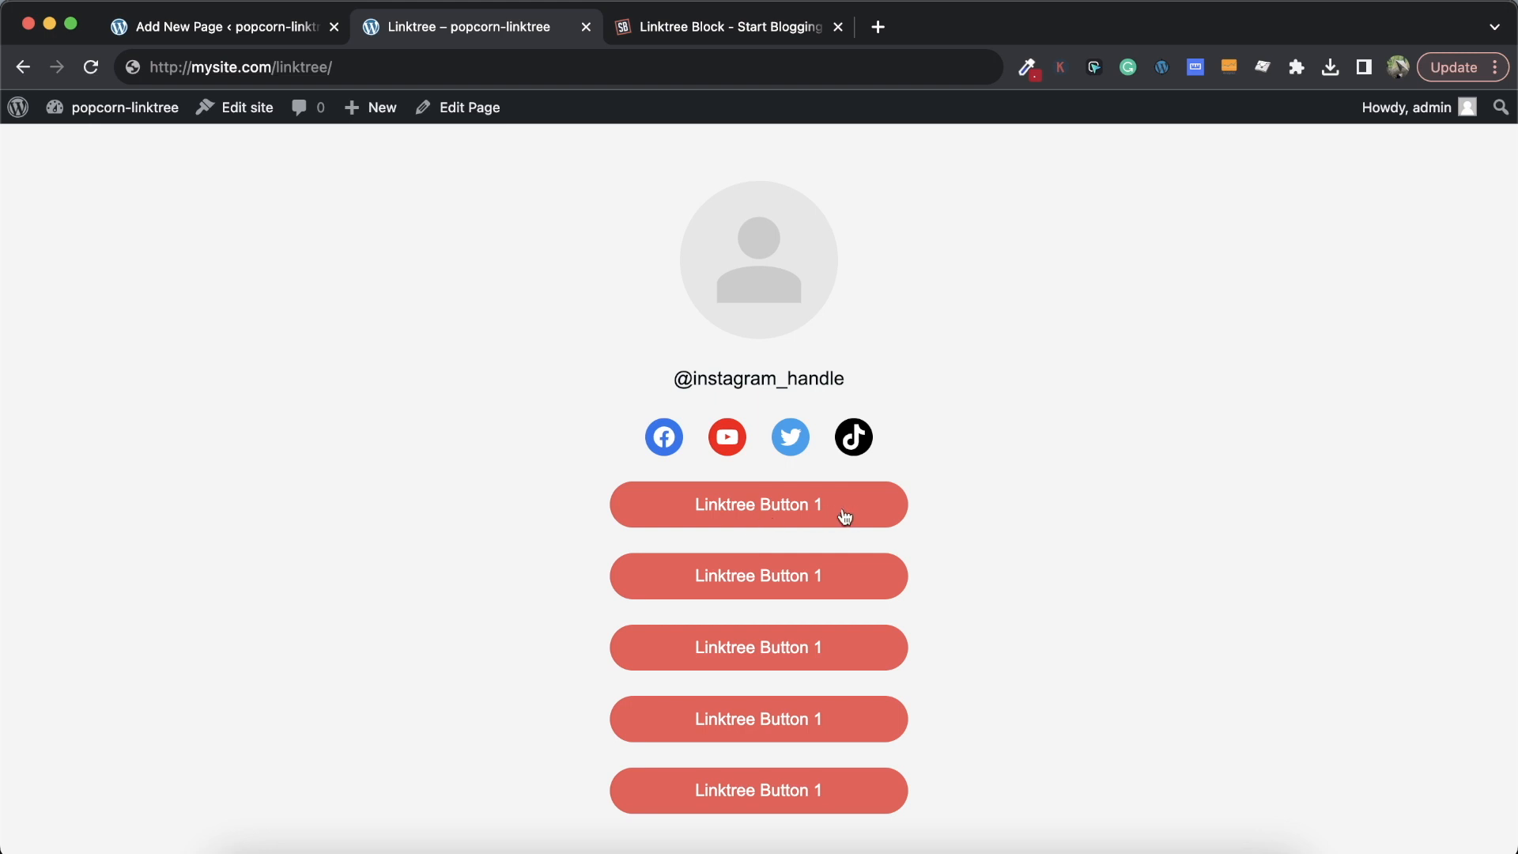
mouse_move(493, 470)
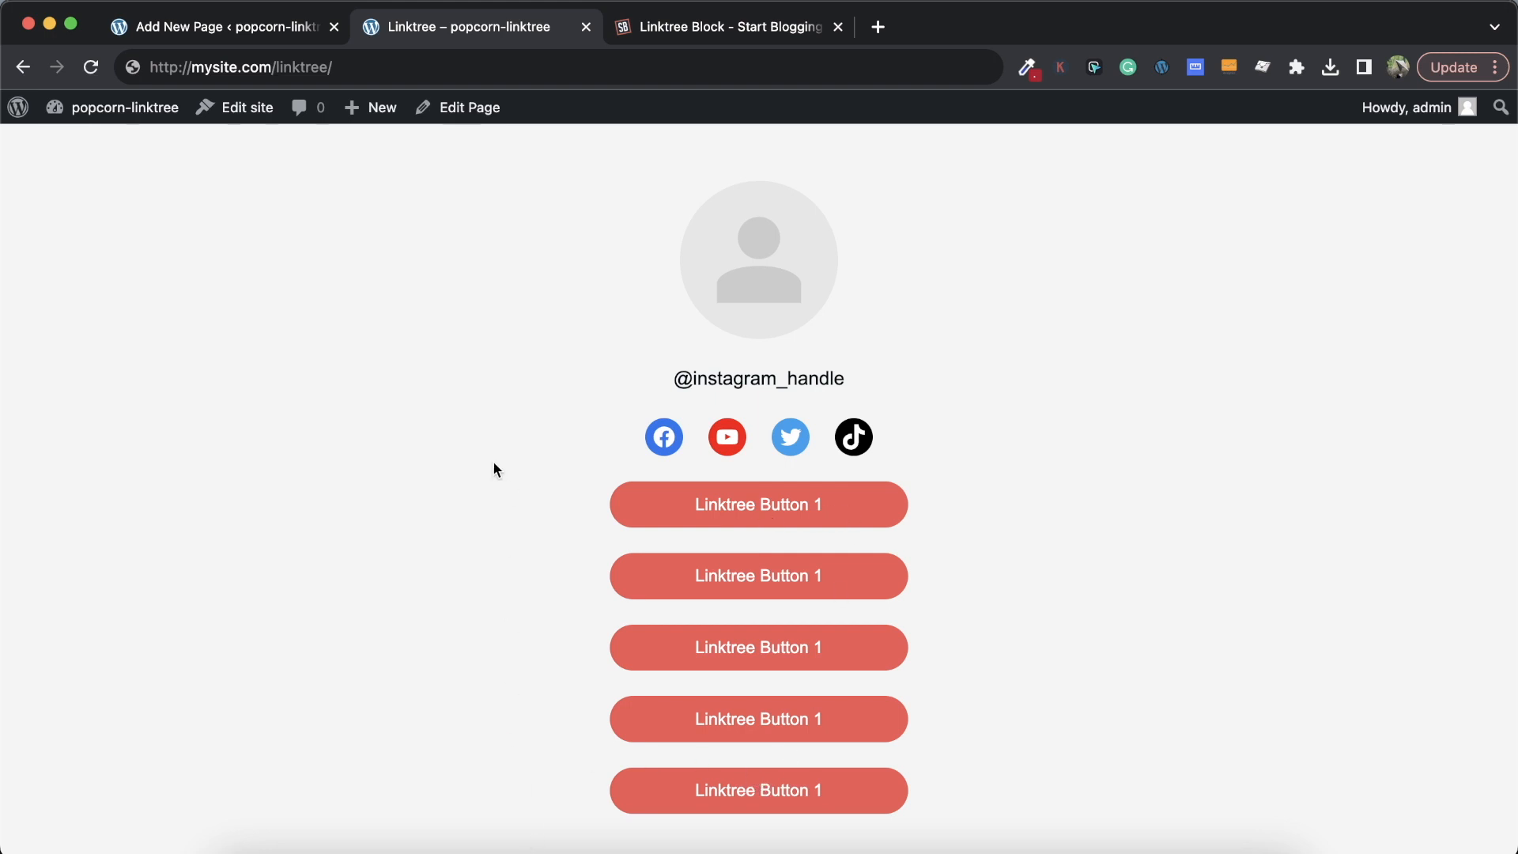
mouse_move(441, 272)
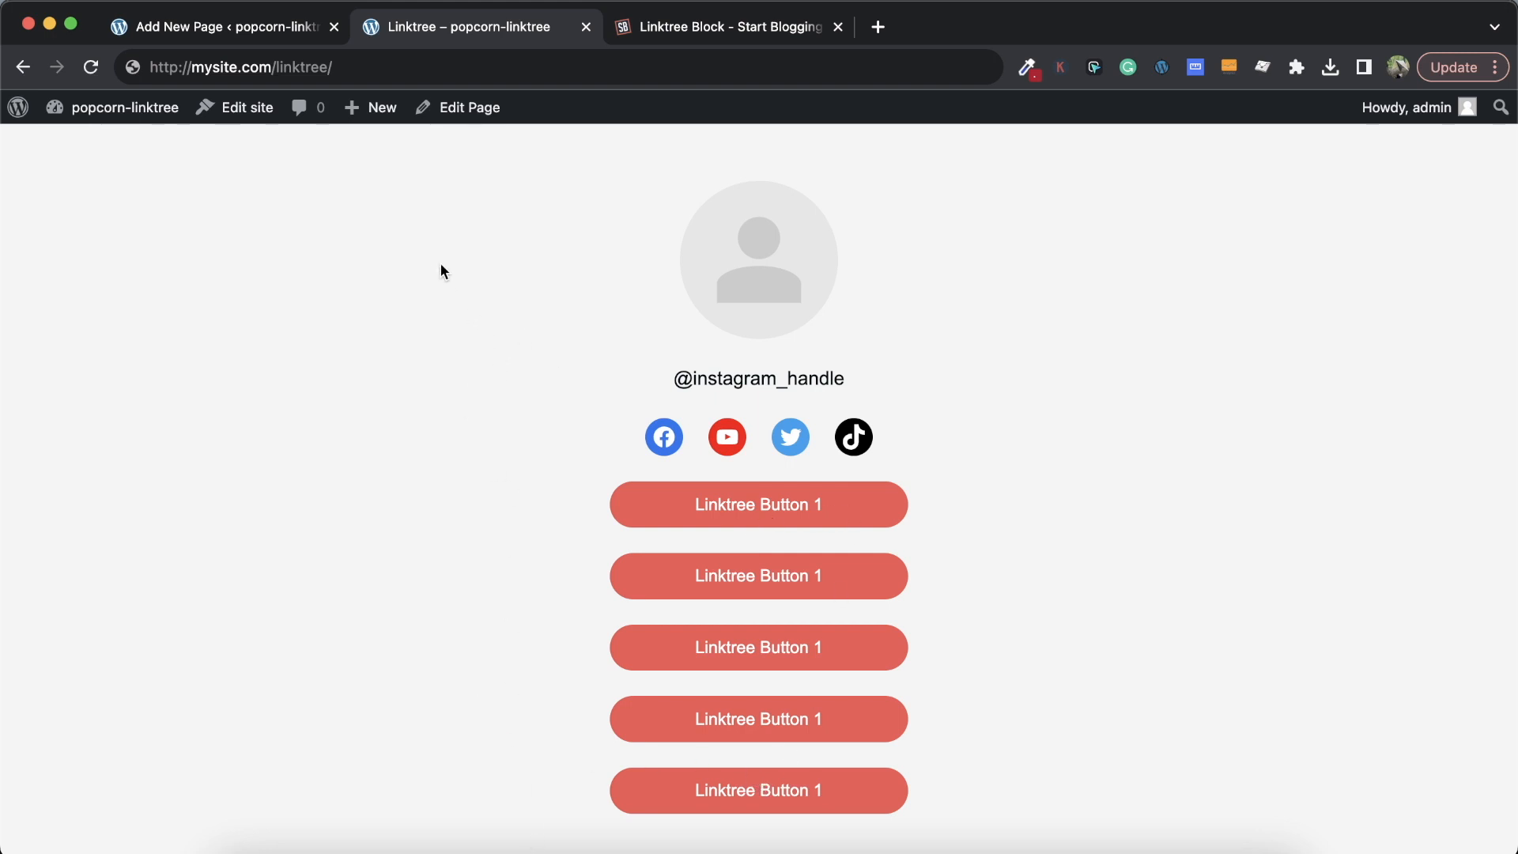
mouse_move(881, 386)
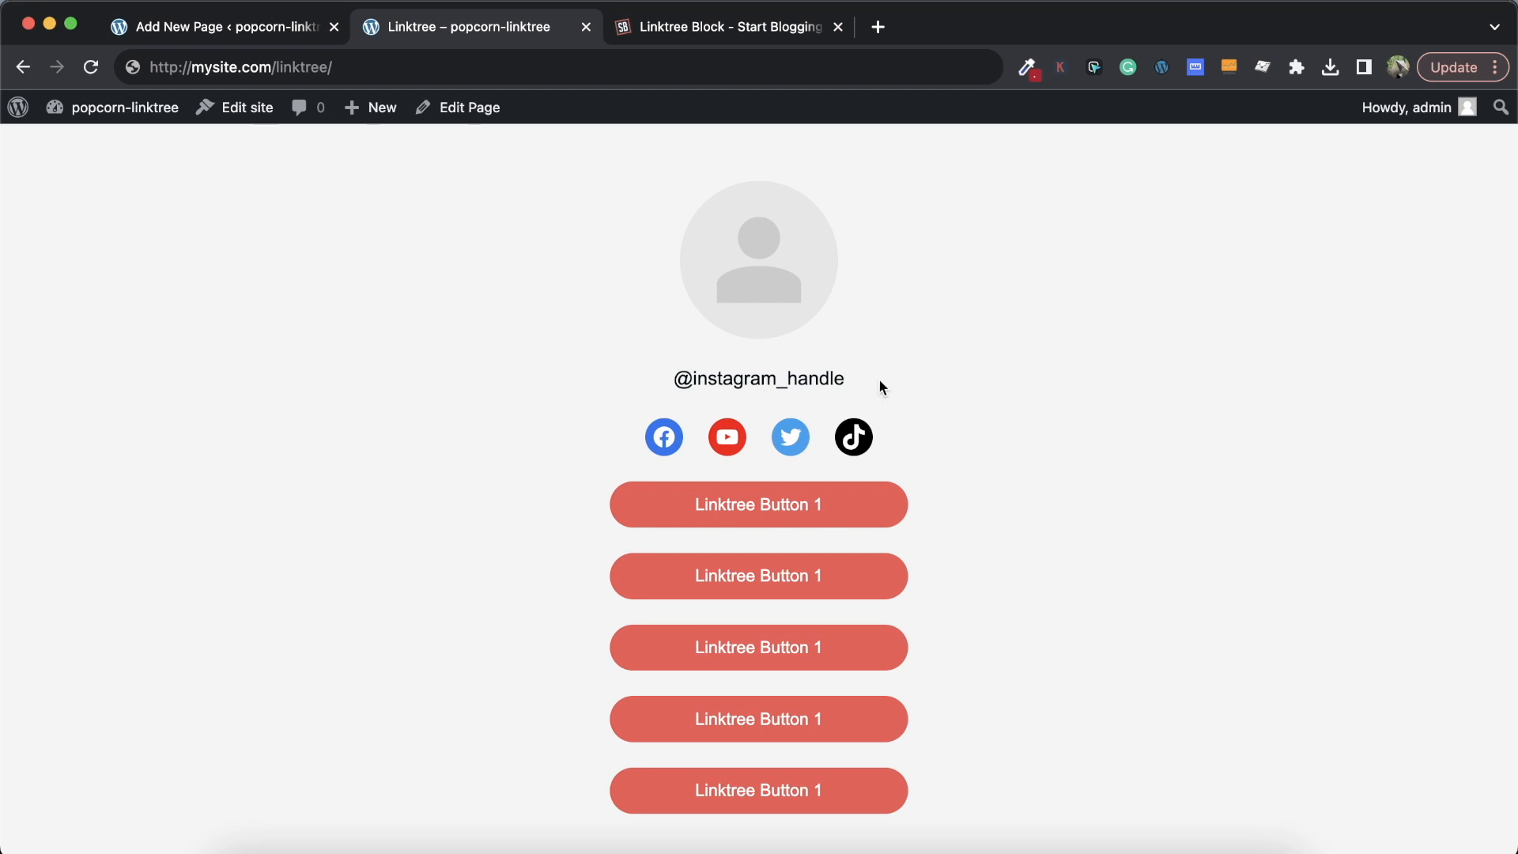
mouse_move(523, 278)
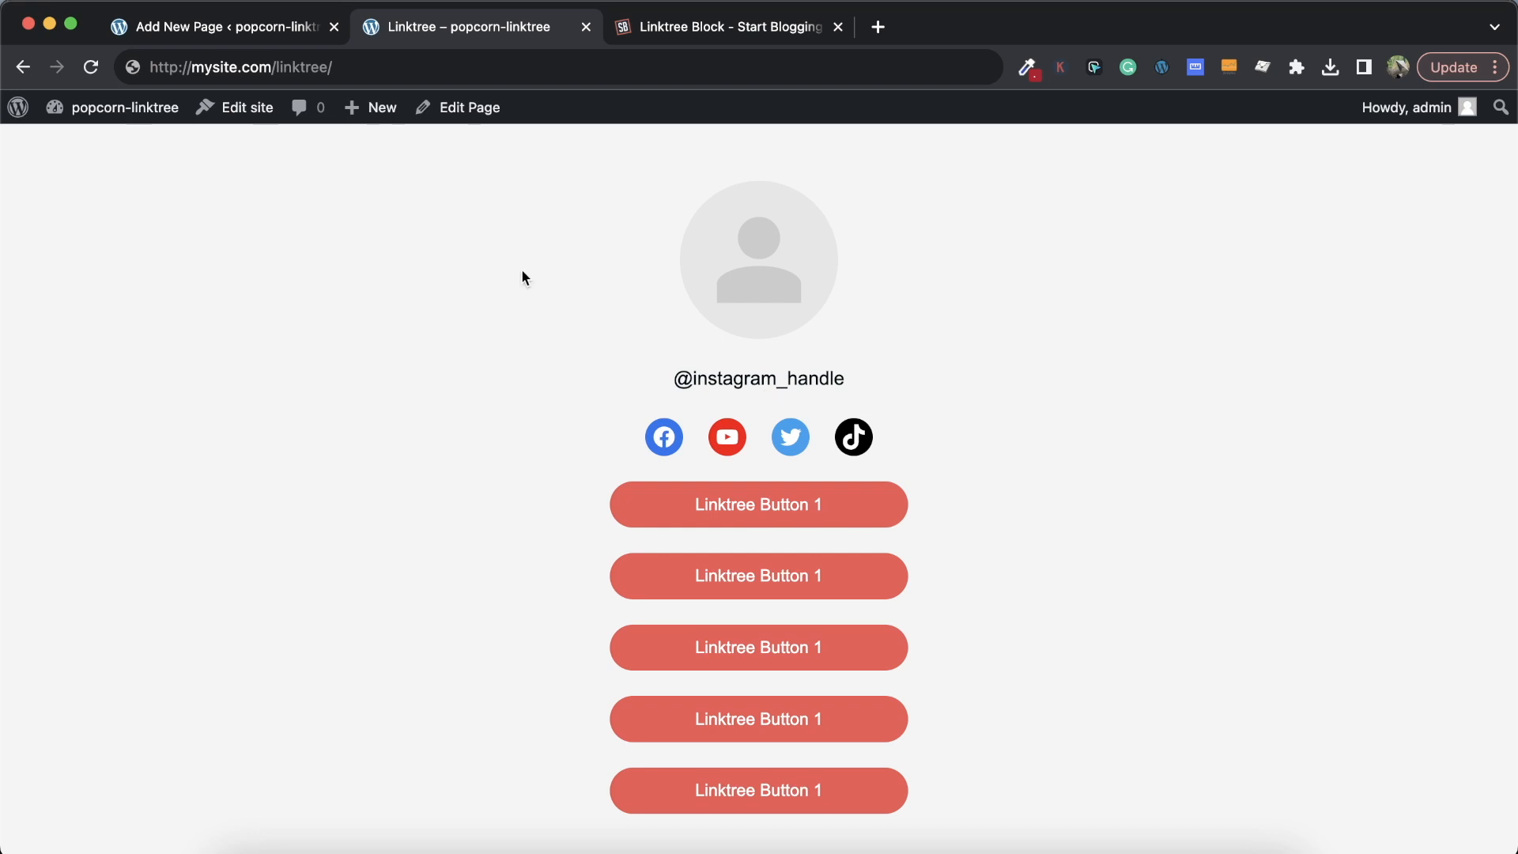
mouse_move(548, 244)
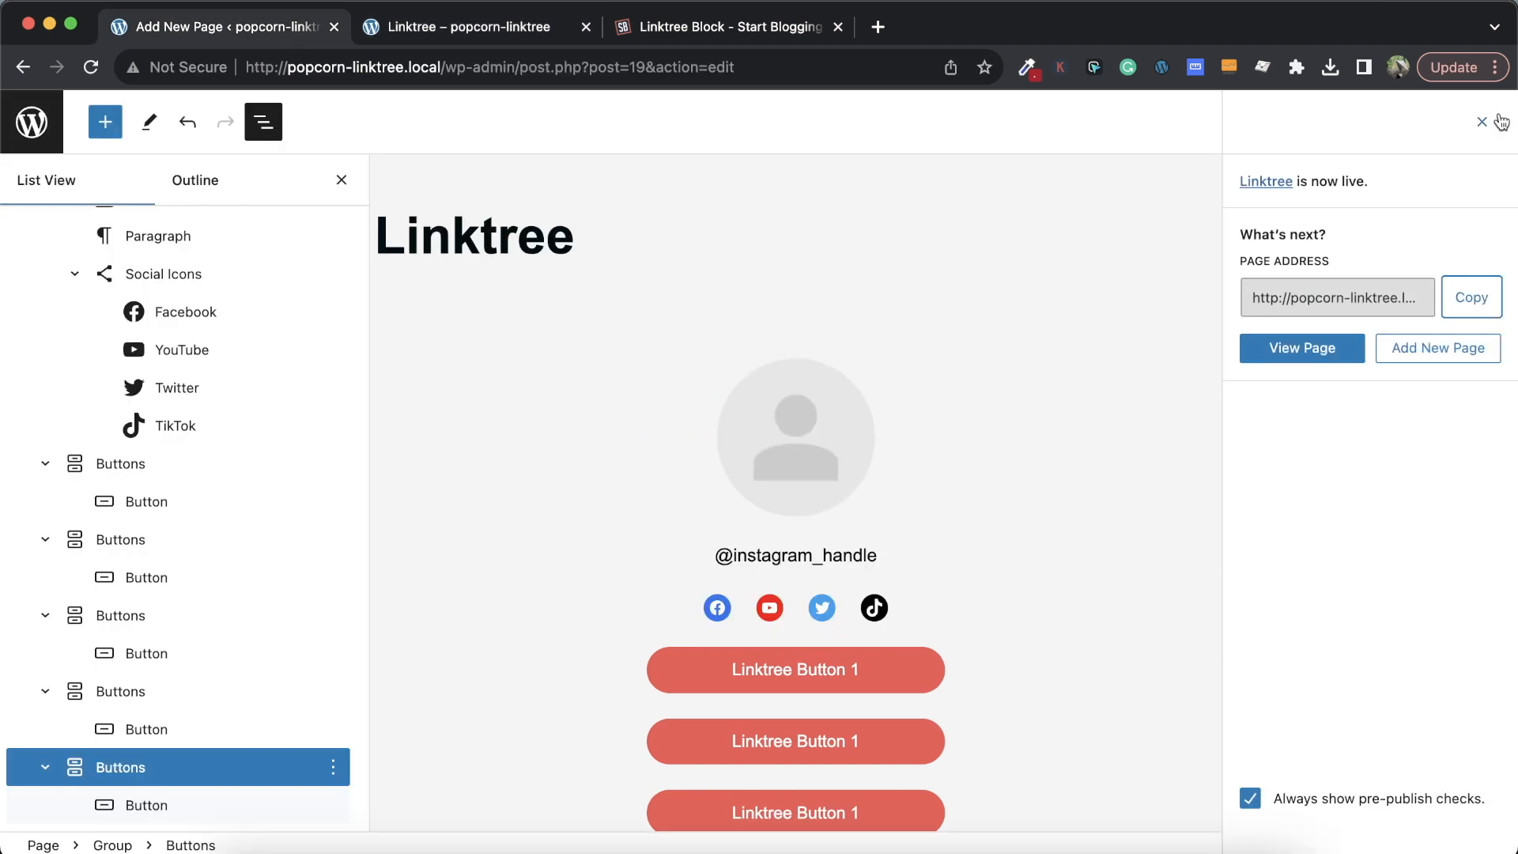
left_click(1482, 122)
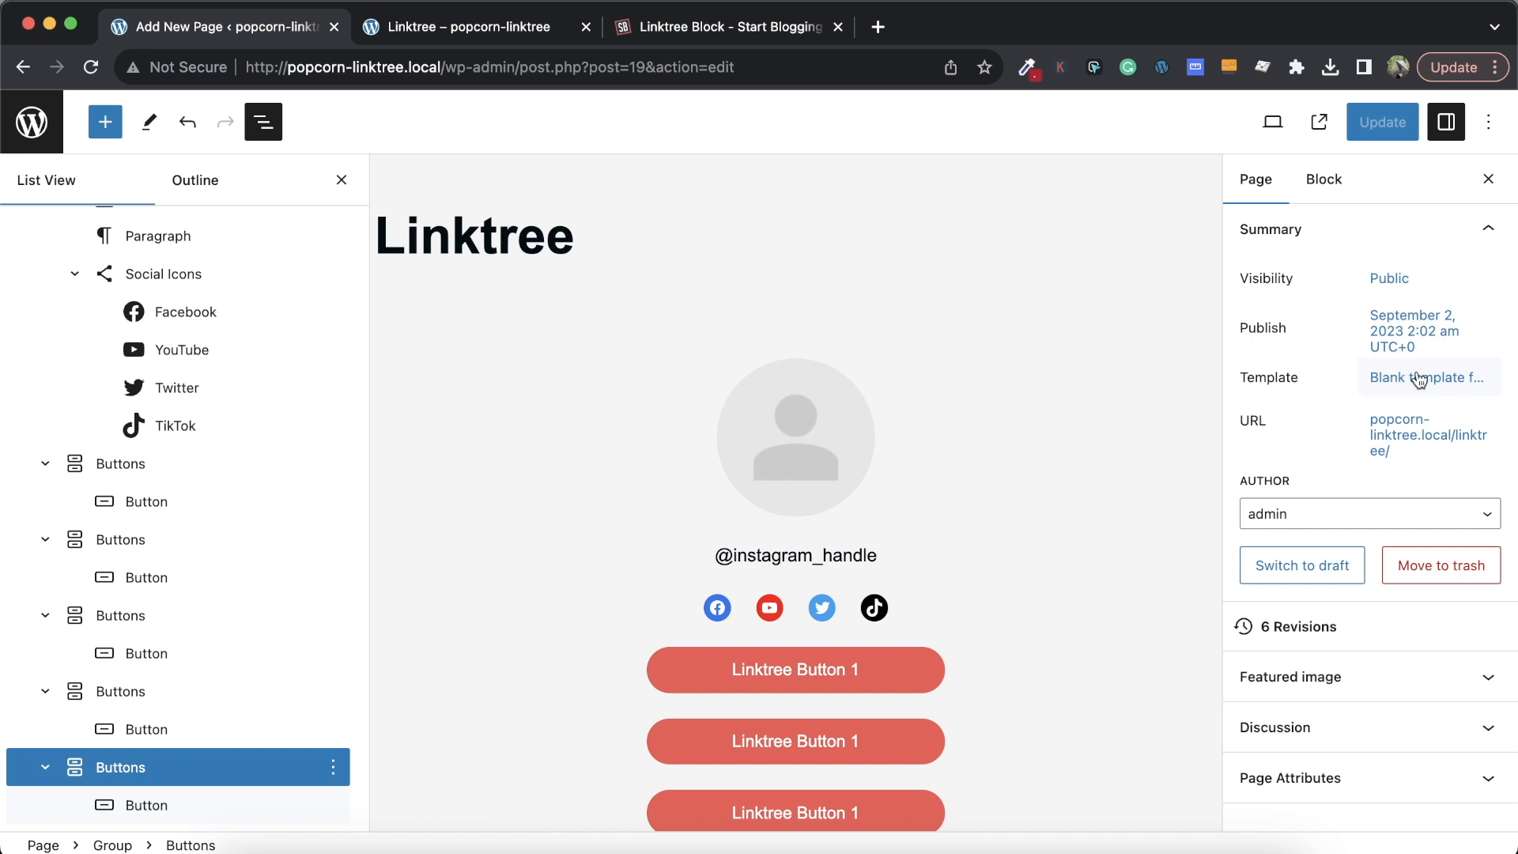
left_click(263, 122)
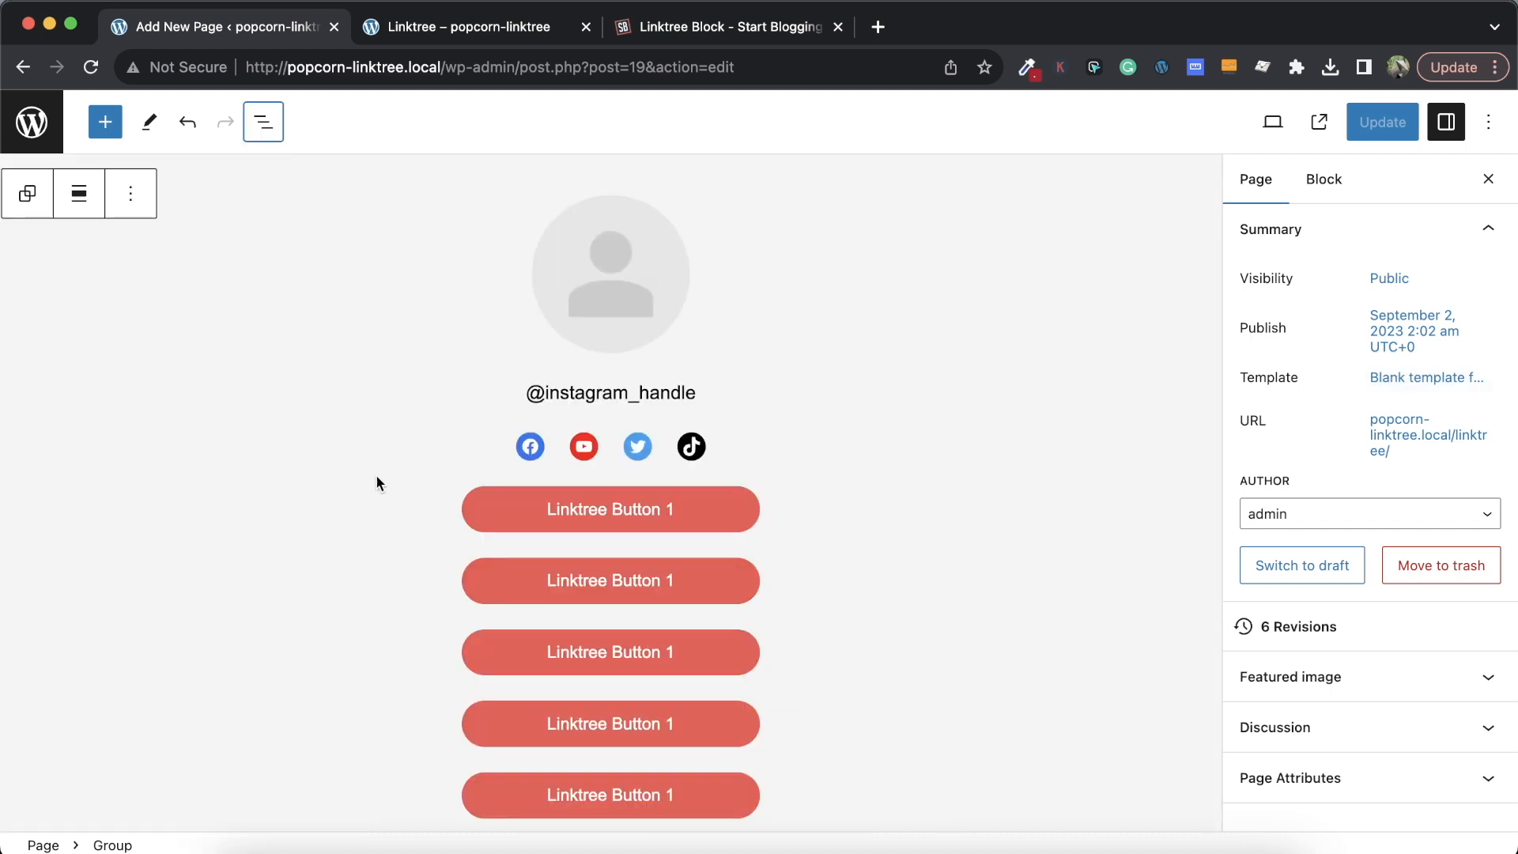
left_click(475, 27)
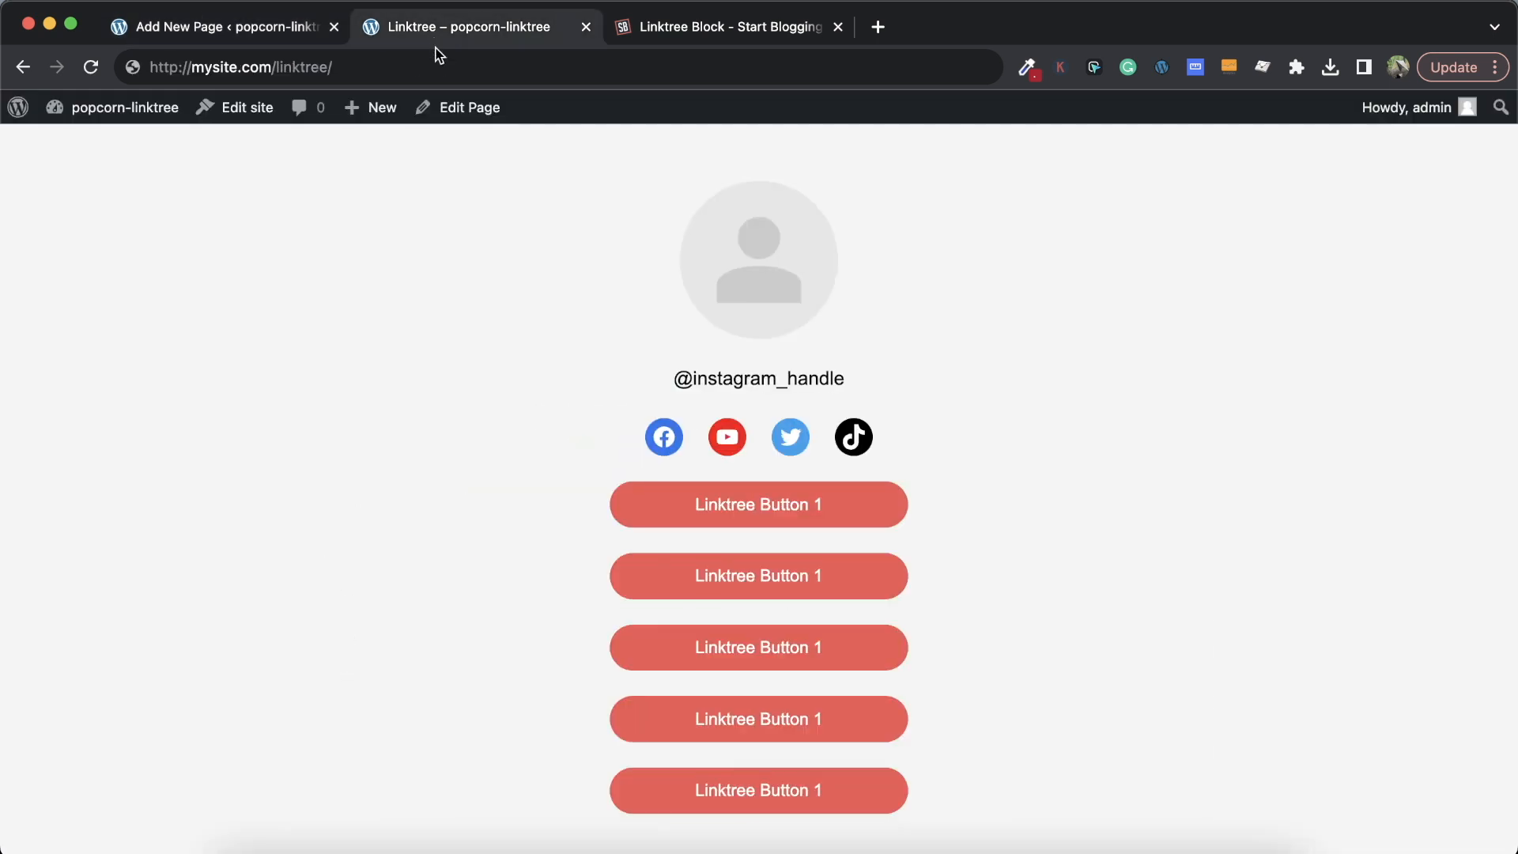
mouse_move(493, 223)
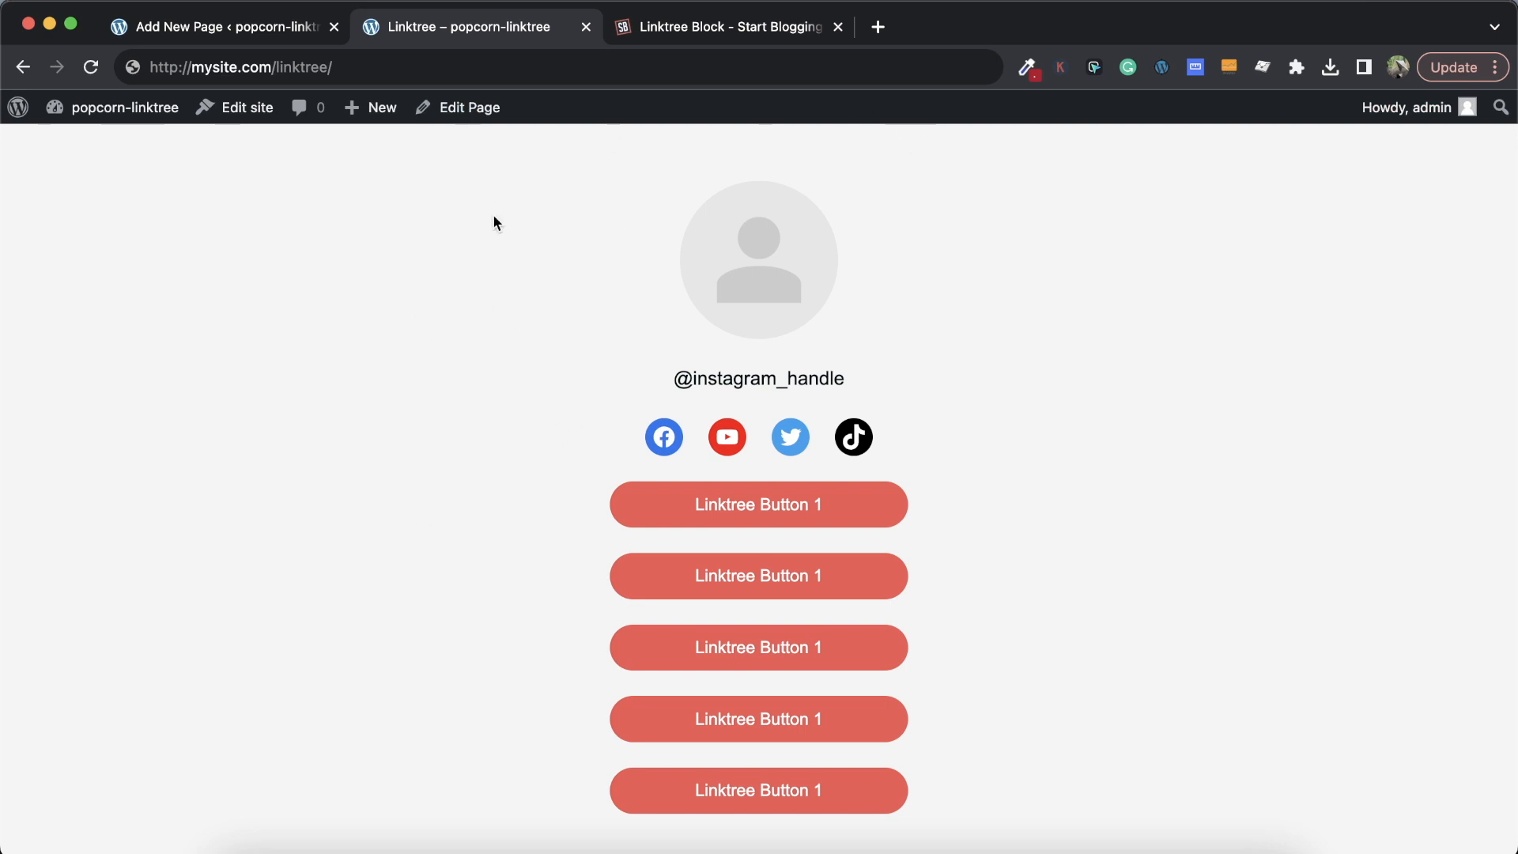